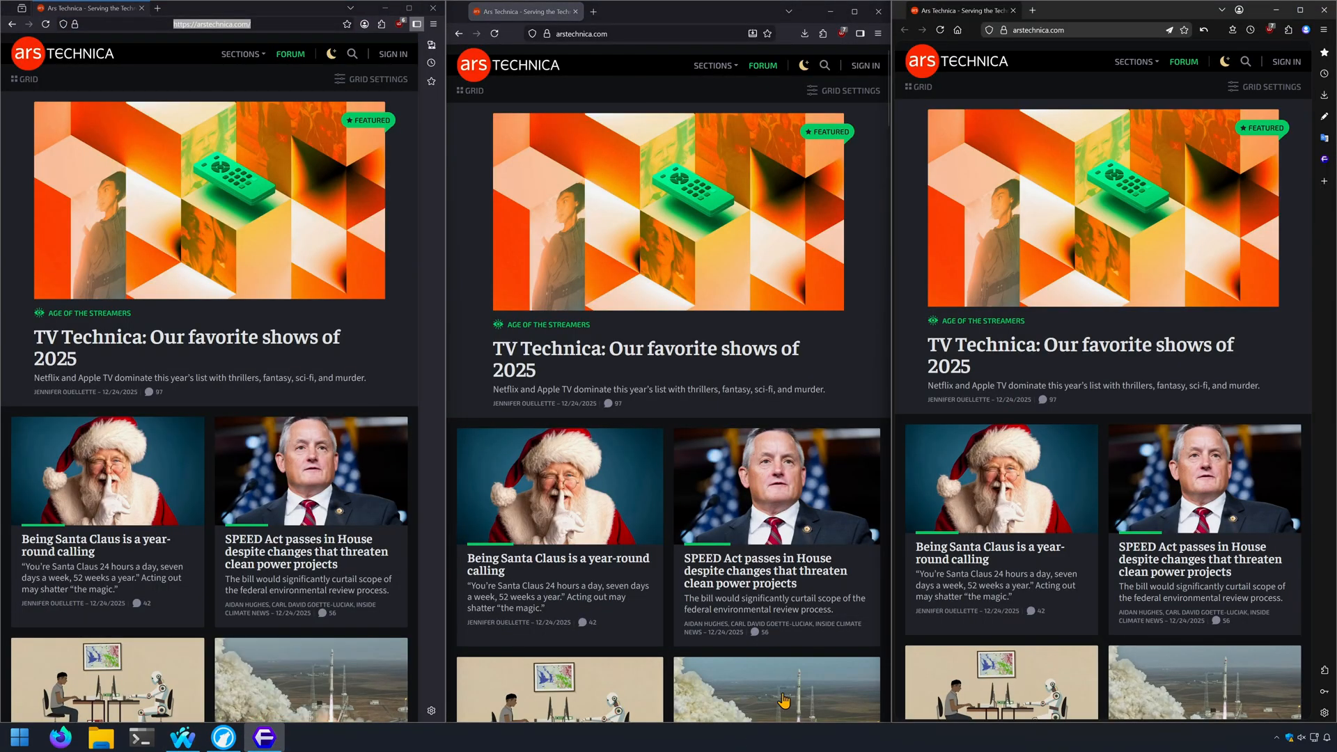
Step: Scroll the Waterfox homepage down to the 'What ships with Waterfox' feature section
scroll(down, 3)
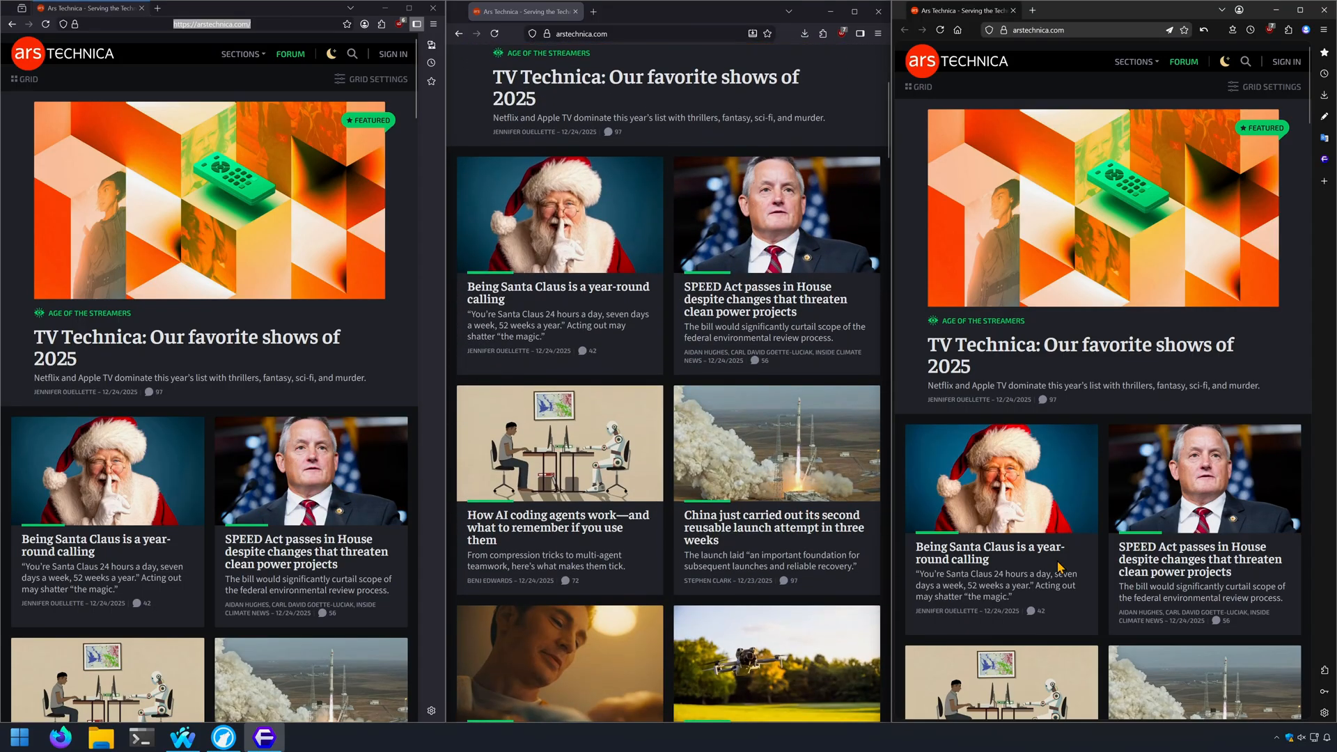
scroll(down, 3)
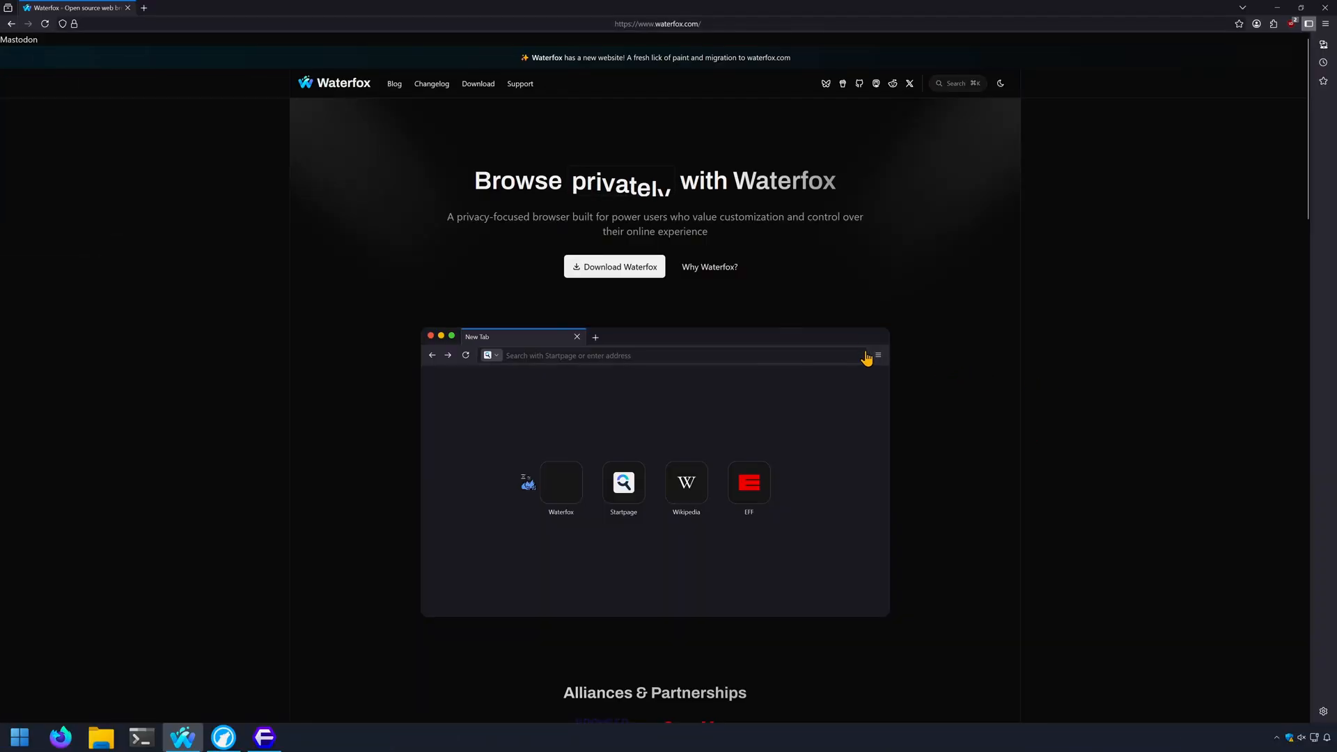
scroll(down, 3)
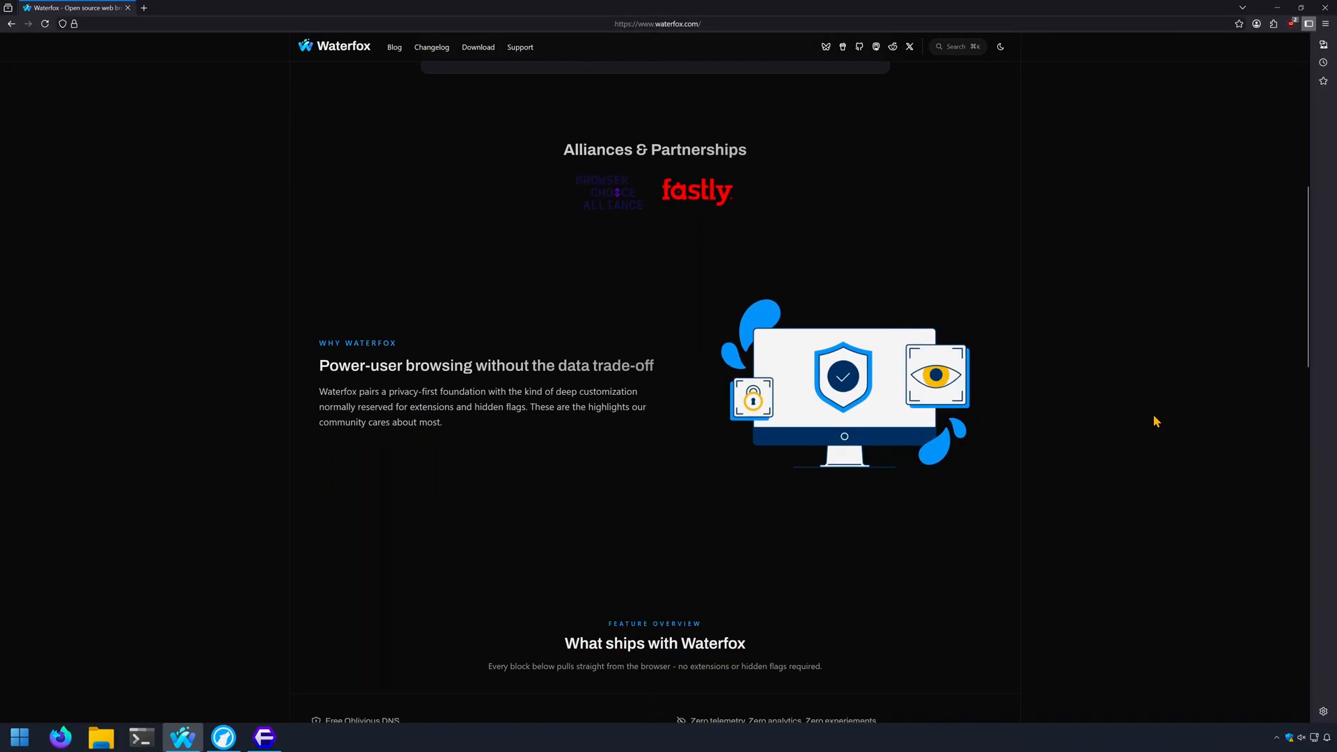
scroll(down, 3)
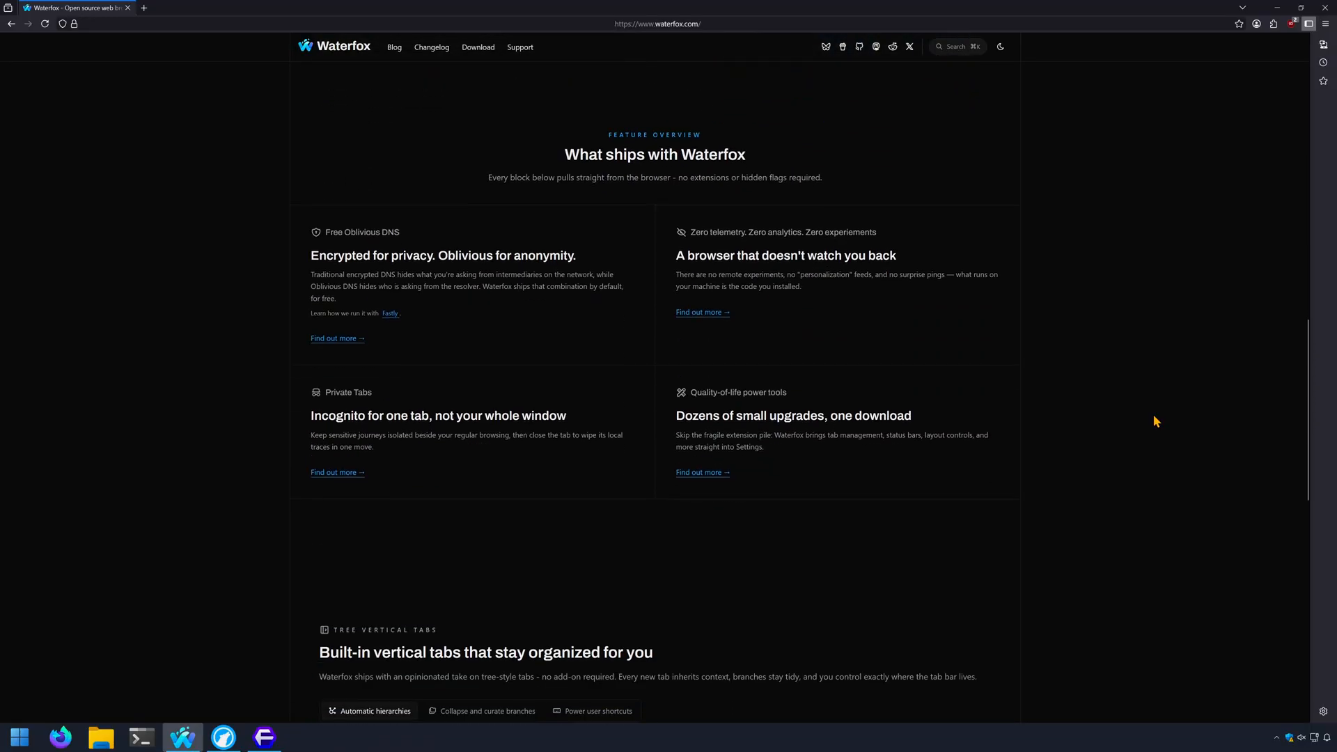
mouse_move(1247, 114)
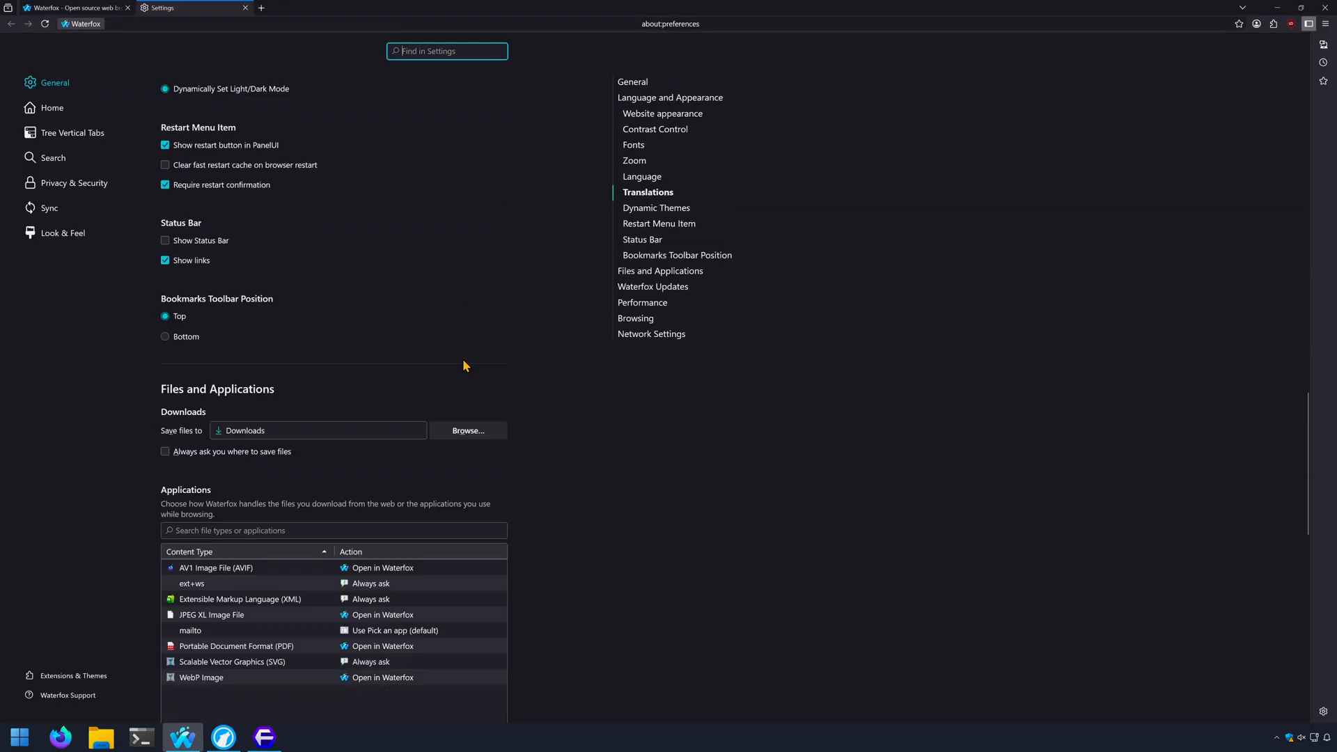
Step: Set 'Open new blank tab as' to 'Sibling of the parent tab', then select the Ars Technica tab
scroll(down, 3)
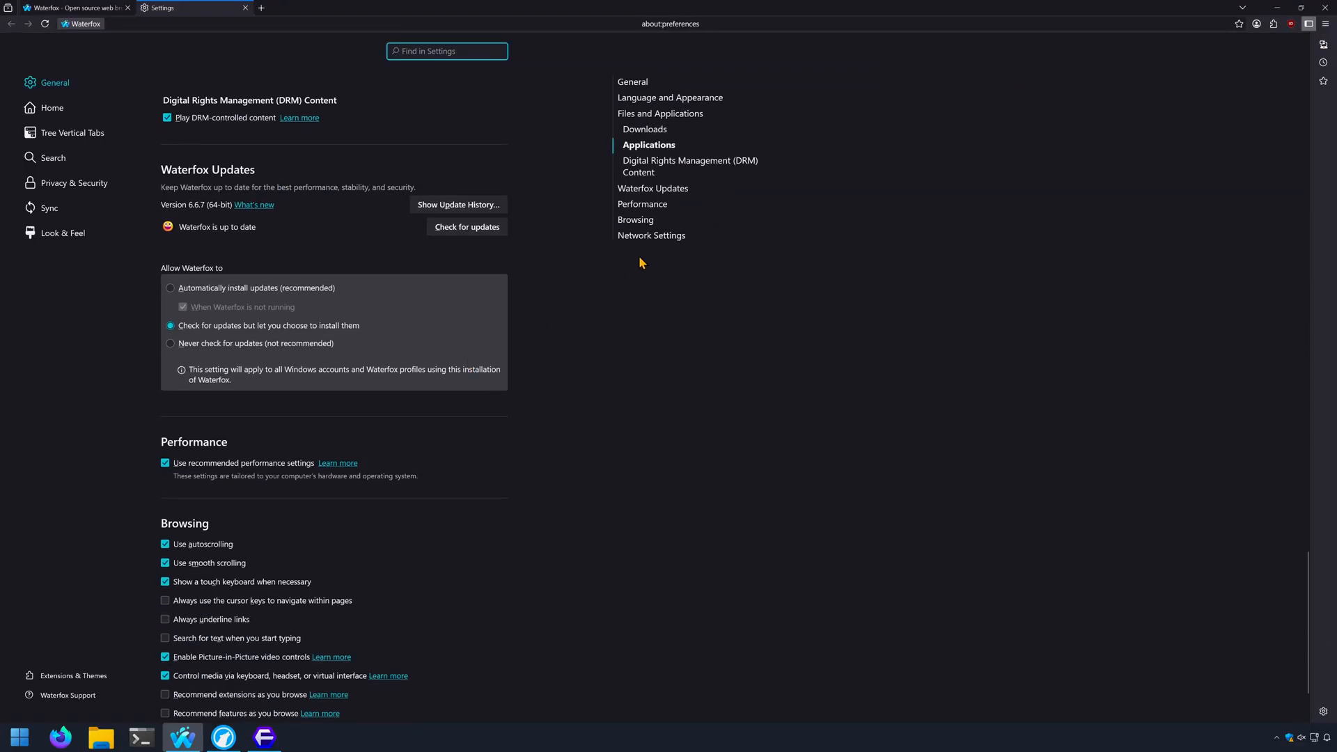
click(64, 237)
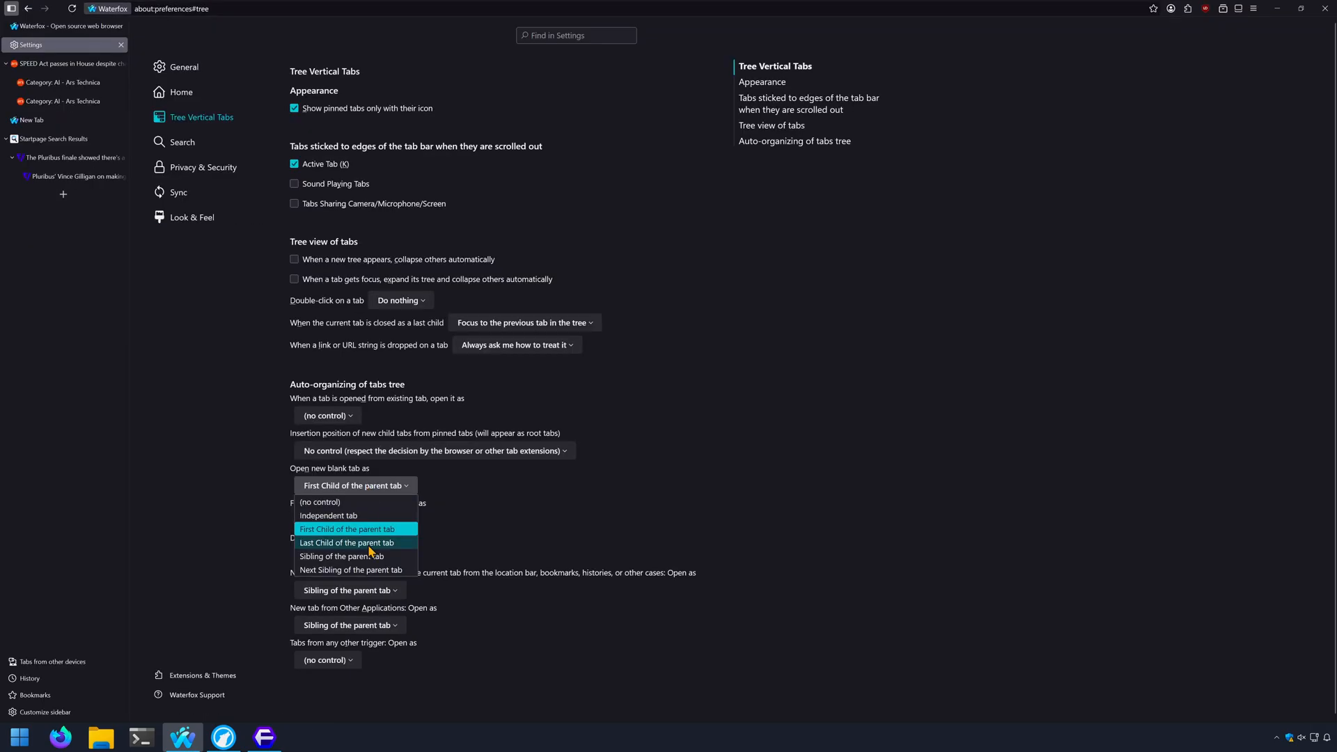
click(341, 555)
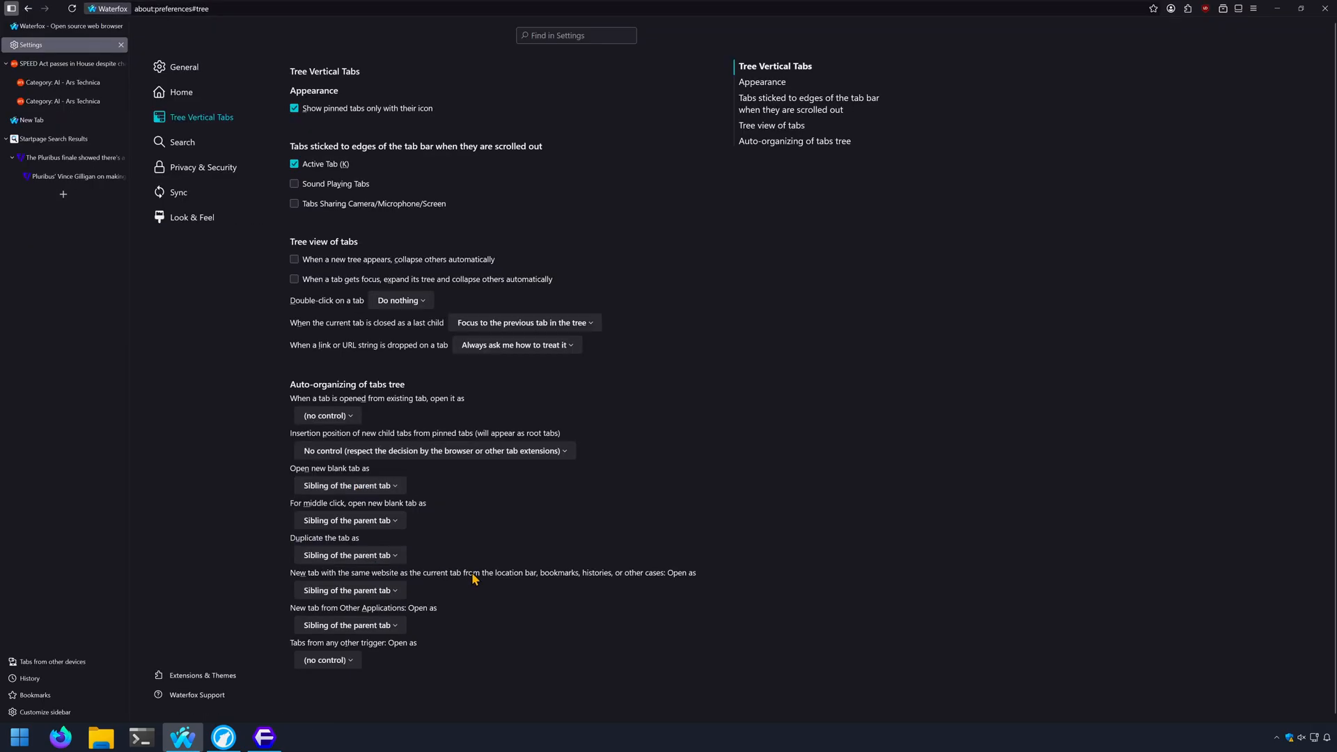
click(60, 100)
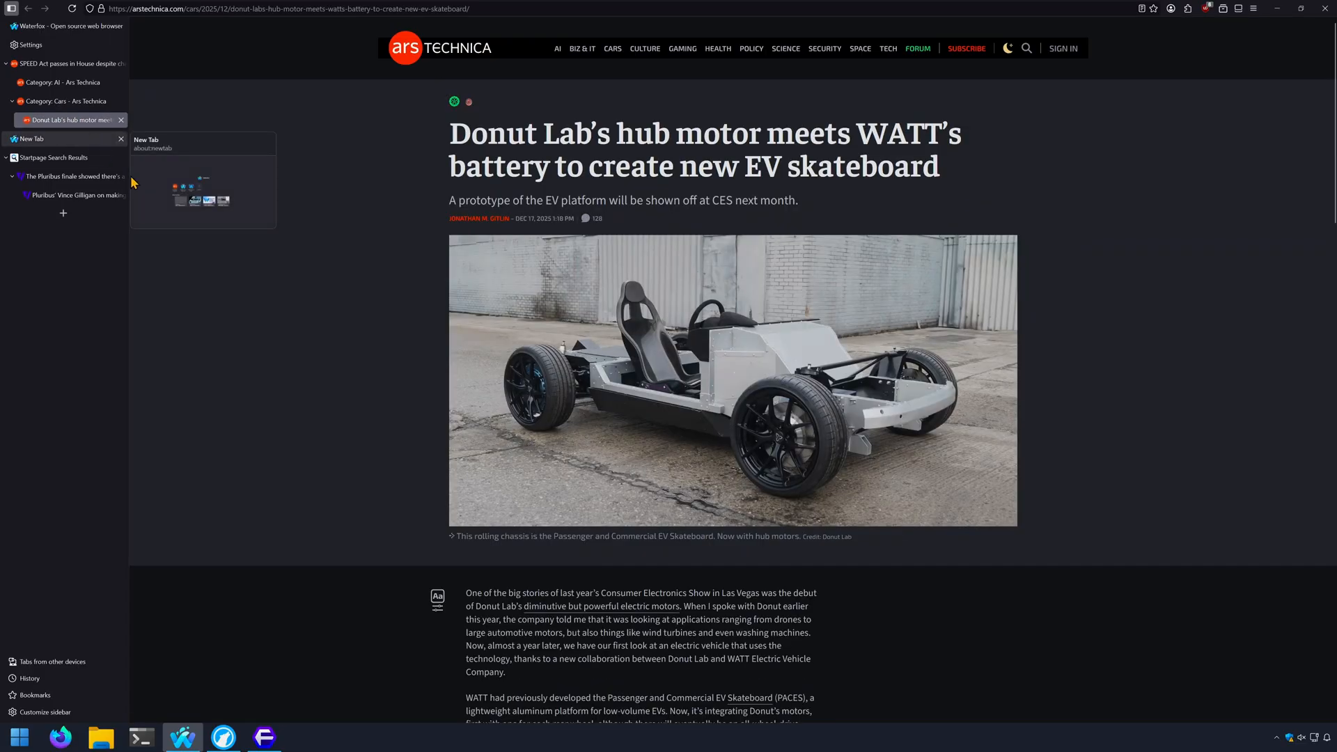
Step: Open a new tab and turn on Weather on the new tab page
click(31, 138)
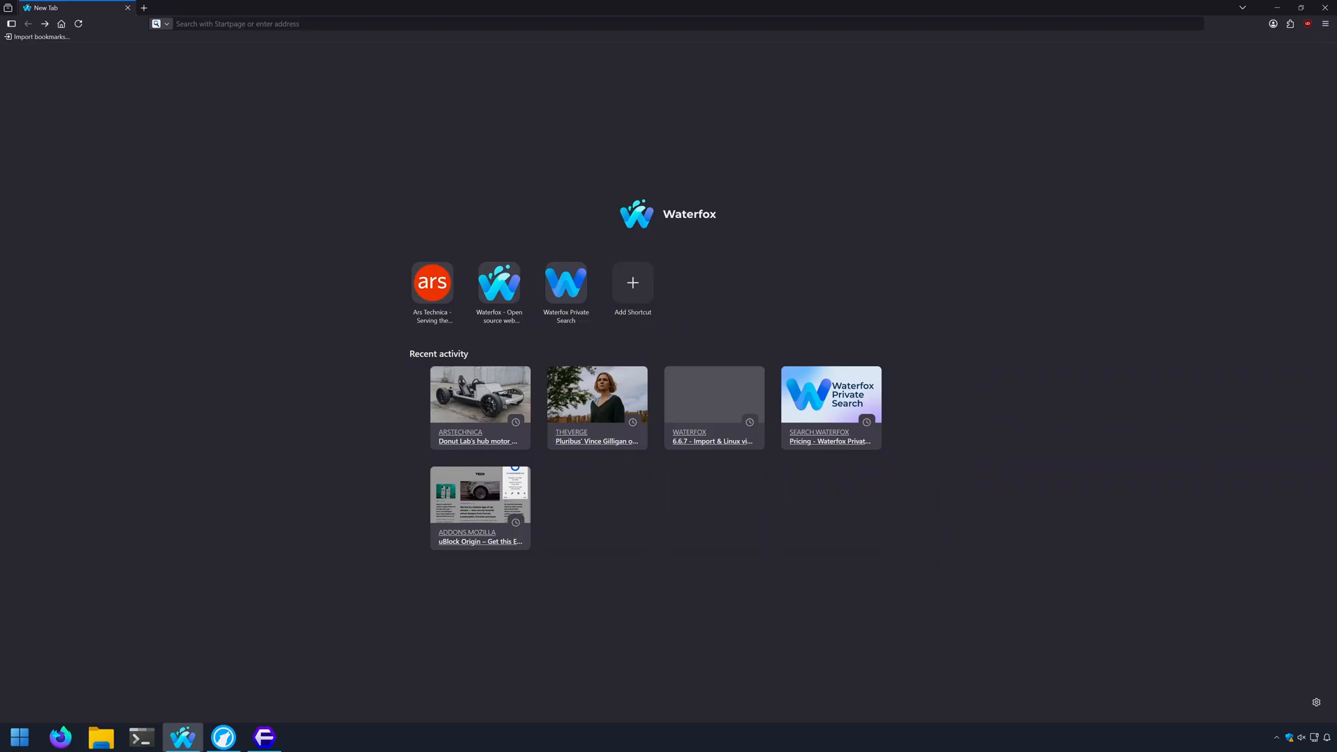
mouse_move(1008, 564)
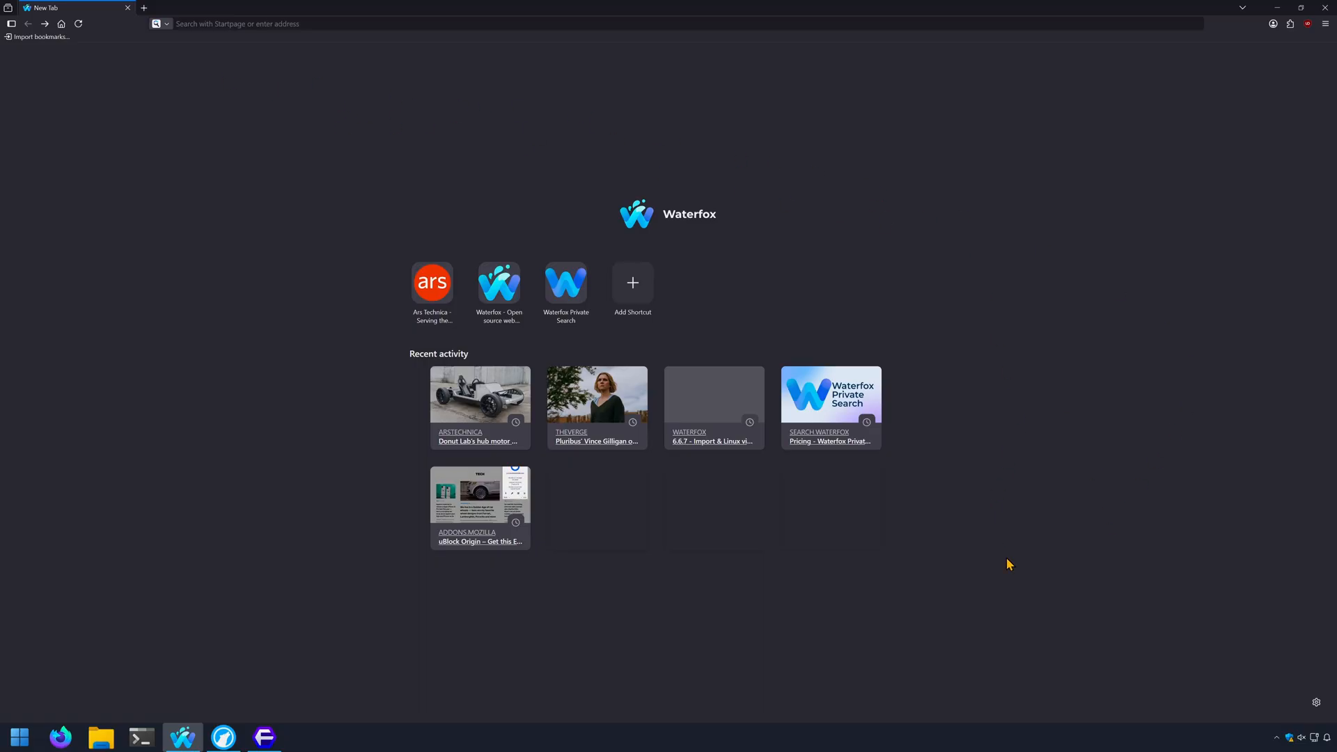
mouse_move(559, 179)
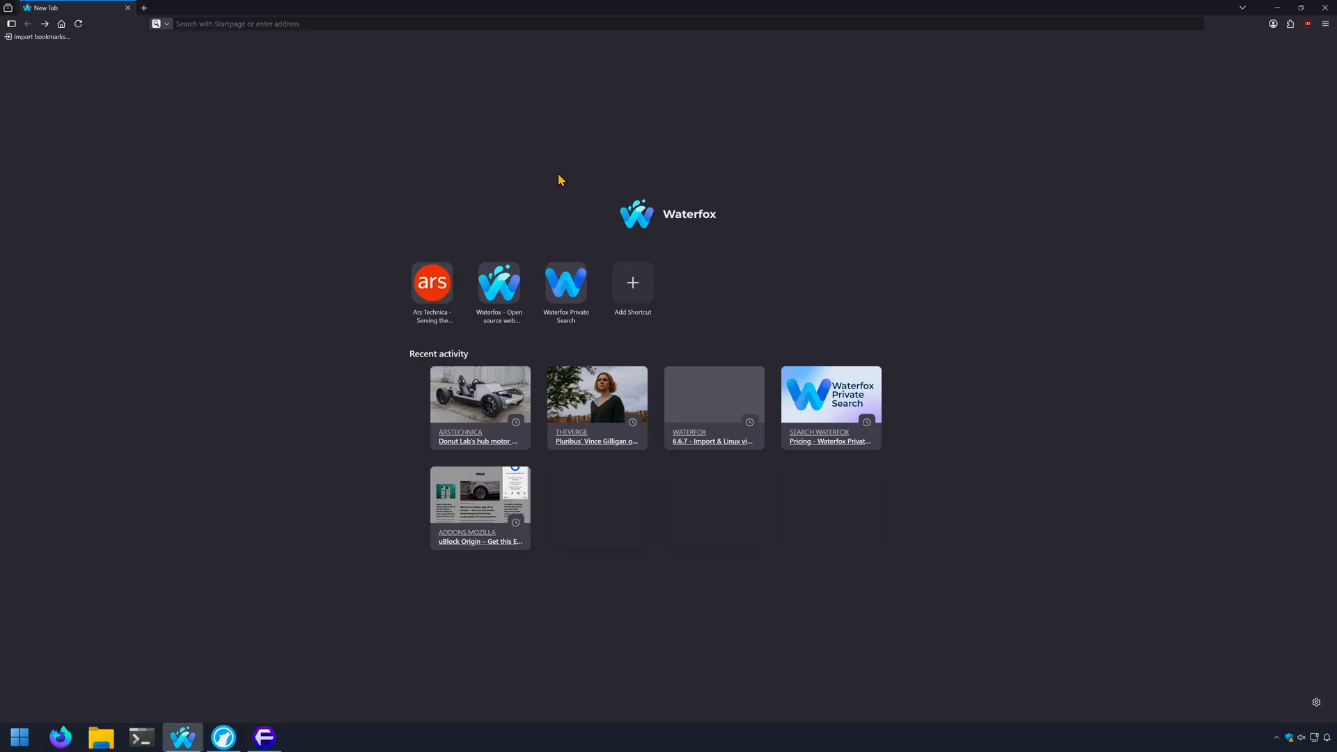
mouse_move(1313, 706)
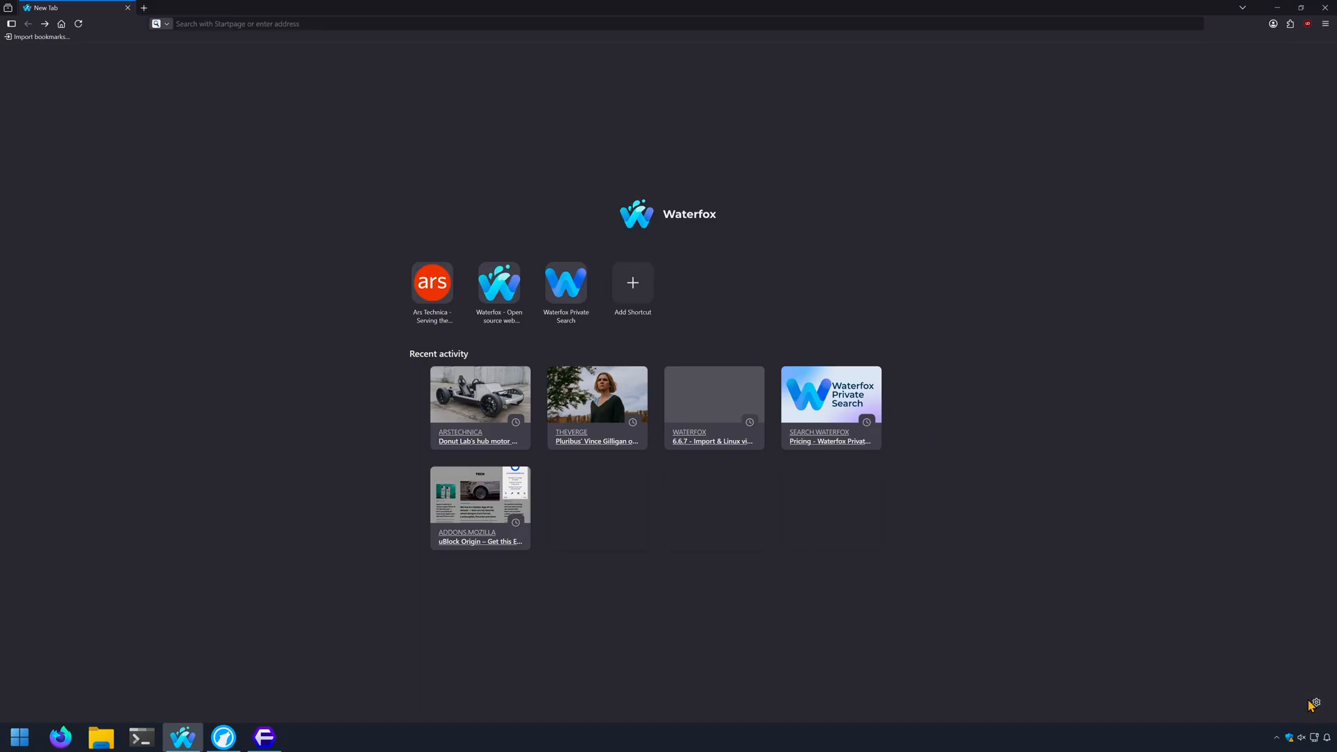
click(1314, 703)
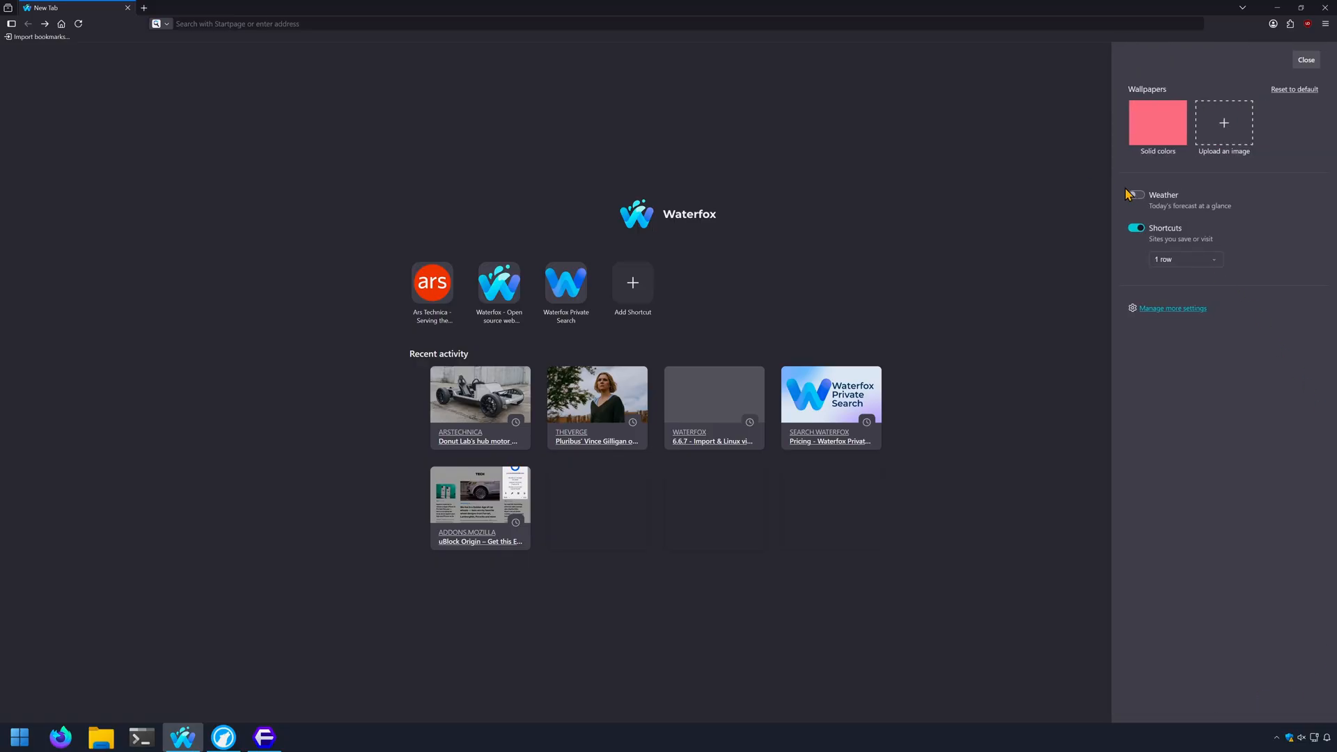
click(1136, 195)
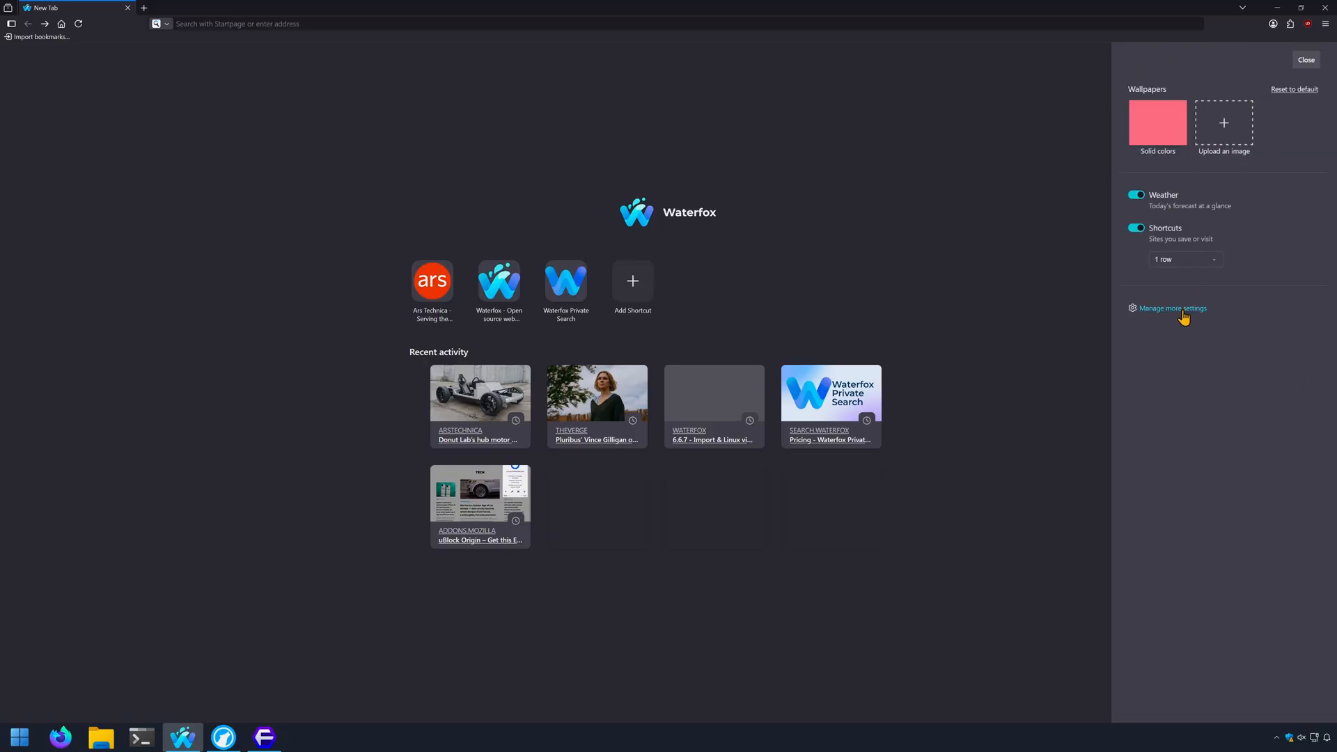
Step: In Look & Feel, hide tab icons, disable menu and sidebar animations, and auto-hide tabs
click(1171, 308)
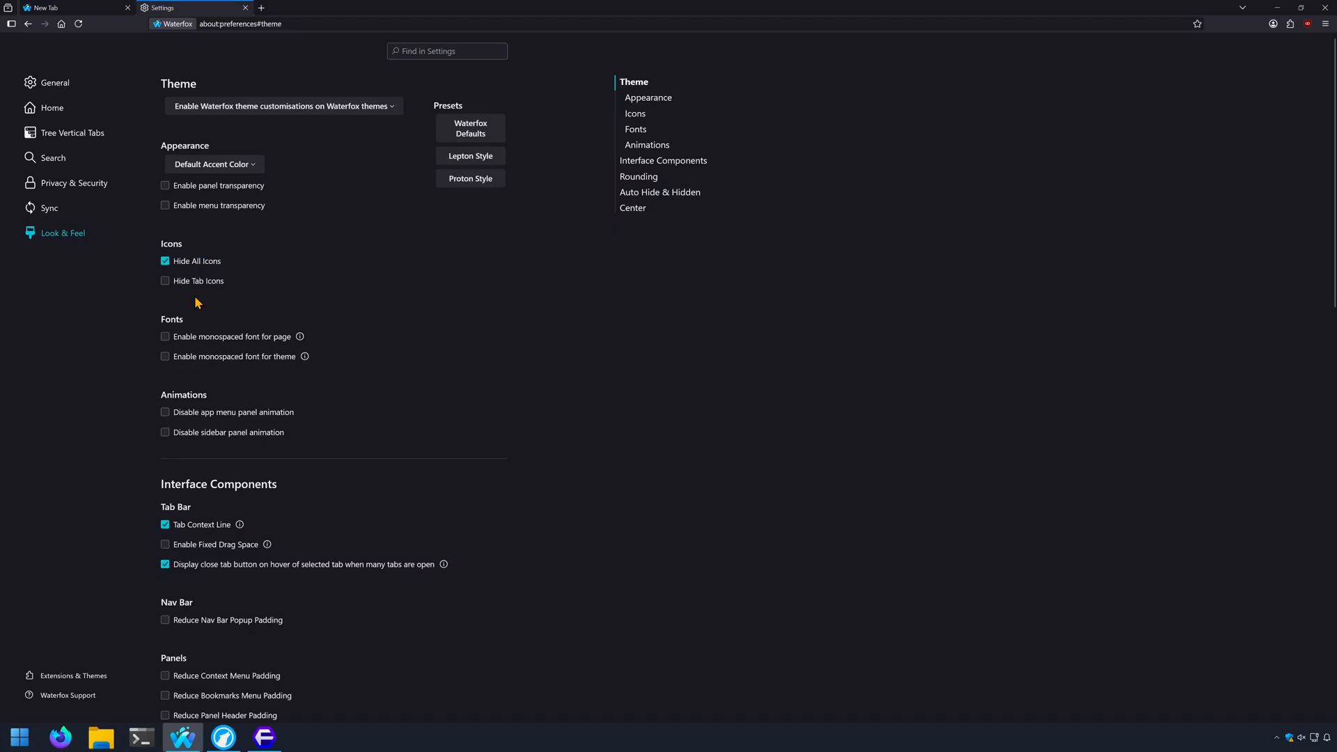
click(165, 280)
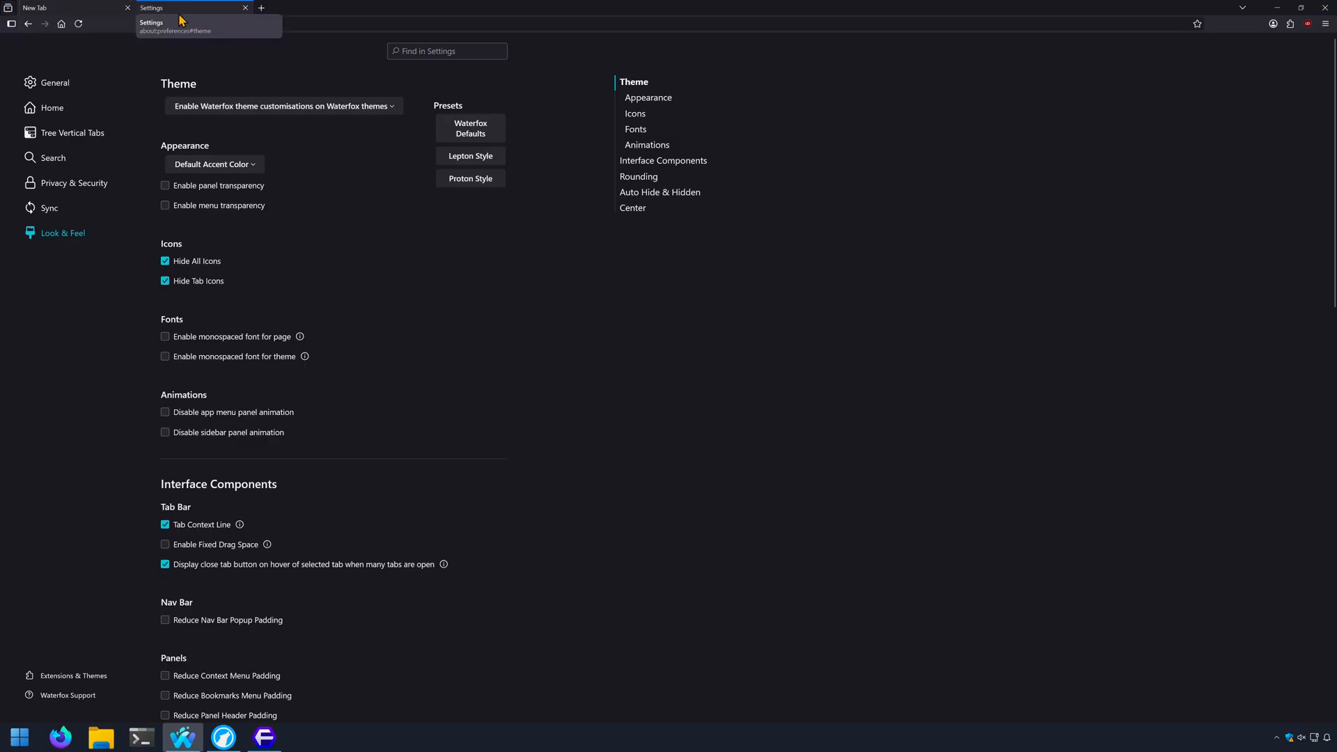
click(165, 432)
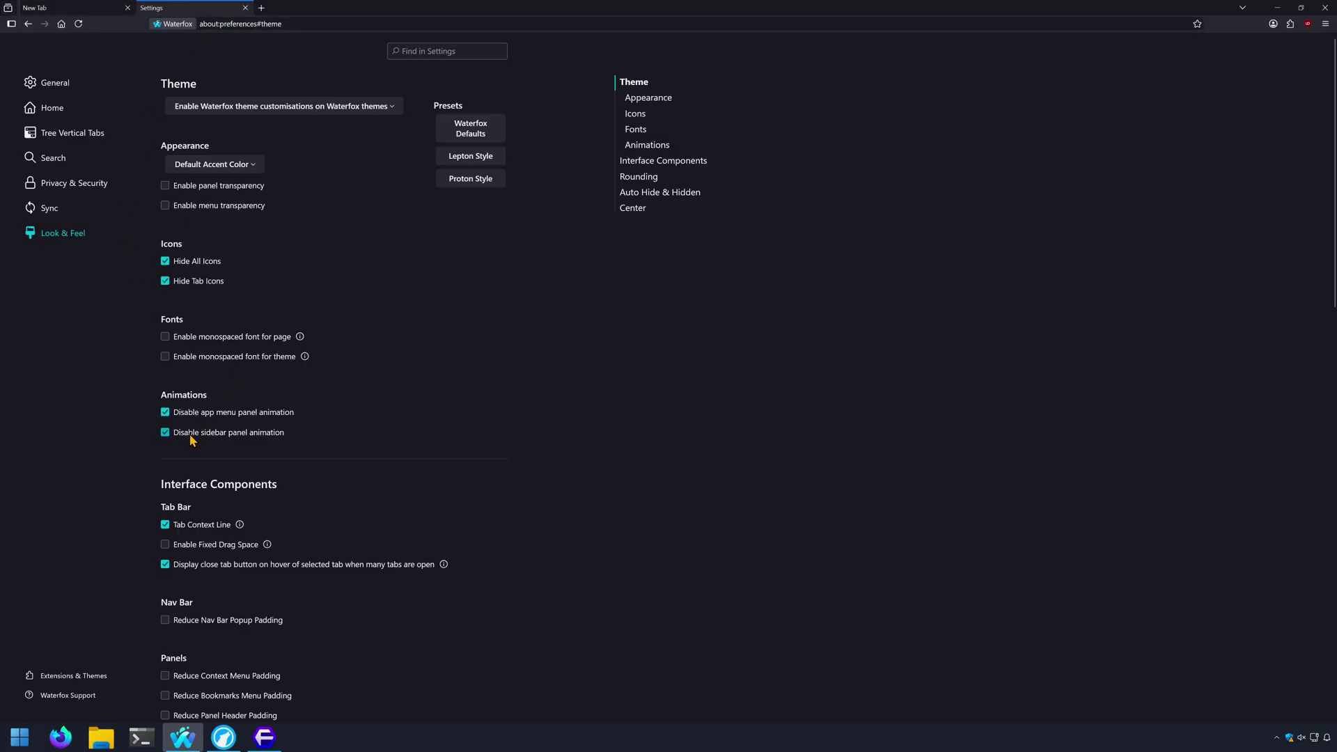
scroll(down, 3)
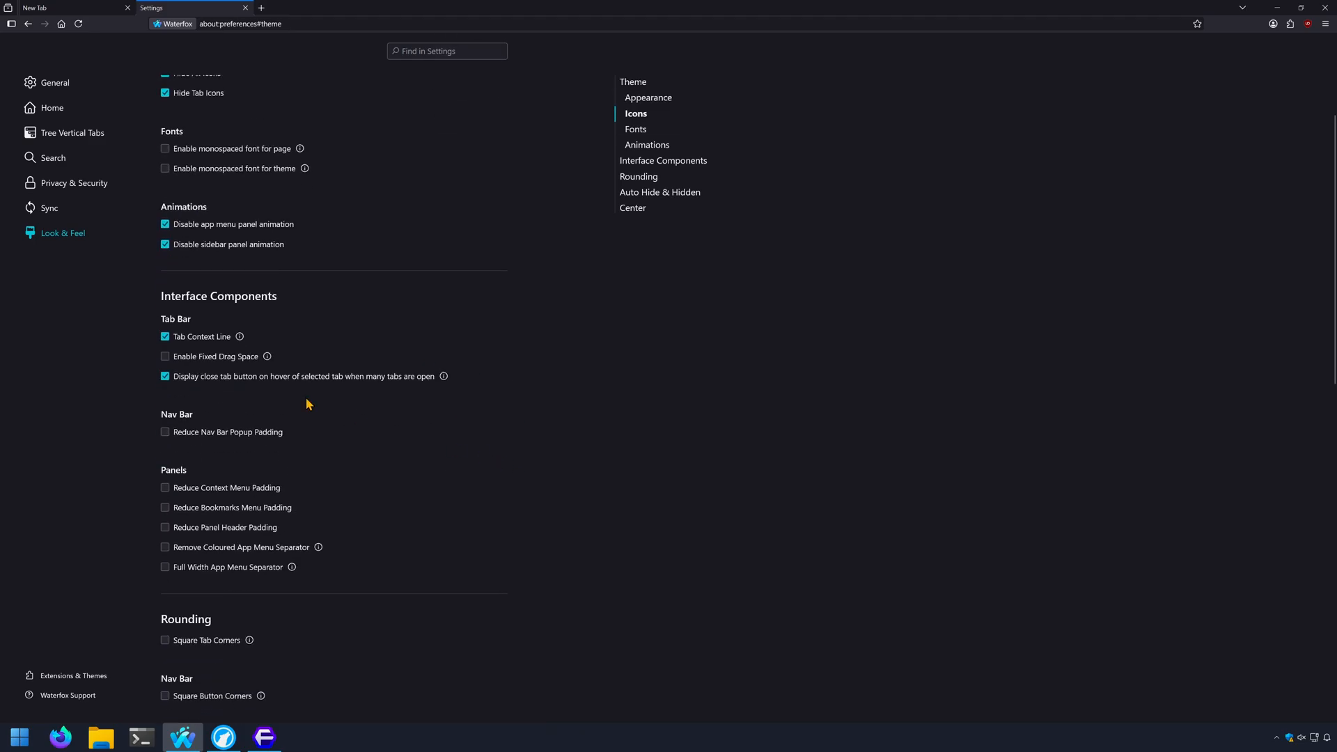
scroll(down, 3)
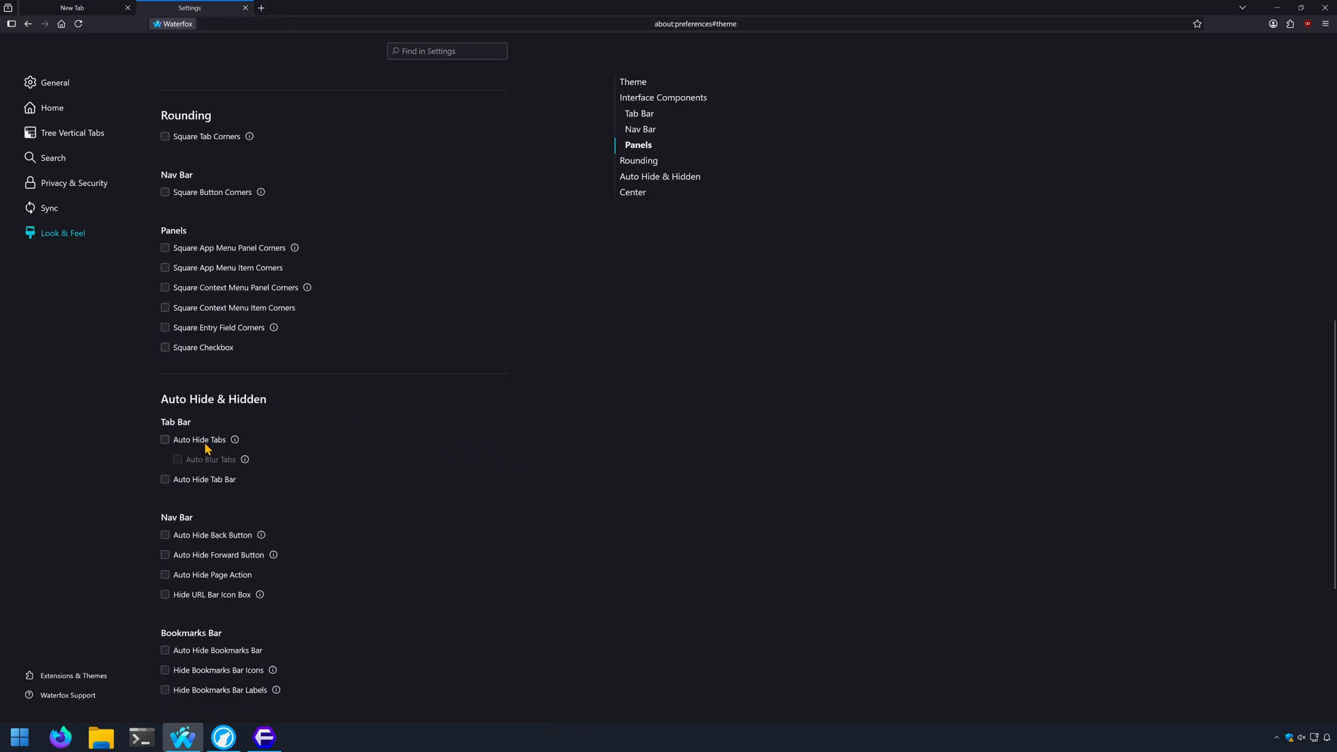
click(164, 439)
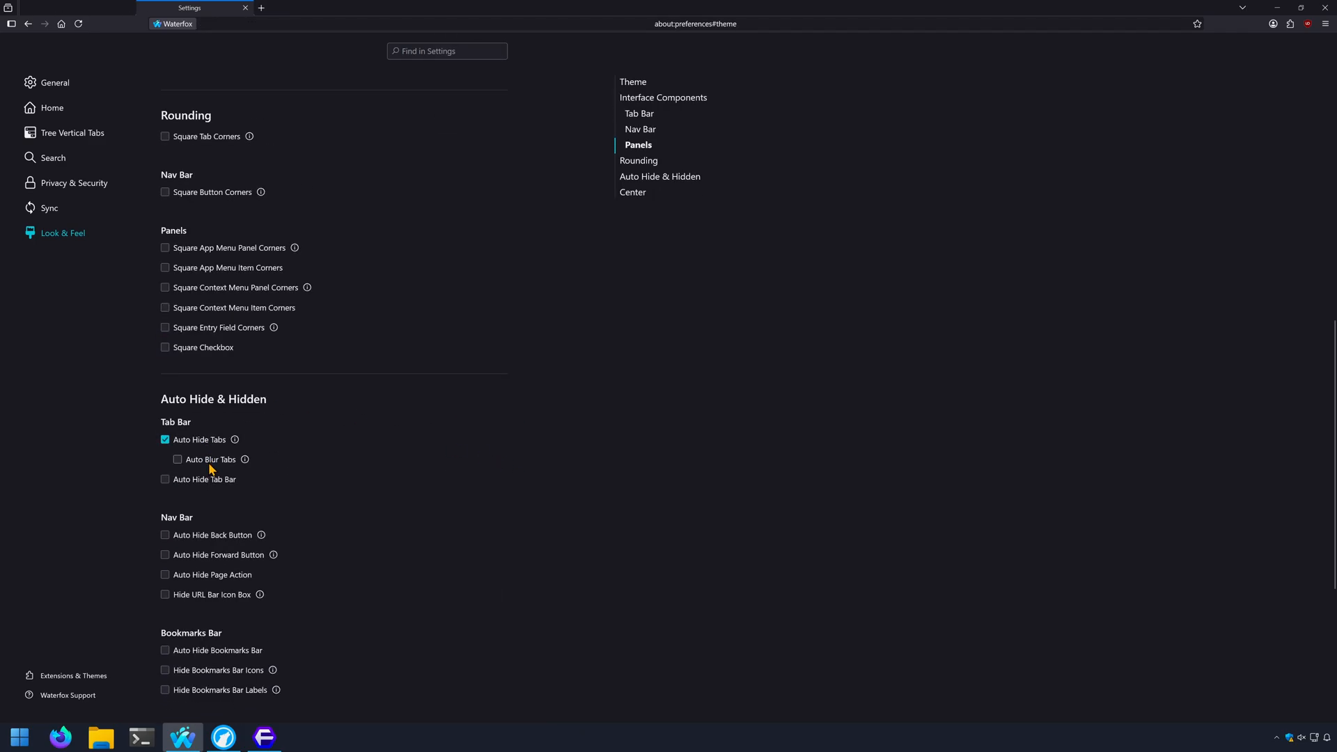
click(178, 459)
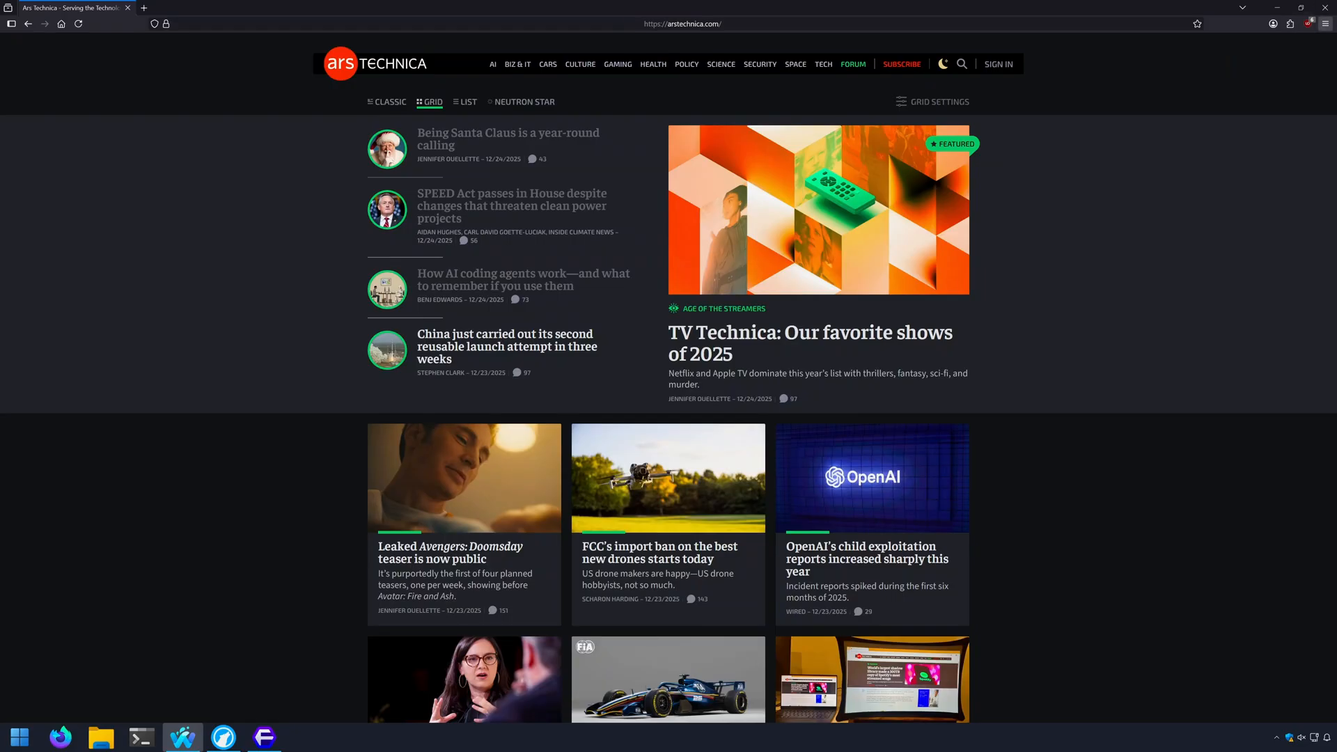
mouse_move(1303, 64)
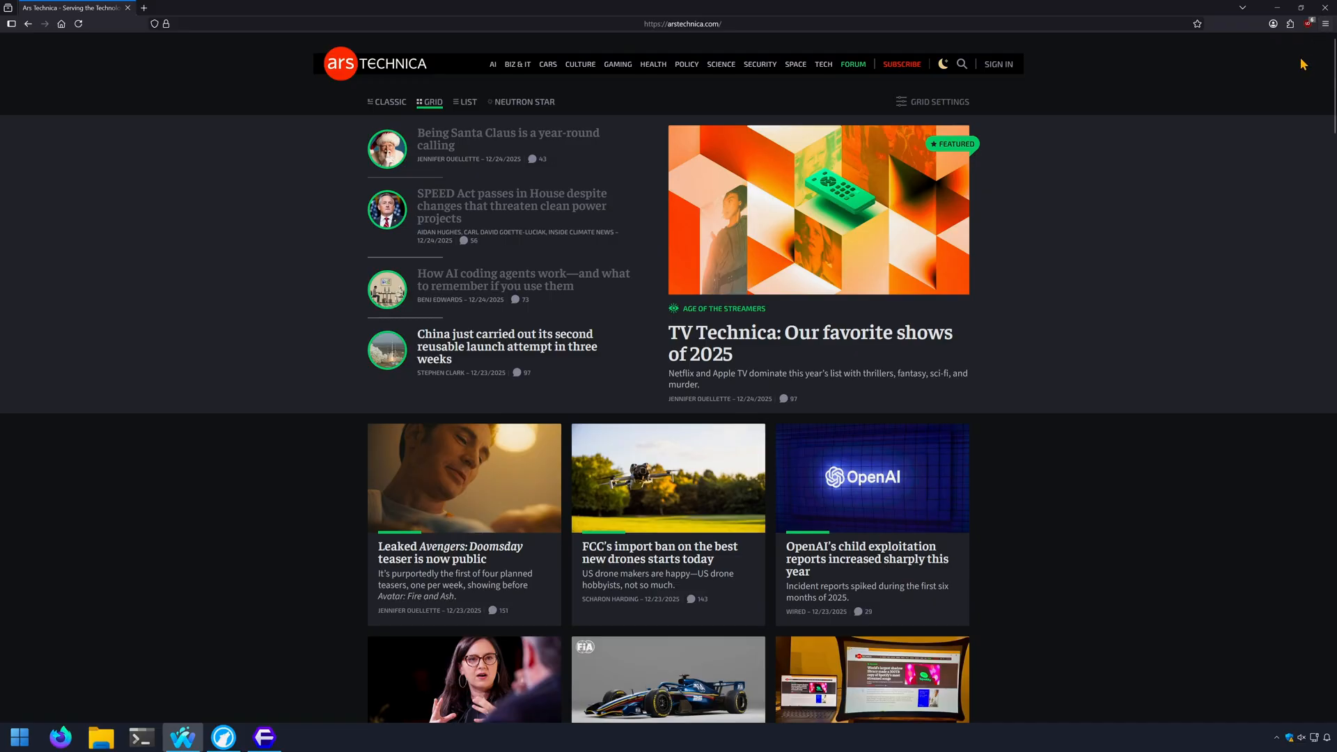
Step: Restart Waterfox from the menu, confirm with OK, and open a fresh new tab page
click(1327, 24)
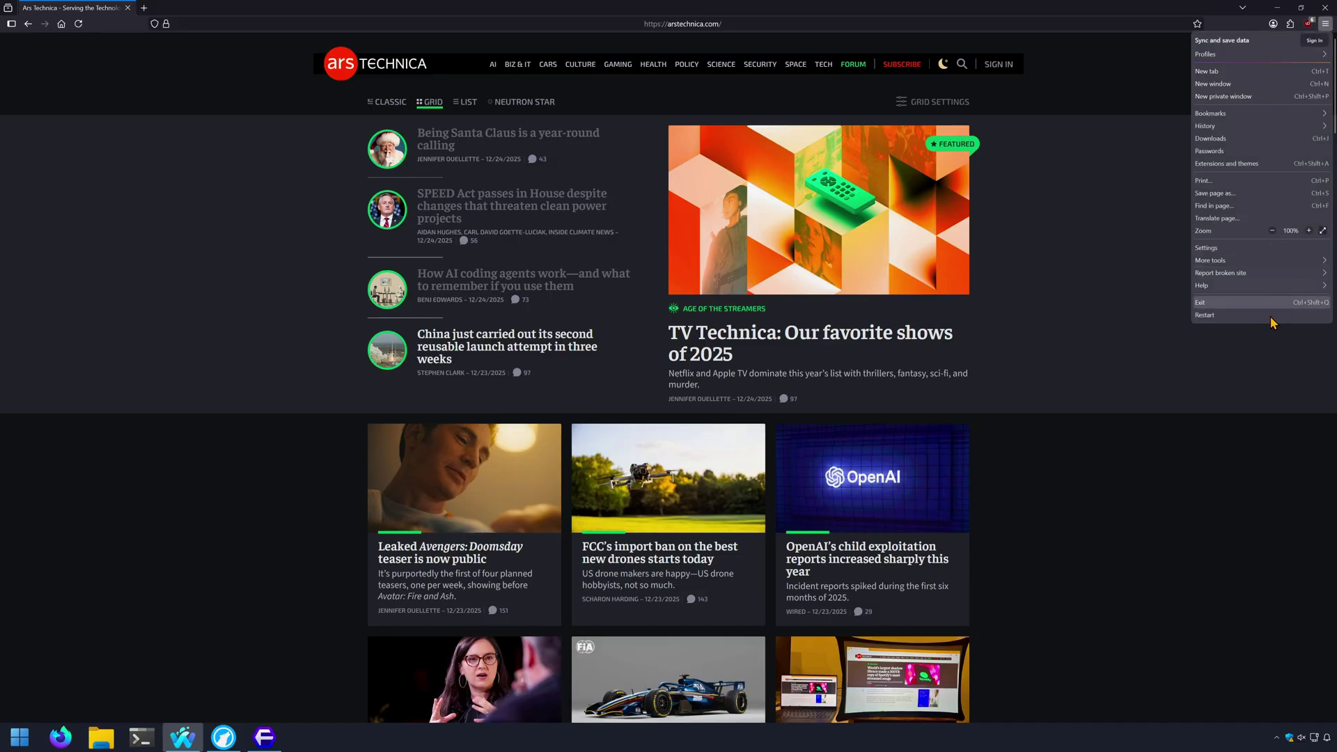
mouse_move(1253, 315)
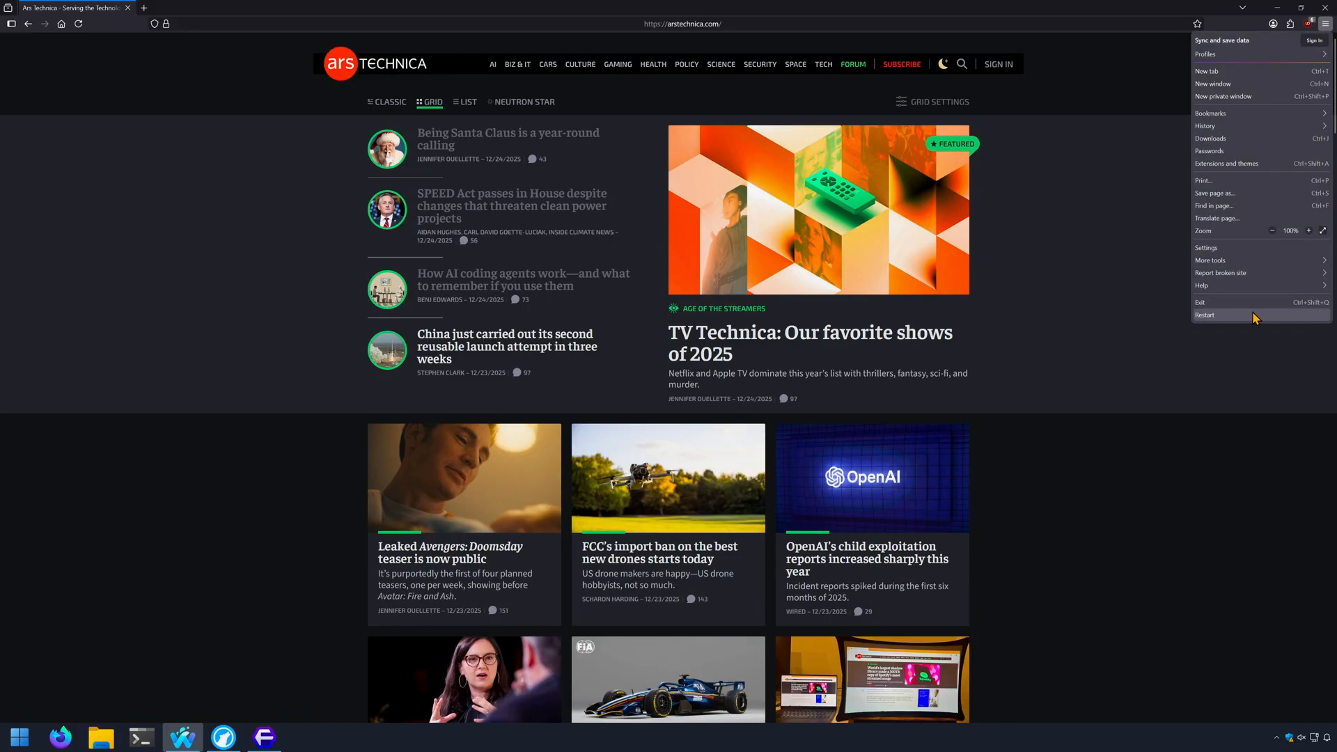
click(1205, 314)
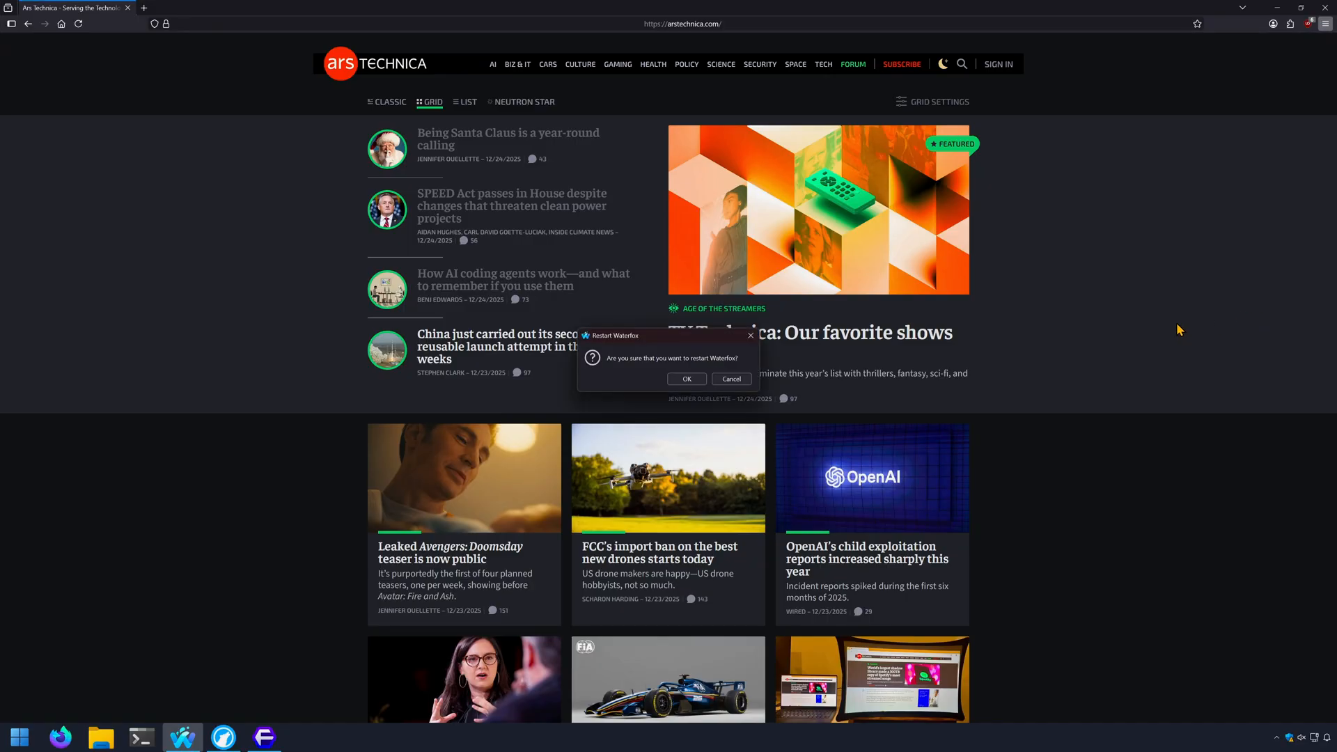
click(730, 379)
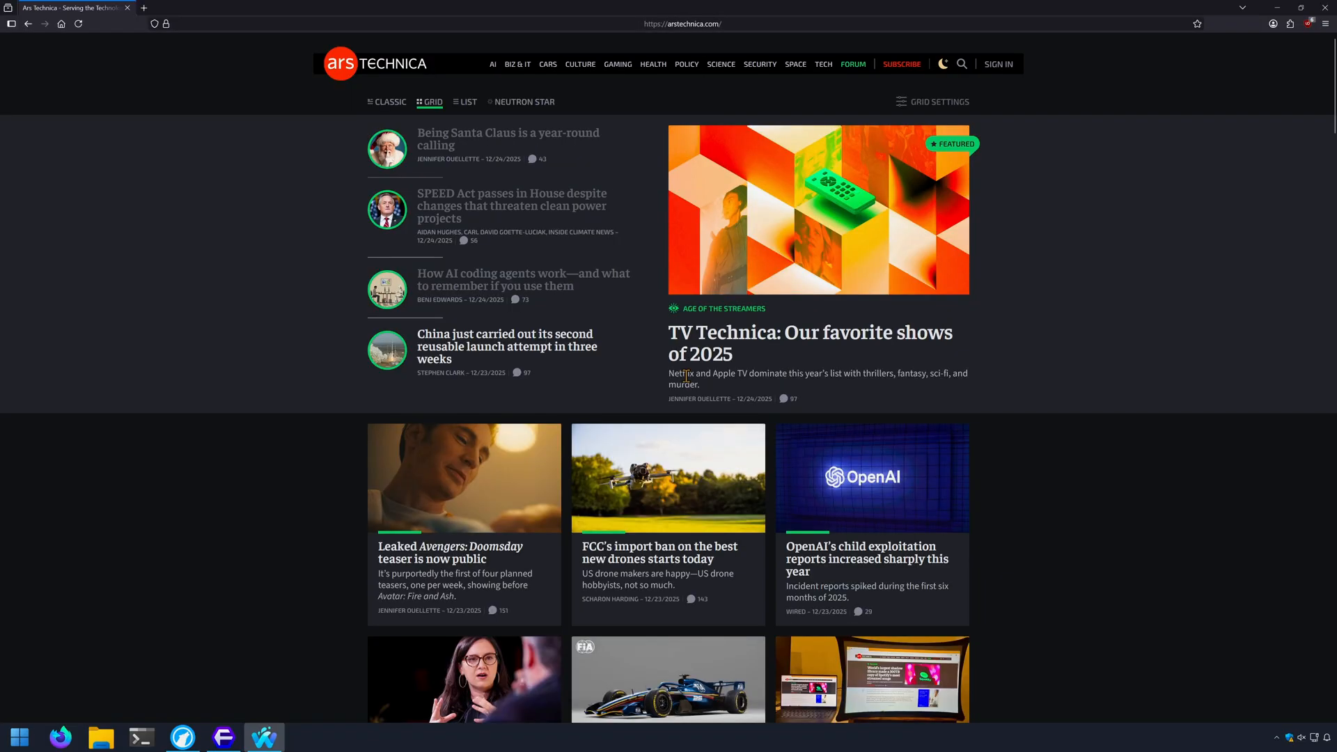
click(143, 8)
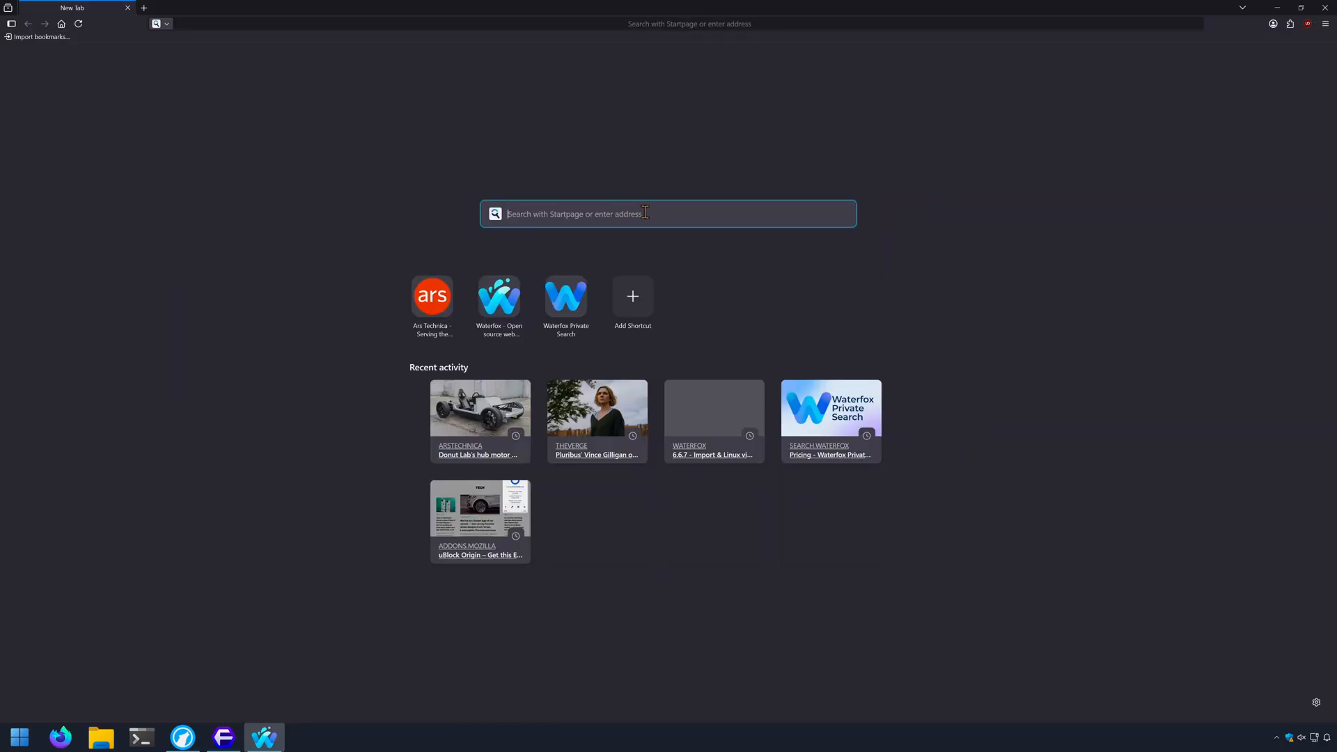
Step: Search 'ars tech', set Waterfox Private Search as default engine, and view its pricing page
text(ars tech)
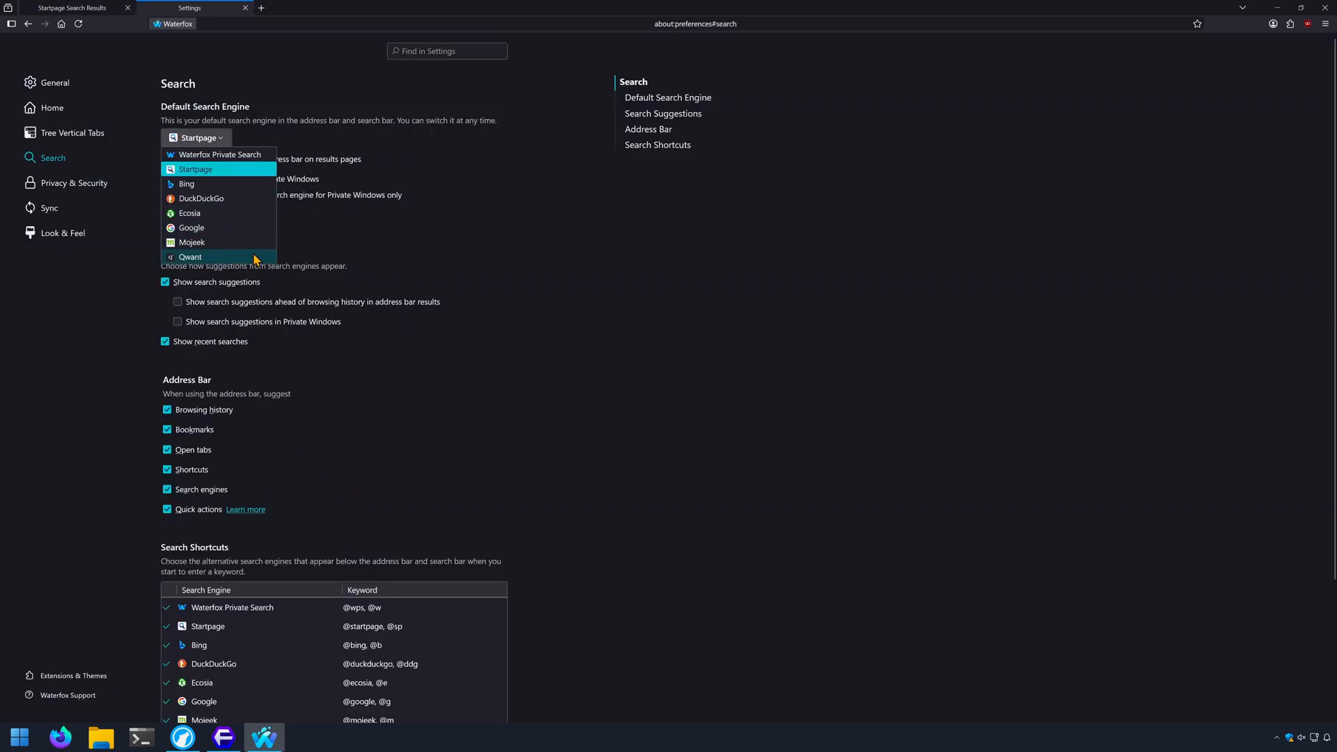
mouse_move(243, 242)
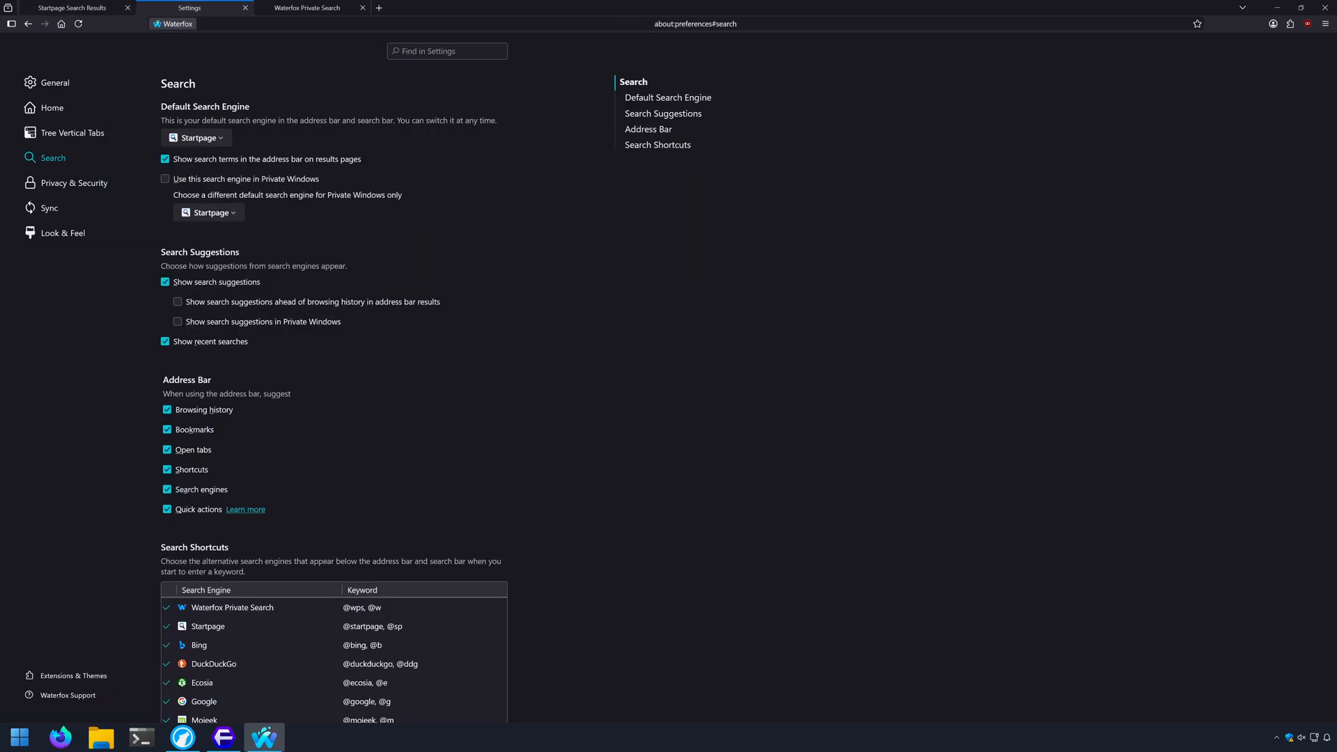
click(195, 137)
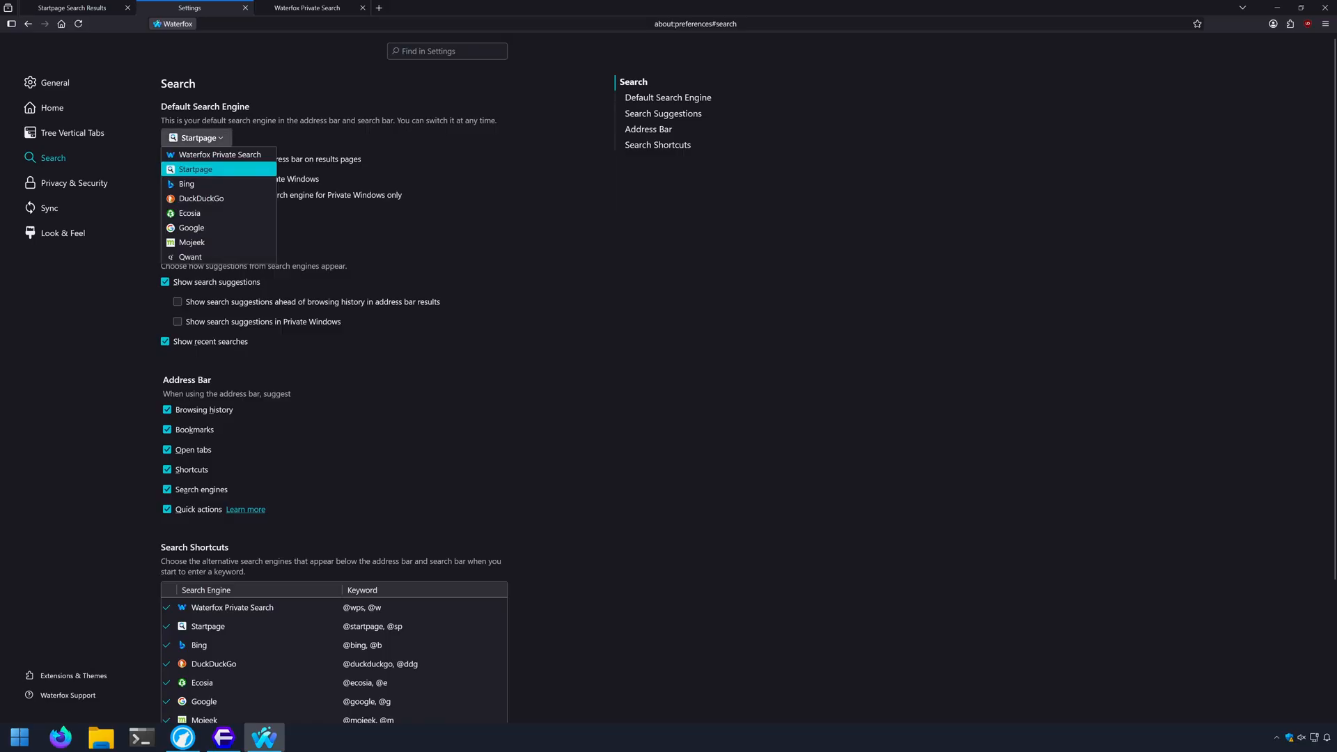
click(220, 154)
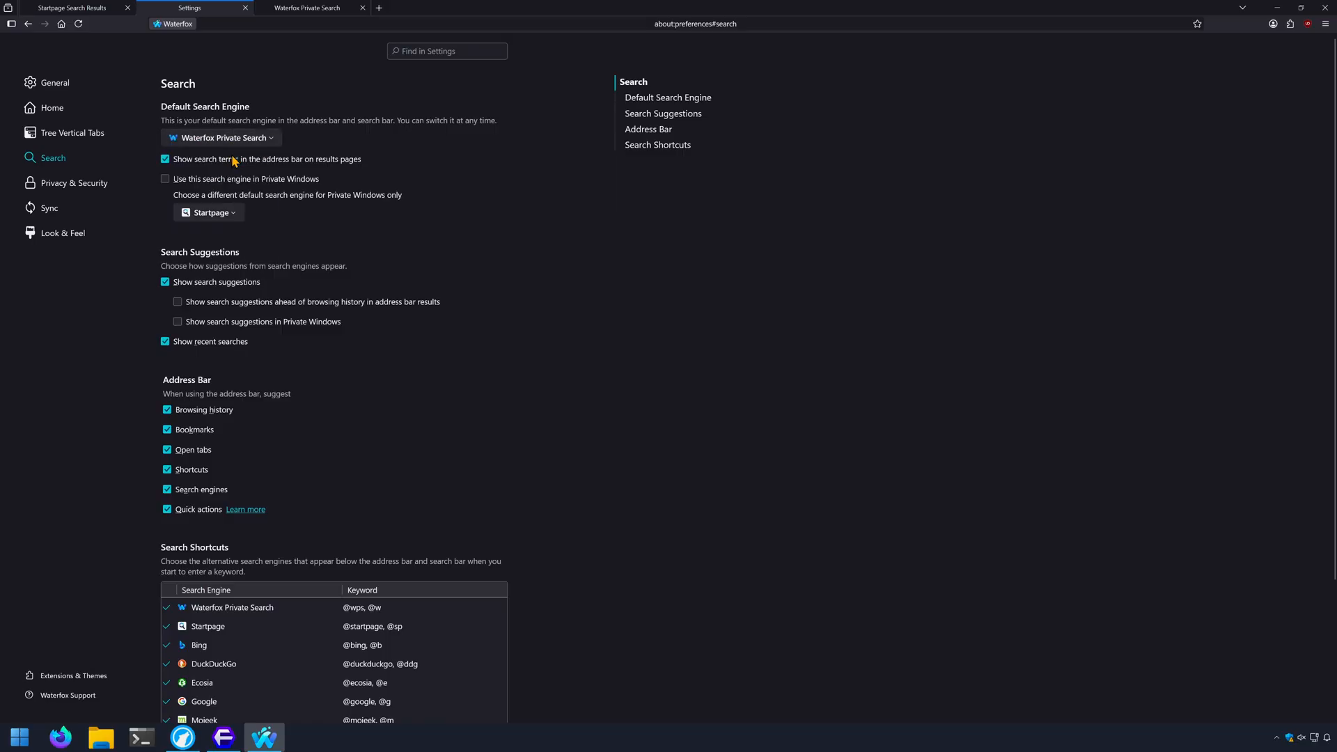
mouse_move(300, 64)
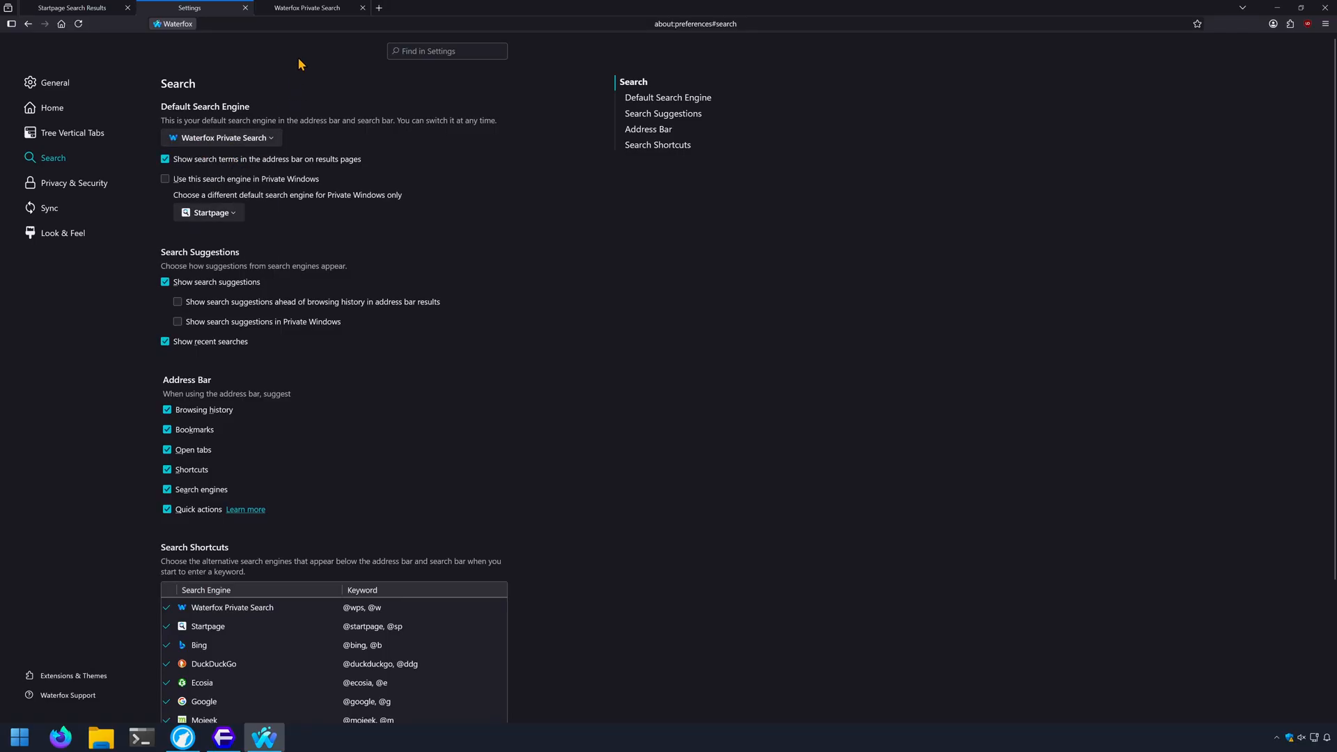
click(309, 8)
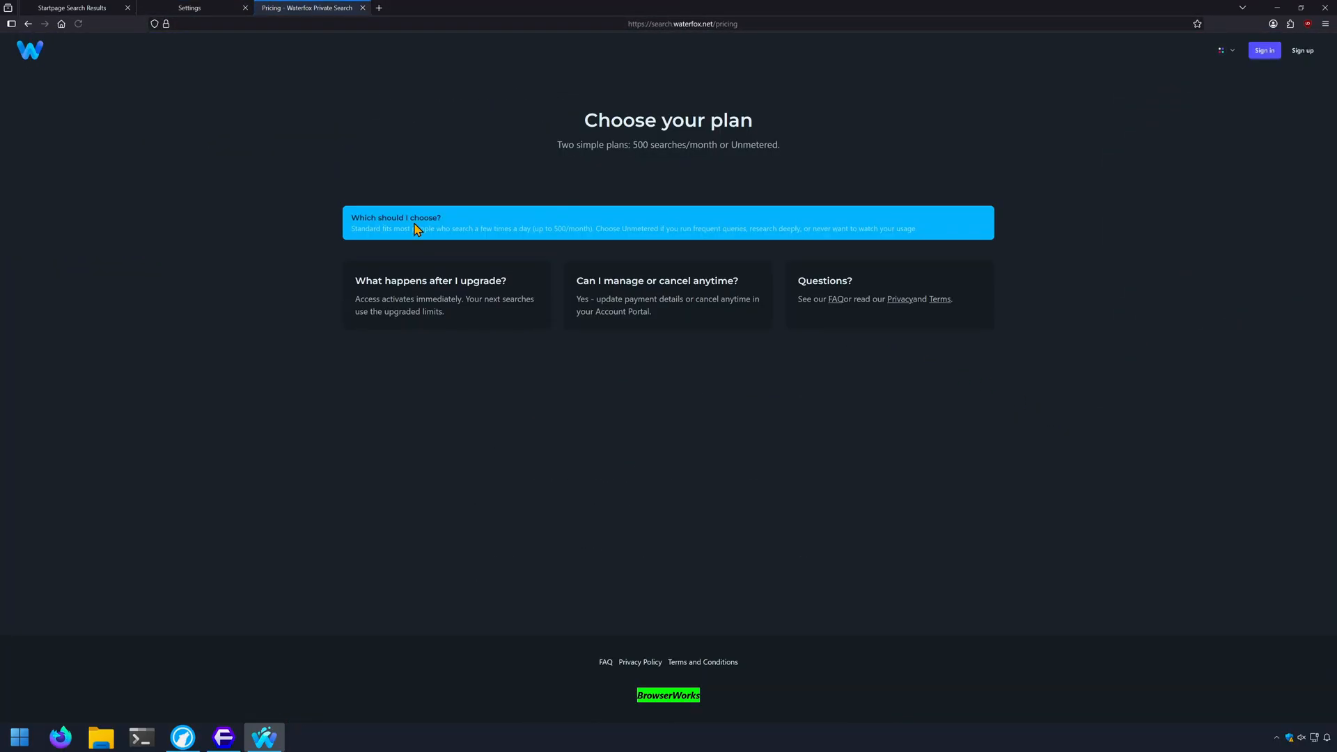
Step: Turn the Reddit tab into a private tab
right_click(311, 7)
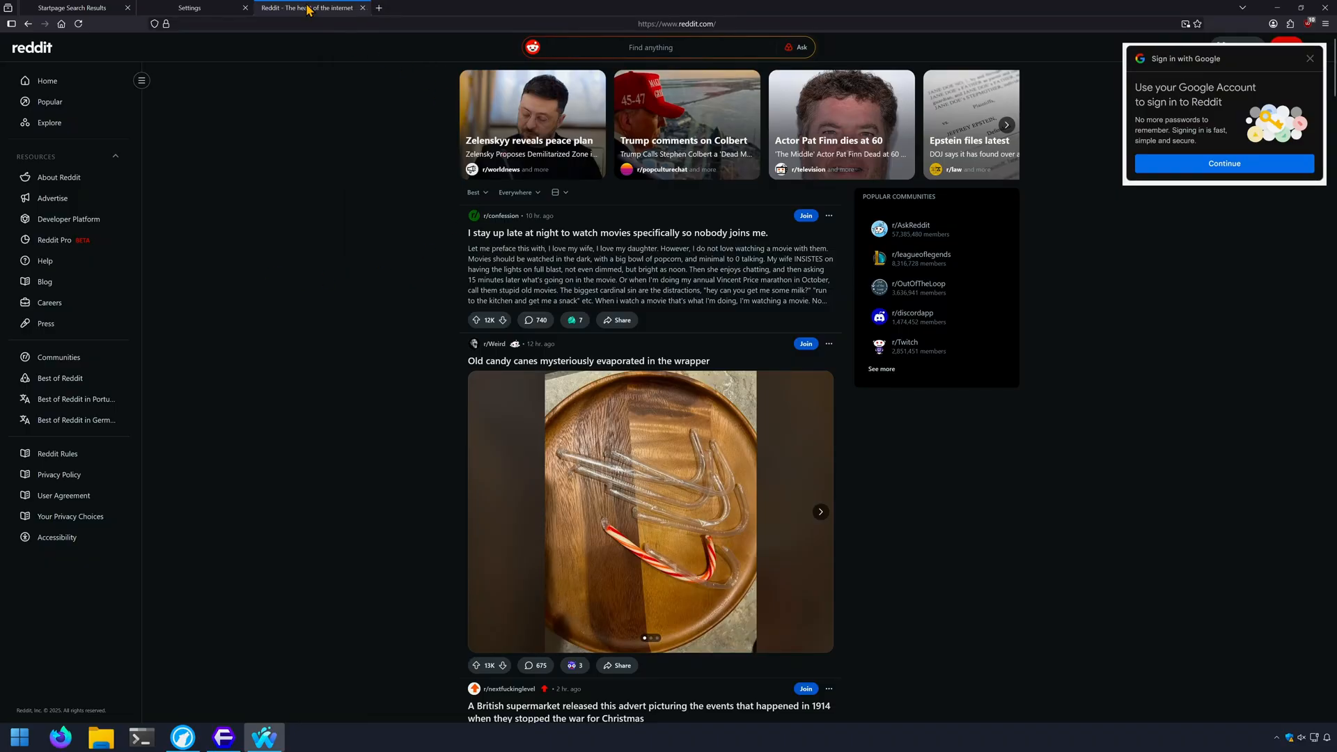
right_click(307, 8)
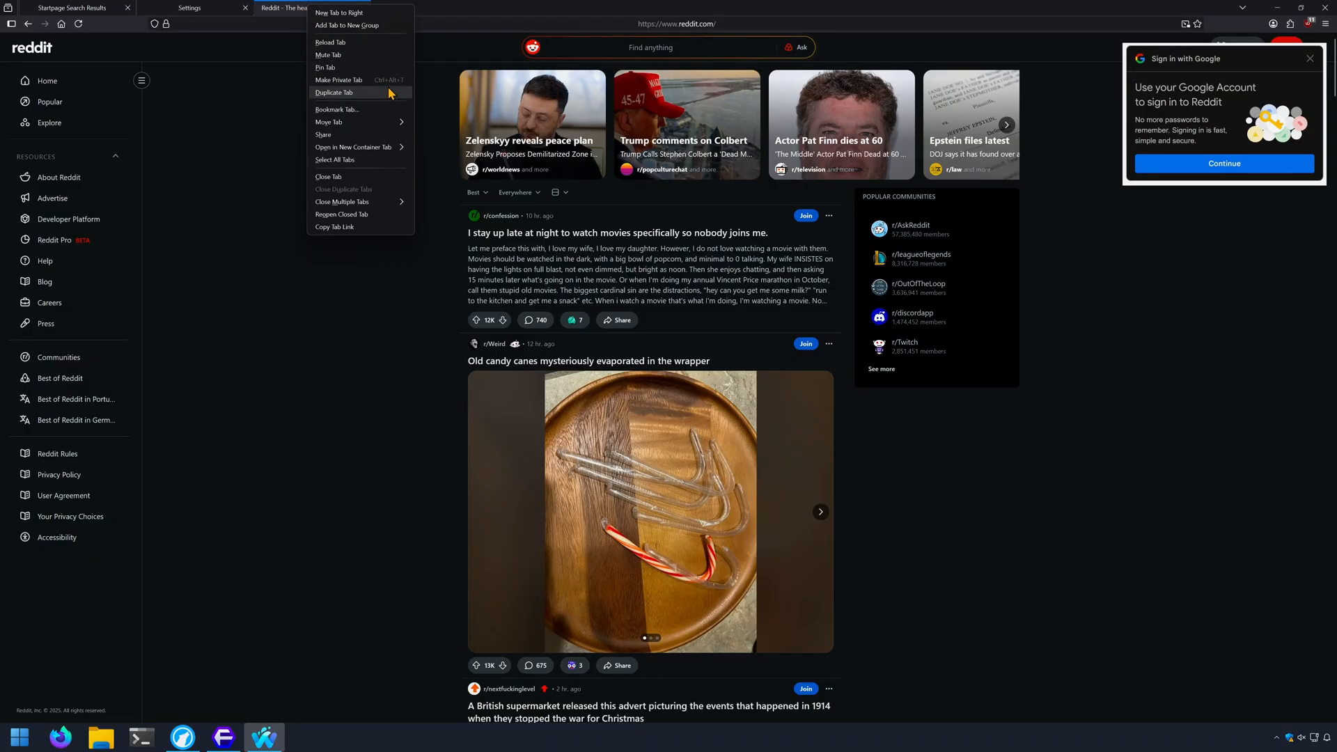
click(338, 80)
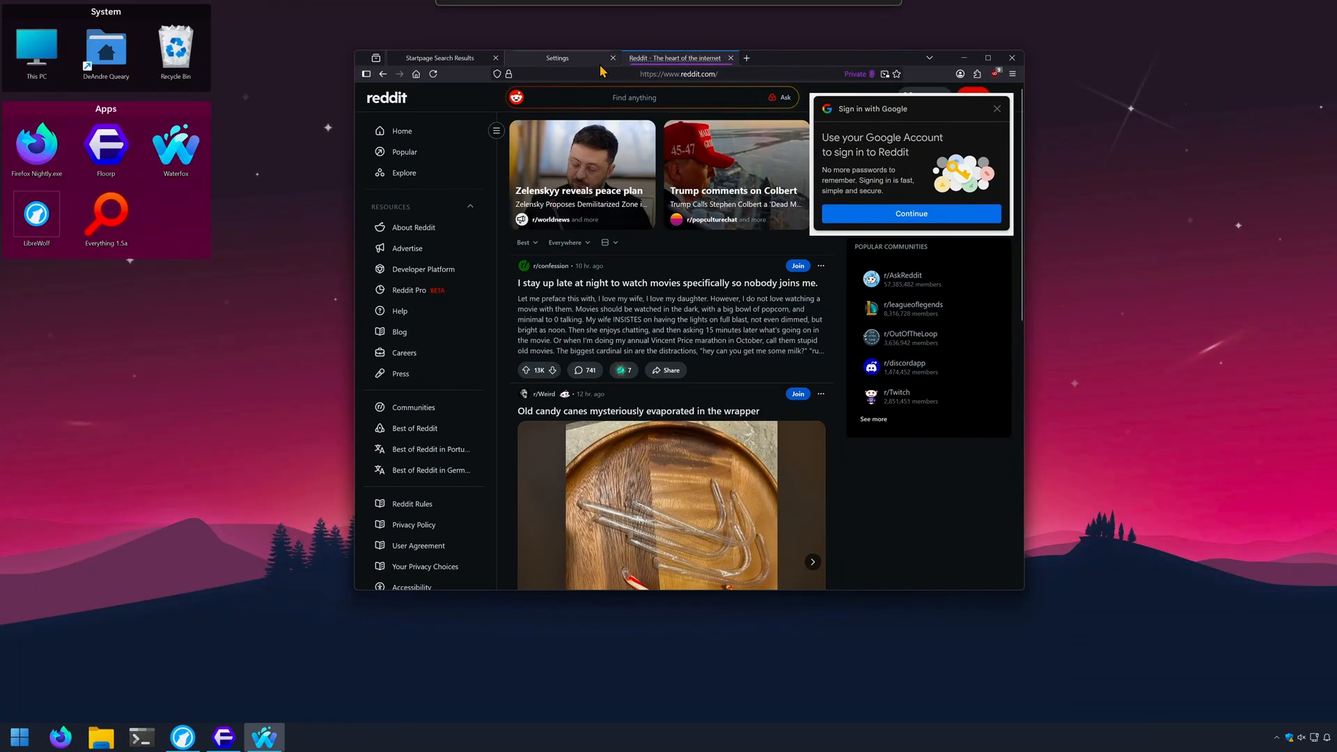
Step: Switch to the settings tab and scroll through the Privacy & Security options
click(440, 57)
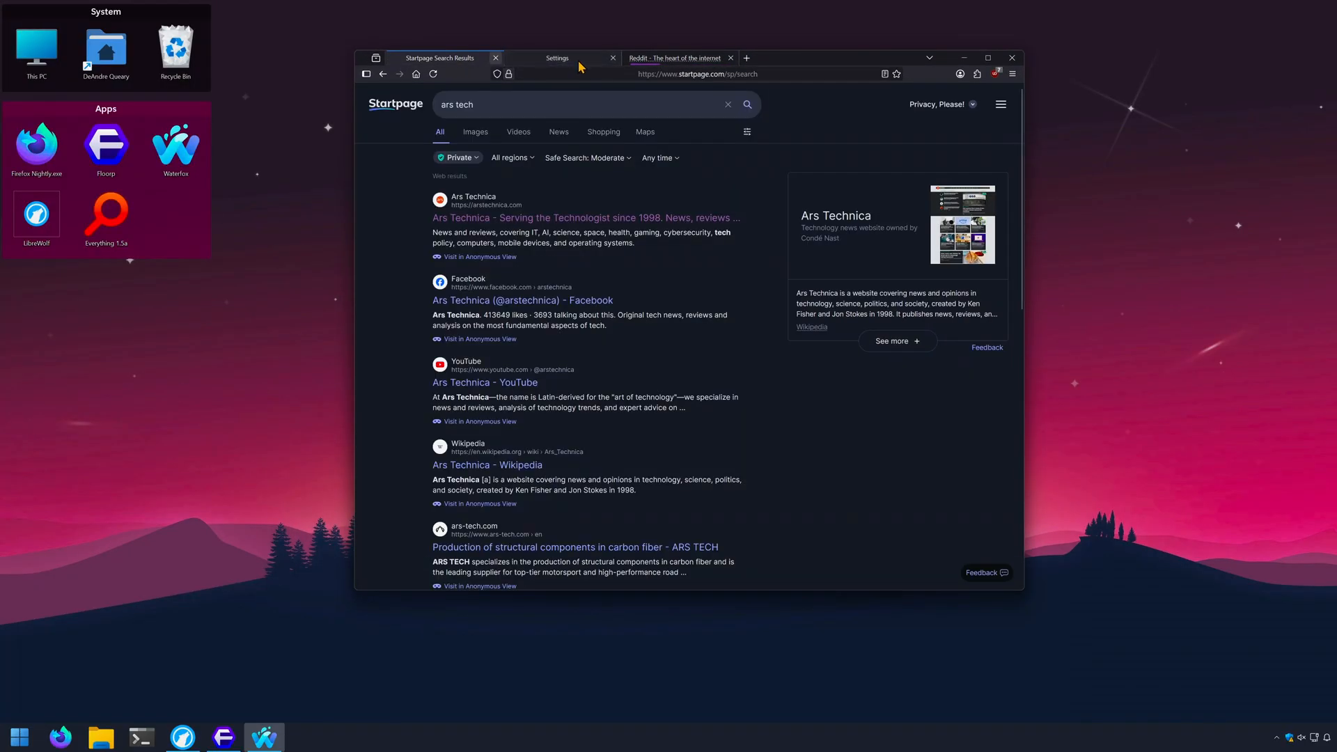
click(556, 57)
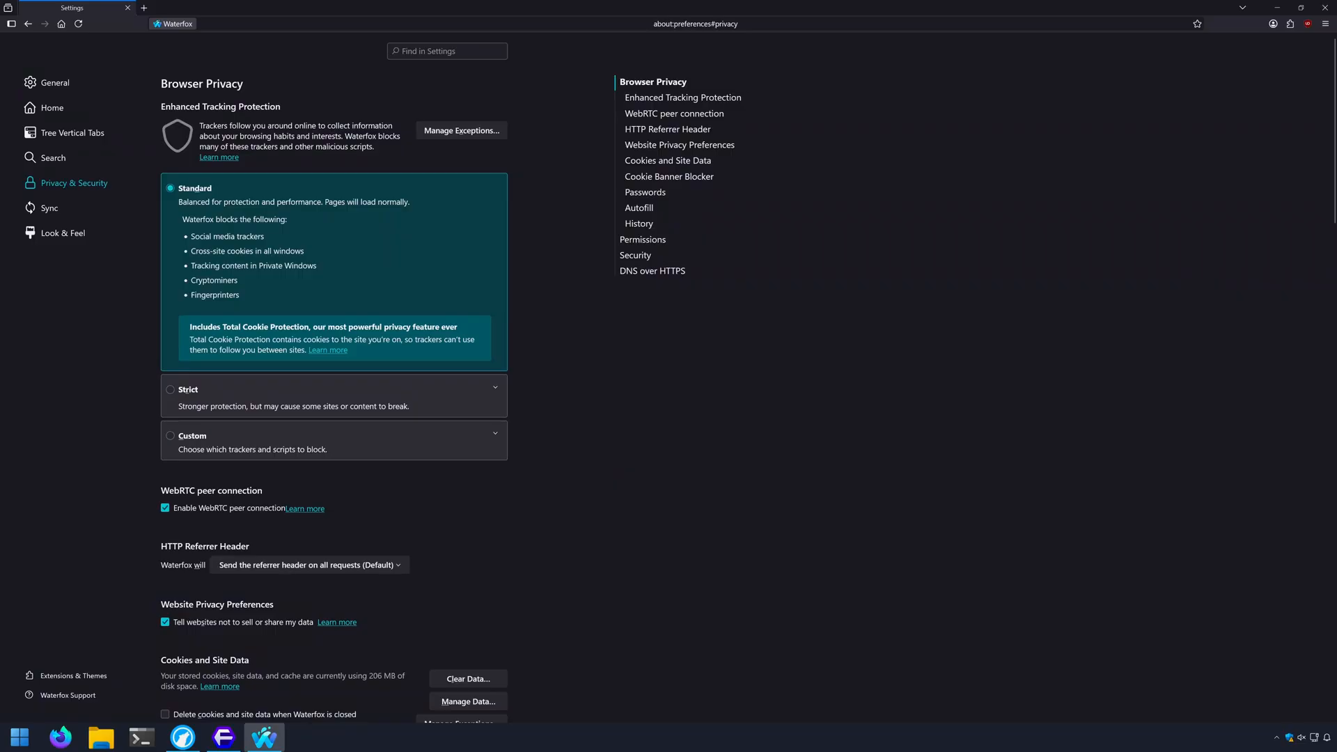
scroll(down, 3)
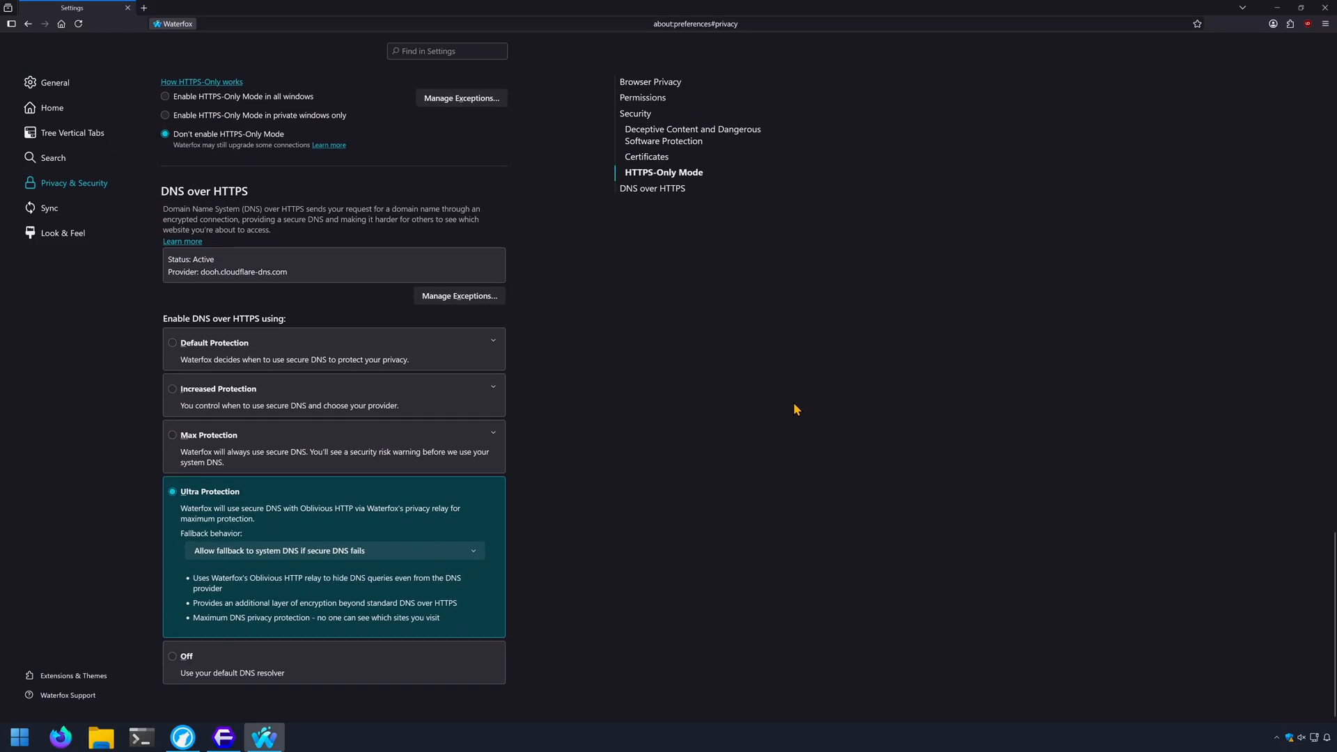
mouse_move(359, 567)
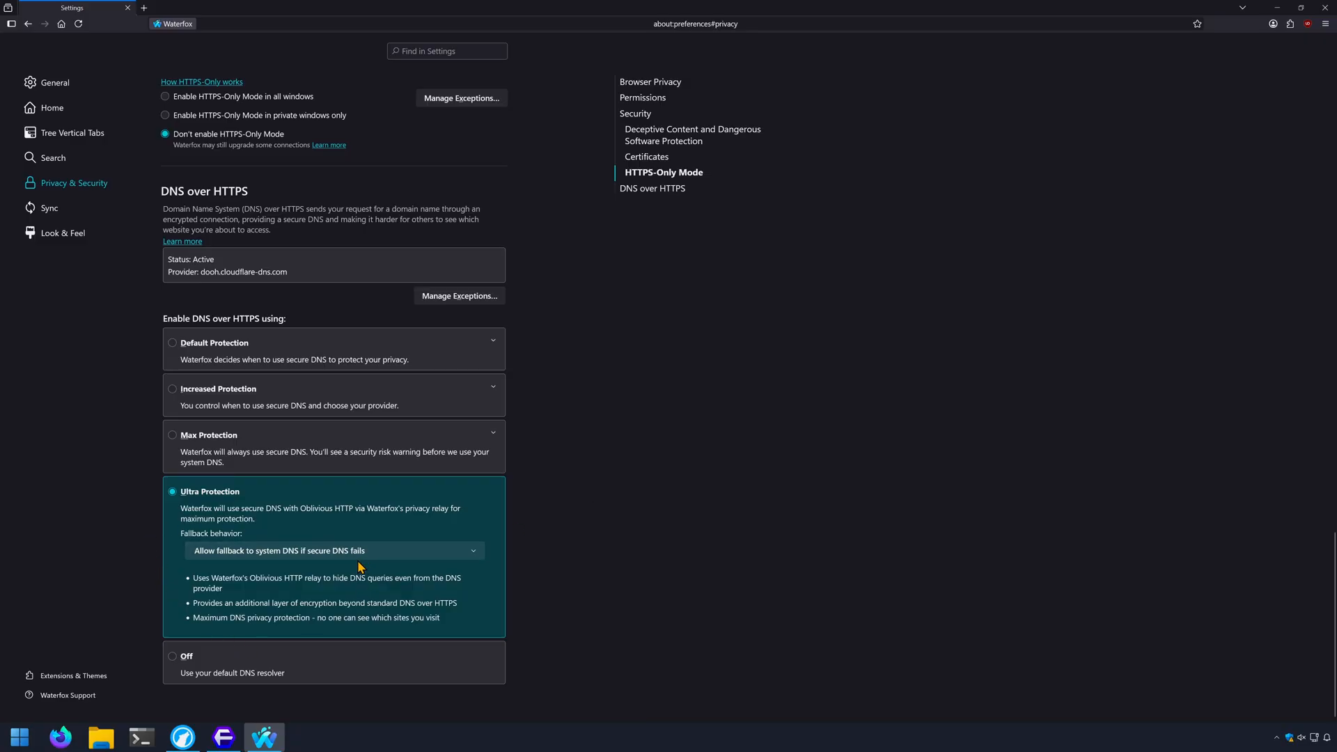
mouse_move(435, 539)
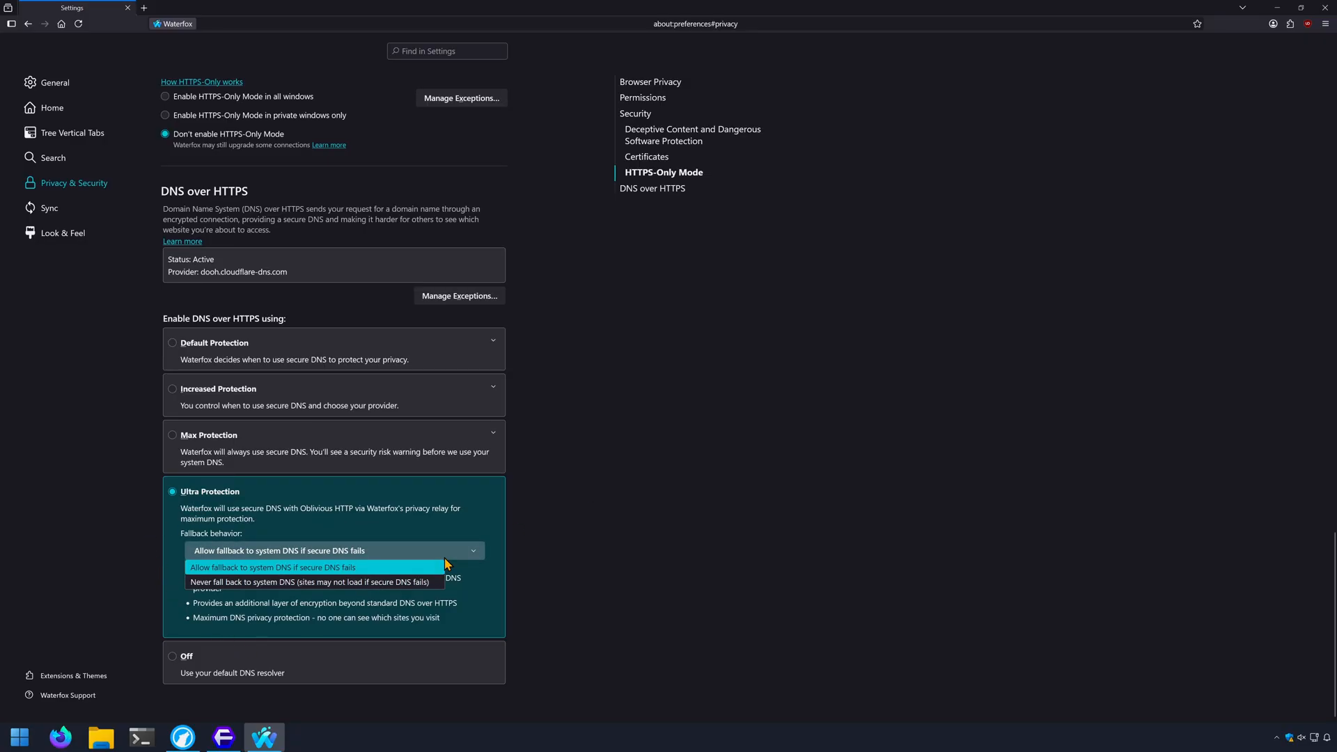
Step: Tour Waterfox's General, Search and Home settings, then scroll librewolf.net to Main Features
click(54, 82)
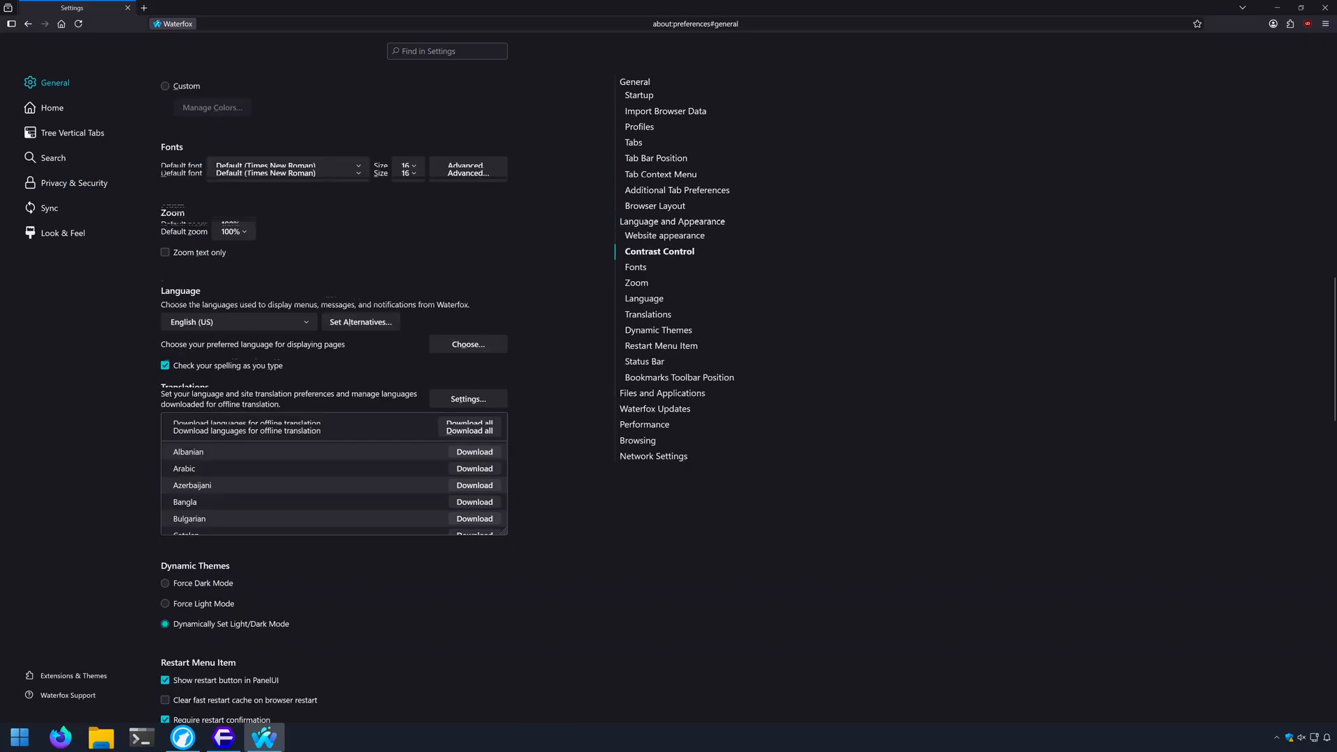
scroll(down, 3)
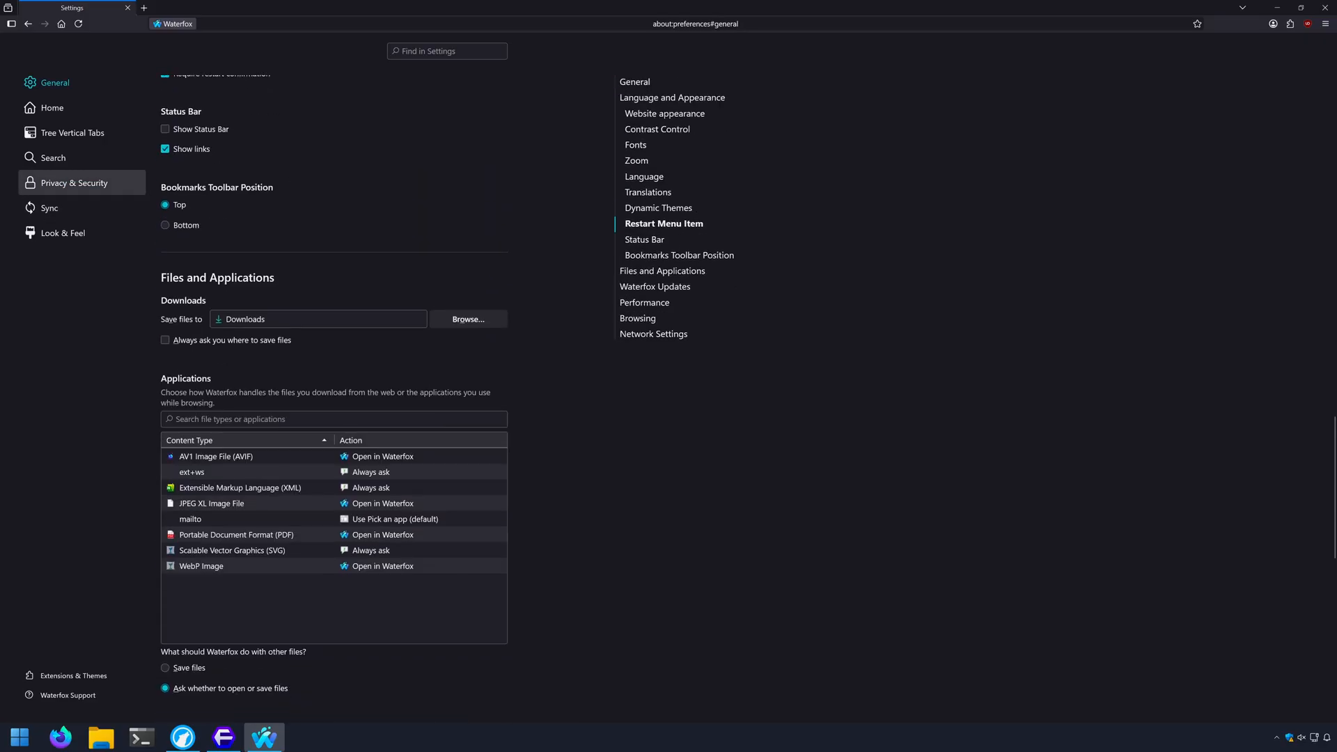
click(53, 156)
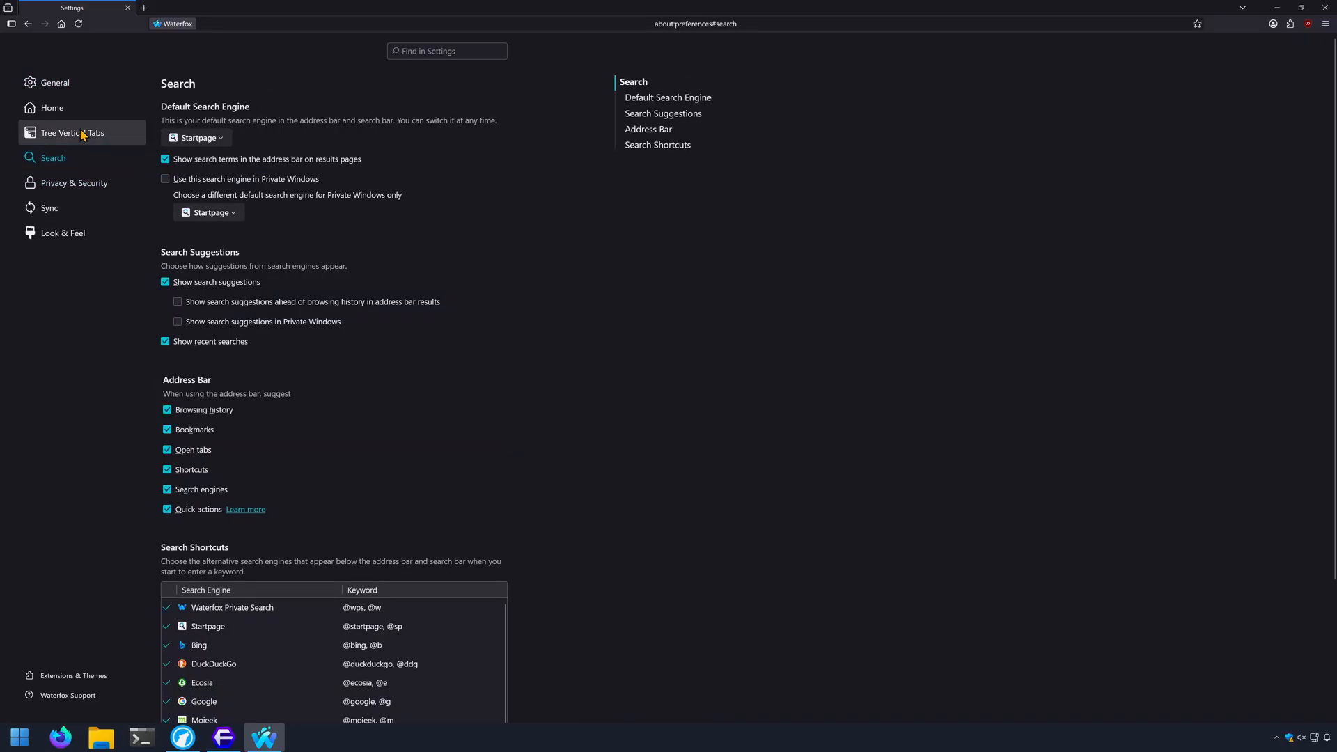
click(51, 107)
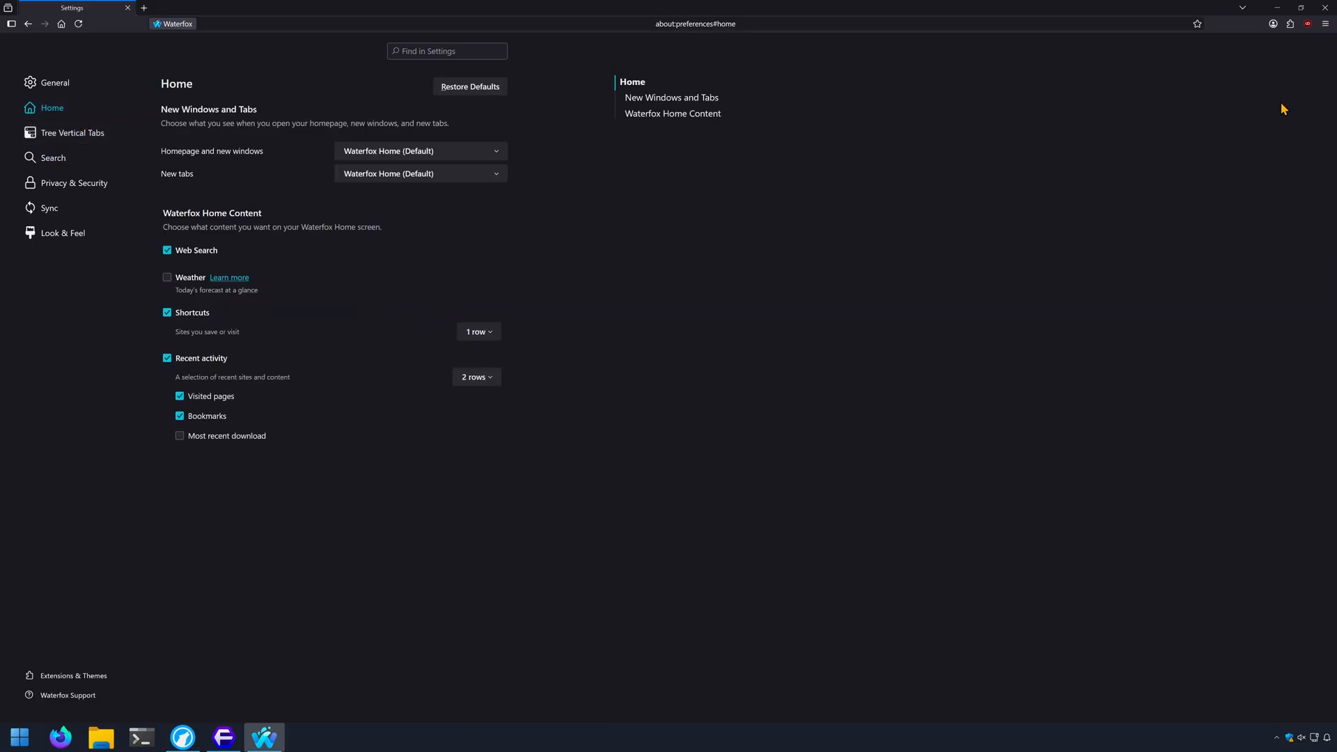
click(172, 23)
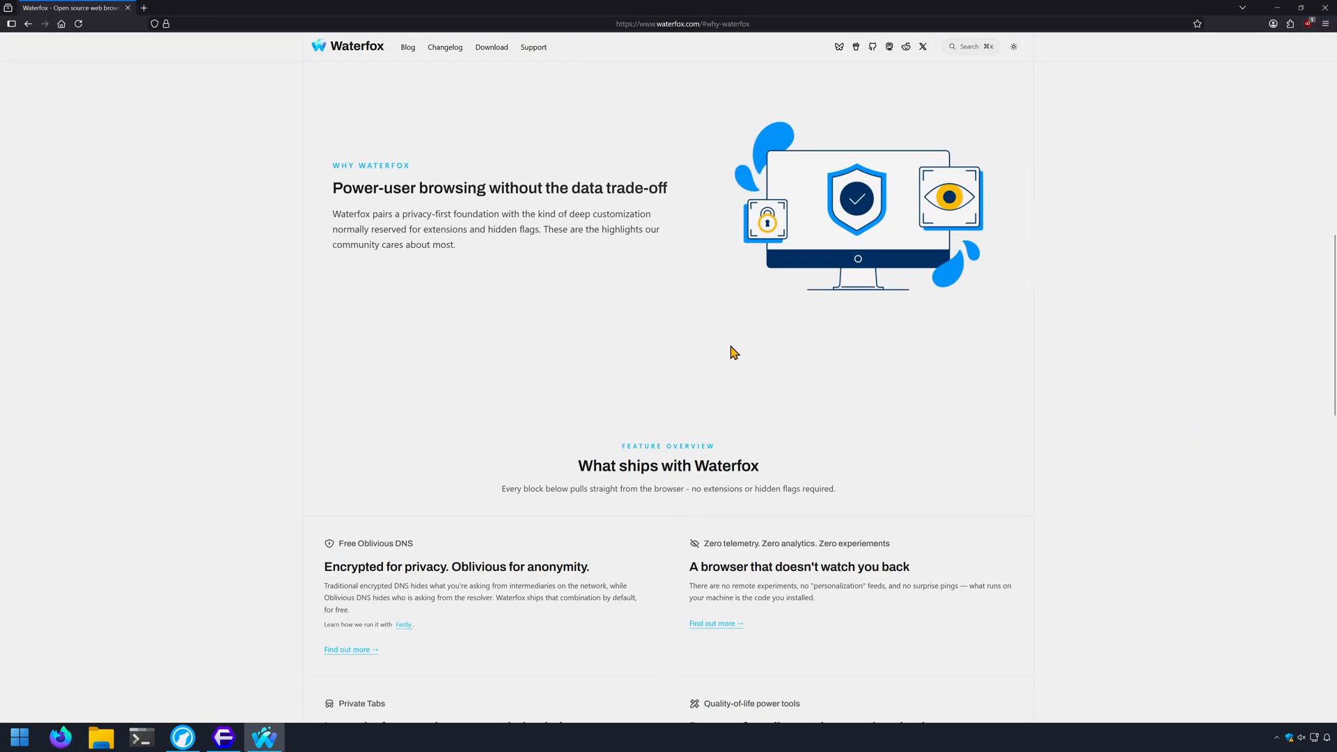
mouse_move(347, 386)
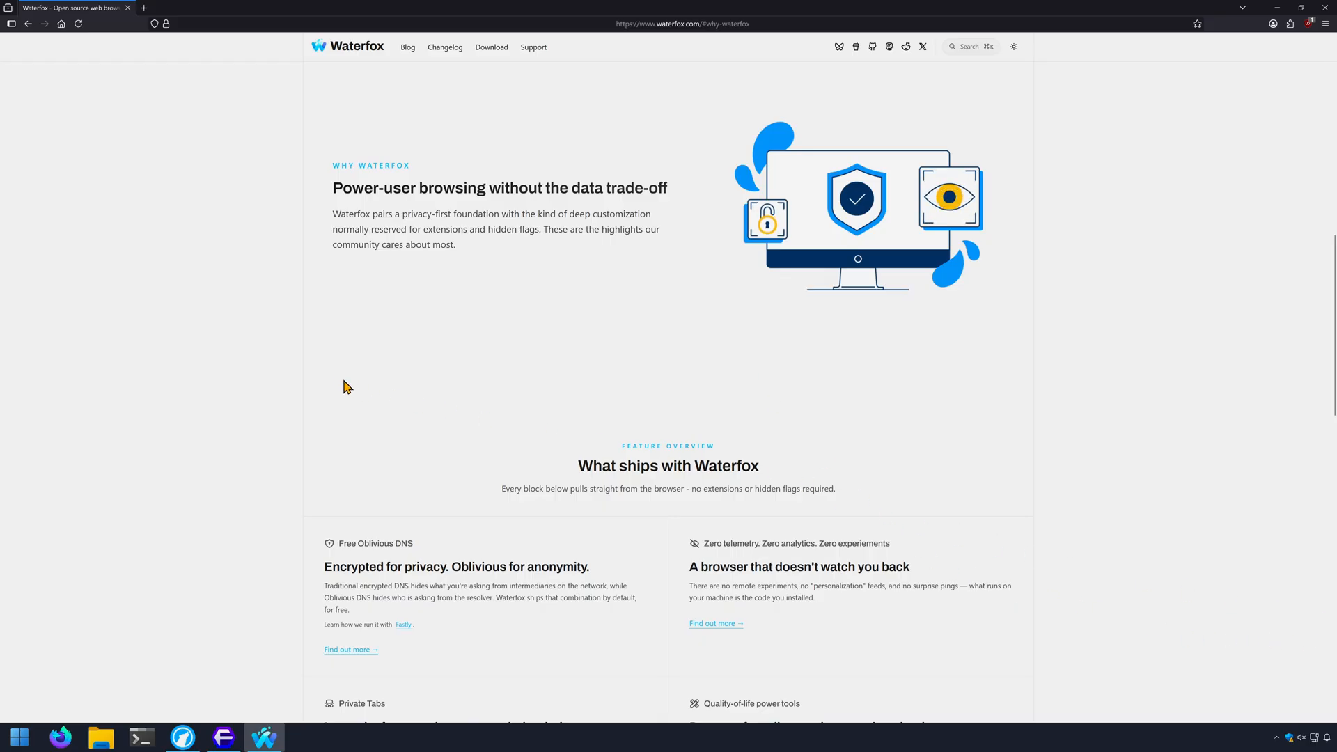
mouse_move(756, 486)
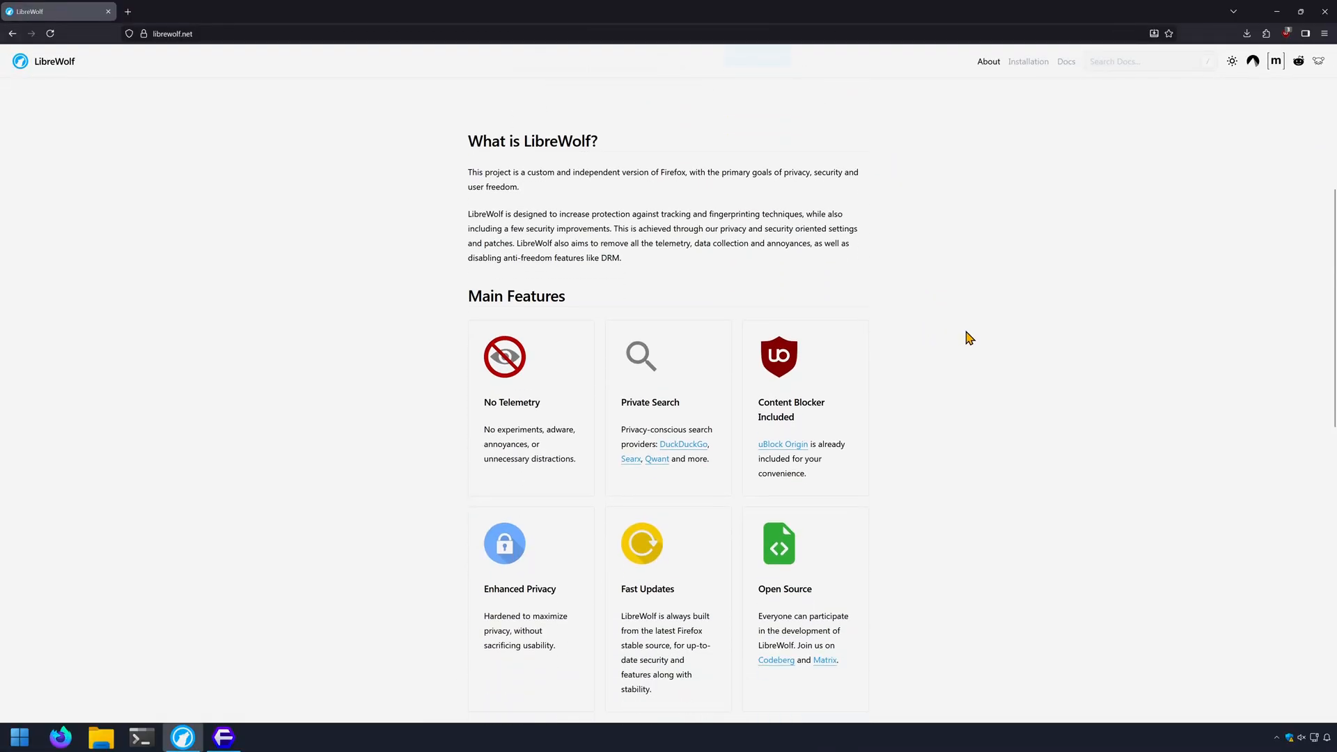
scroll(down, 3)
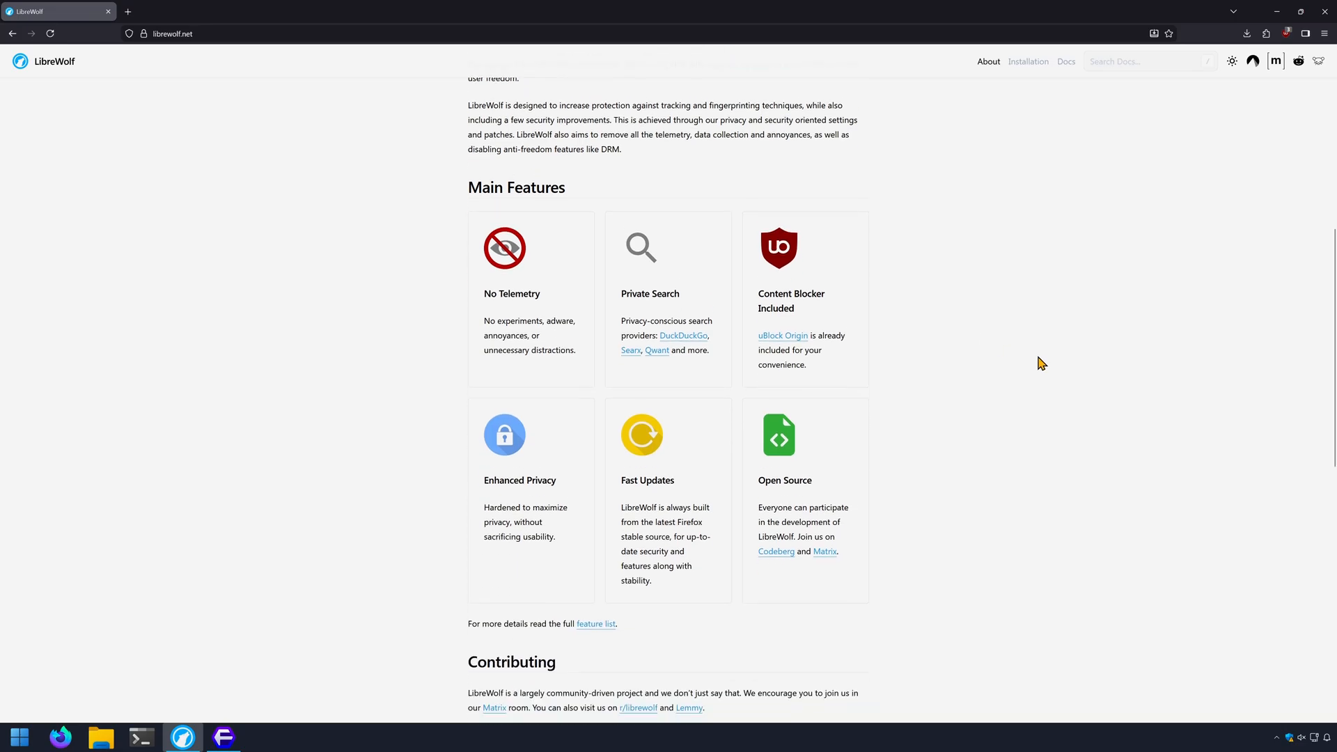
mouse_move(127, 11)
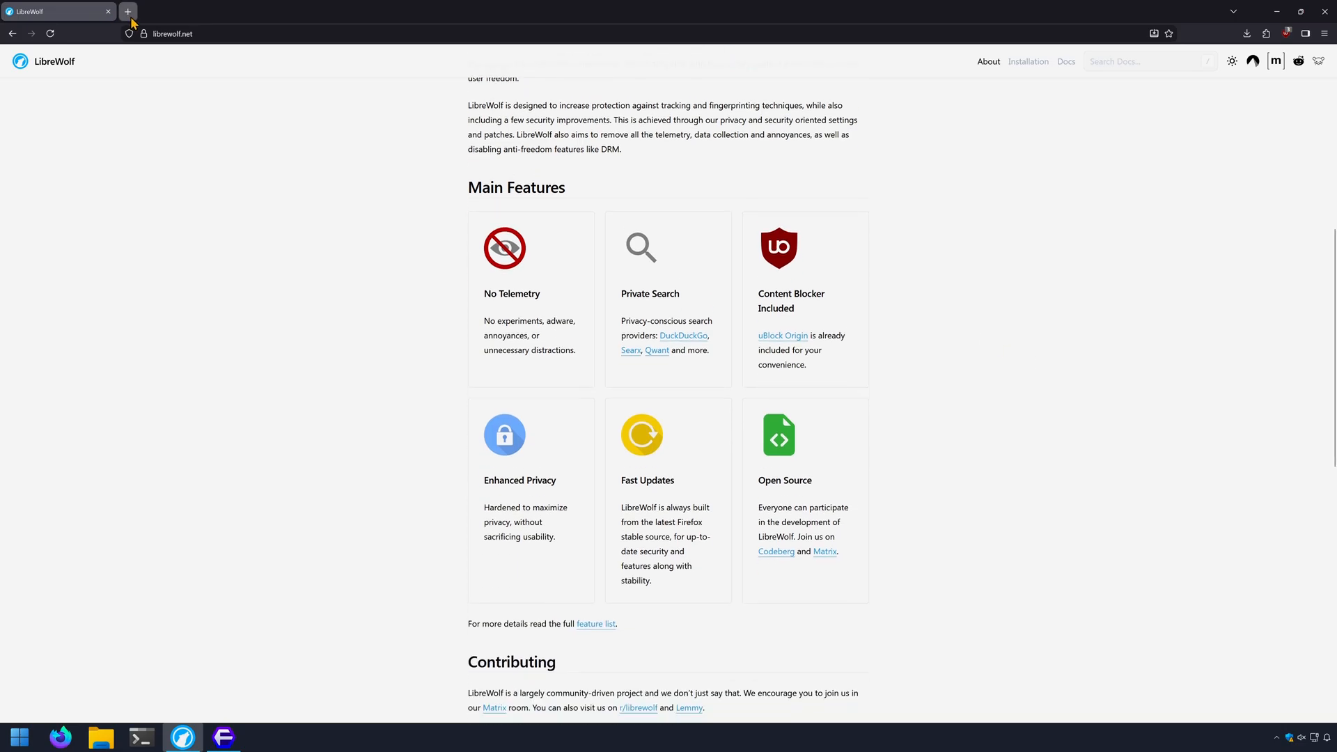
Step: Open a new LibreWolf tab and show its new tab customization panel
click(126, 12)
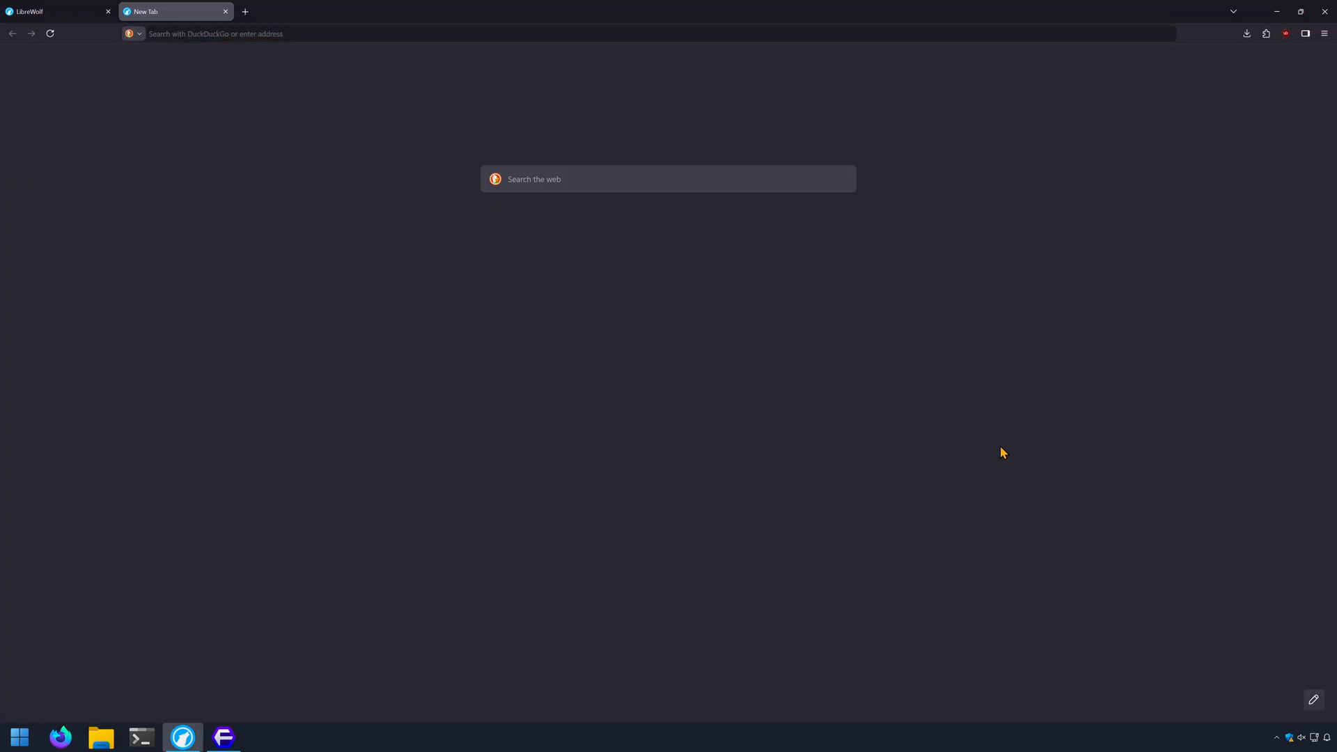
mouse_move(1313, 699)
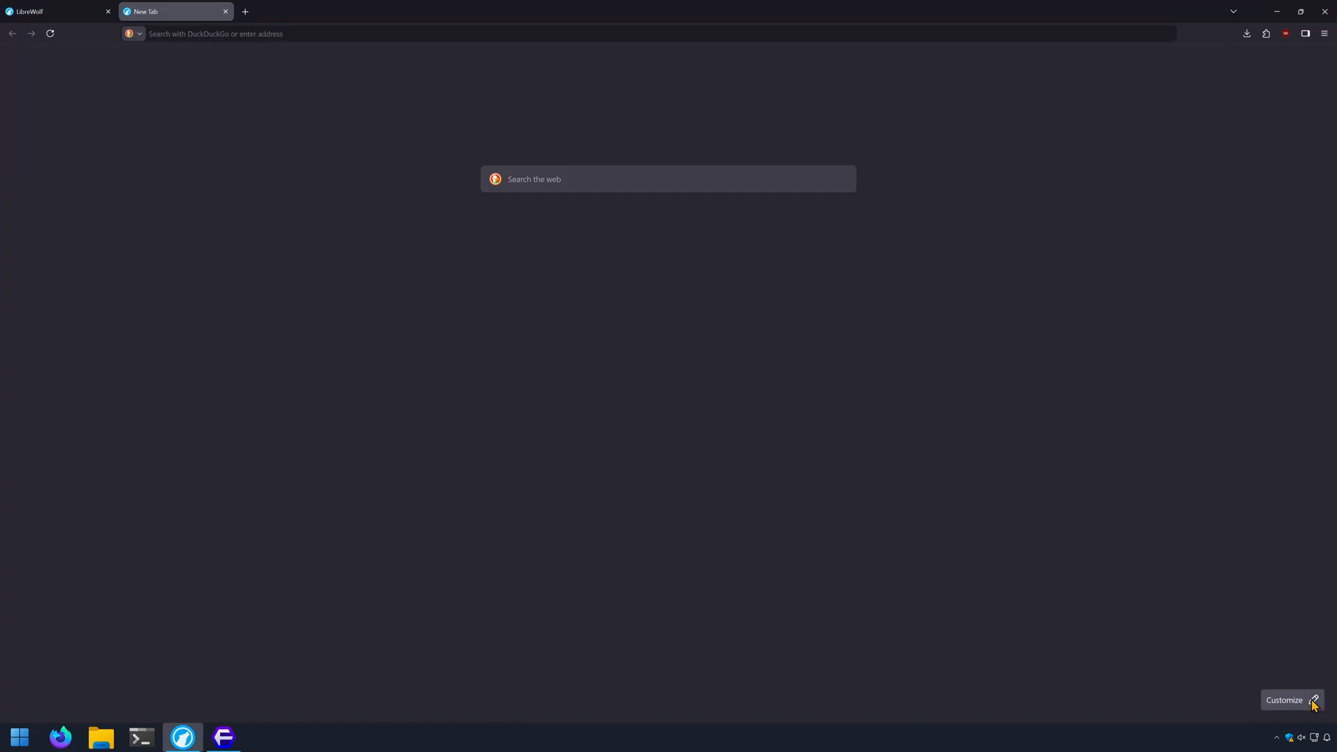
click(1290, 700)
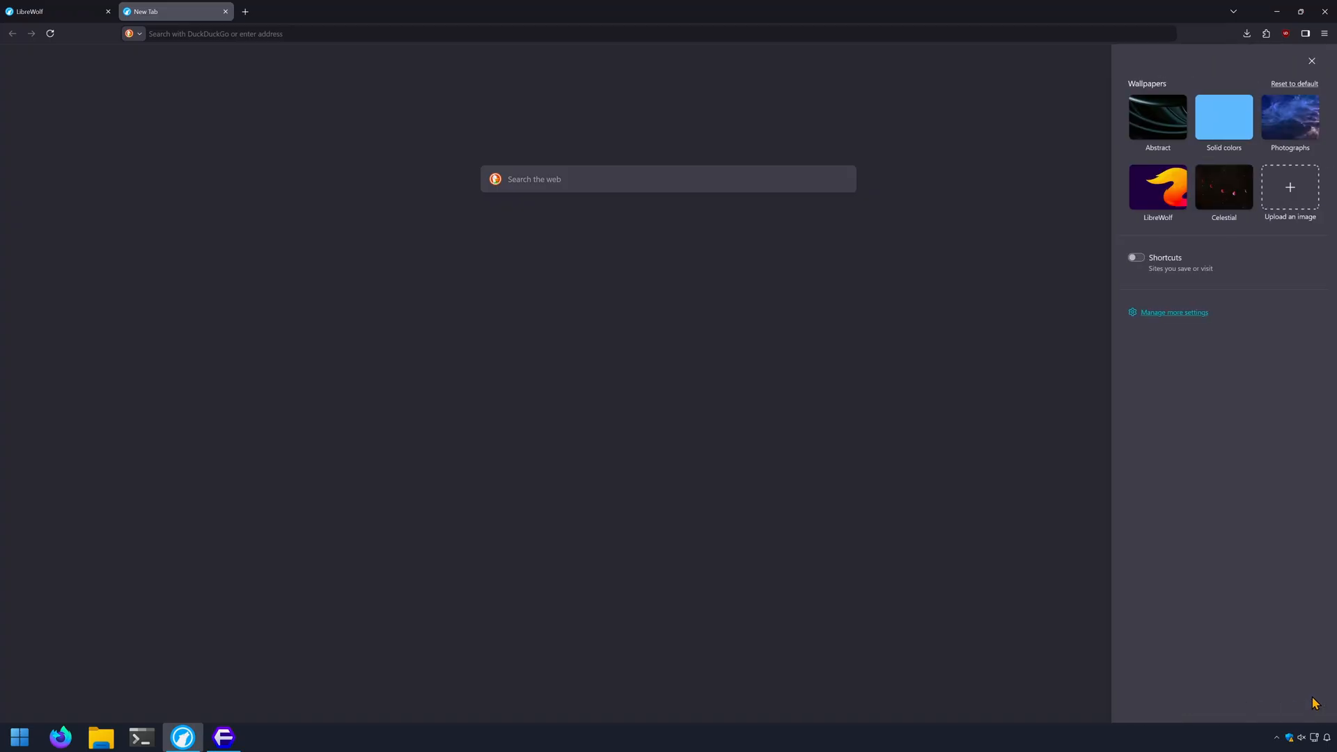
mouse_move(1098, 380)
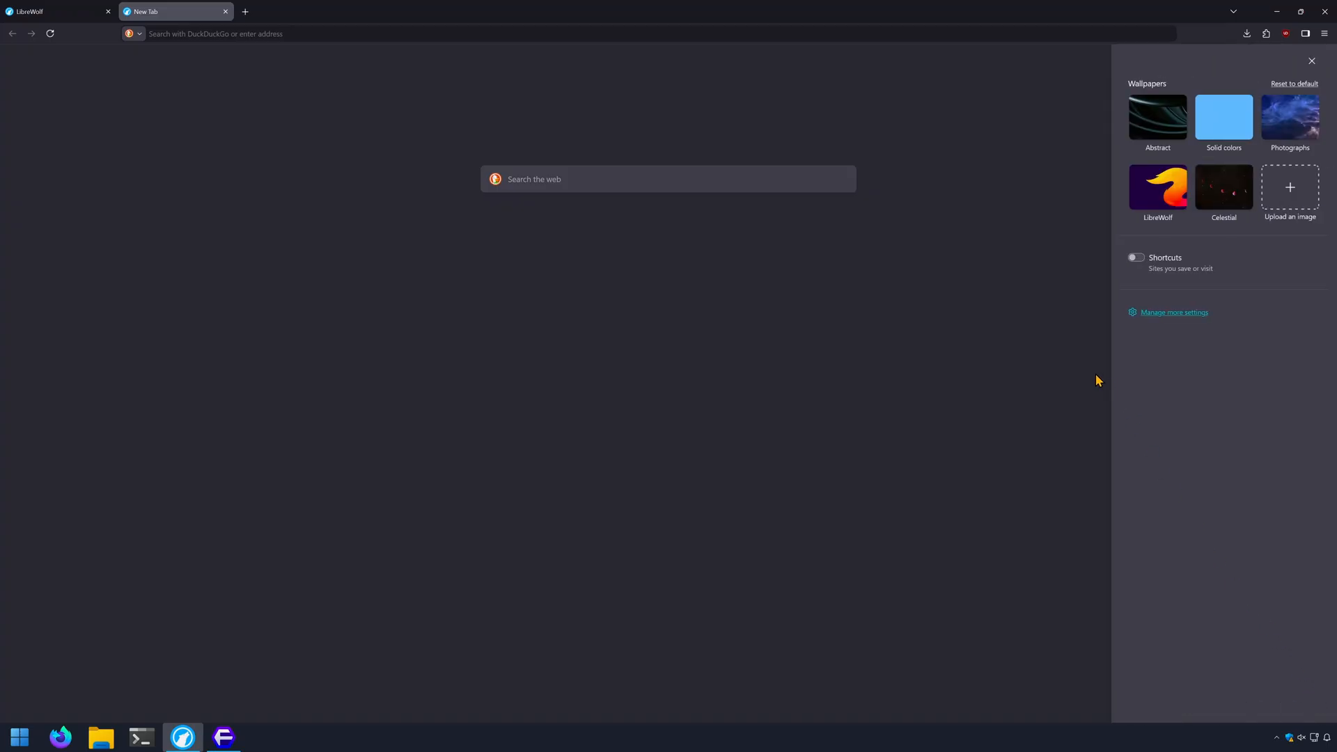
mouse_move(620, 372)
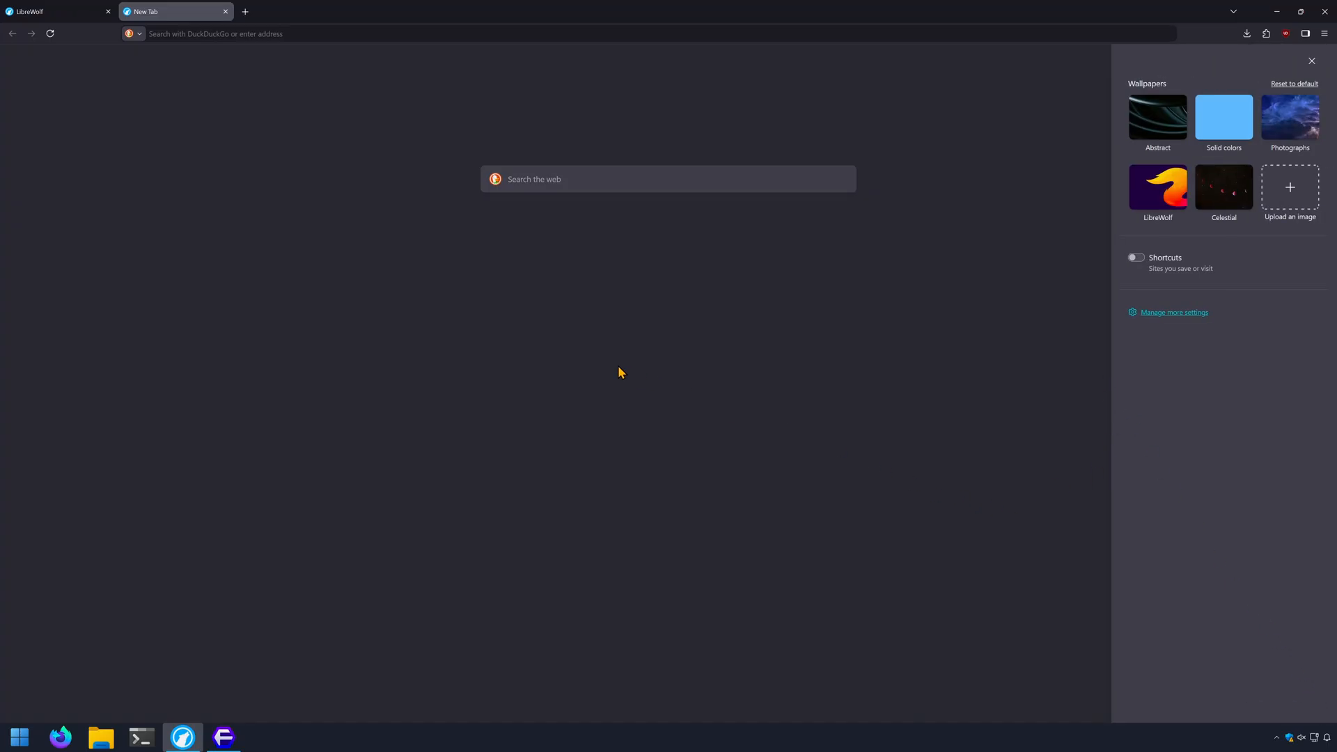
mouse_move(682, 406)
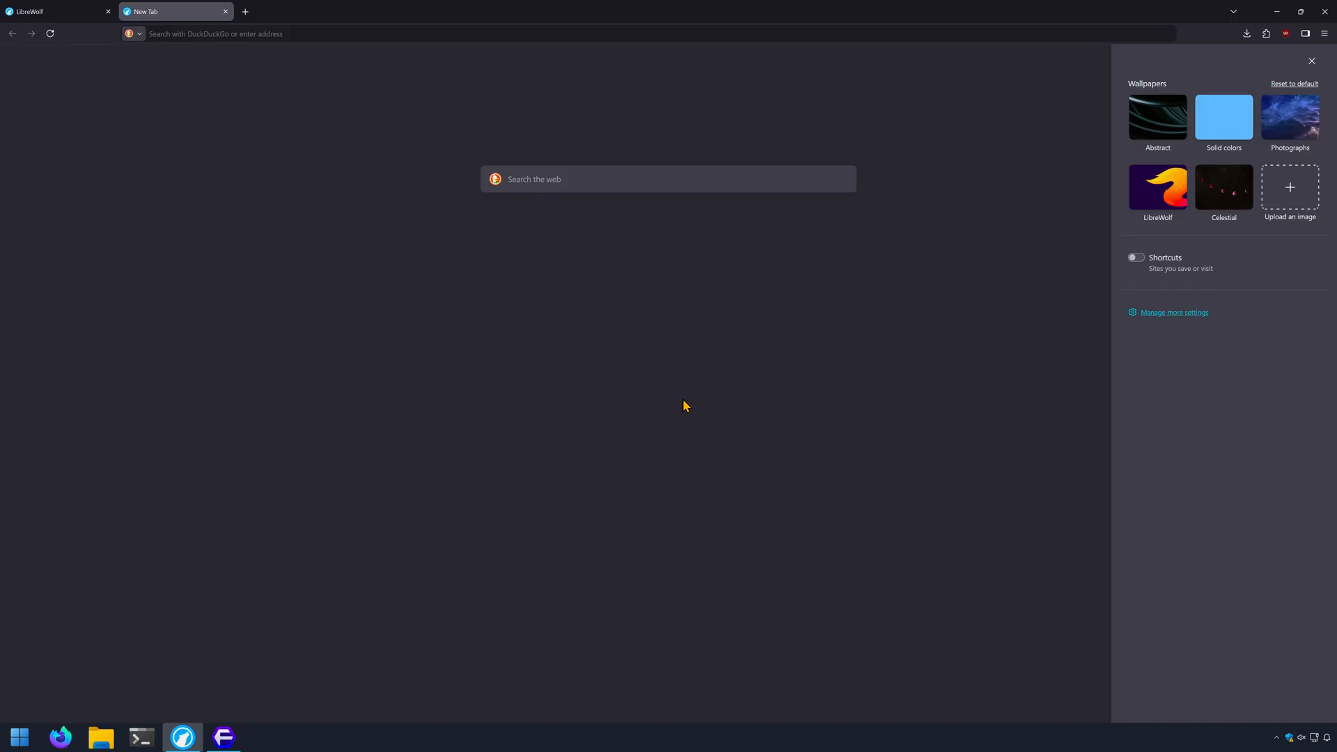
Step: Open LibreWolf settings, scroll through General, and go to the Home section
click(1173, 312)
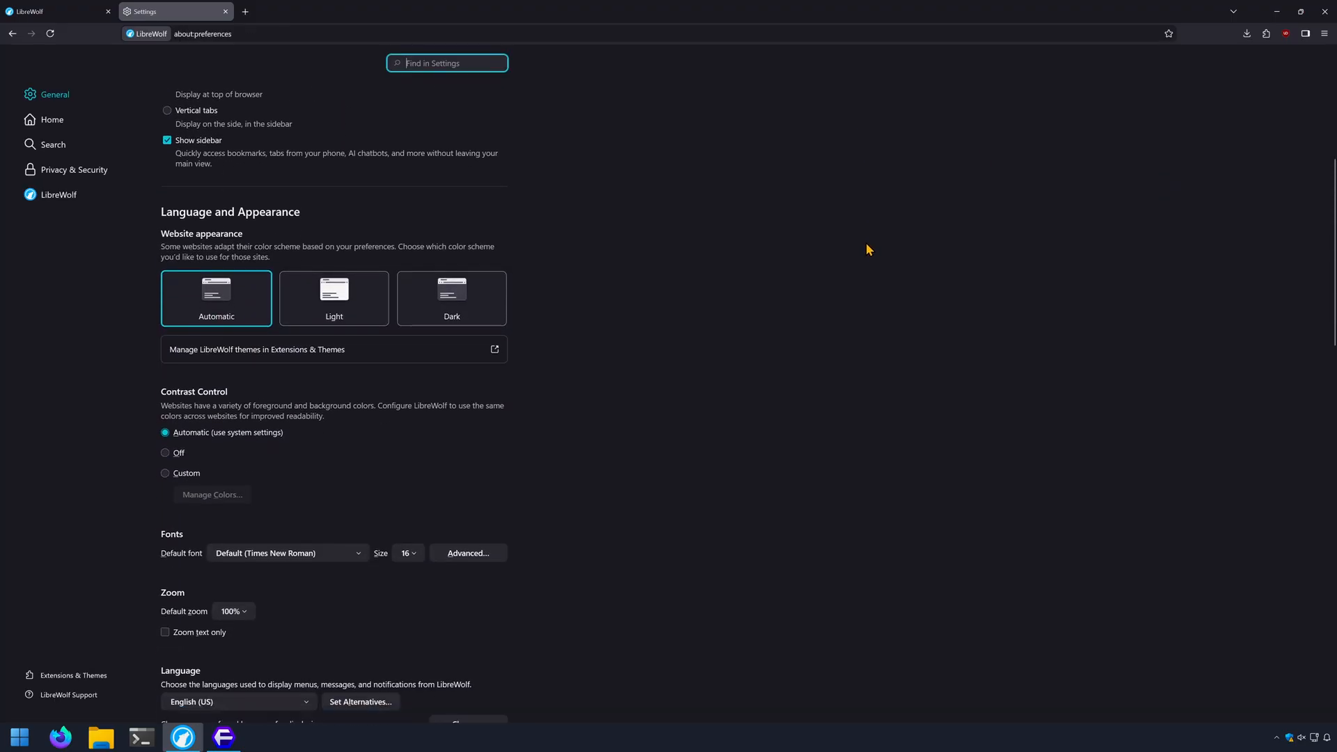
scroll(down, 3)
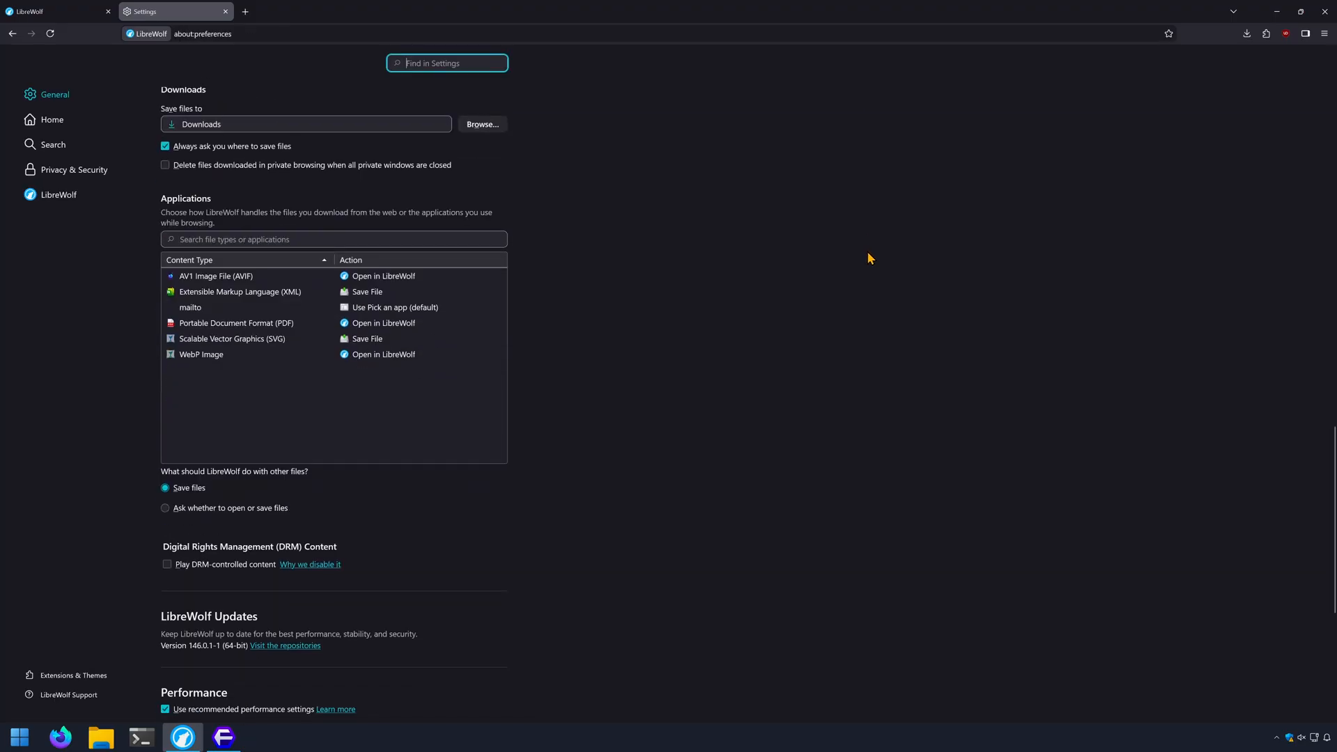
scroll(down, 3)
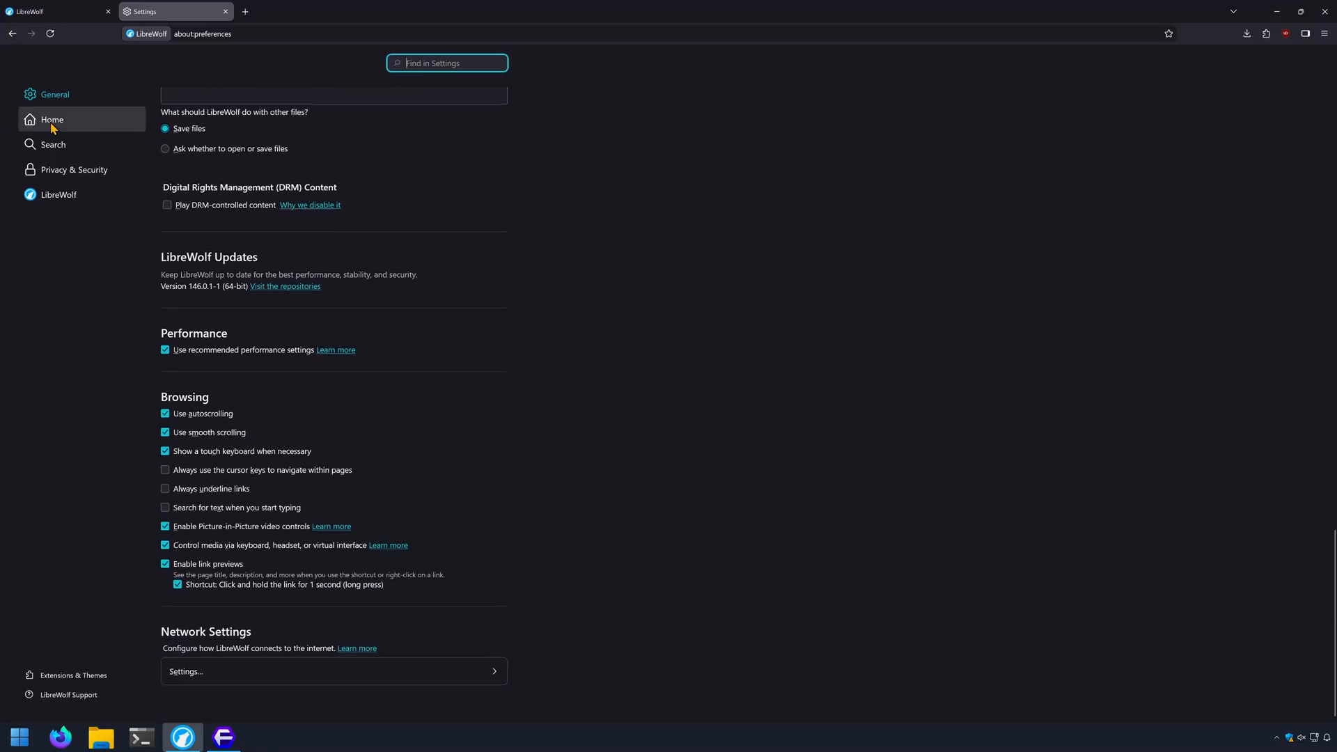
click(52, 119)
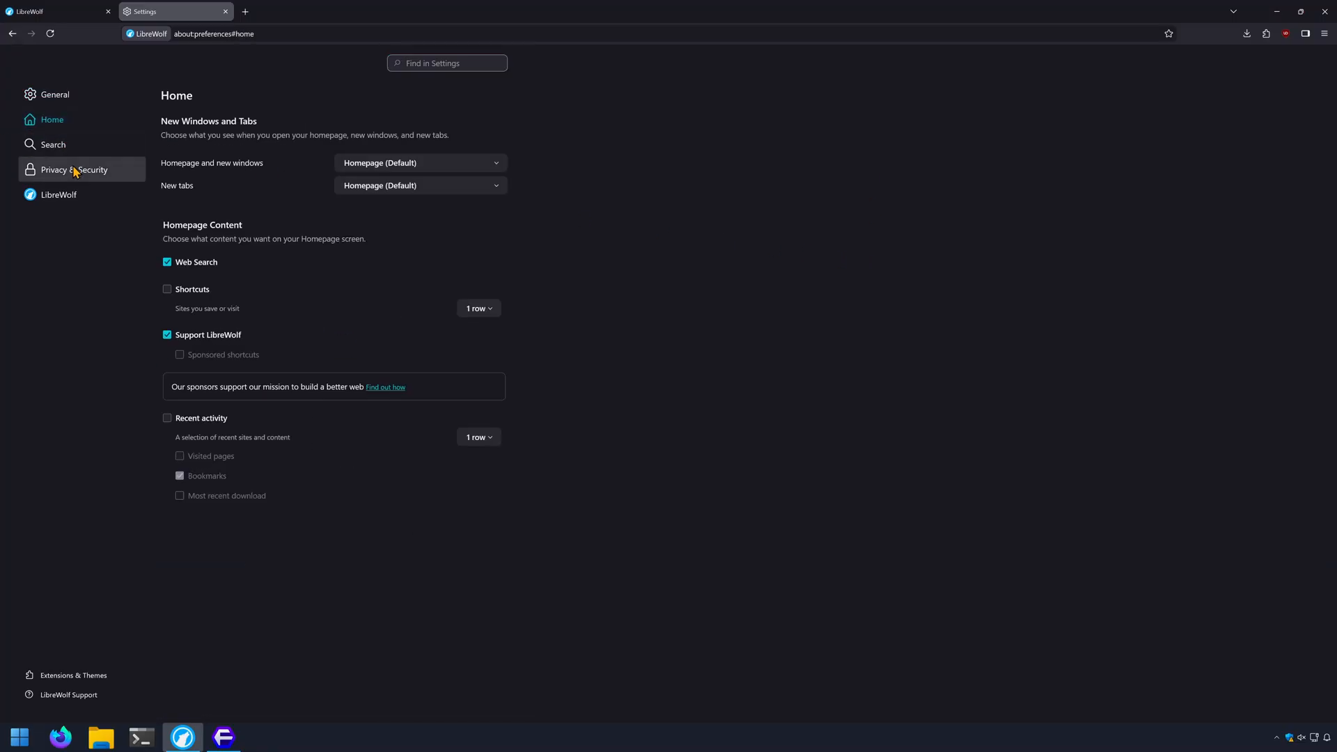
Step: Open LibreWolf's Search settings and the Default Search Engine dropdown
click(53, 144)
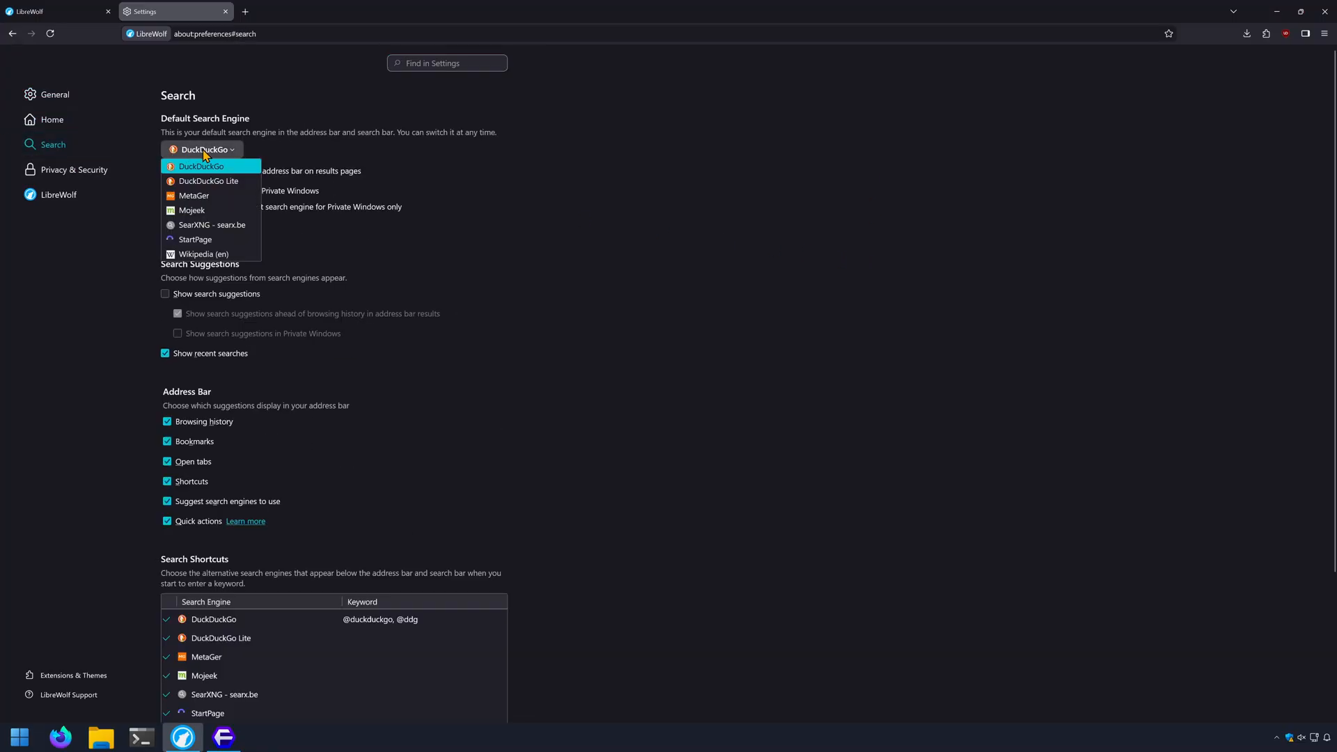
mouse_move(204, 254)
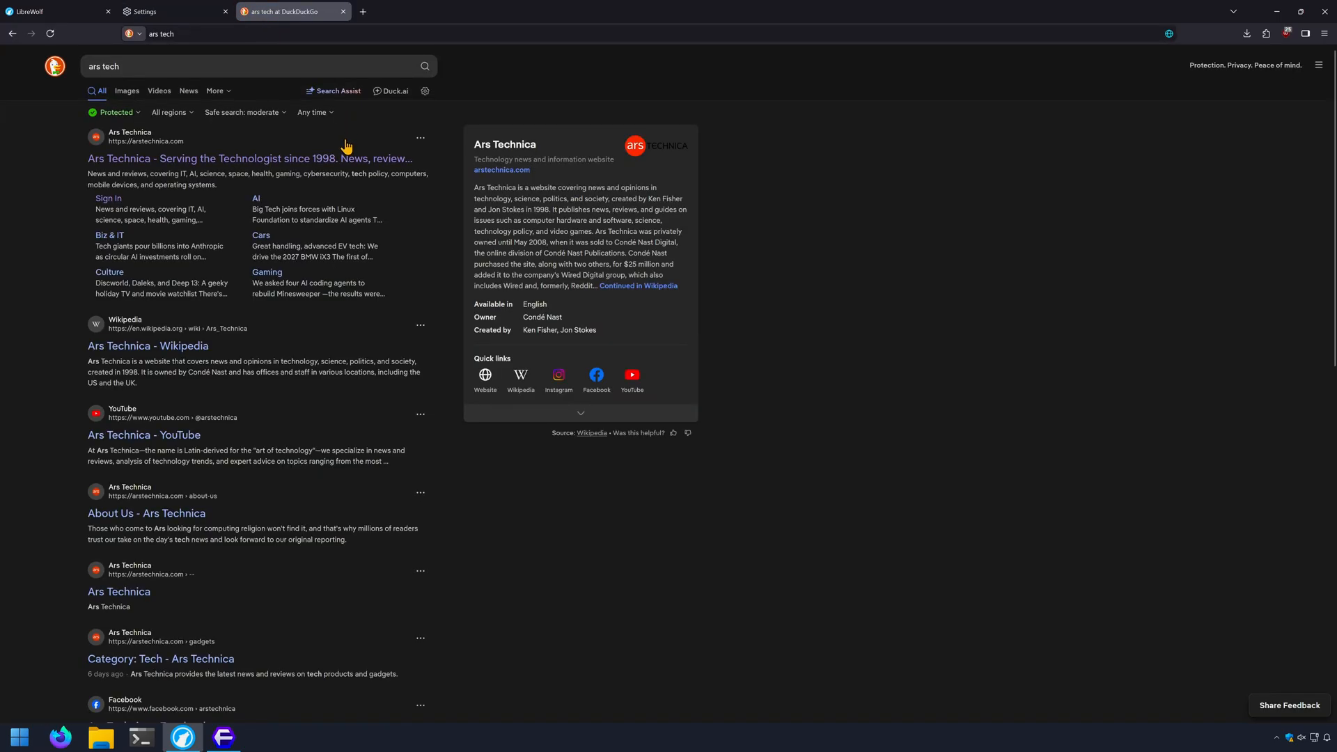
click(248, 158)
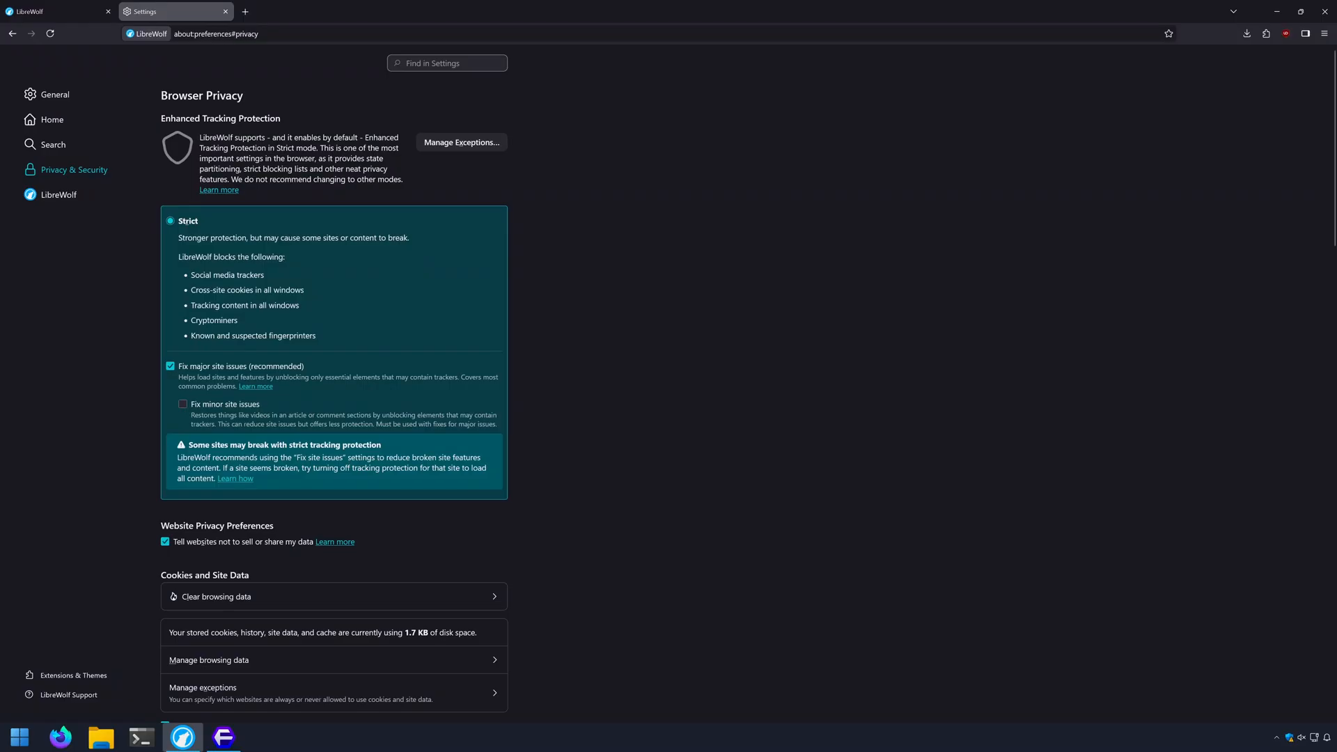
mouse_move(126, 223)
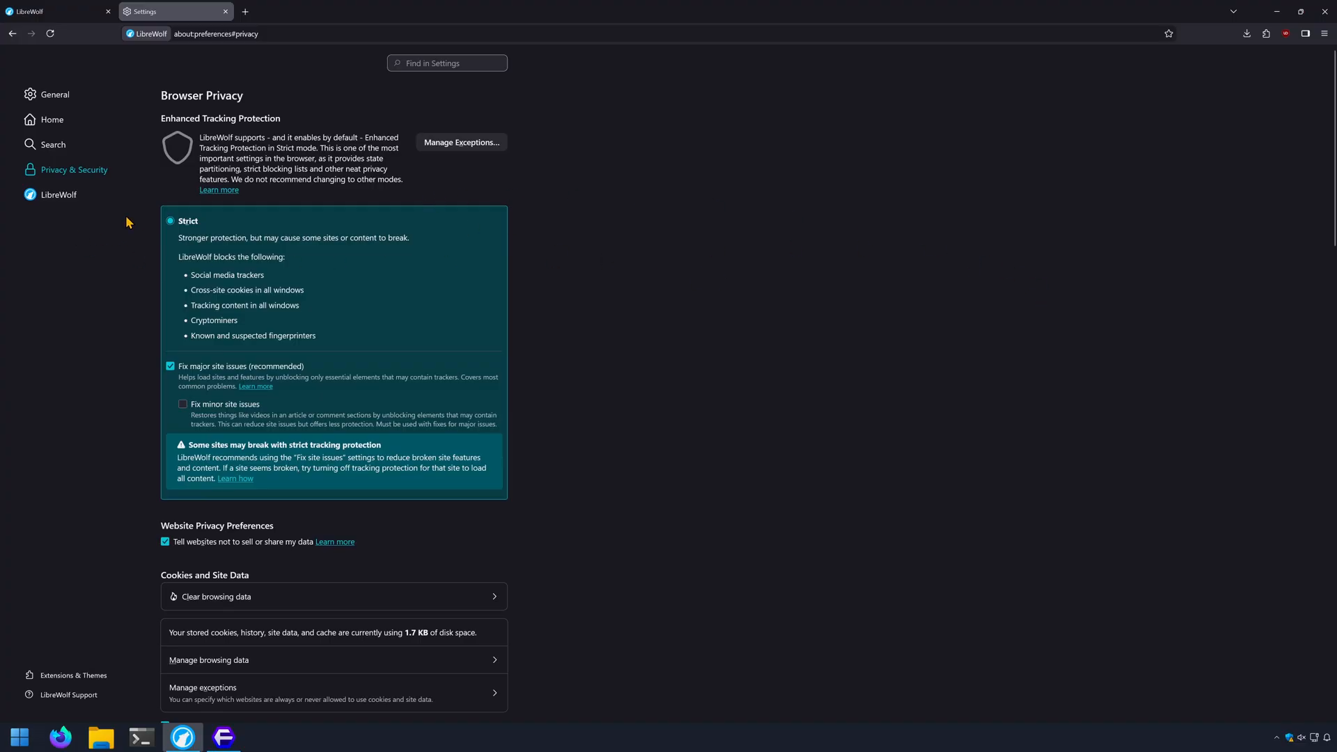
mouse_move(279, 331)
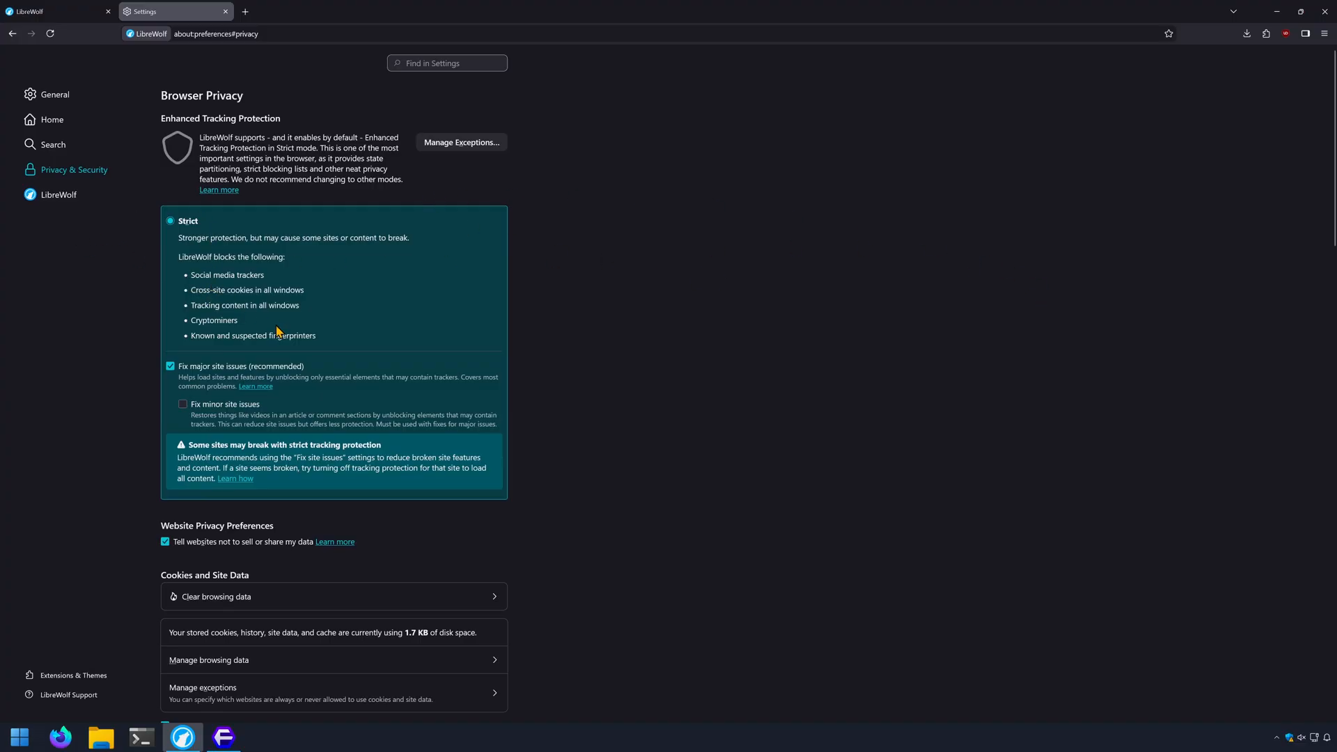
mouse_move(193, 440)
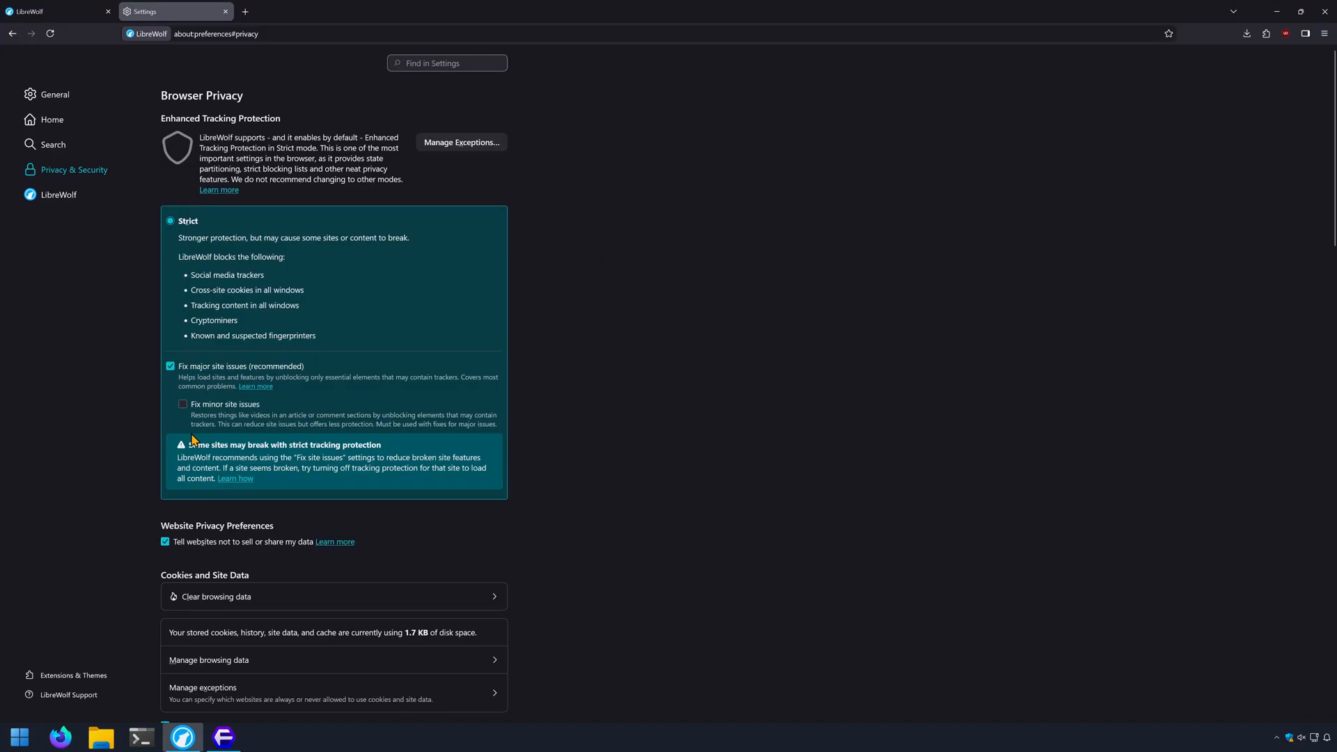
Step: Enable 'Fix minor site issues' under Strict protection and scroll the cookies and history options
click(182, 403)
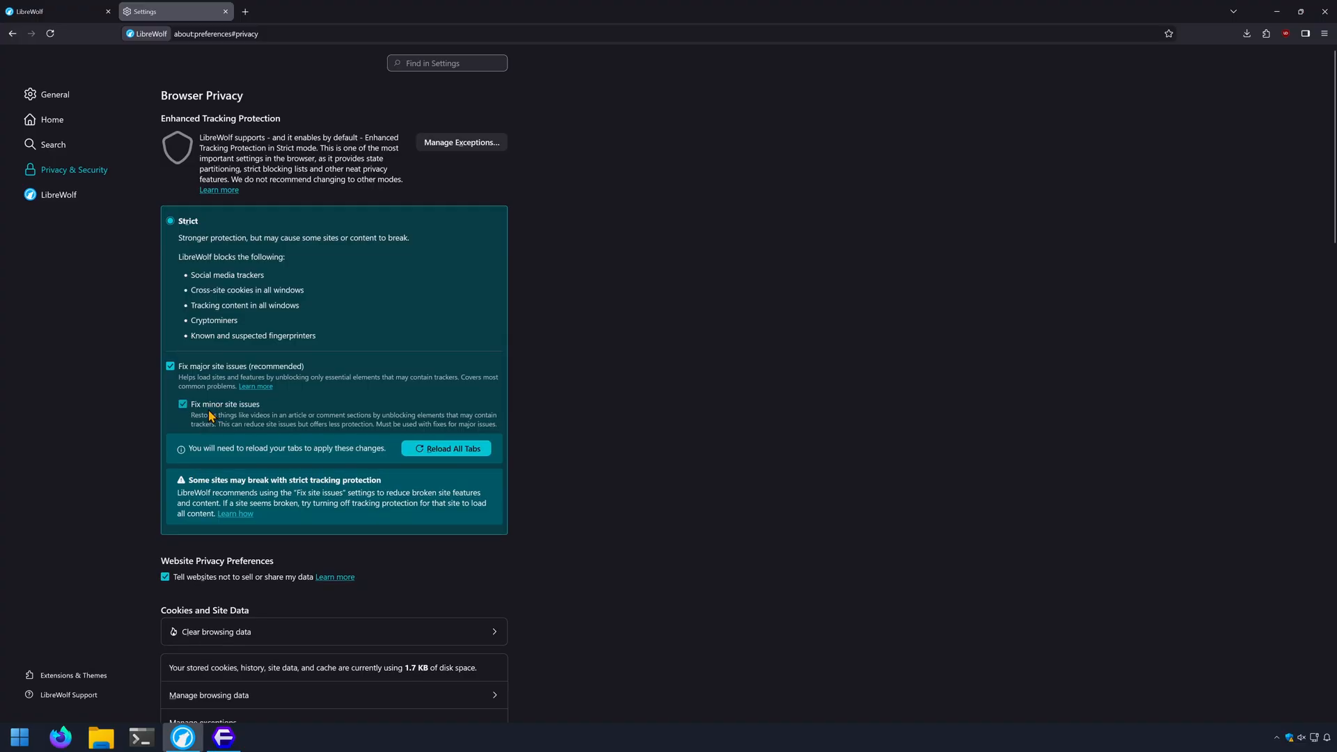
scroll(down, 3)
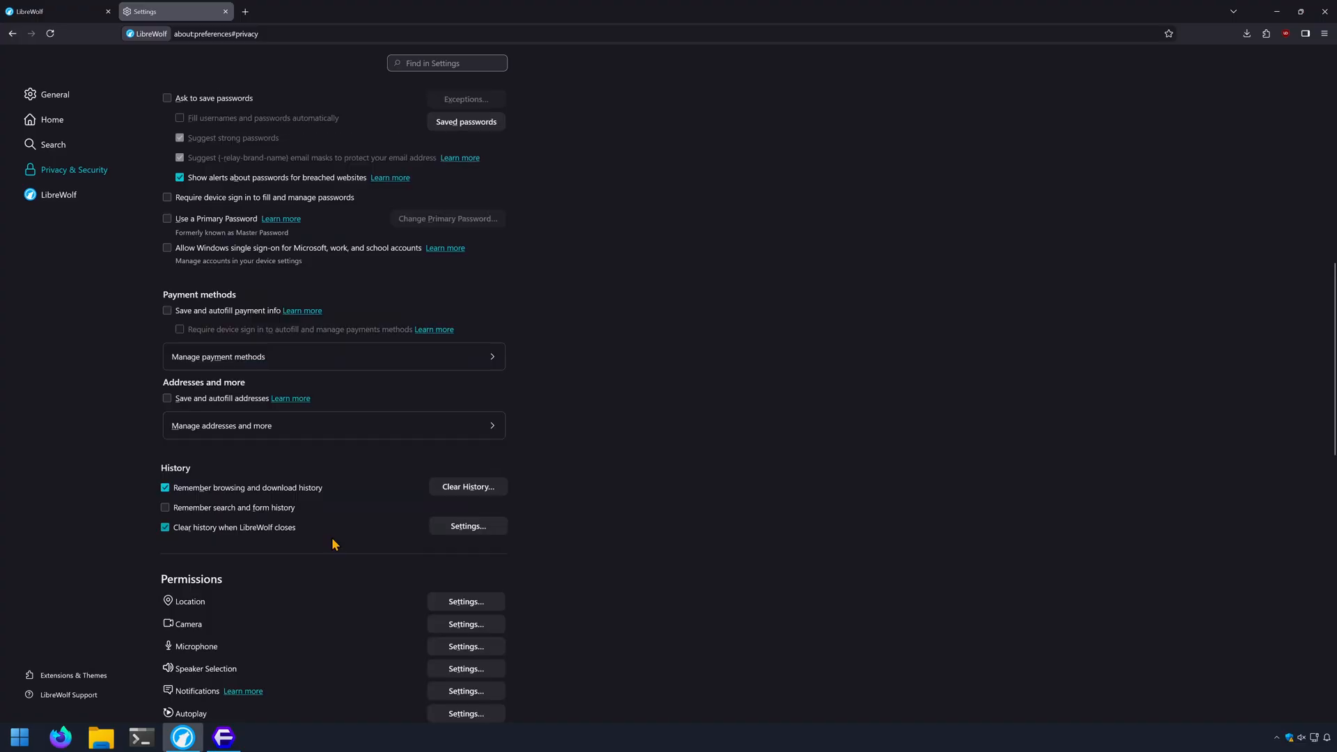
mouse_move(293, 495)
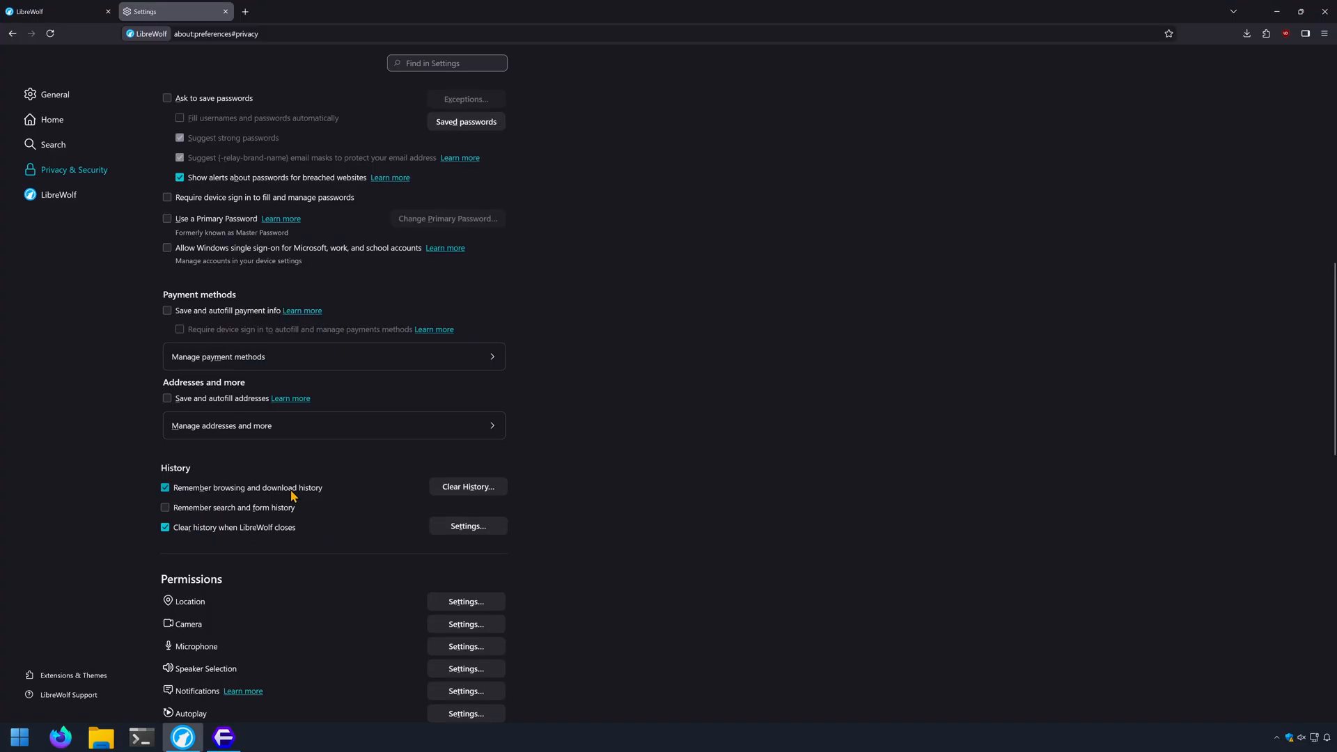
scroll(up, 3)
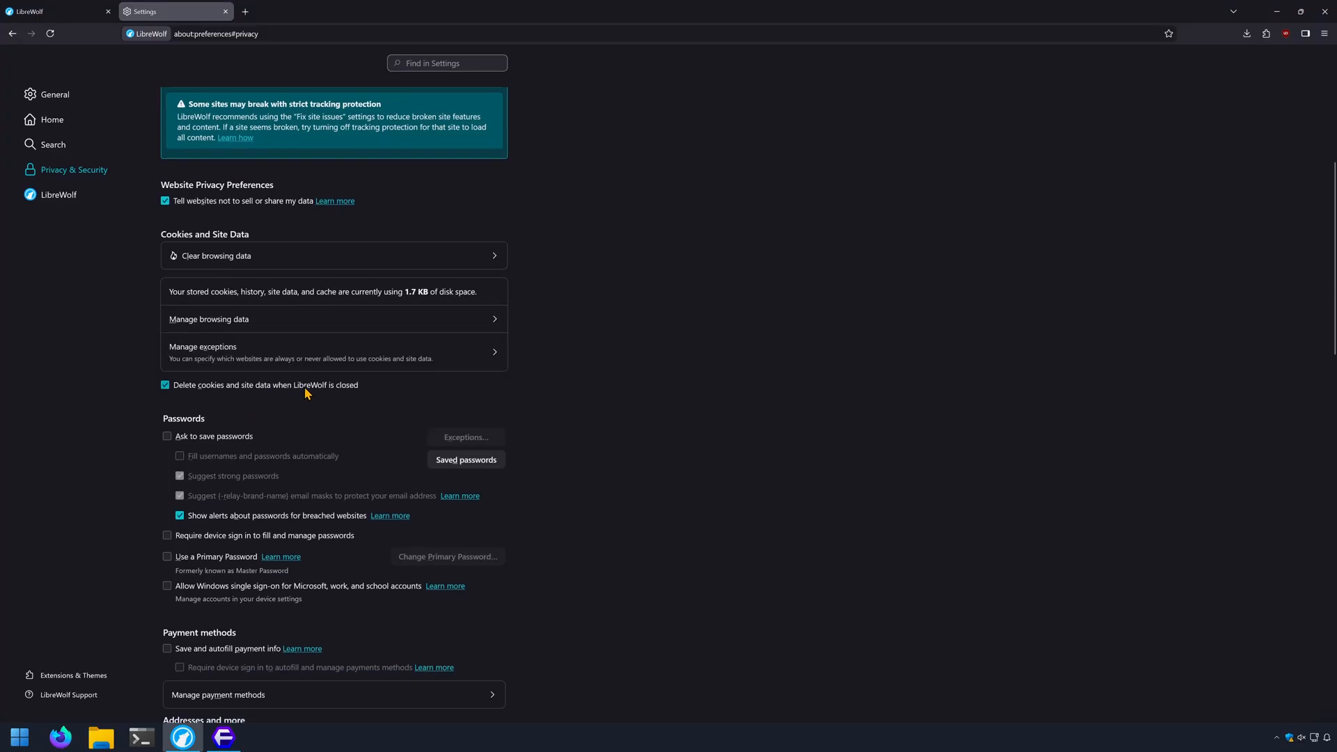
mouse_move(183, 391)
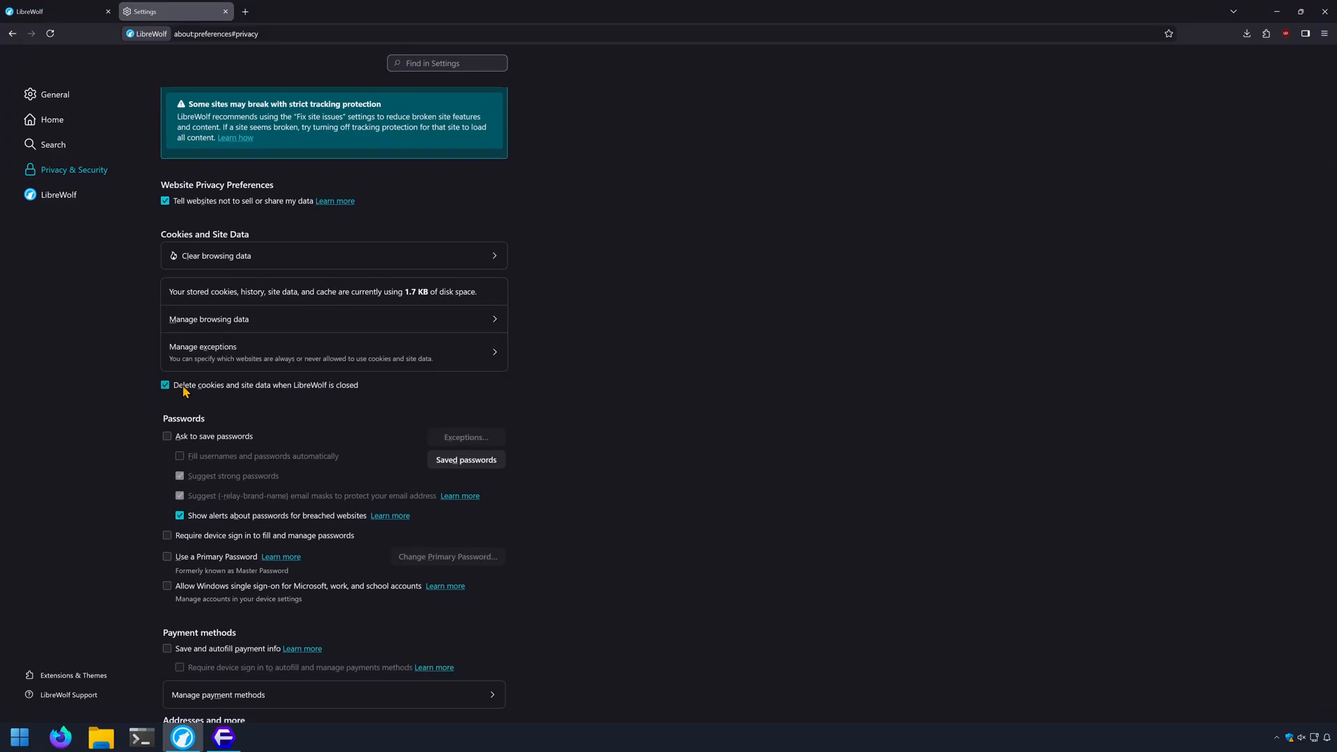
Step: In LibreWolf's own preferences, enable ResistFingerprinting and letterboxing
click(57, 194)
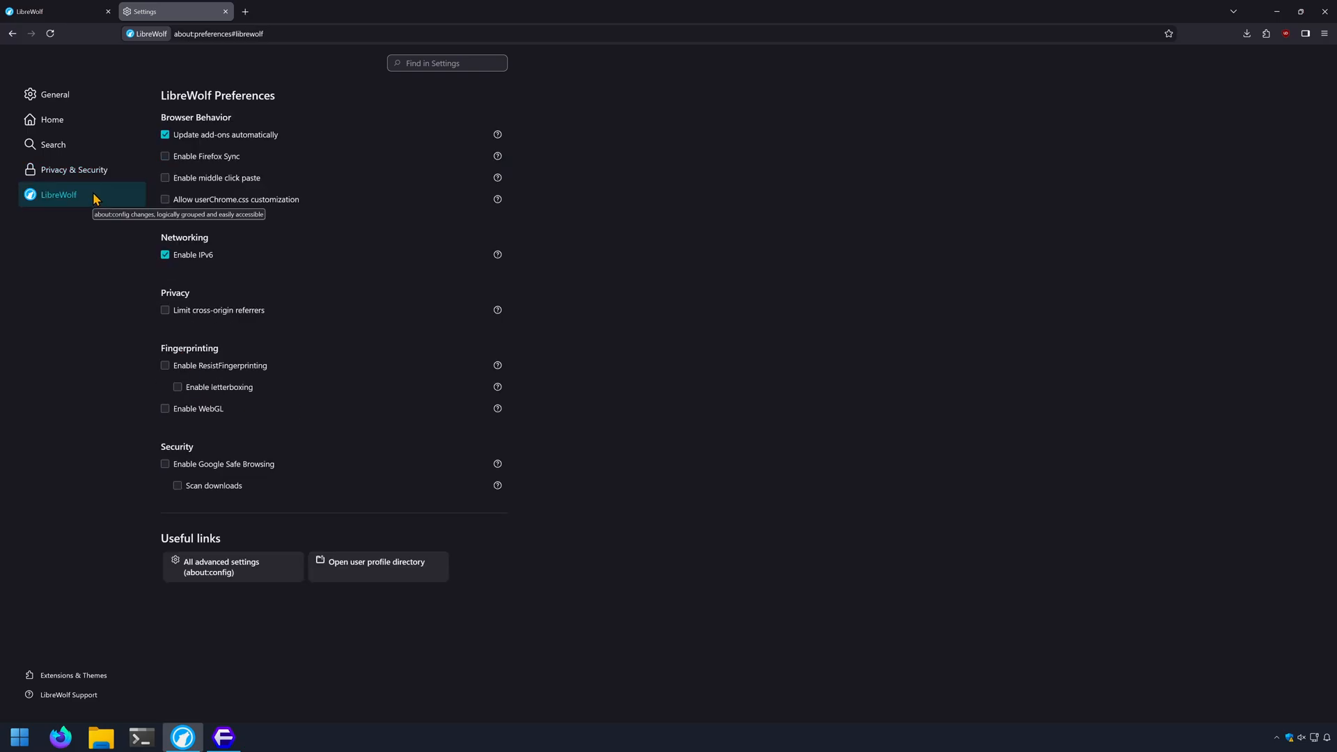
click(164, 365)
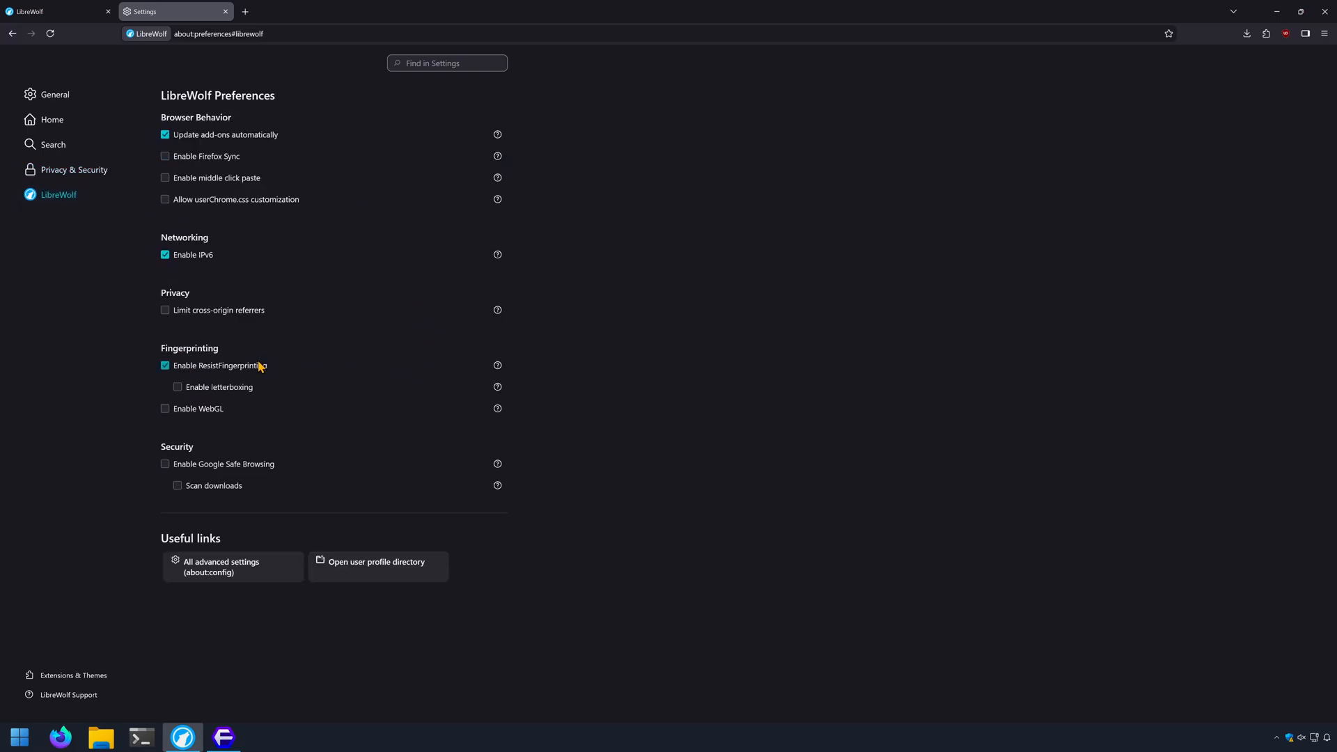
mouse_move(237, 394)
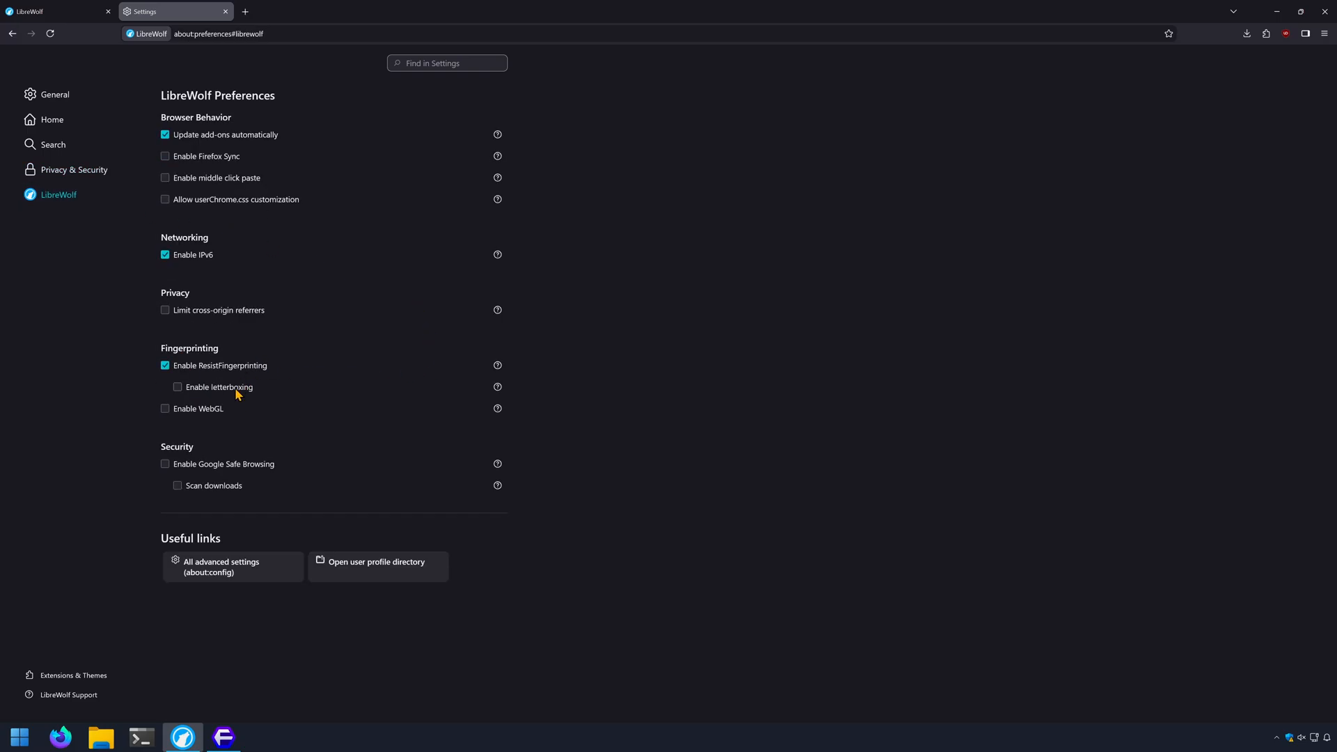
click(166, 409)
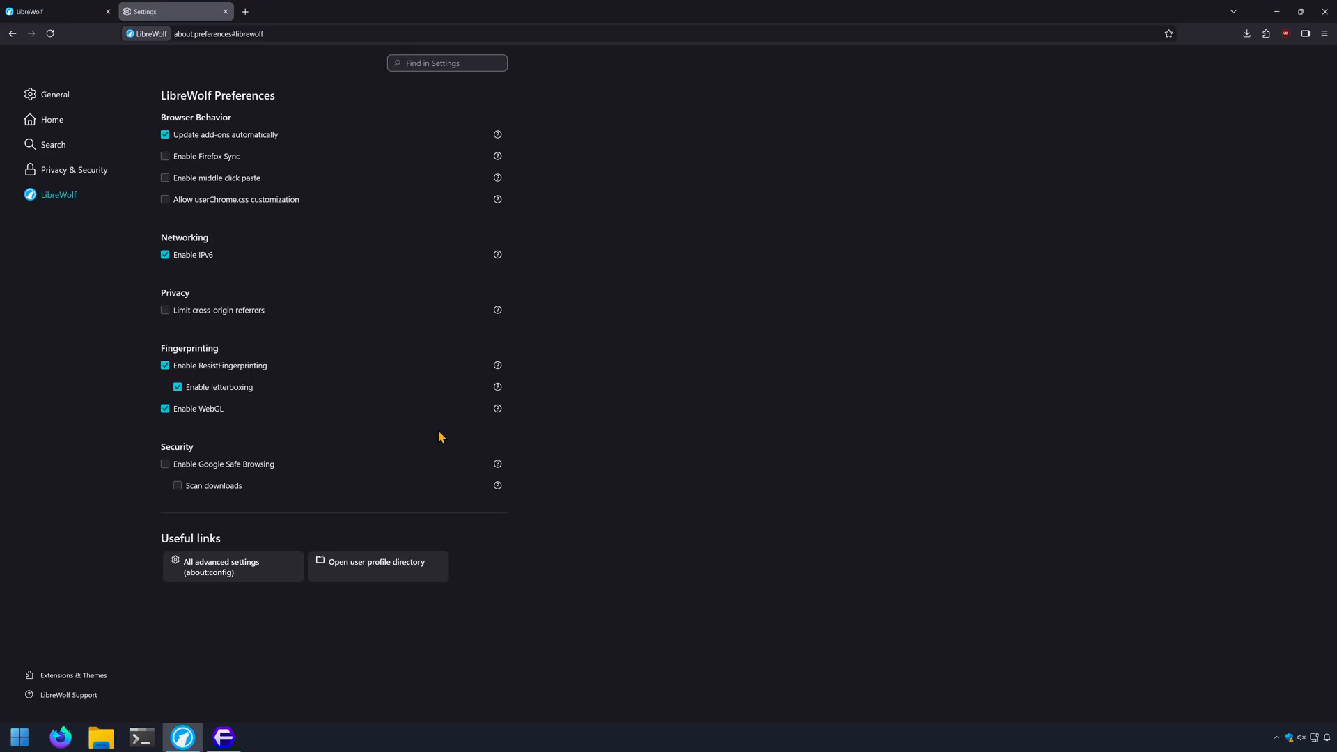
Step: Expand the help explanations for ResistFingerprinting, letterboxing and WebGL
click(497, 365)
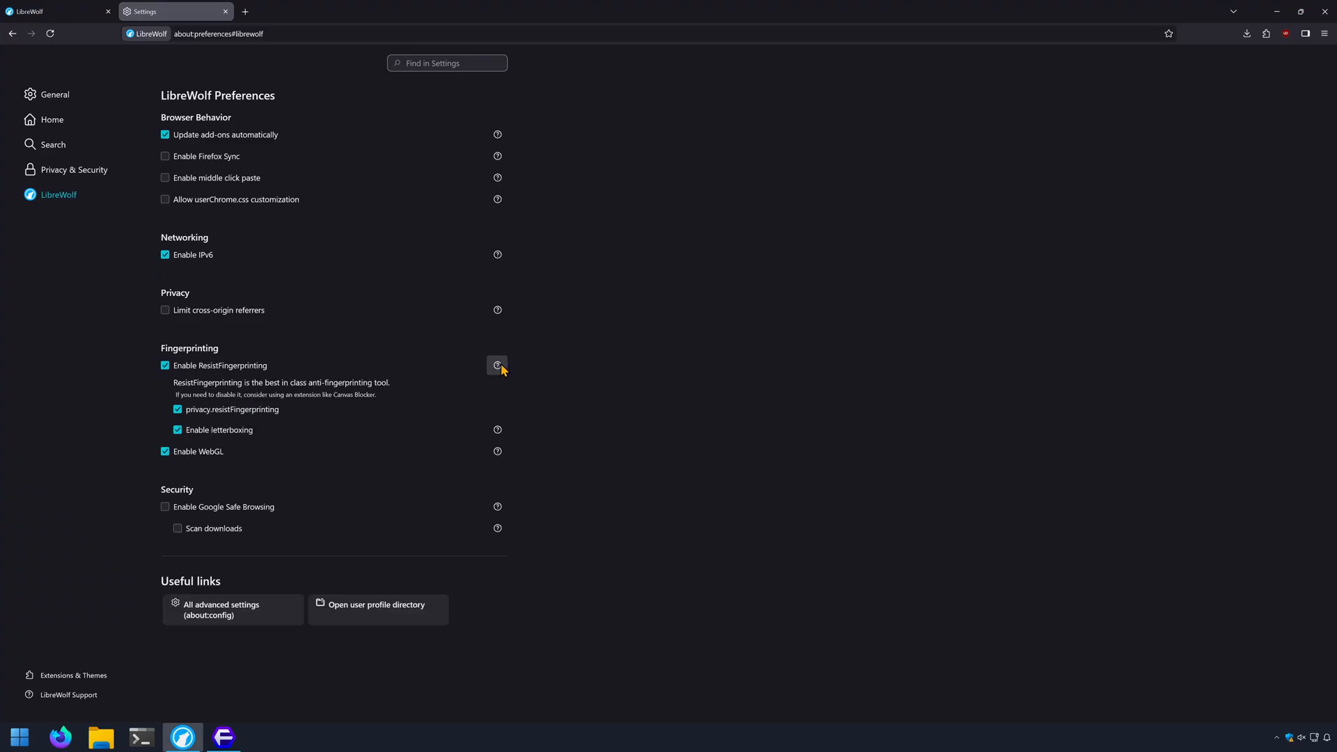
click(497, 429)
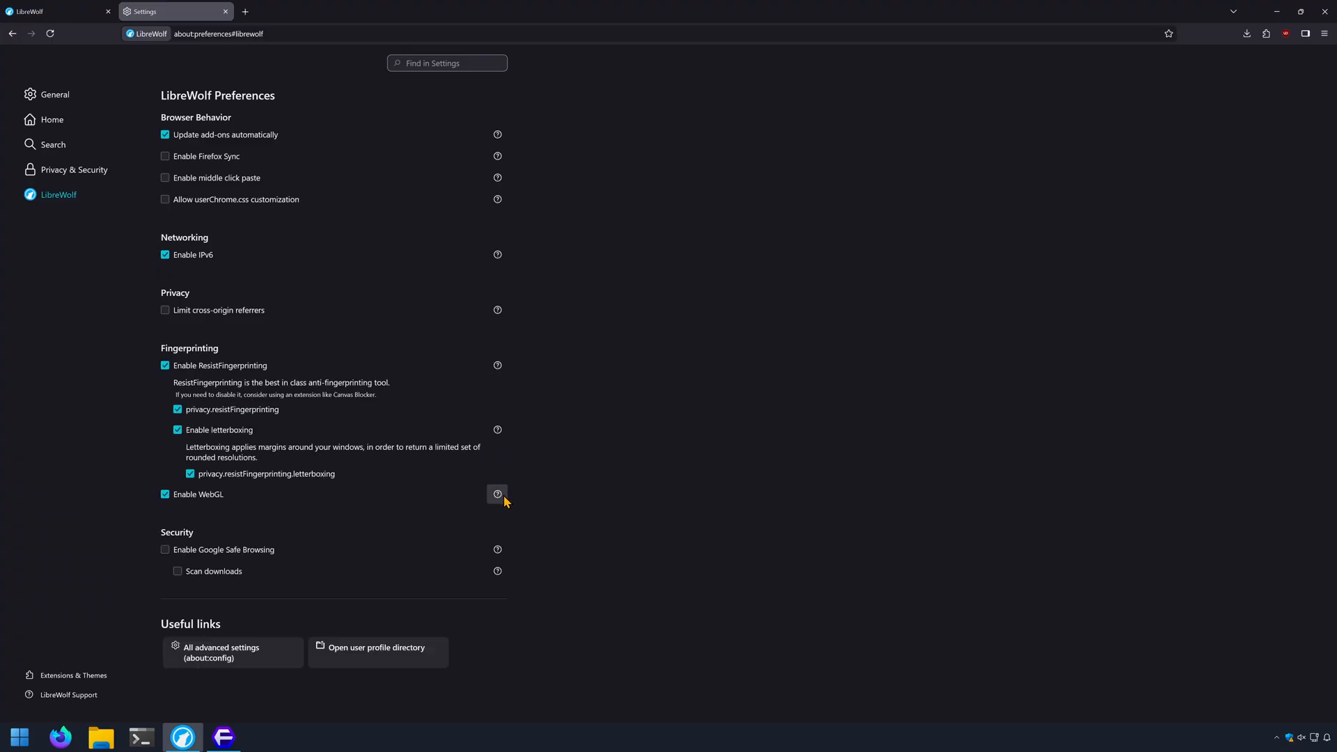
click(497, 494)
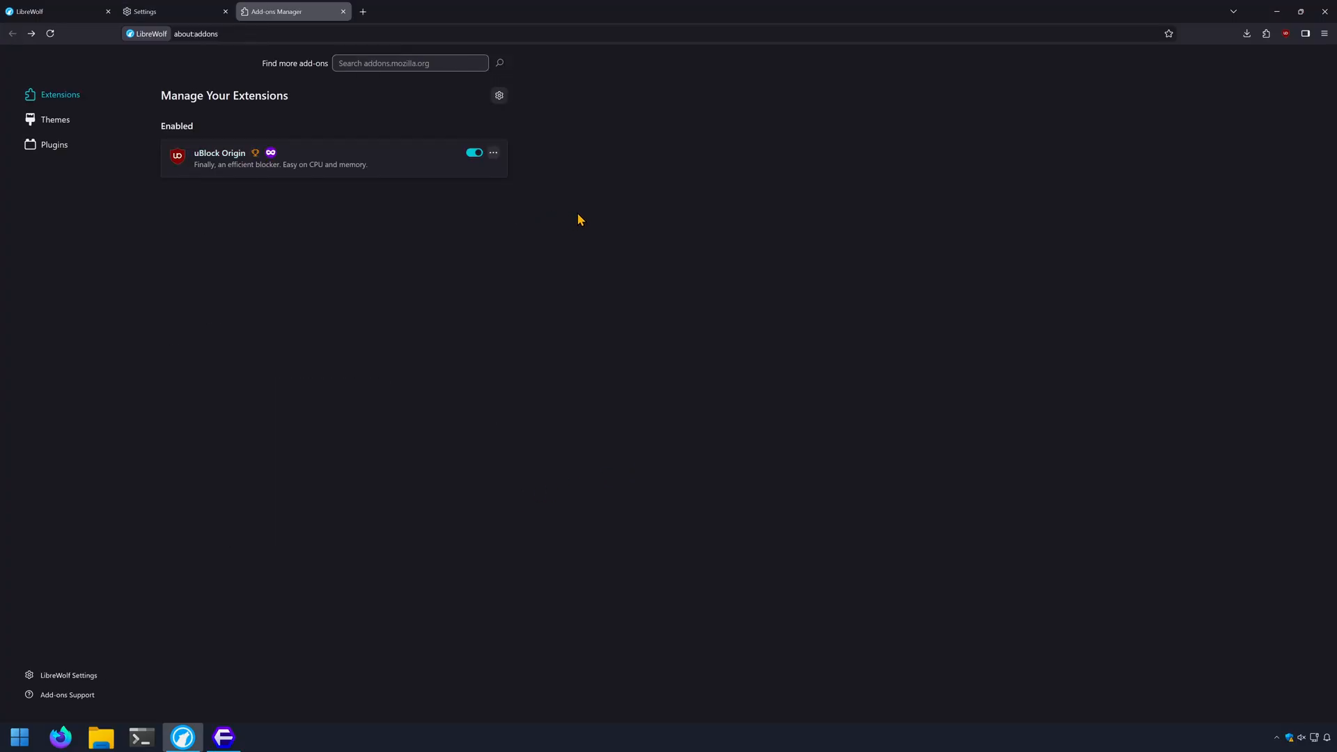
mouse_move(1180, 89)
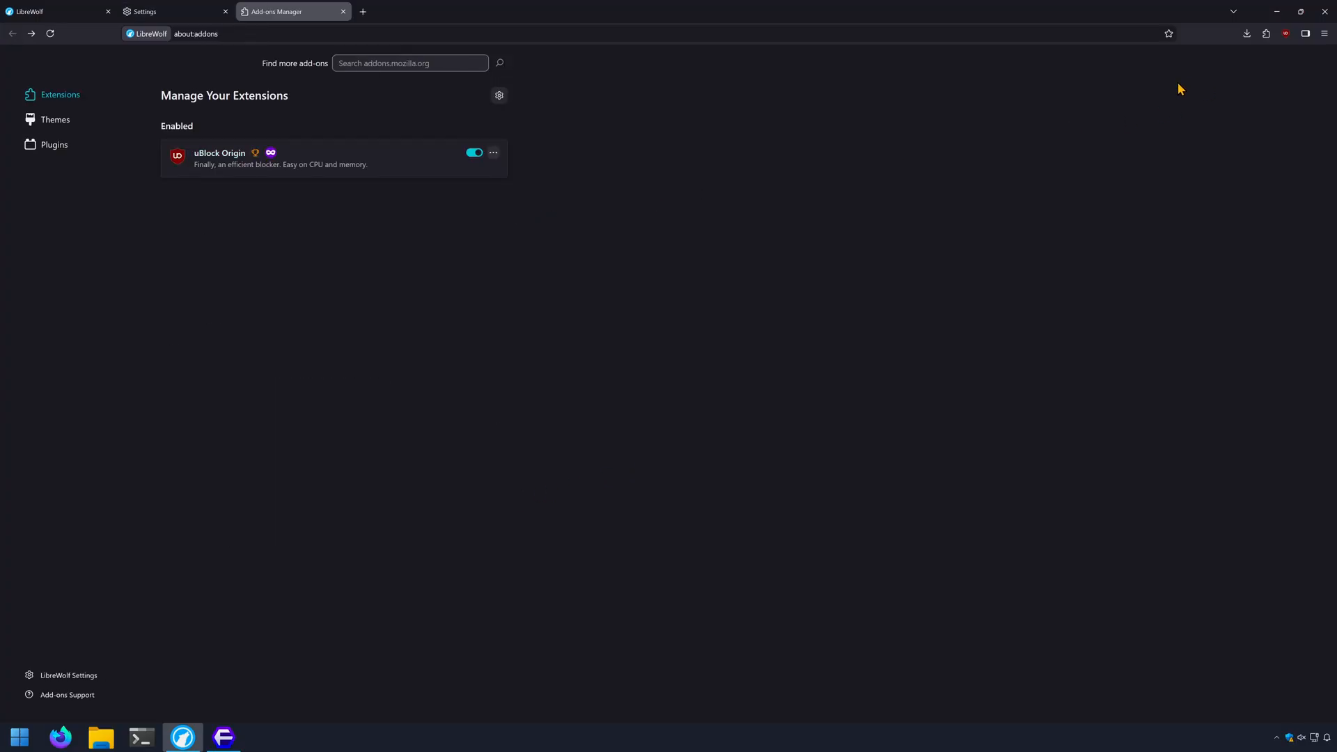
mouse_move(1301, 172)
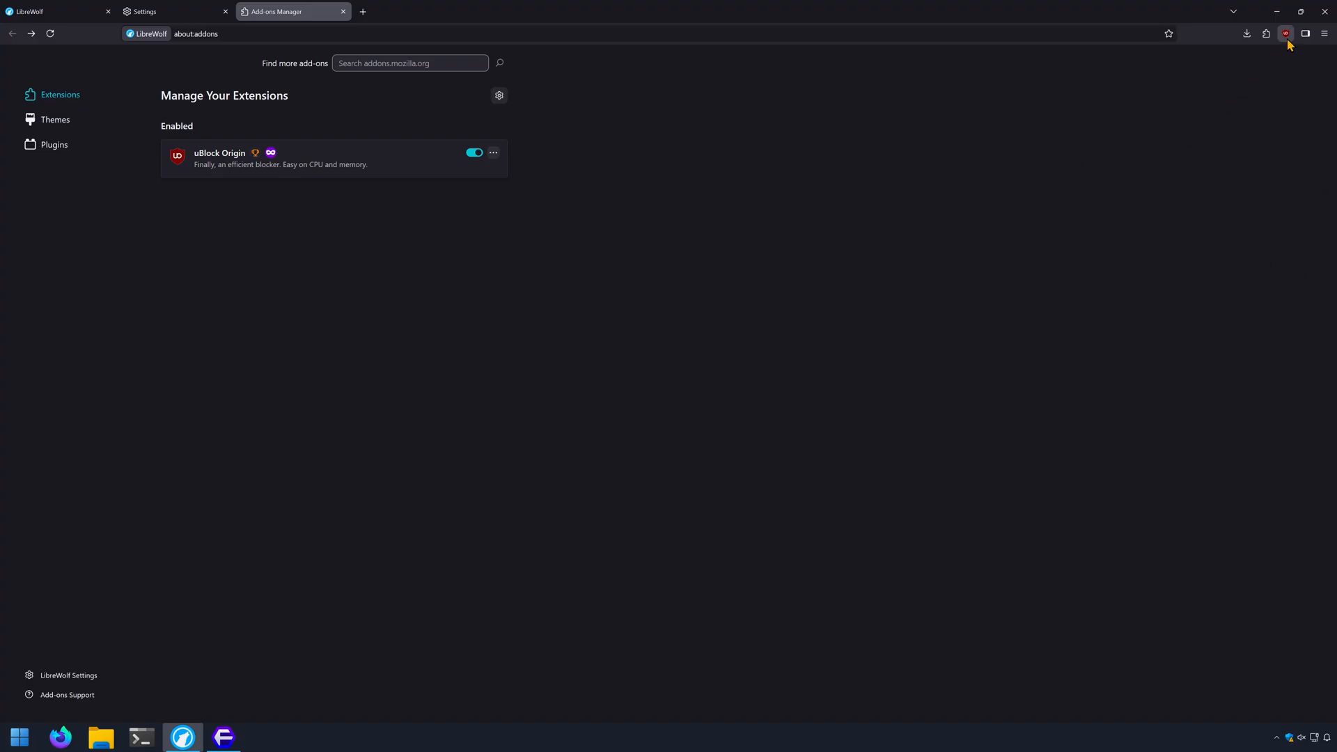
Step: Tour uBlock Origin's Filter lists, My filters and My rules panes, then return to Settings
click(1286, 34)
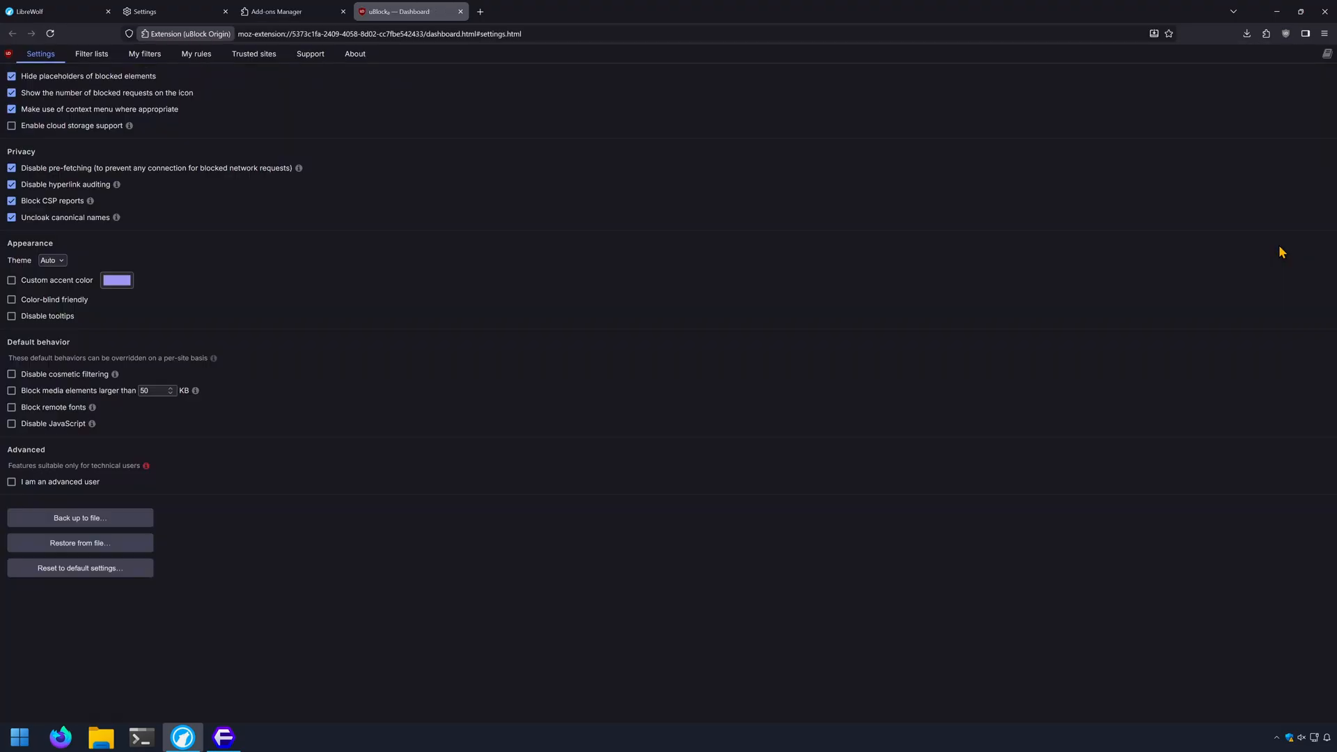
click(92, 54)
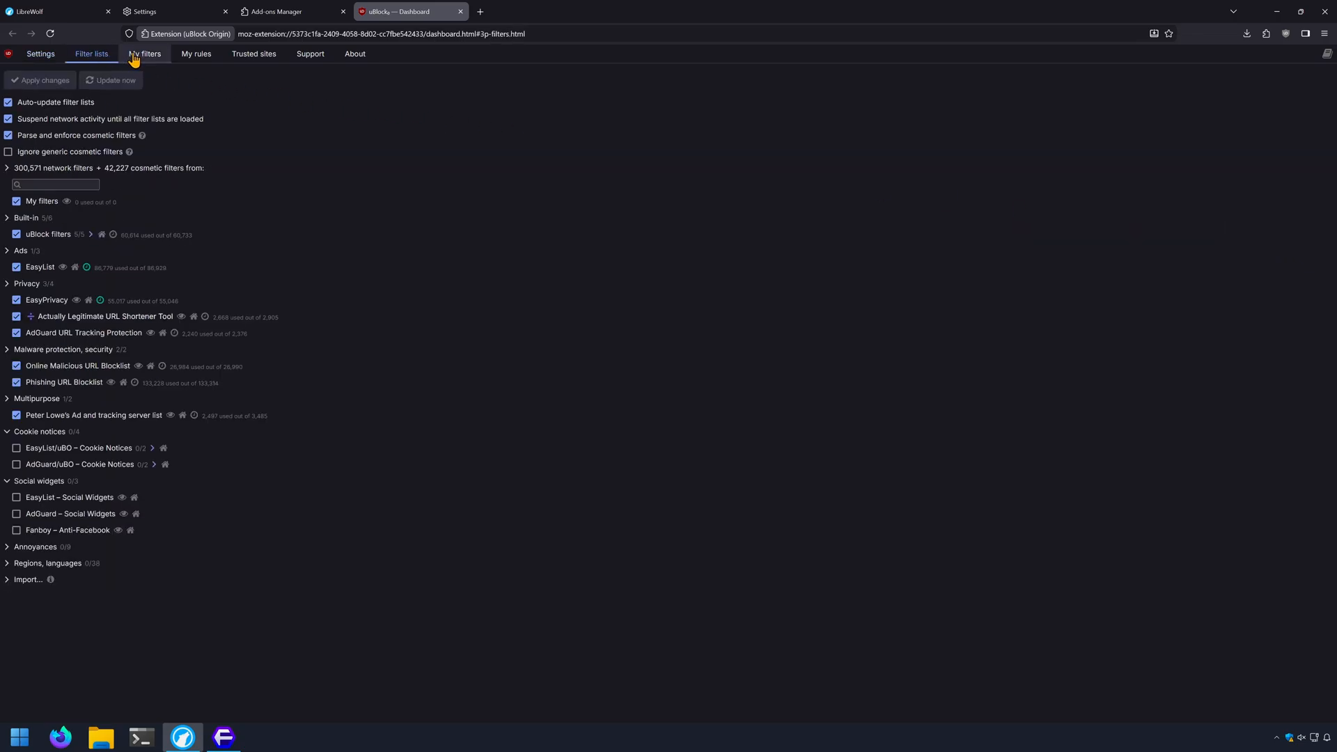
click(145, 54)
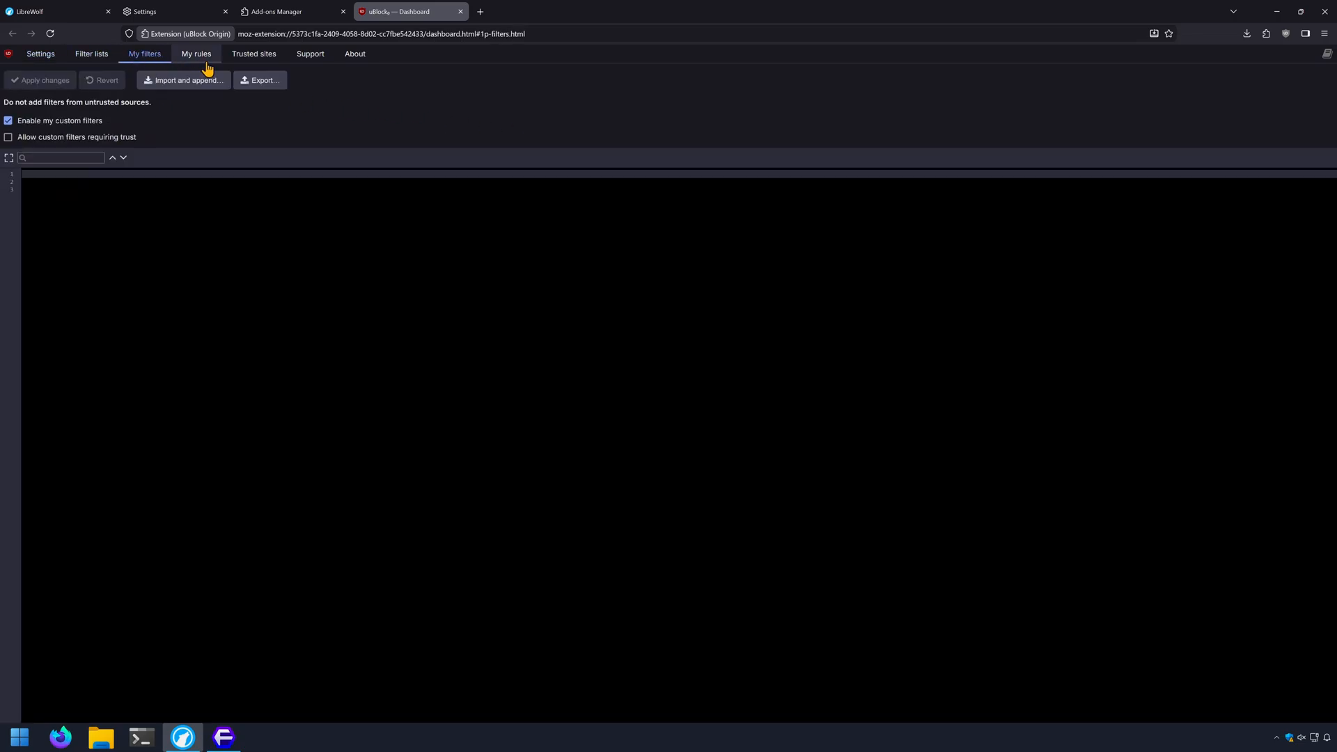
click(196, 53)
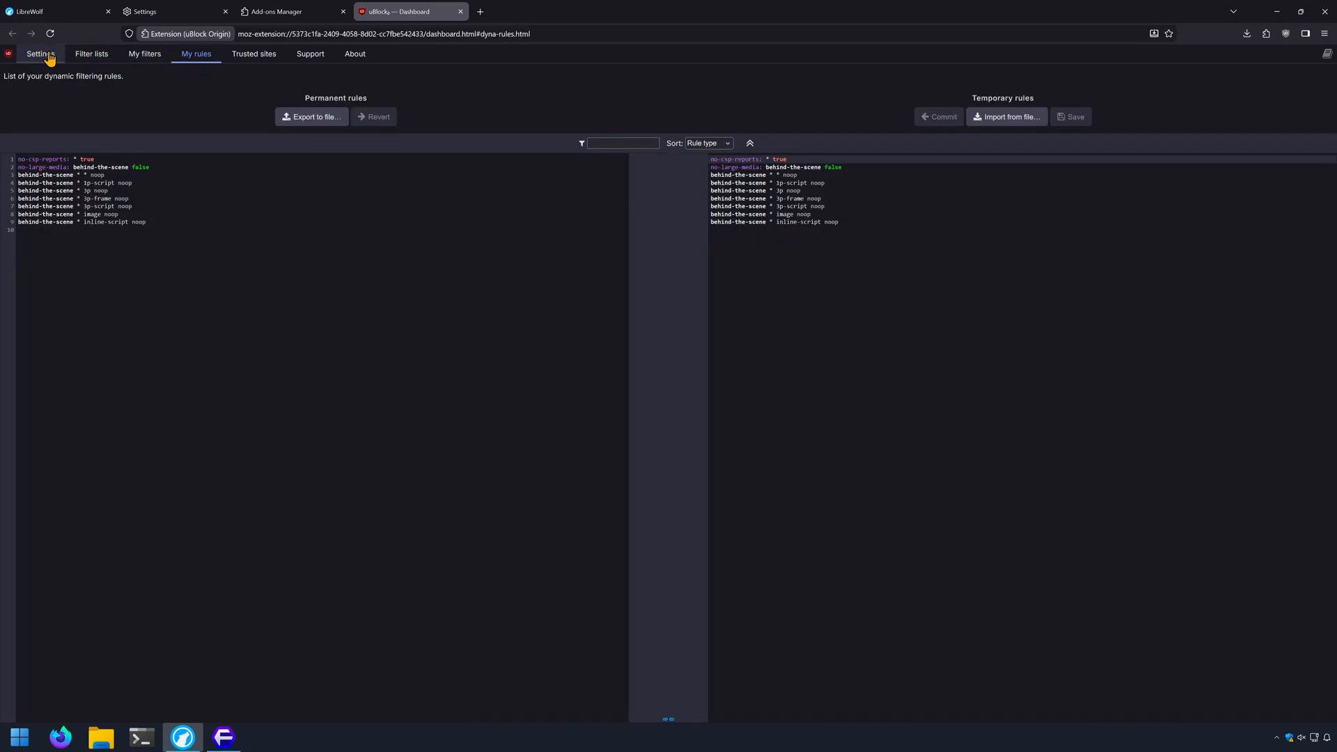
click(40, 53)
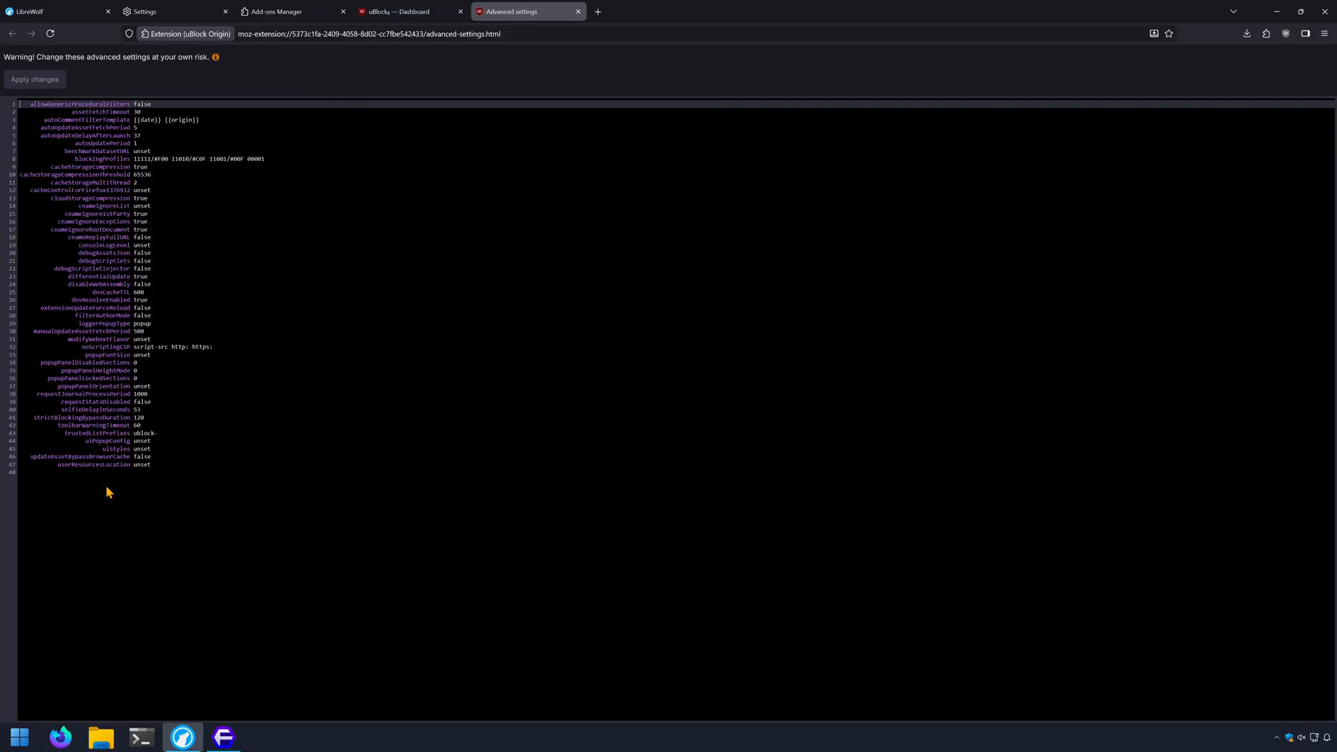
Step: Return to LibreWolf preferences, open about:config, then close it and scroll General settings
click(144, 11)
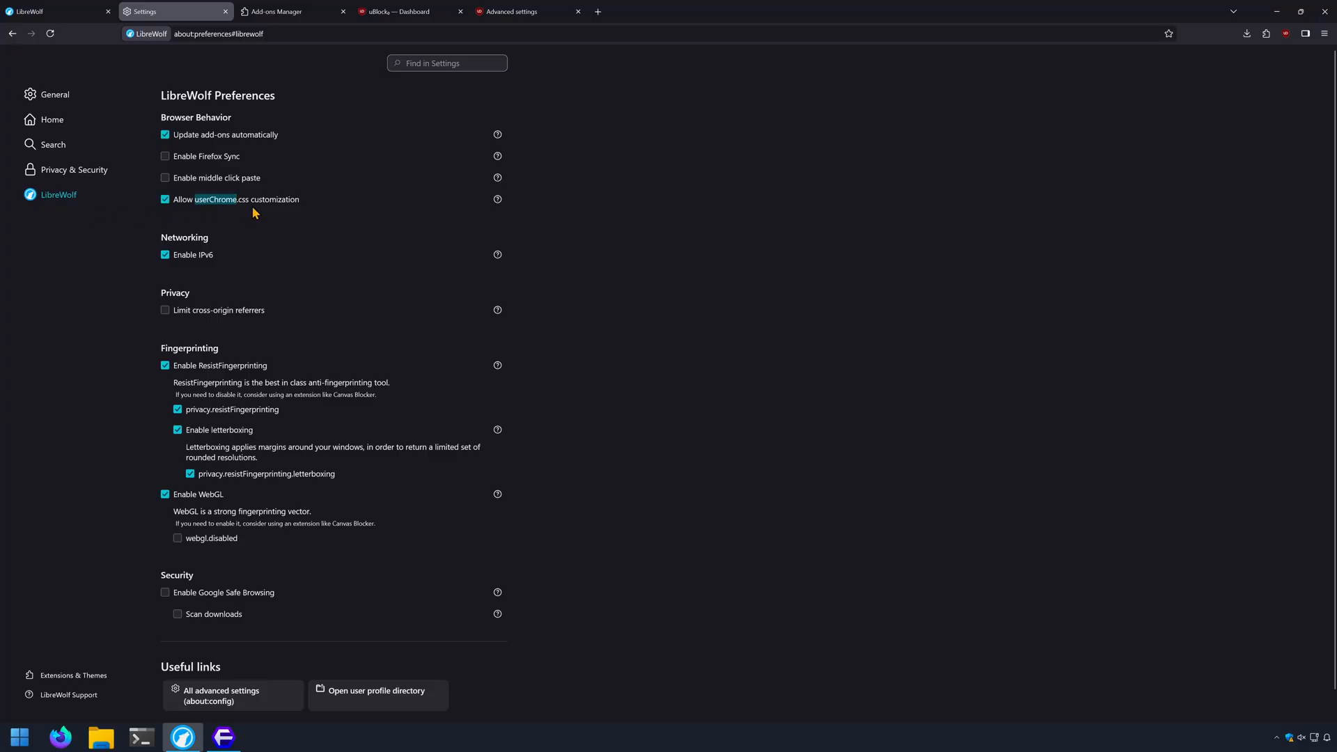
scroll(down, 3)
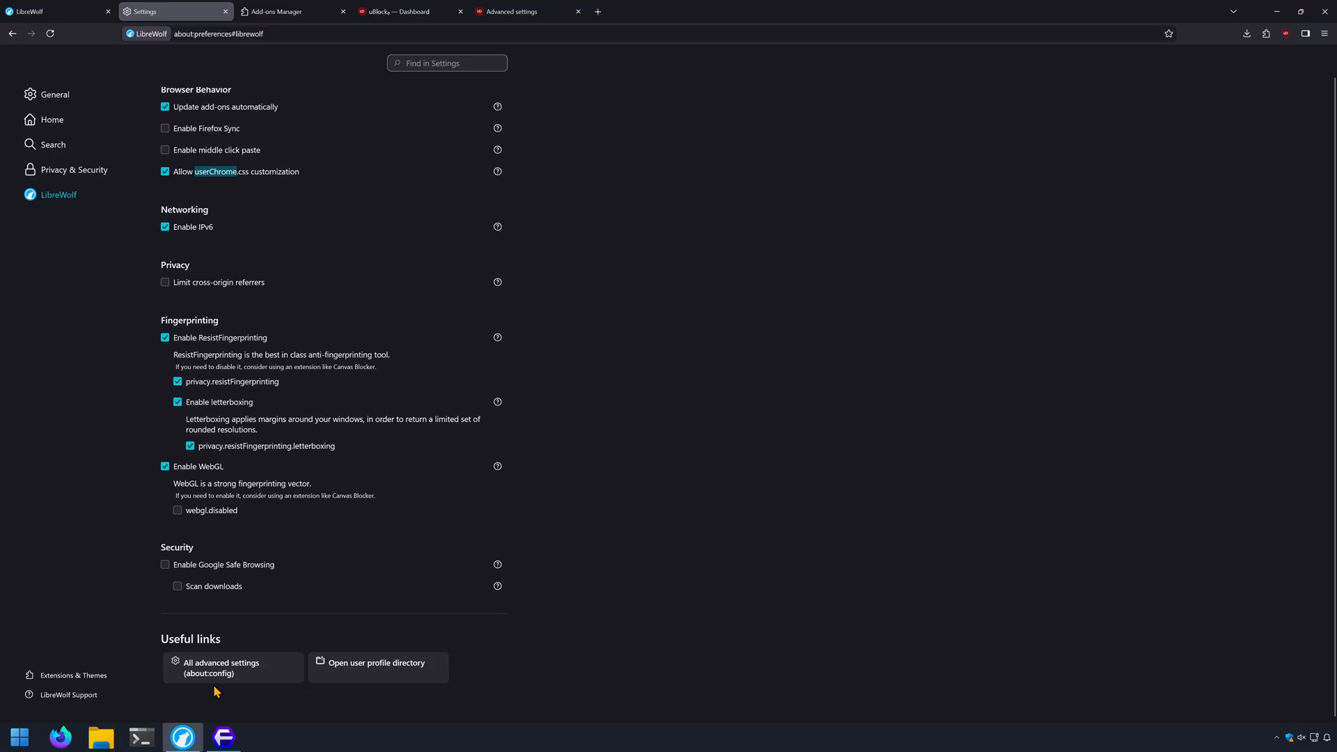
click(220, 667)
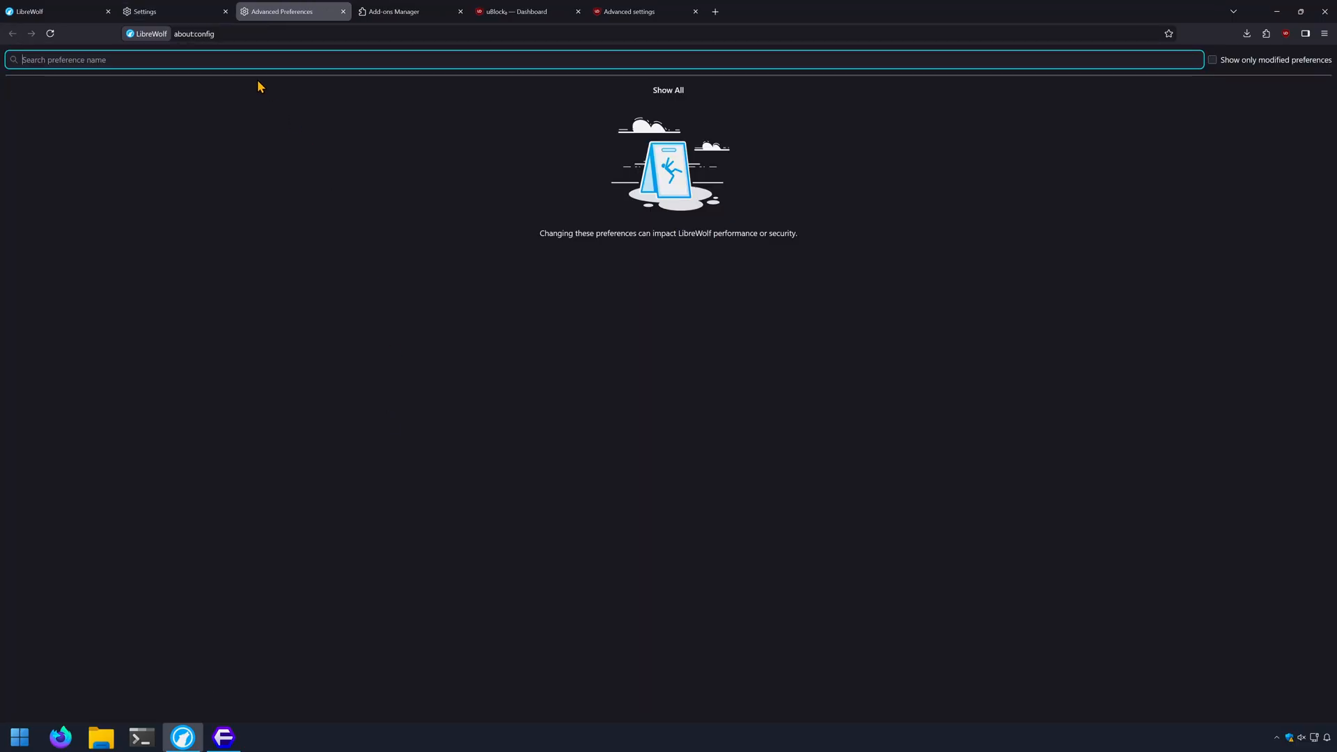
click(144, 11)
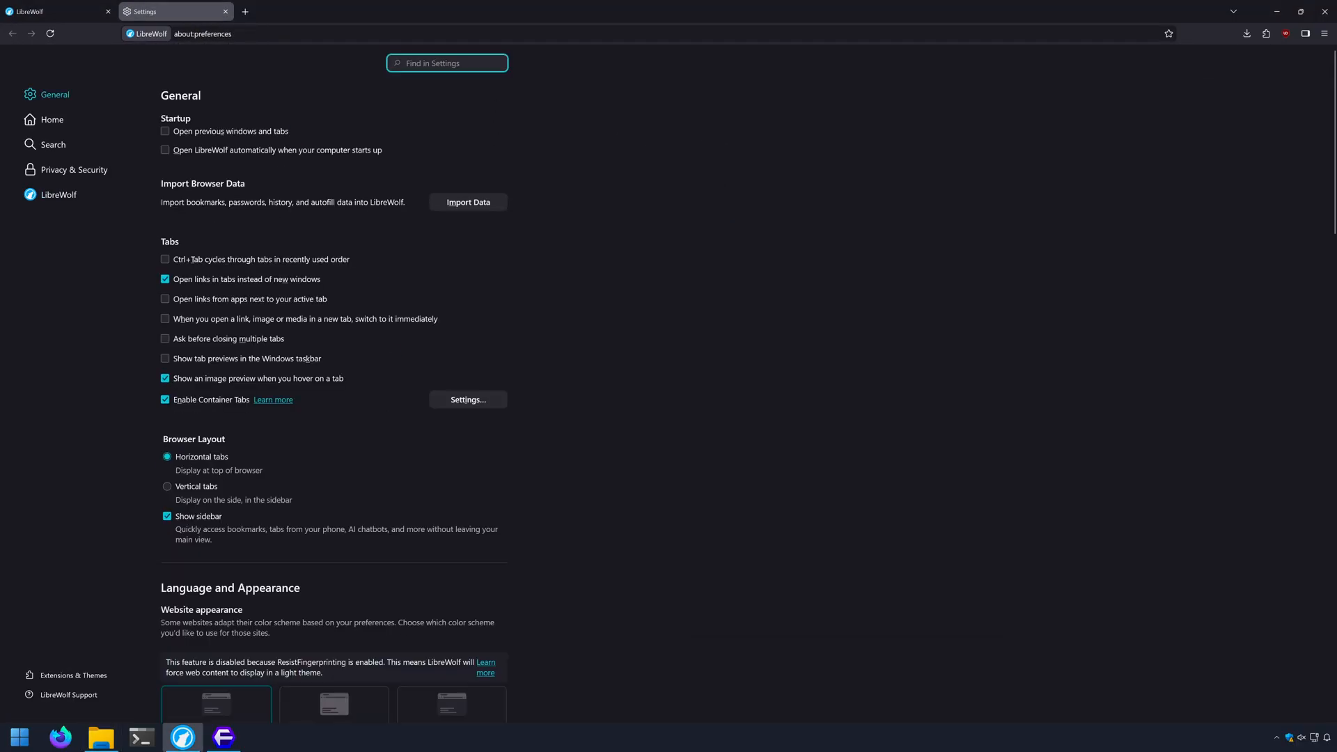
scroll(down, 3)
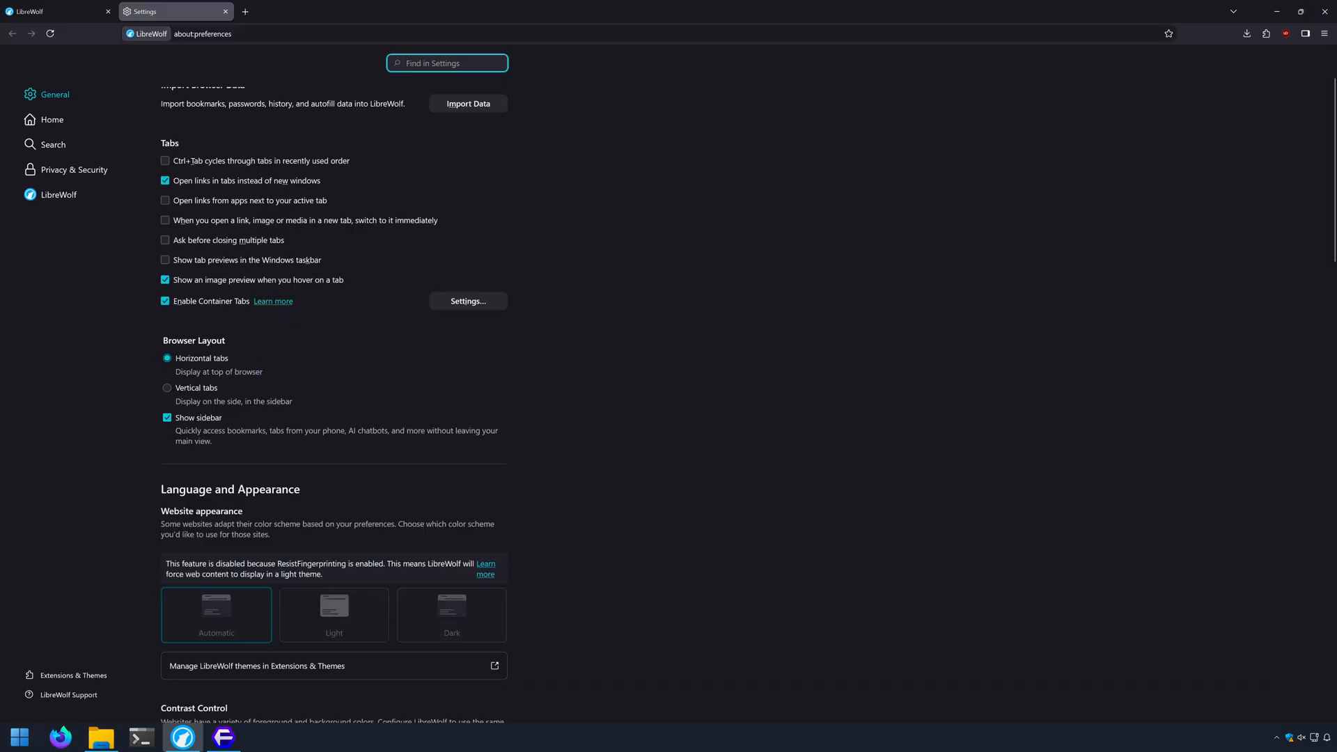
scroll(down, 3)
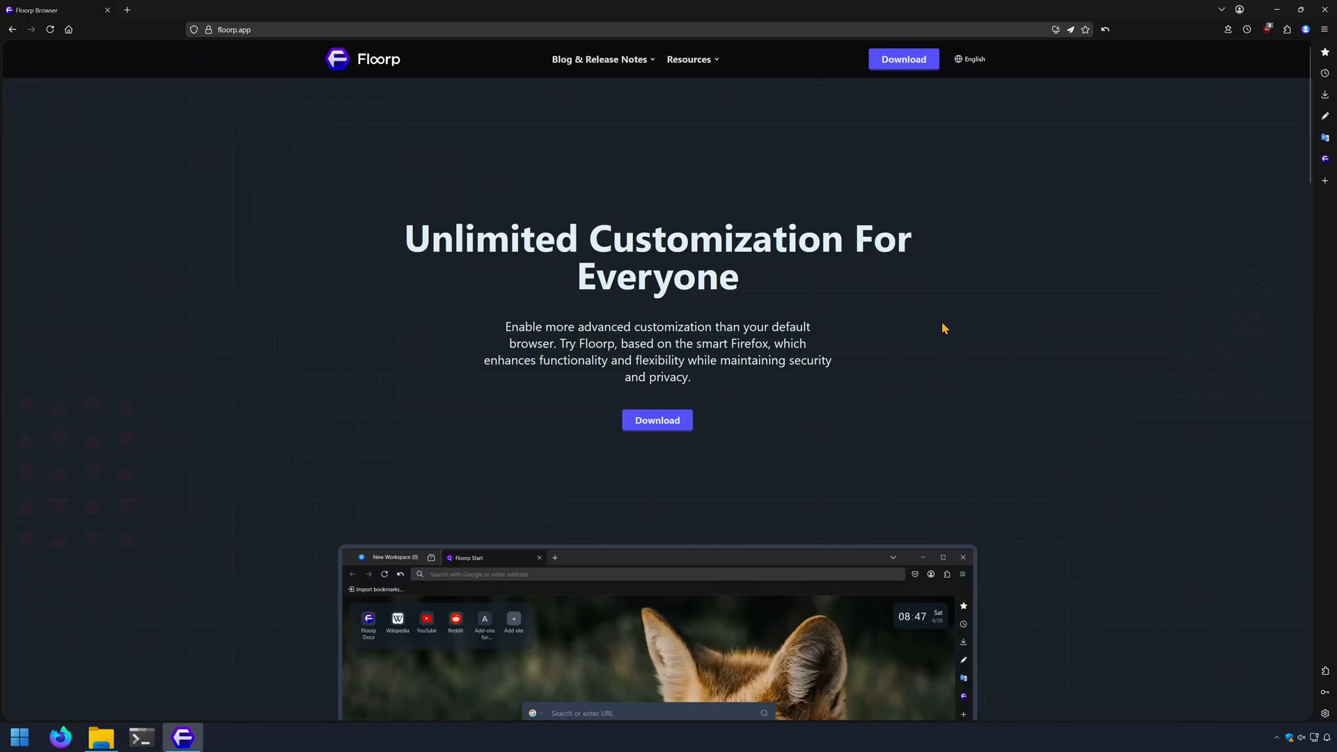
Step: Scroll through the floorp.app homepage, then type 'theverg' into the address bar
scroll(down, 3)
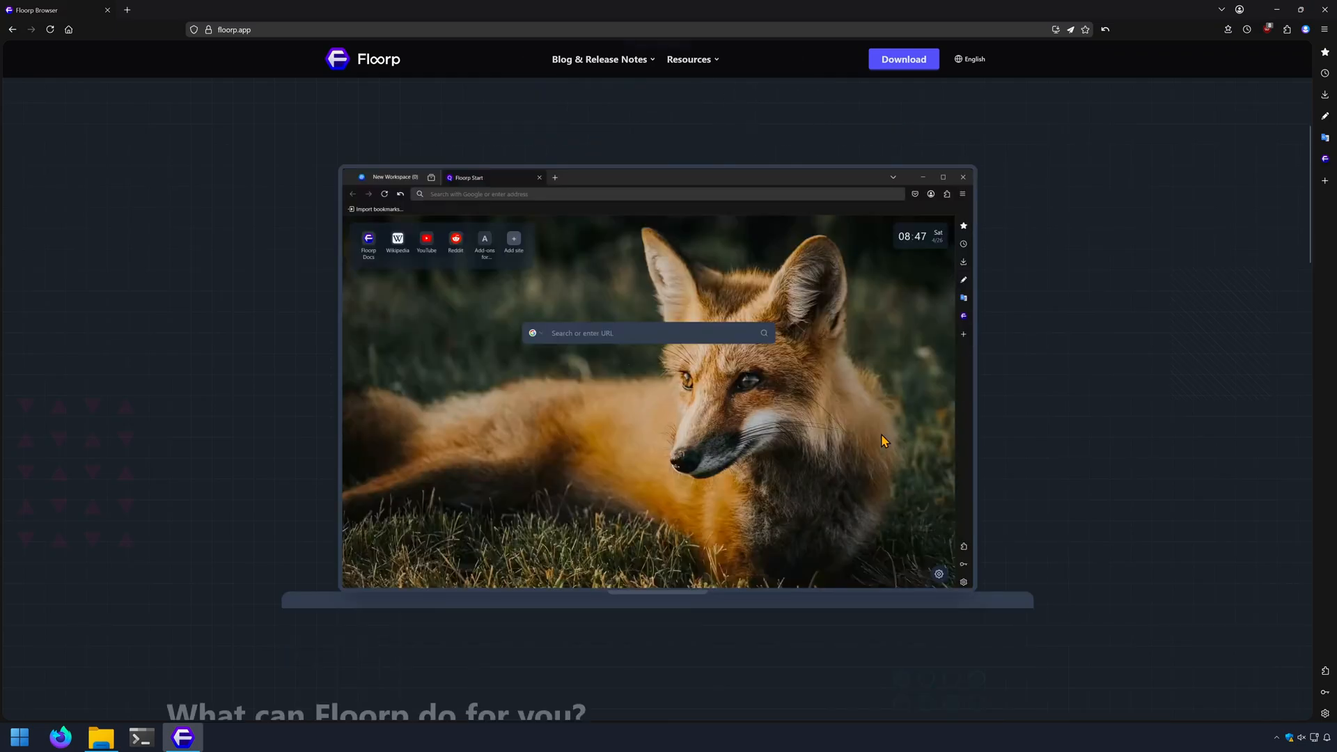
scroll(down, 3)
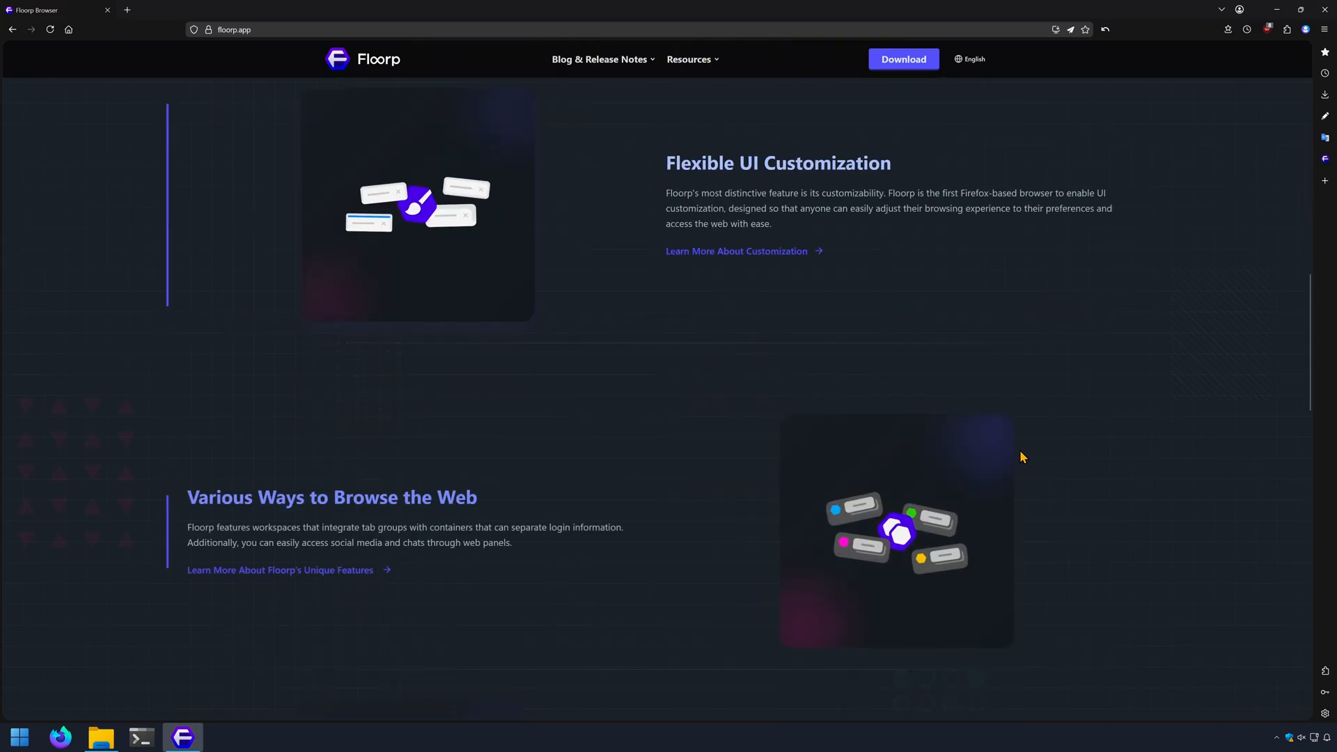
scroll(down, 3)
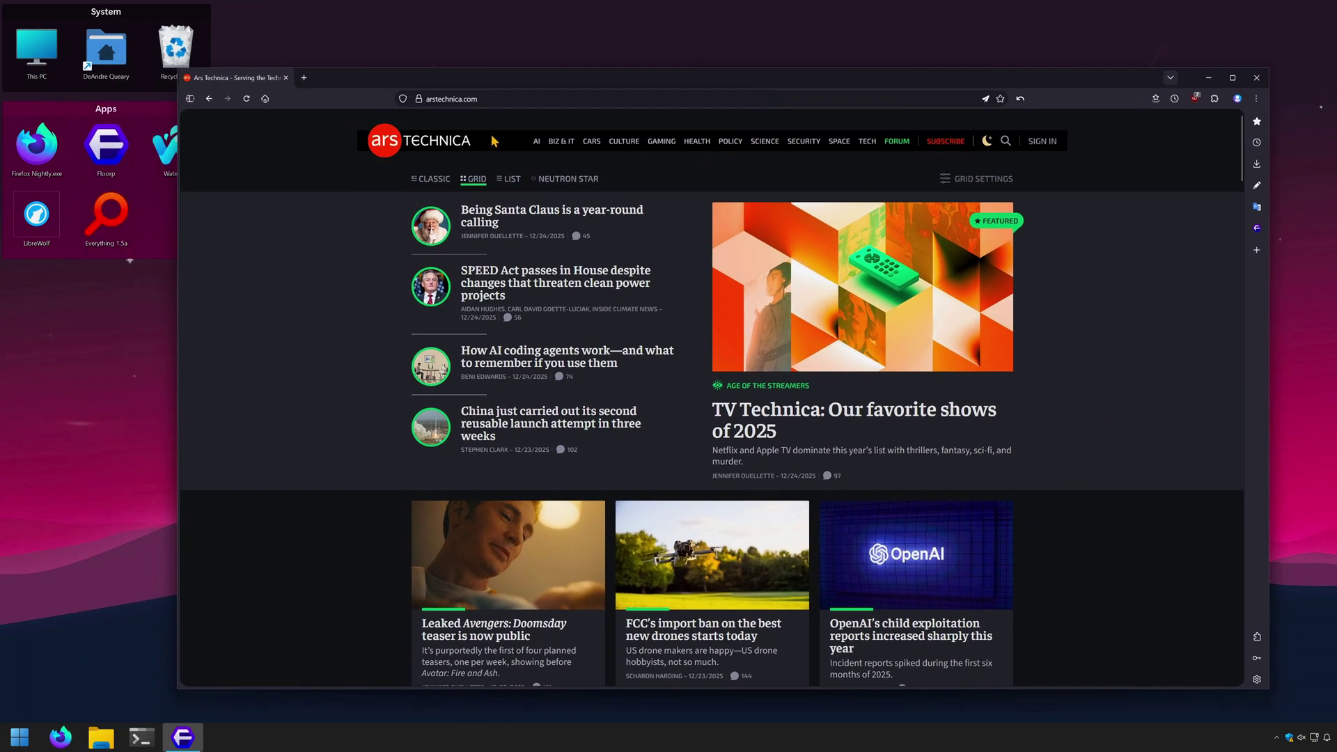
text(theverg)
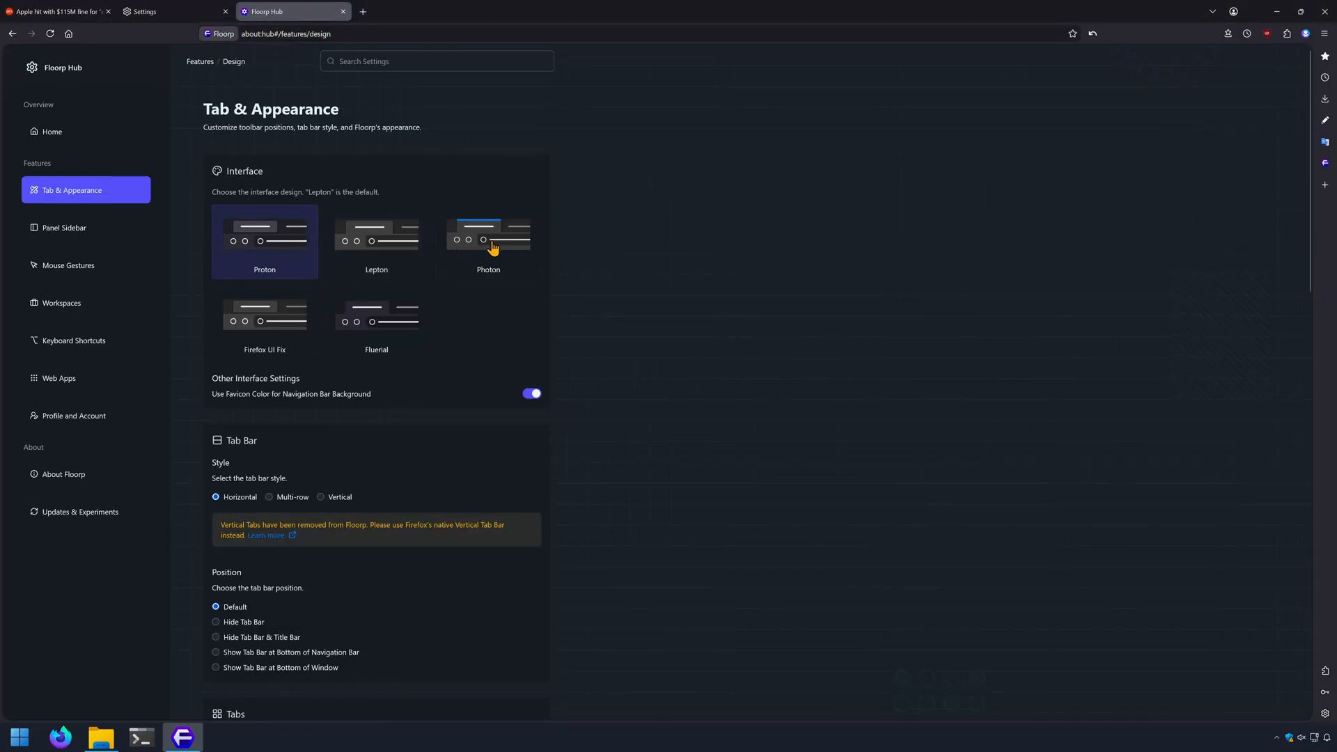
Step: Set the interface to Firefox UI Fix and the new tab background to wallpaper-folder images
click(265, 320)
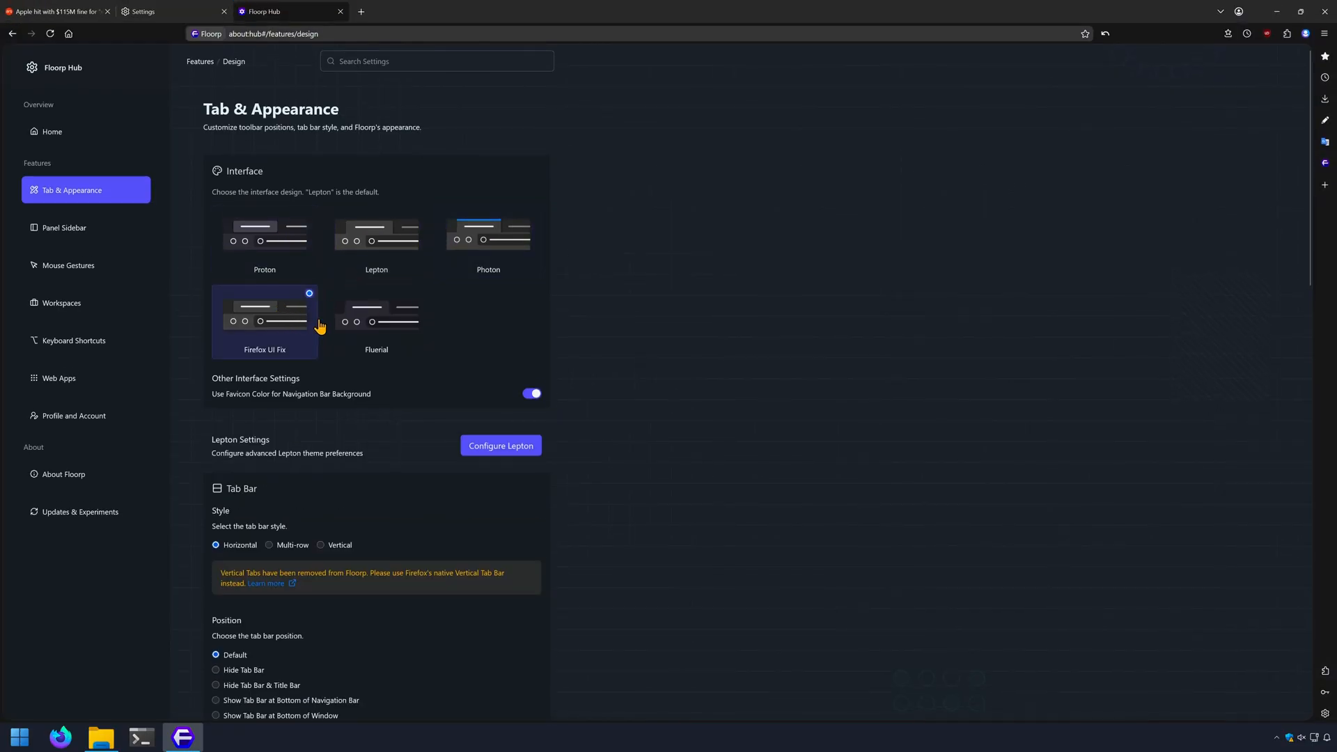
click(376, 320)
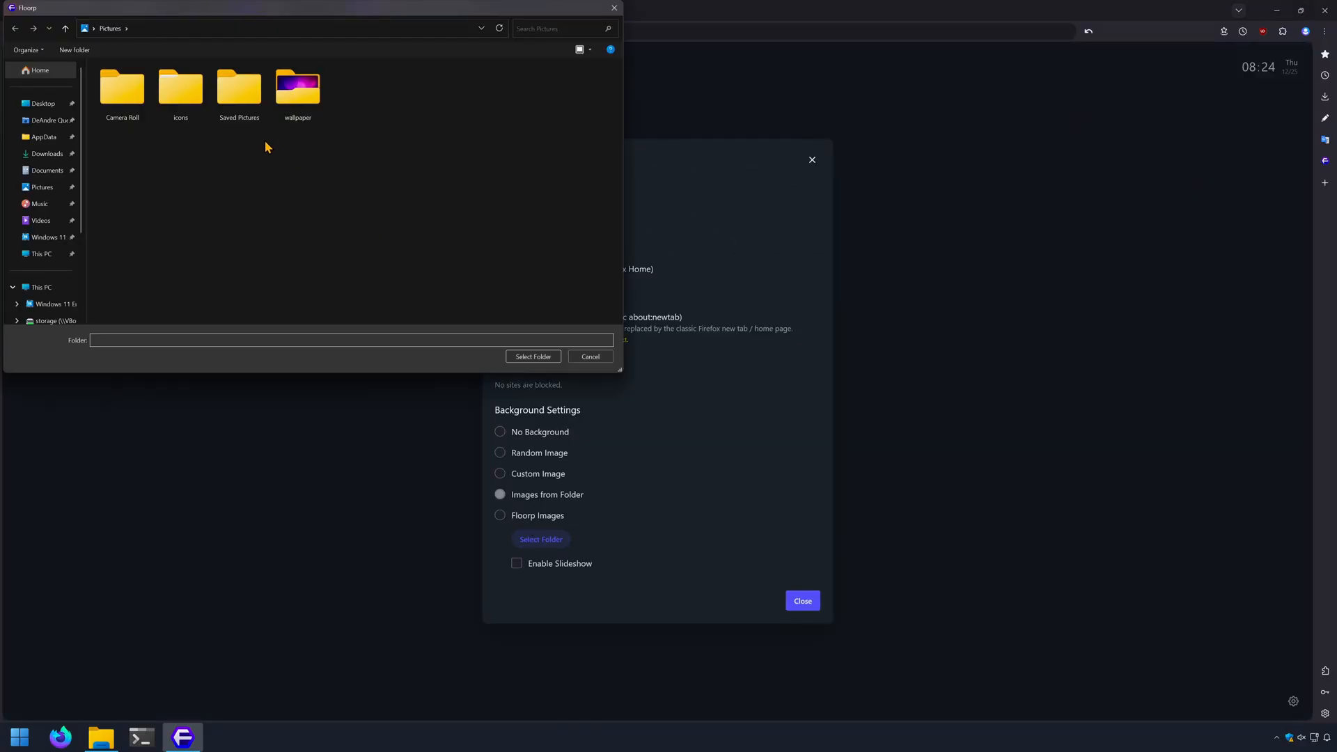
click(590, 356)
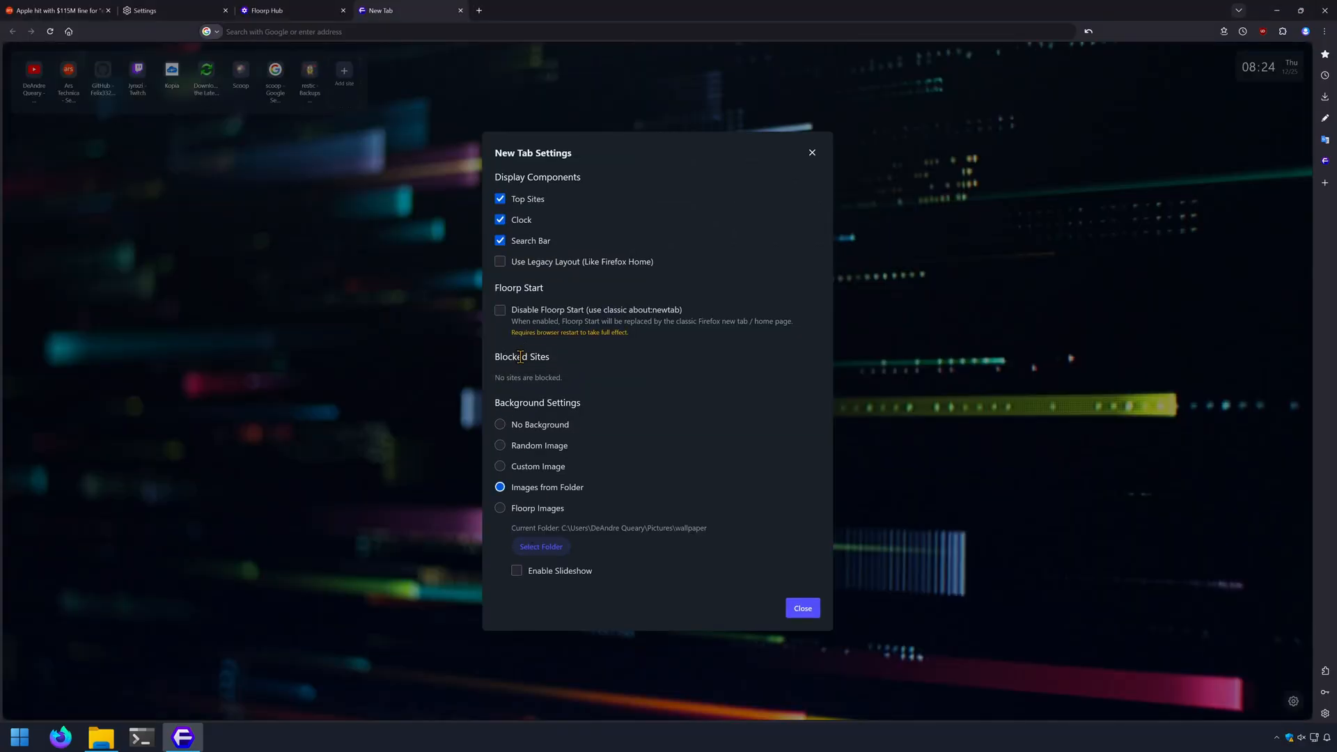
mouse_move(801, 608)
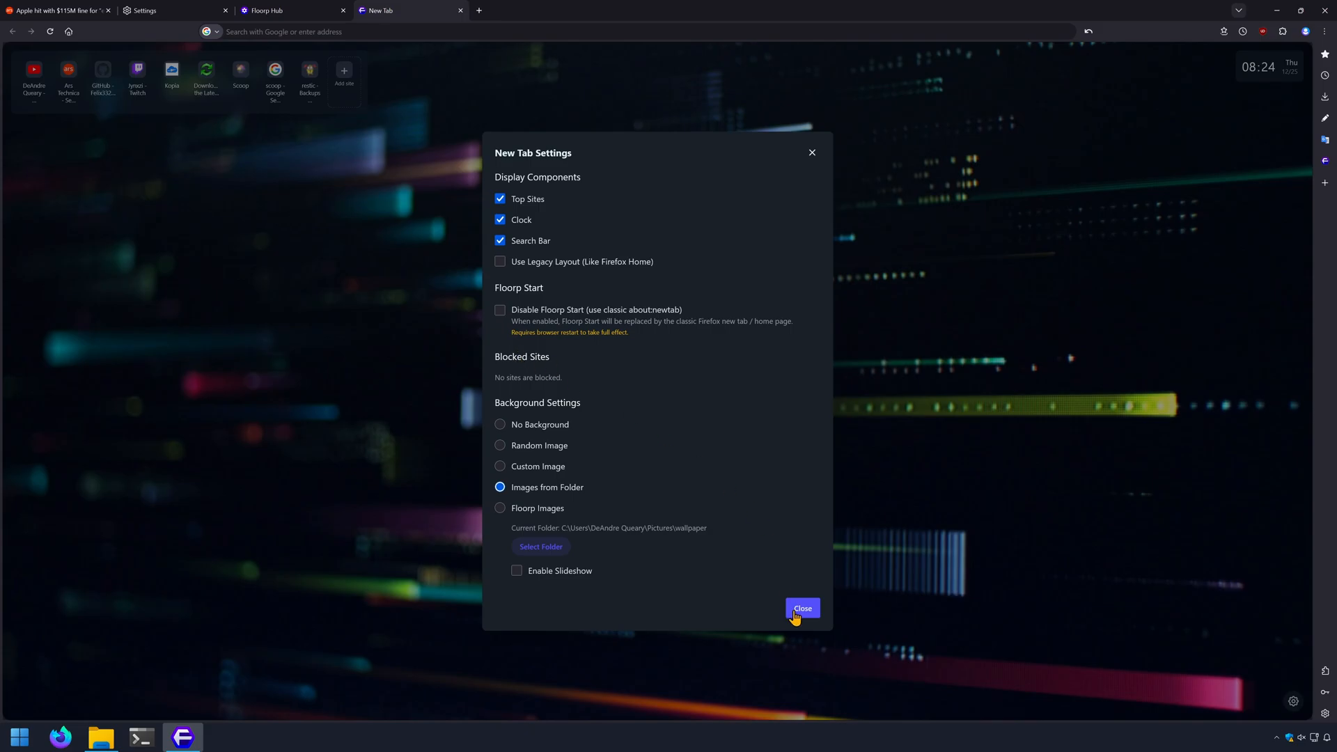
click(801, 607)
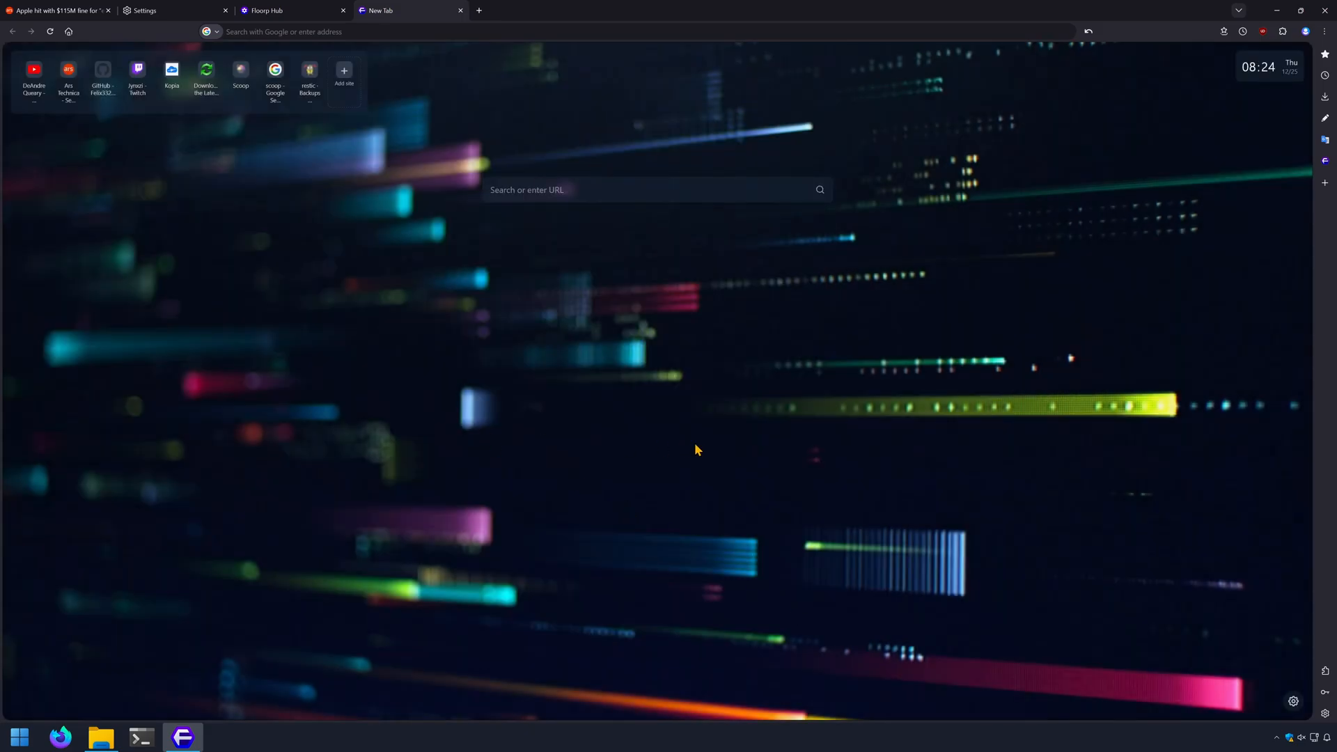
mouse_move(858, 448)
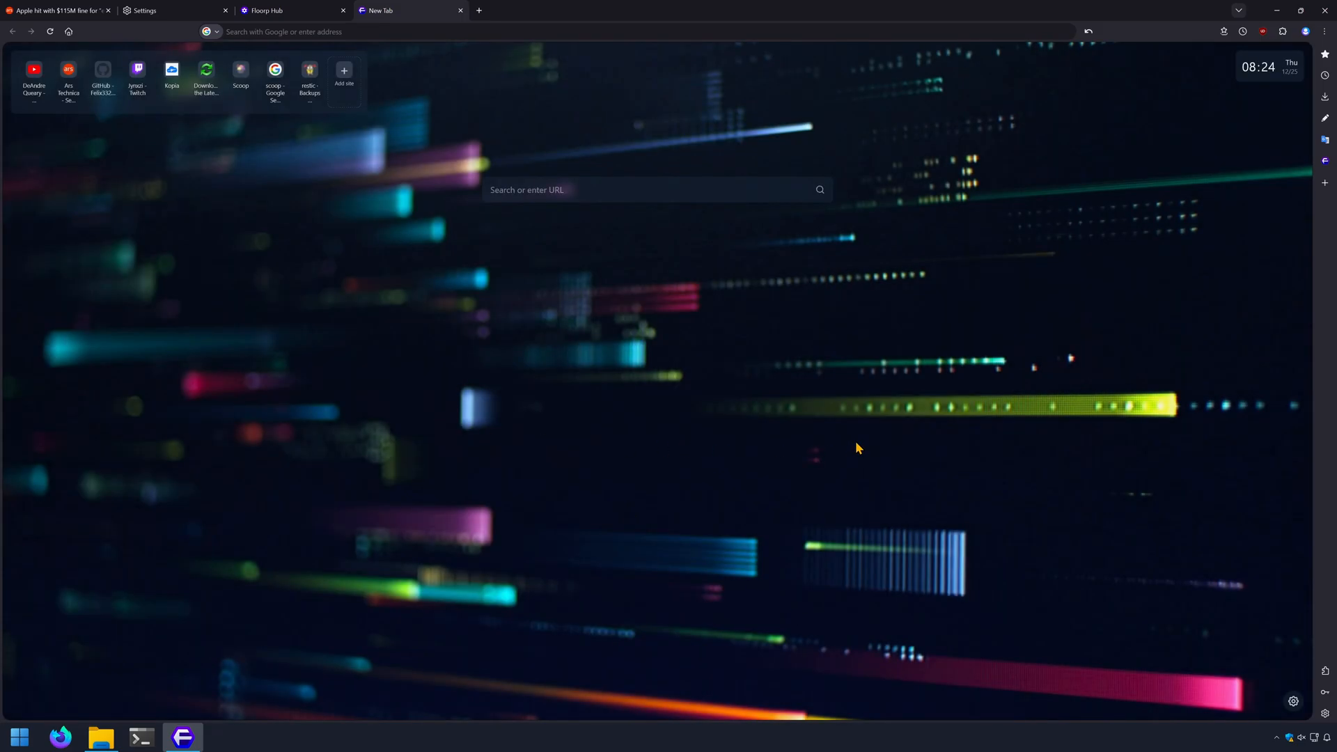
mouse_move(878, 441)
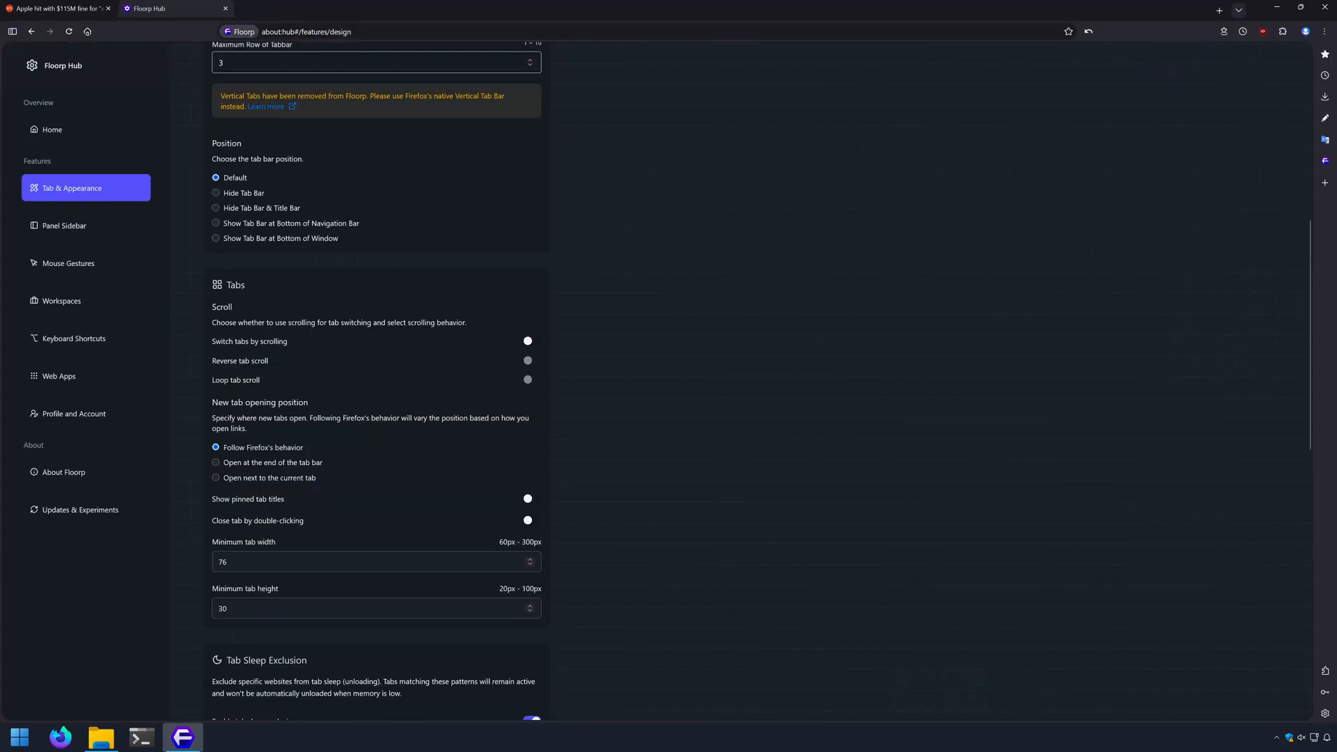
Step: Select 'Show Tab Bar at Bottom of Window' and scroll further down Floorp Hub
click(215, 220)
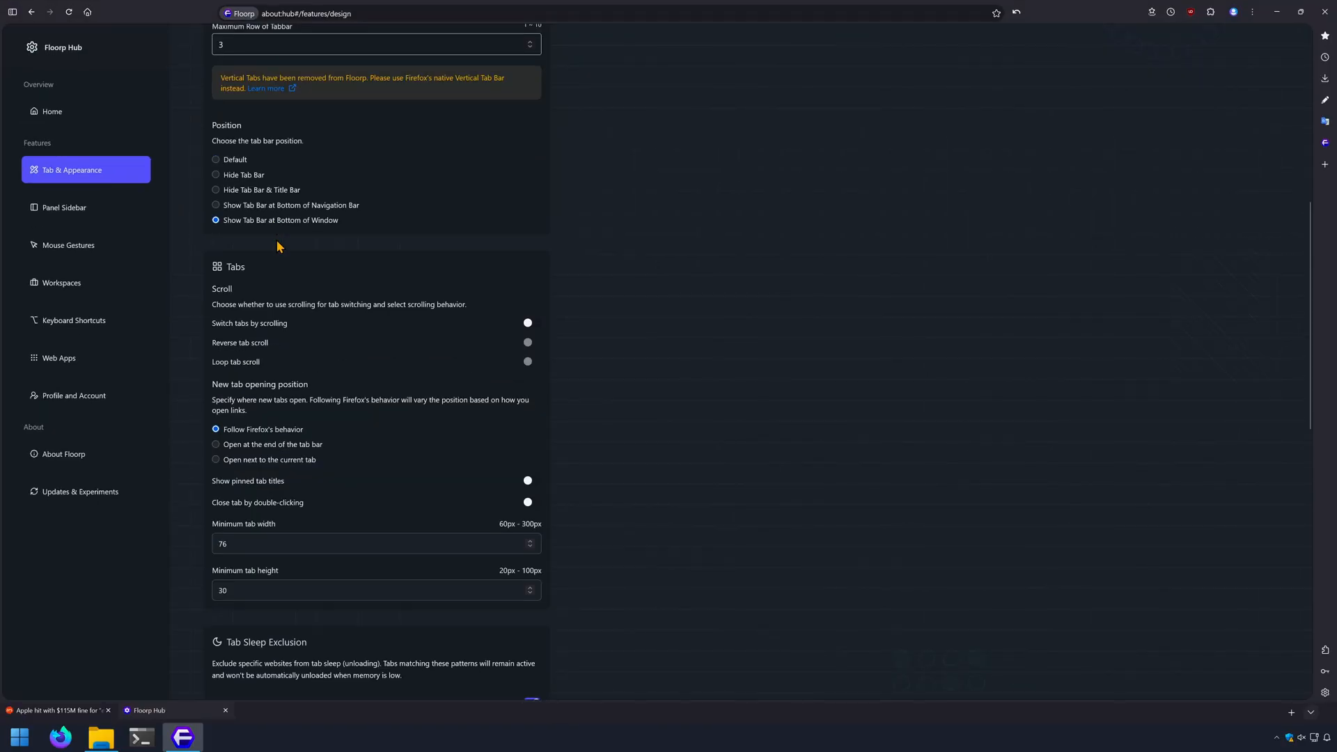
mouse_move(346, 473)
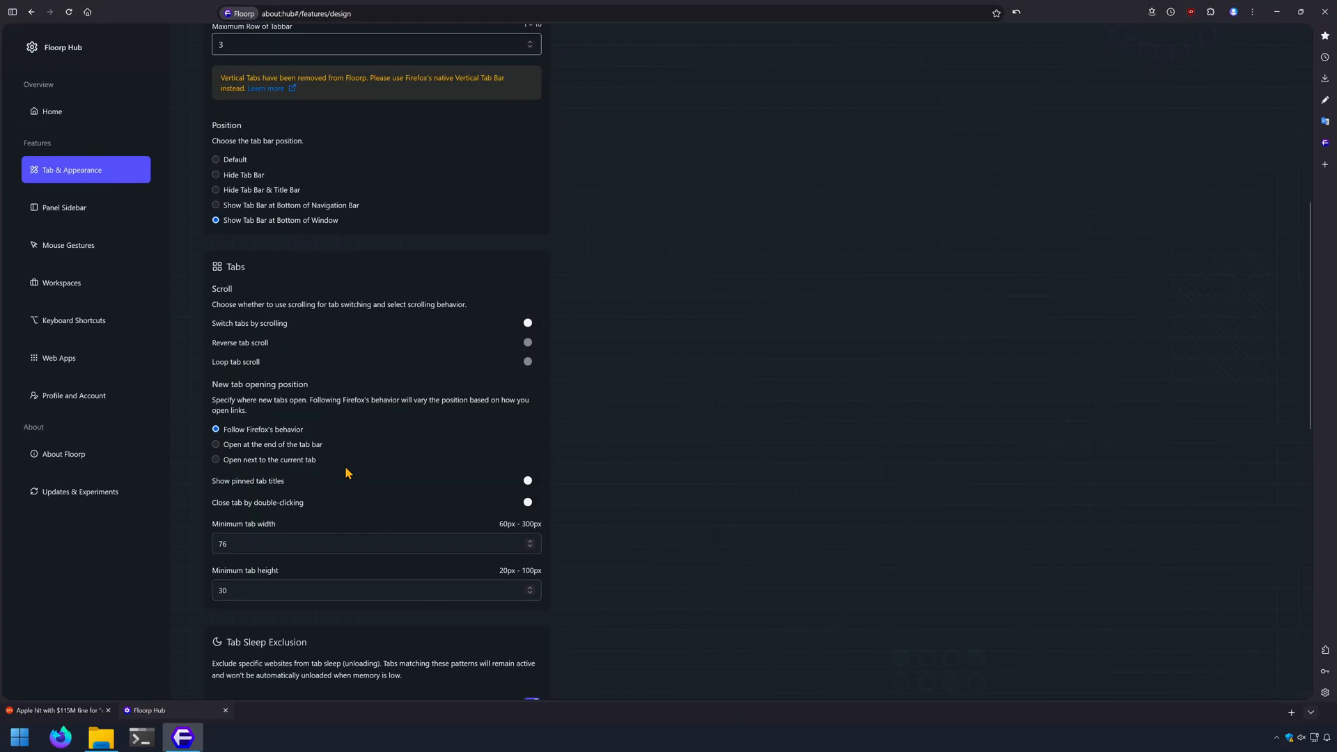
scroll(down, 3)
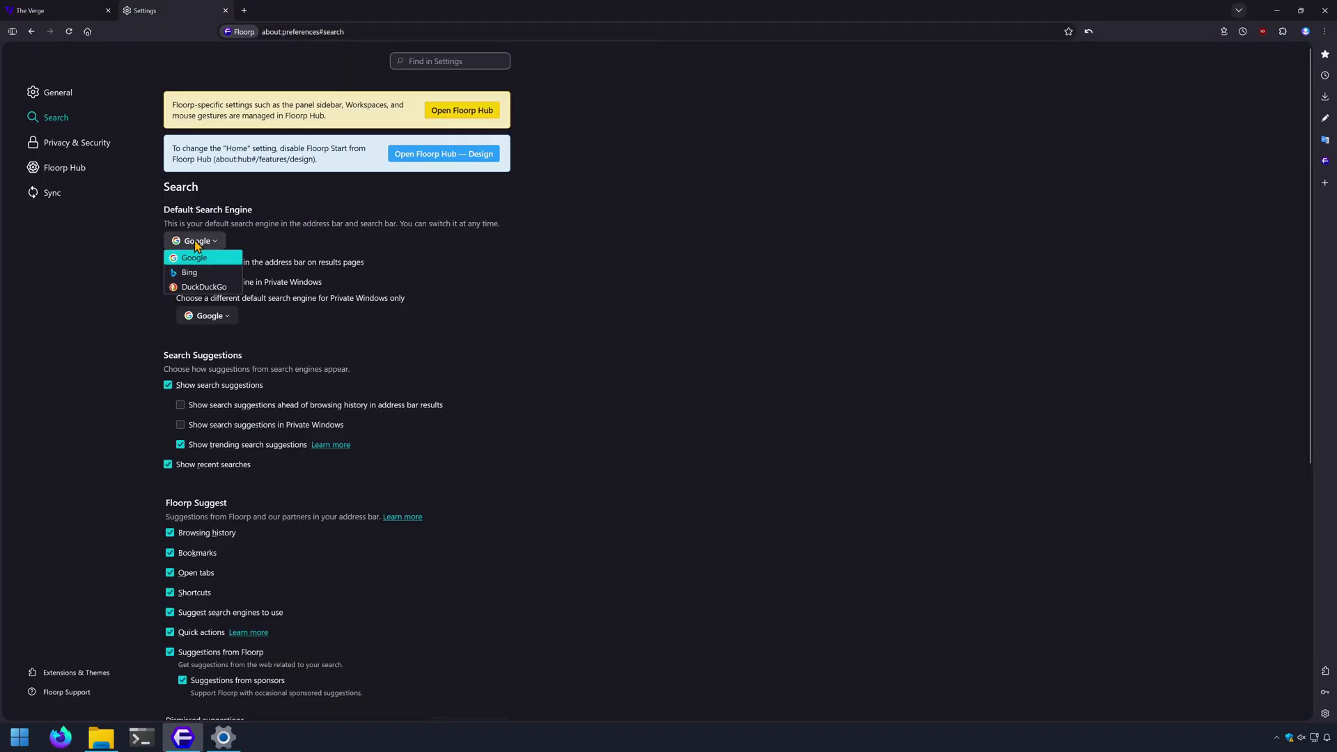
mouse_move(190, 273)
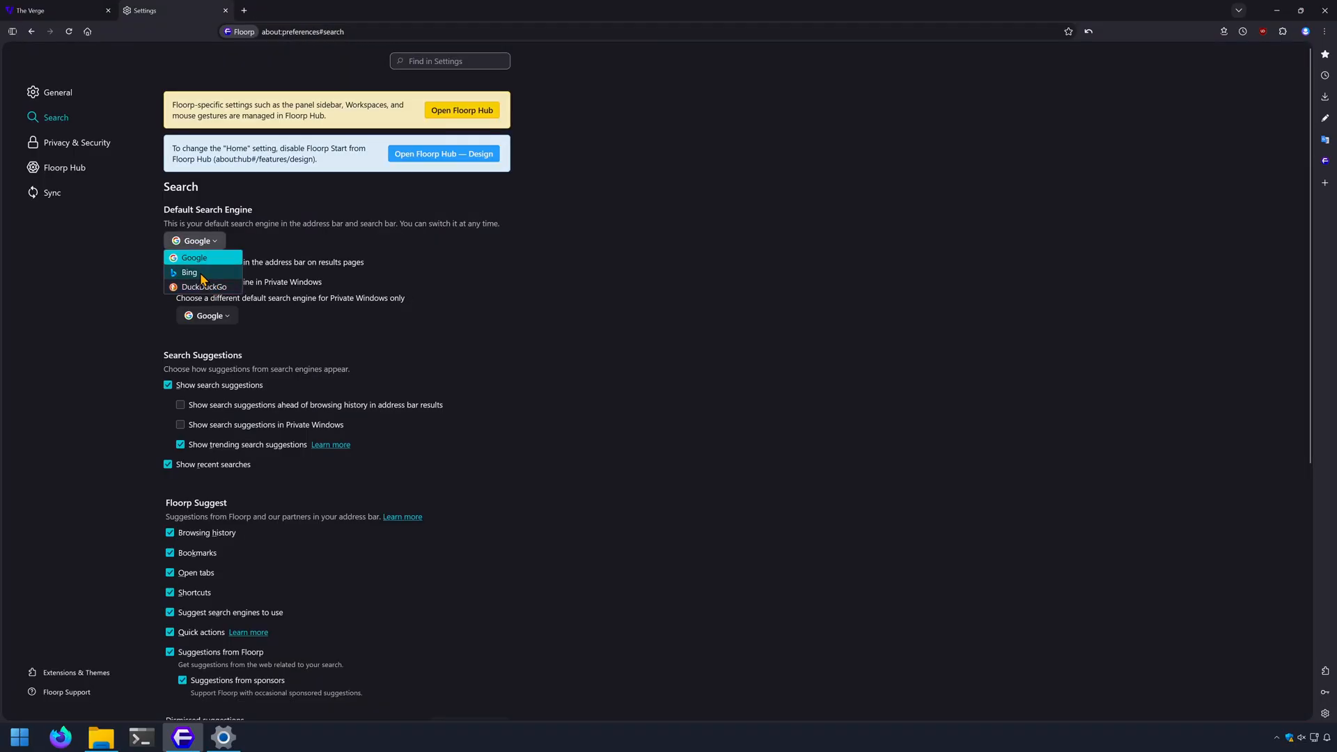
Step: Scroll through Floorp's Privacy & Security settings, then switch to the YouTube Floorp video results
click(76, 142)
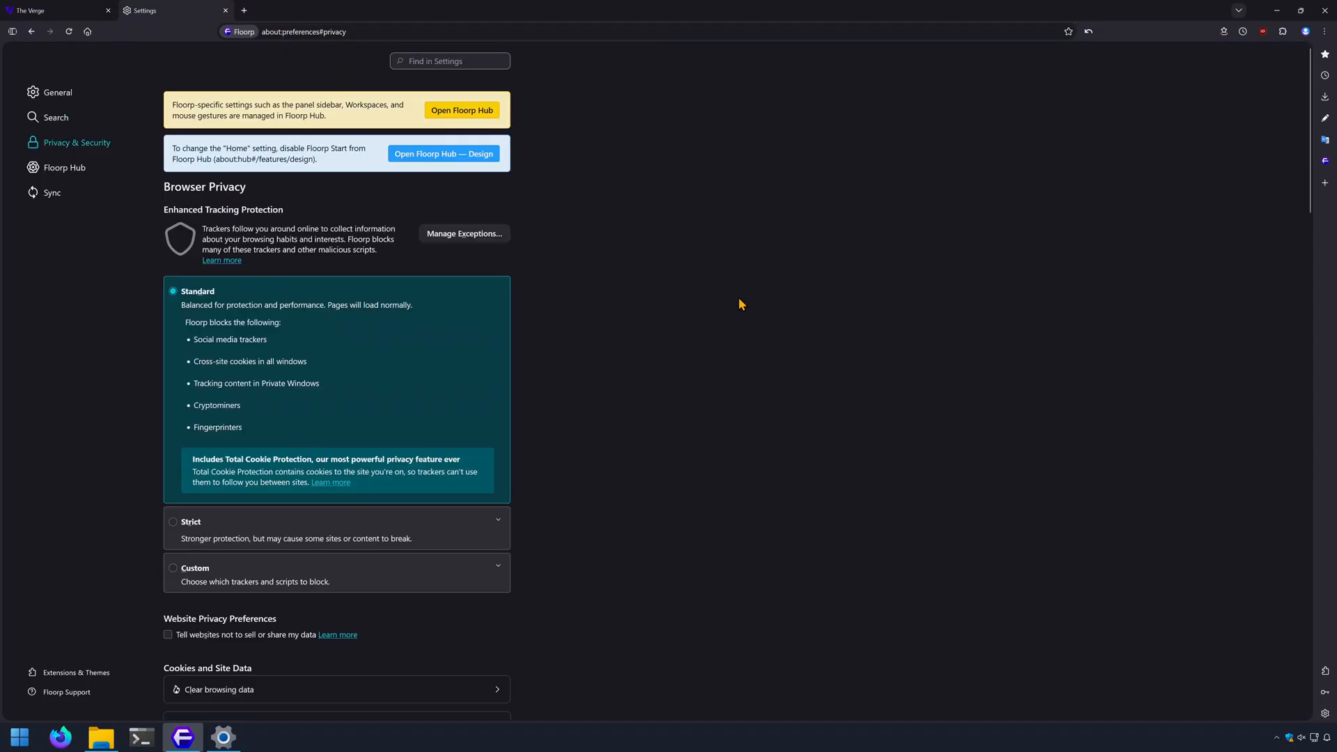
scroll(down, 3)
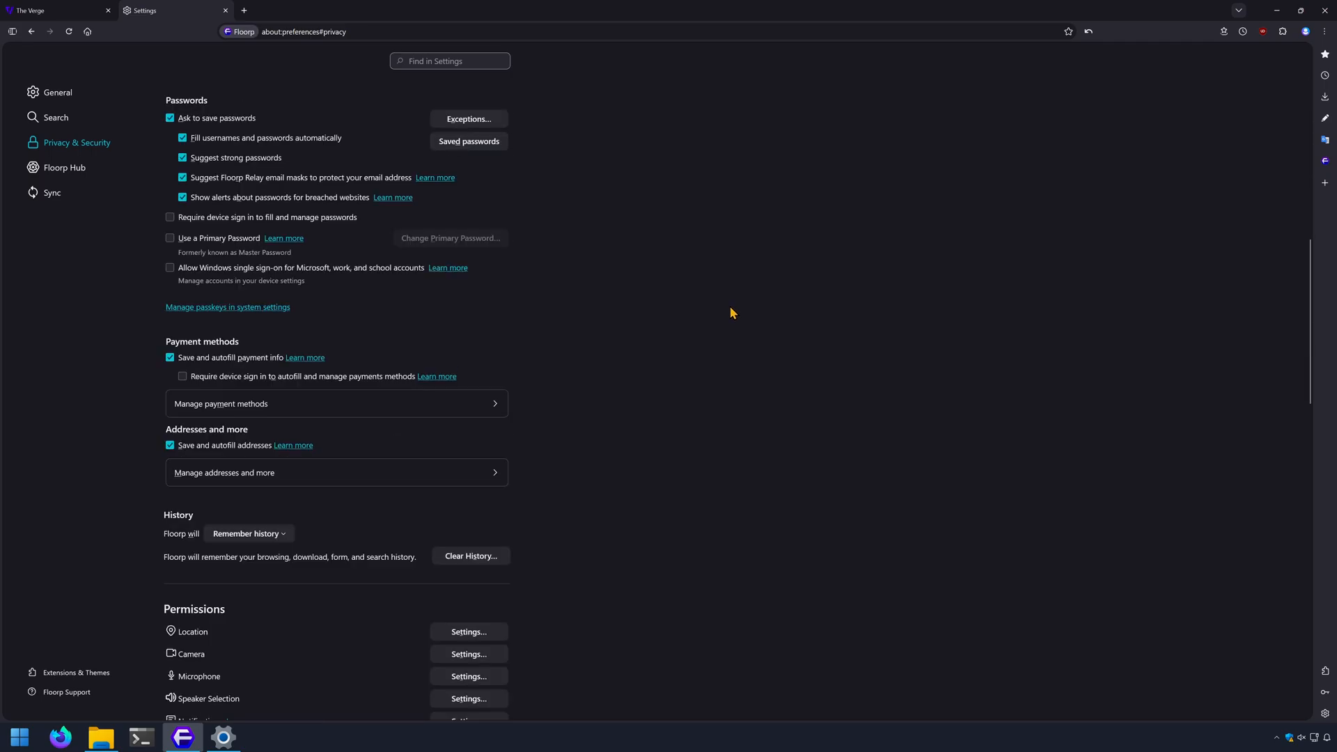
scroll(down, 3)
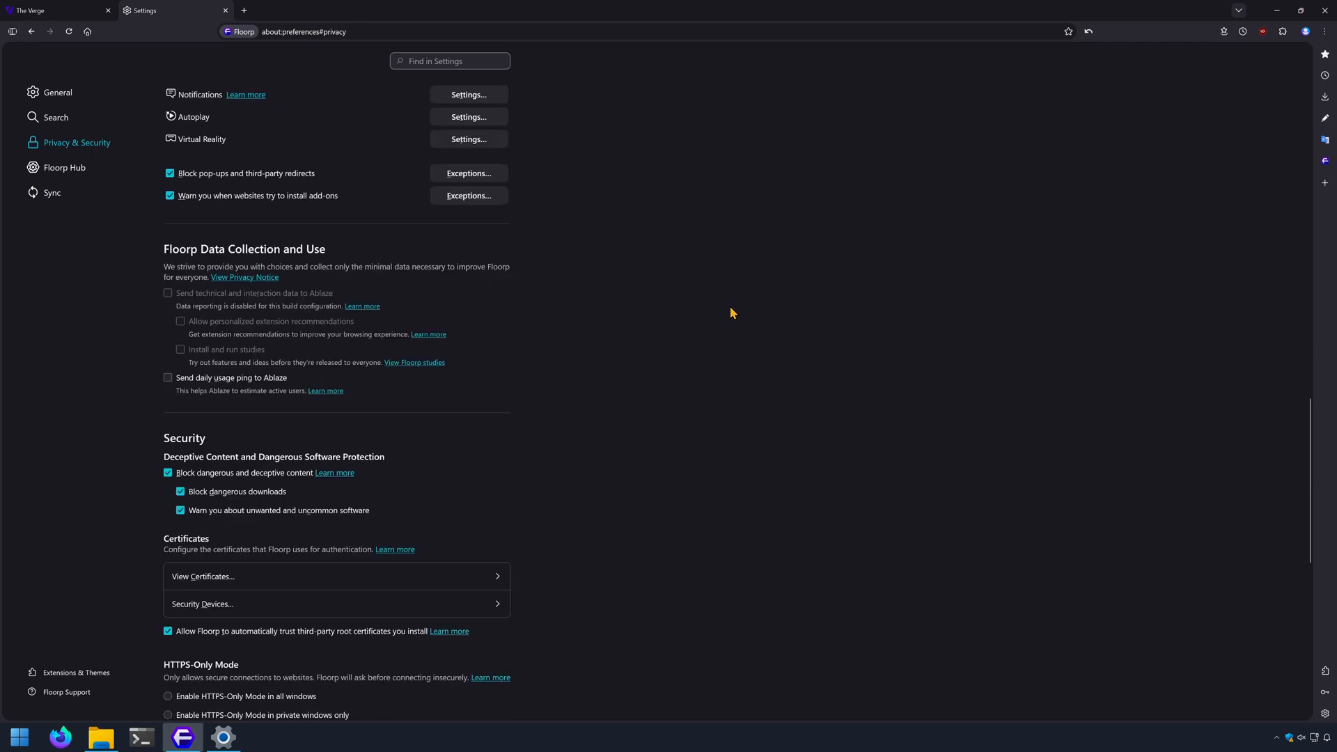
scroll(down, 3)
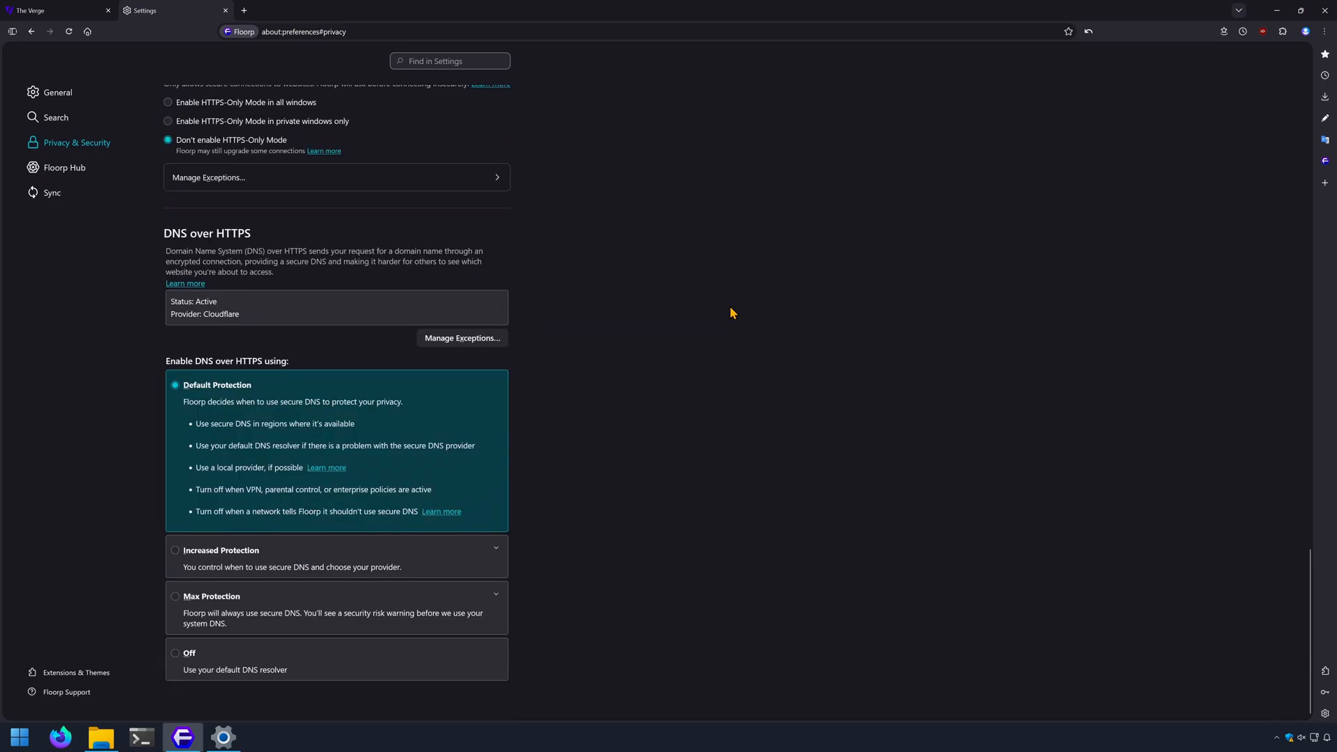
click(56, 10)
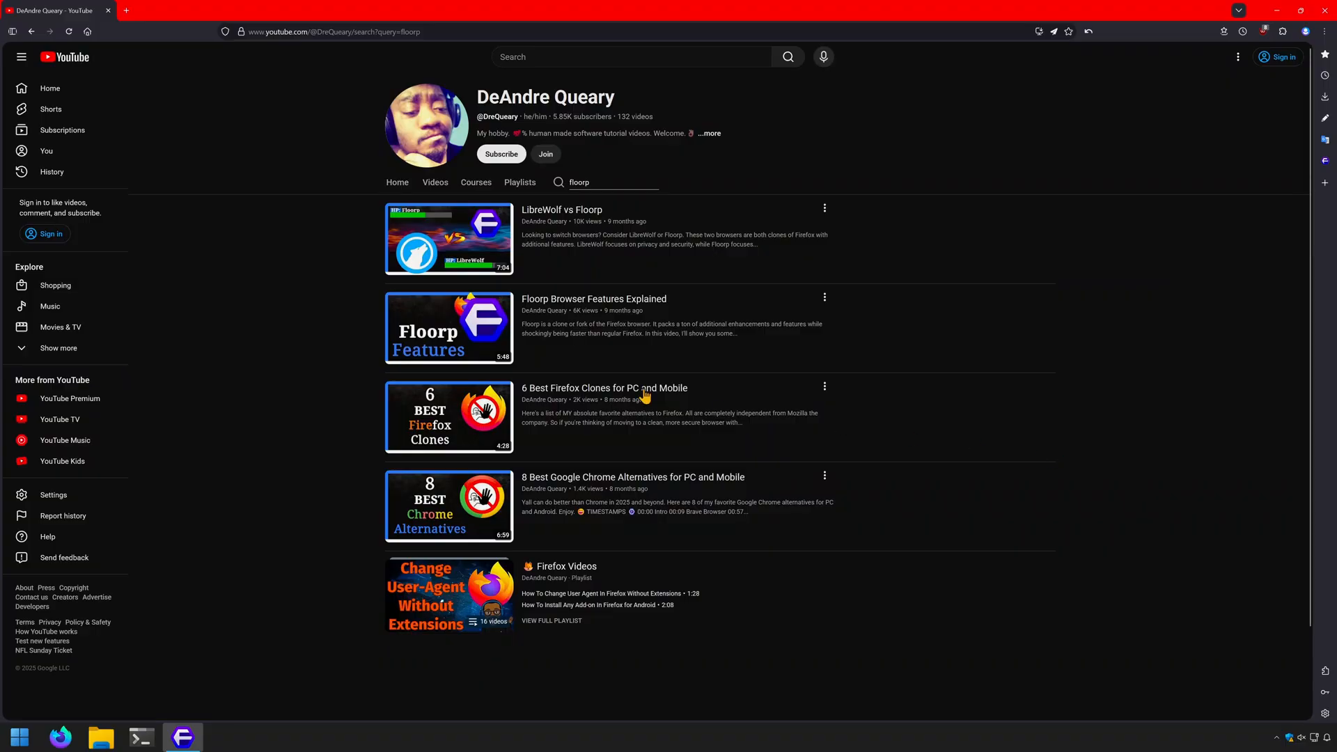
mouse_move(1052, 400)
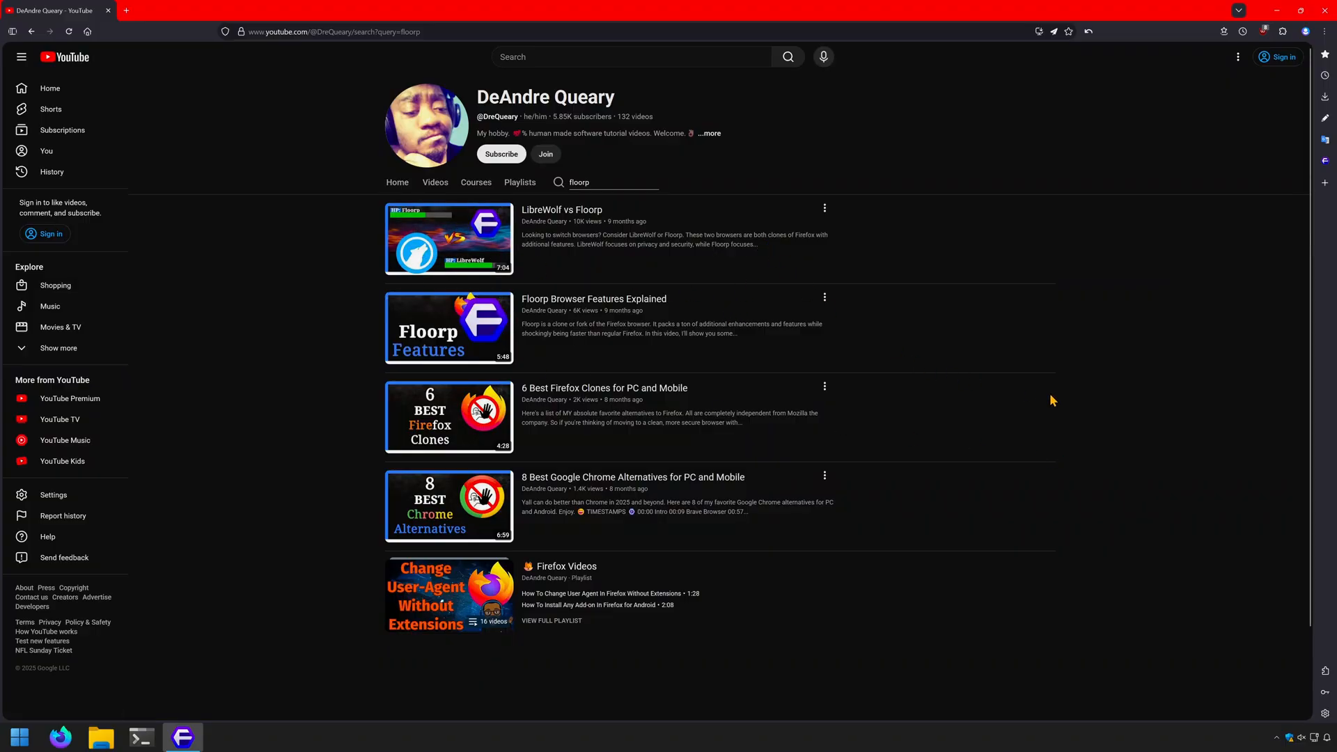
mouse_move(449, 327)
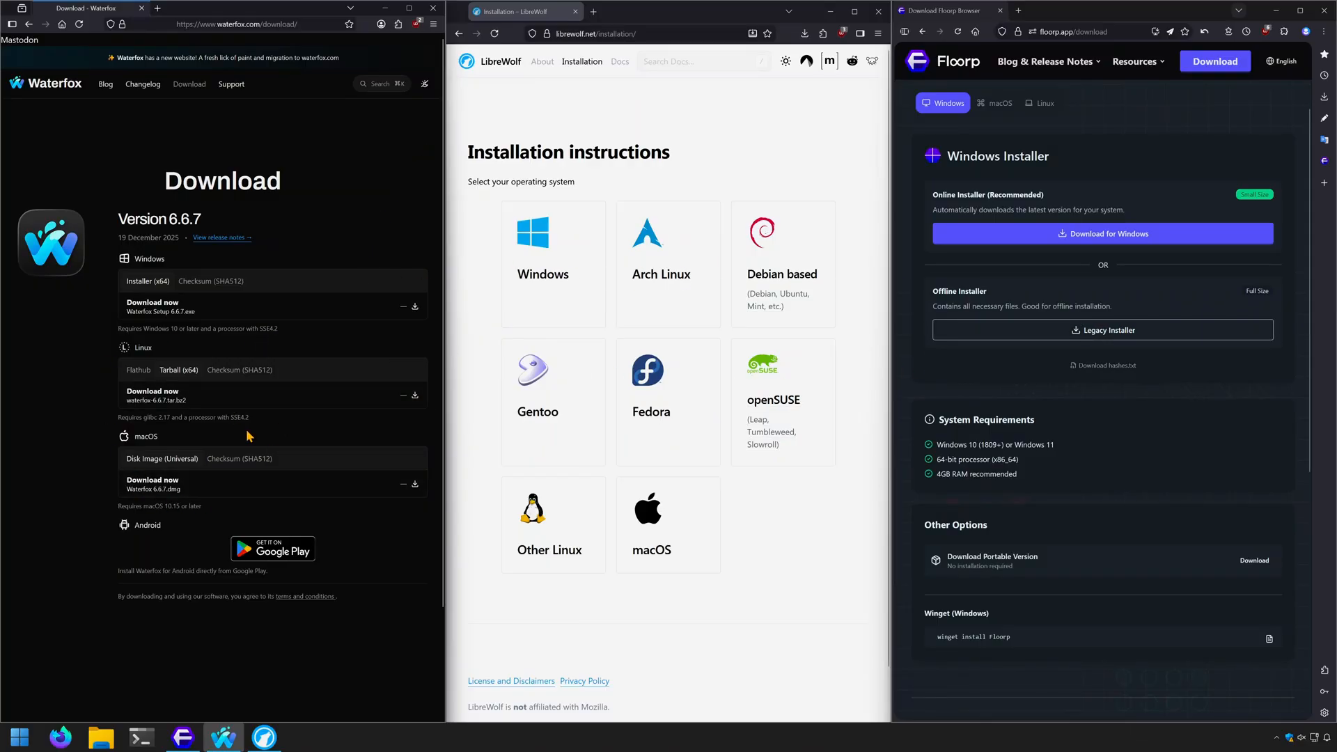
mouse_move(854, 512)
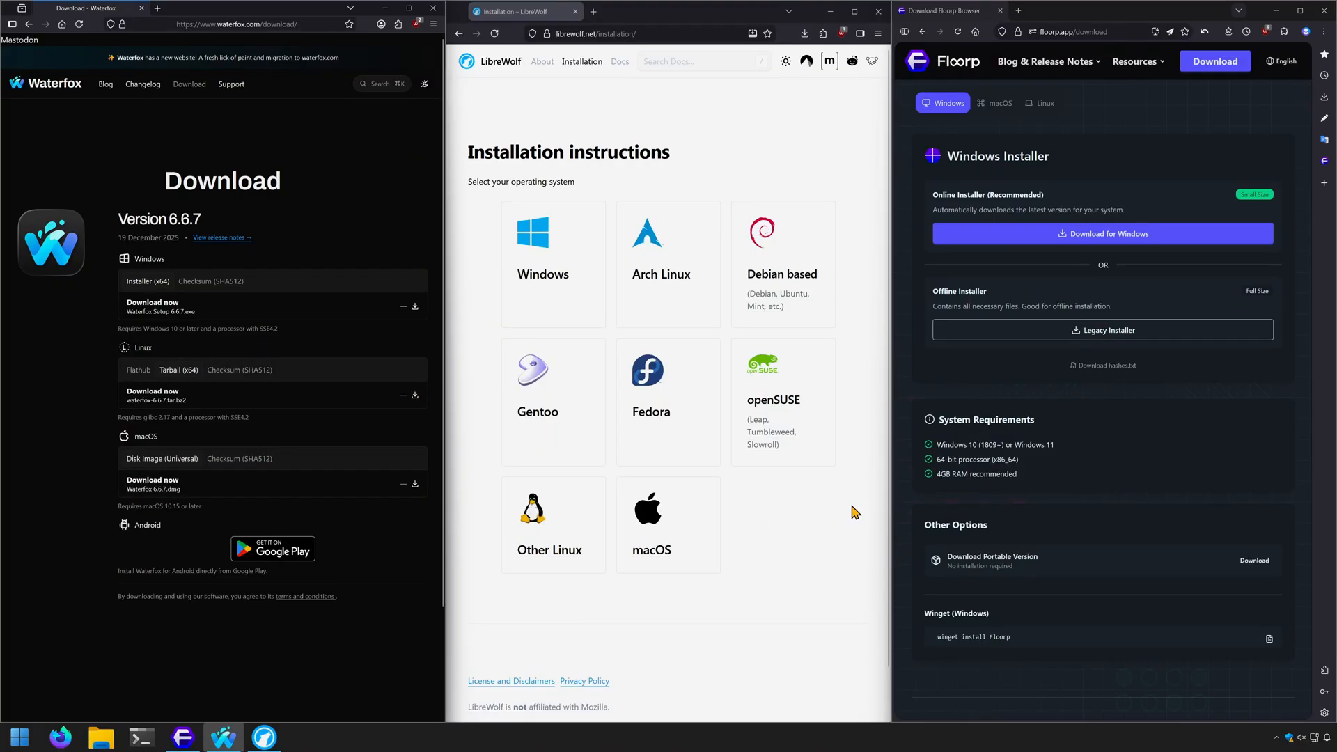
mouse_move(786, 596)
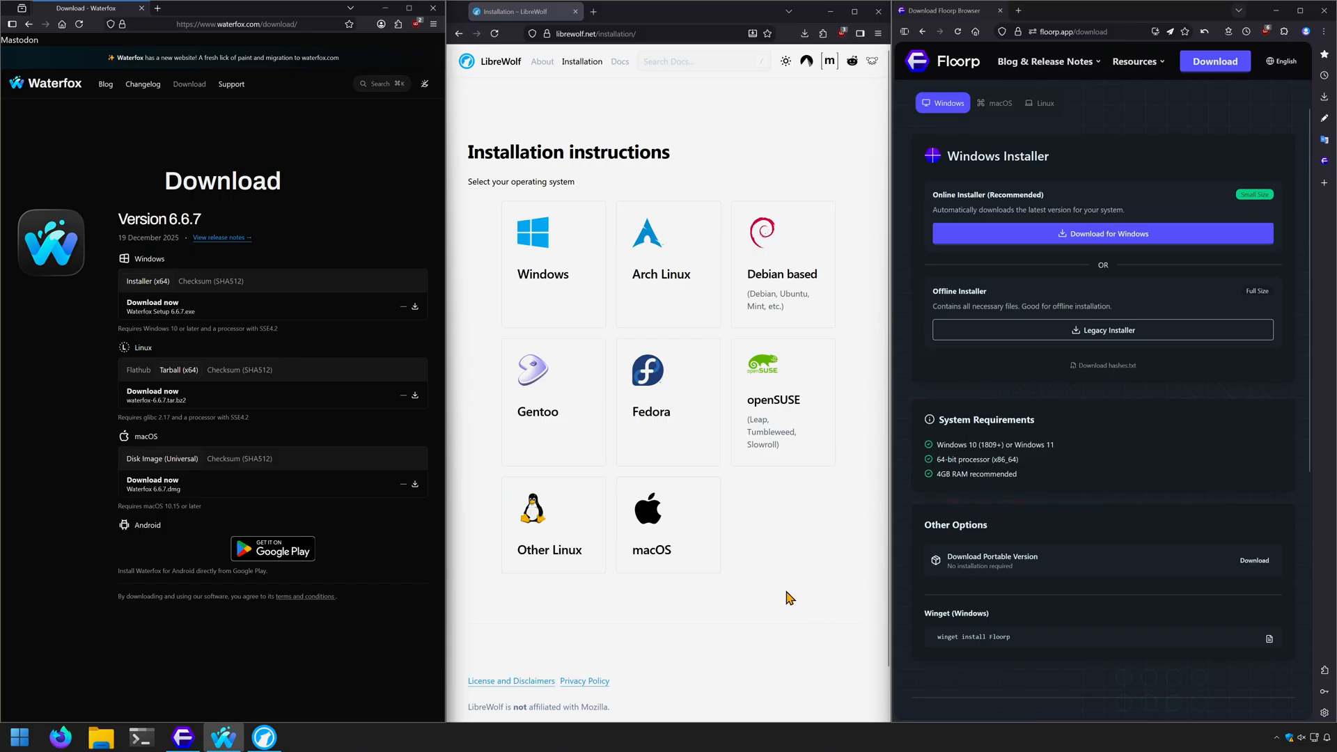
mouse_move(708, 588)
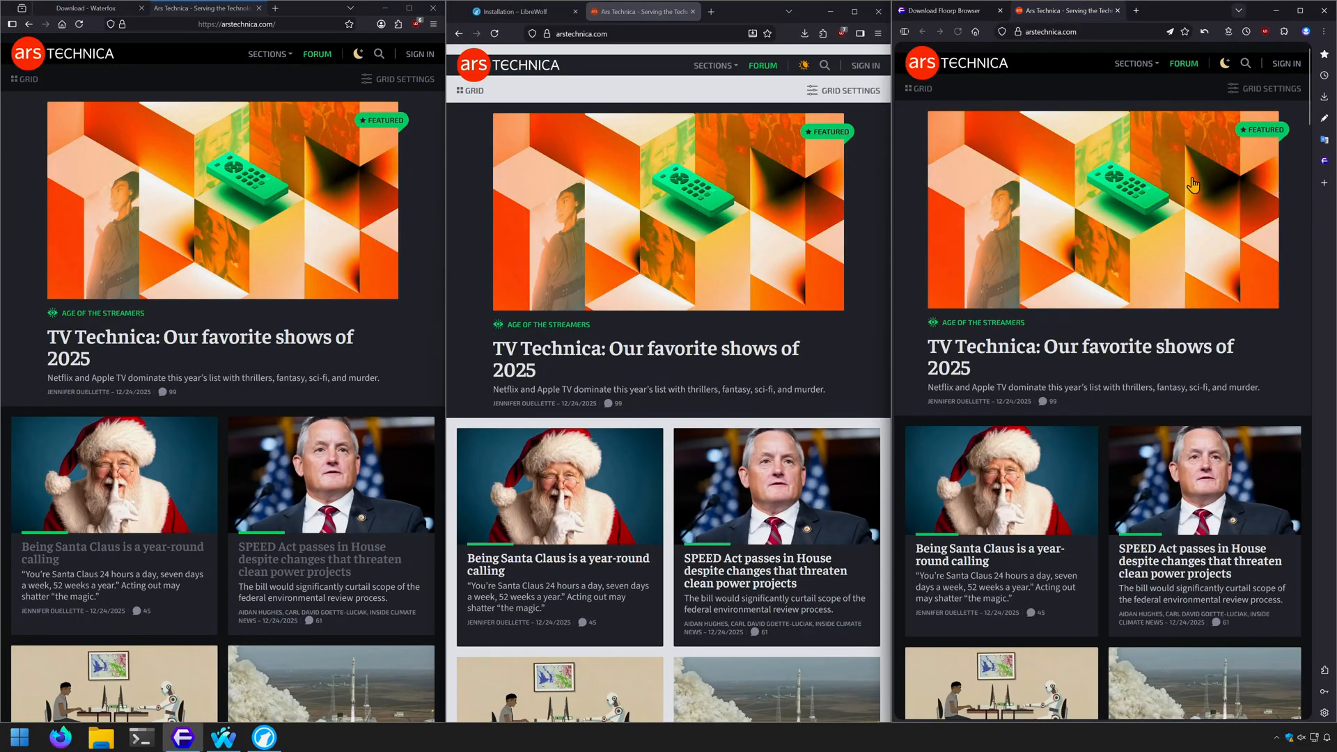
Step: In Floorp, open and scroll through the Ars Technica article on AI coding agents
scroll(down, 3)
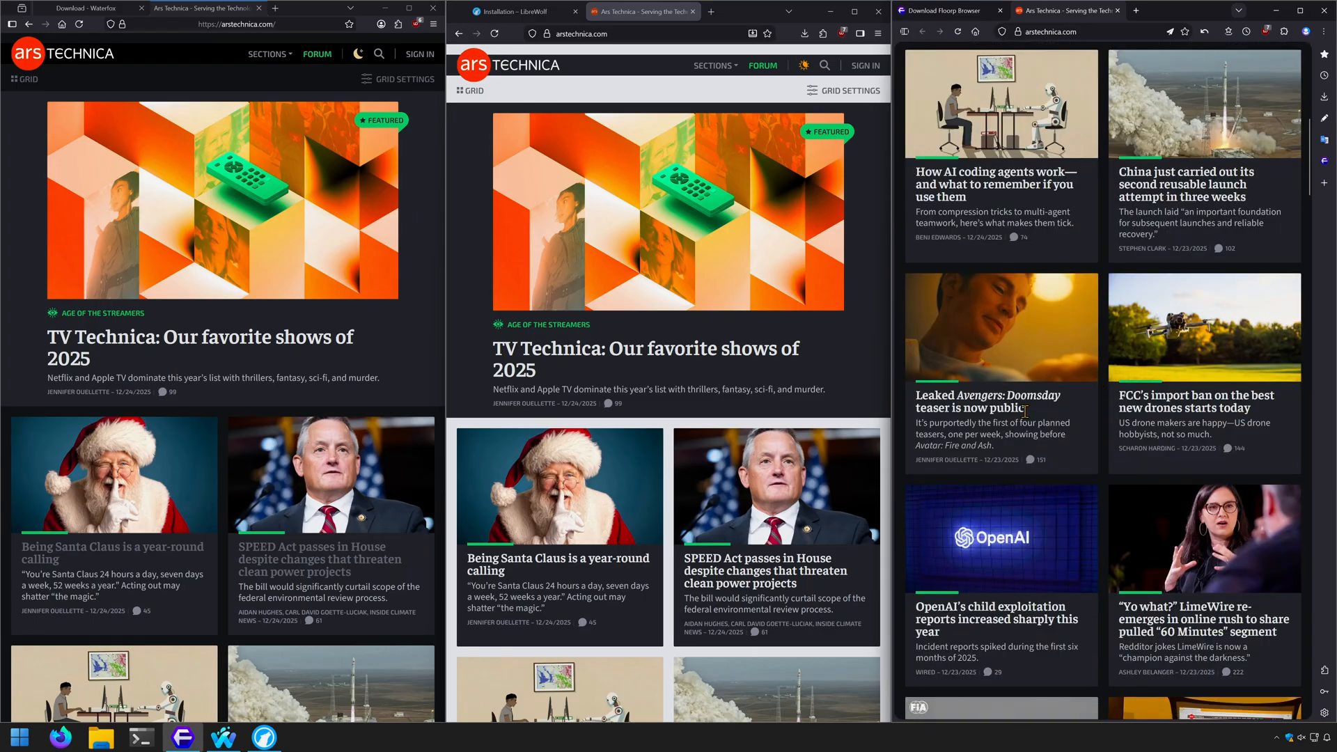
click(1000, 167)
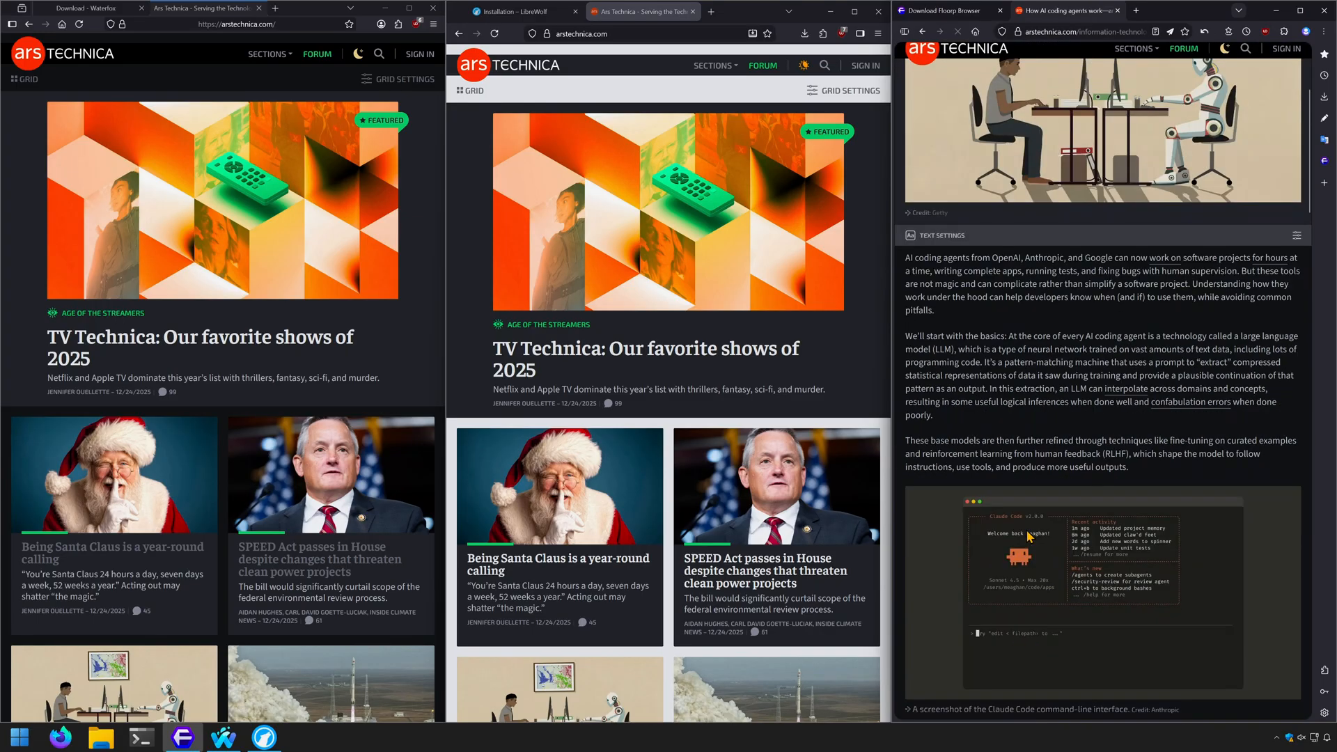
scroll(down, 3)
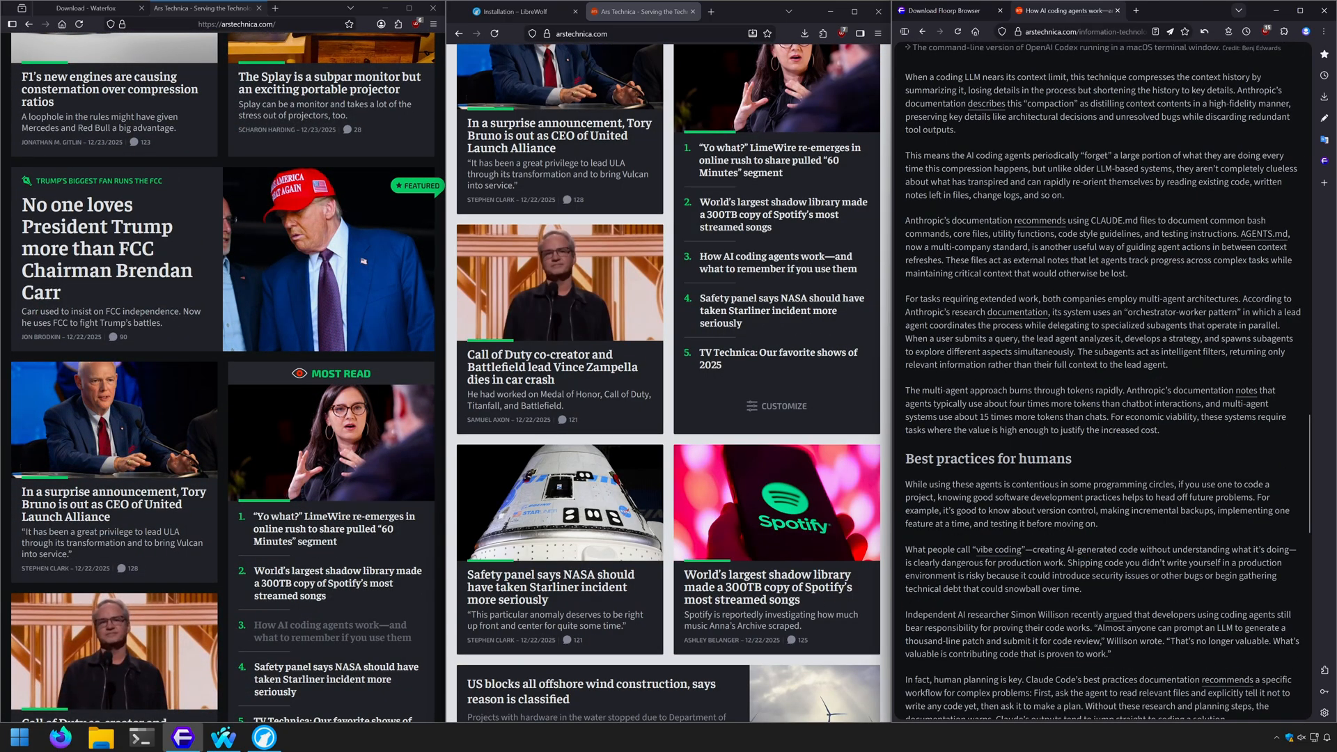
scroll(up, 3)
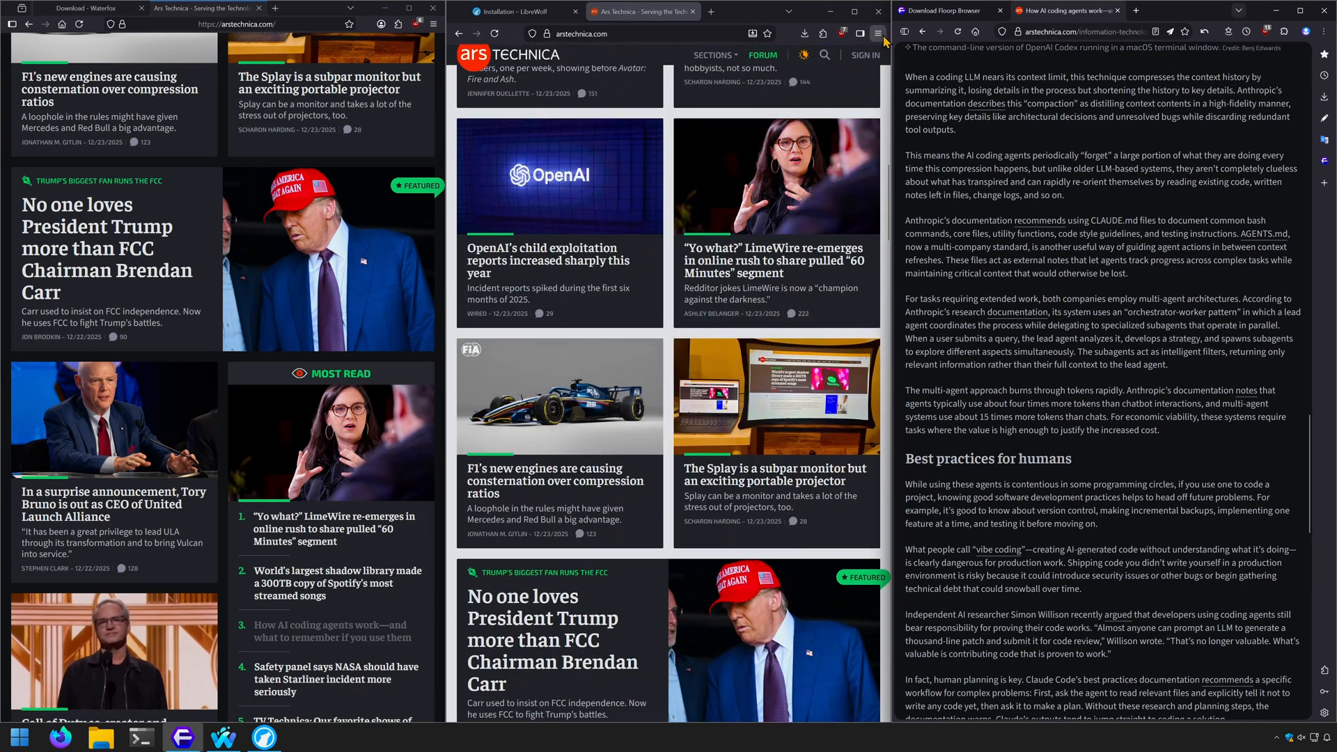
Step: In LibreWolf, check uBlock Origin's stats for the site, then open Settings
click(844, 33)
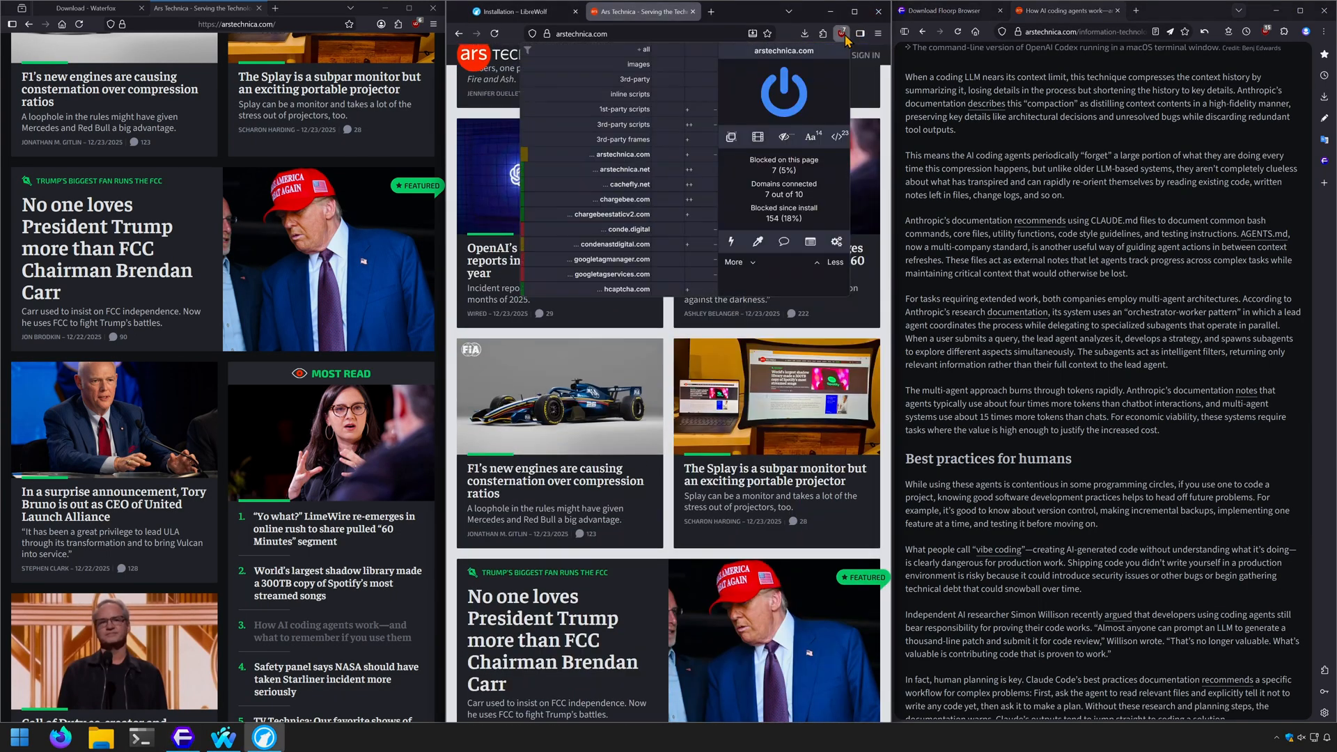
scroll(down, 3)
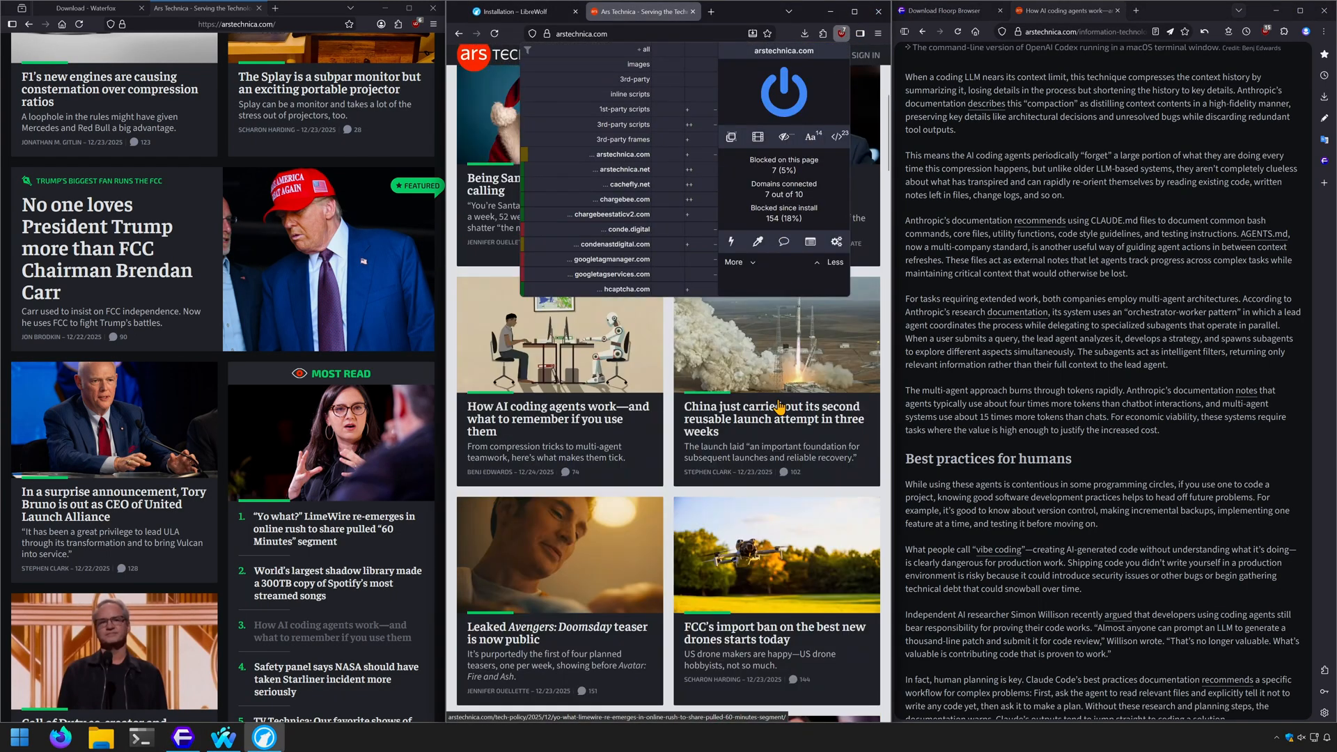
click(878, 34)
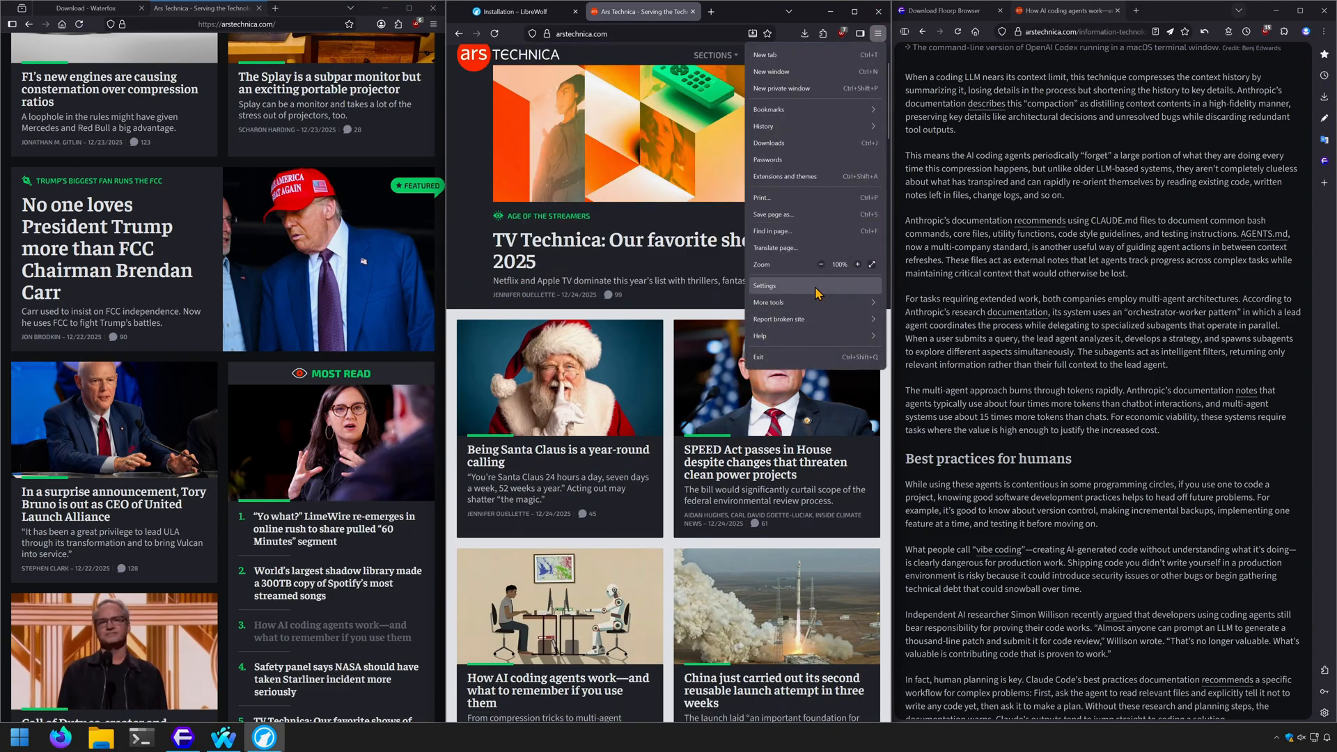
click(763, 286)
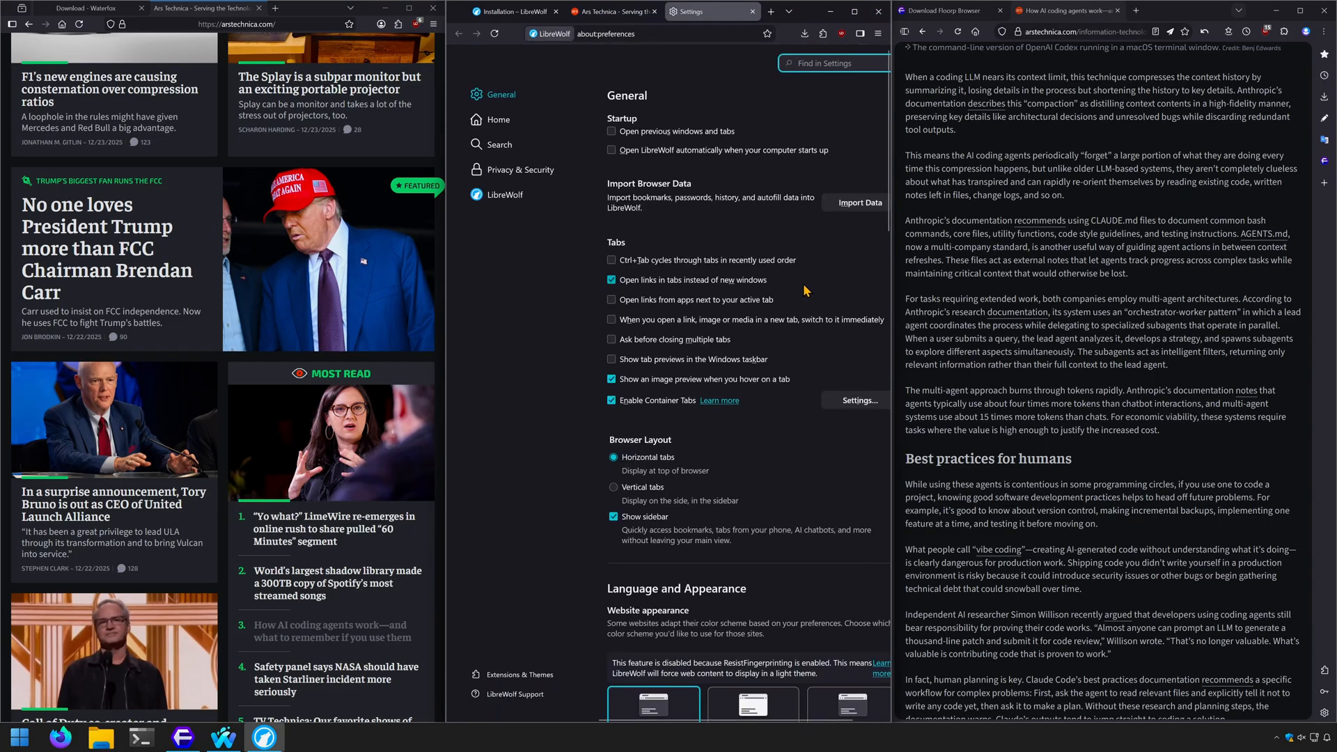
click(520, 170)
text(theverge)
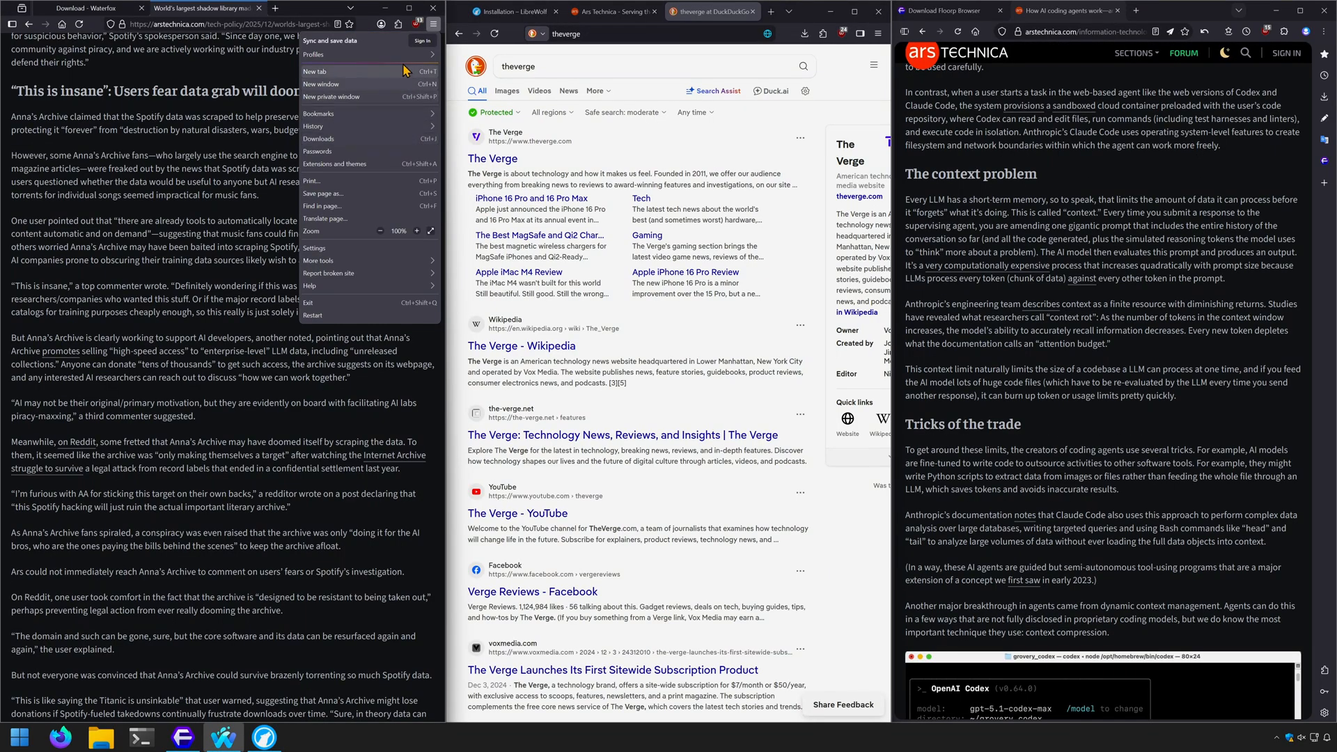
Step: Open Waterfox's Add-ons Manager showing installed extensions, including uBlock Origin
click(313, 53)
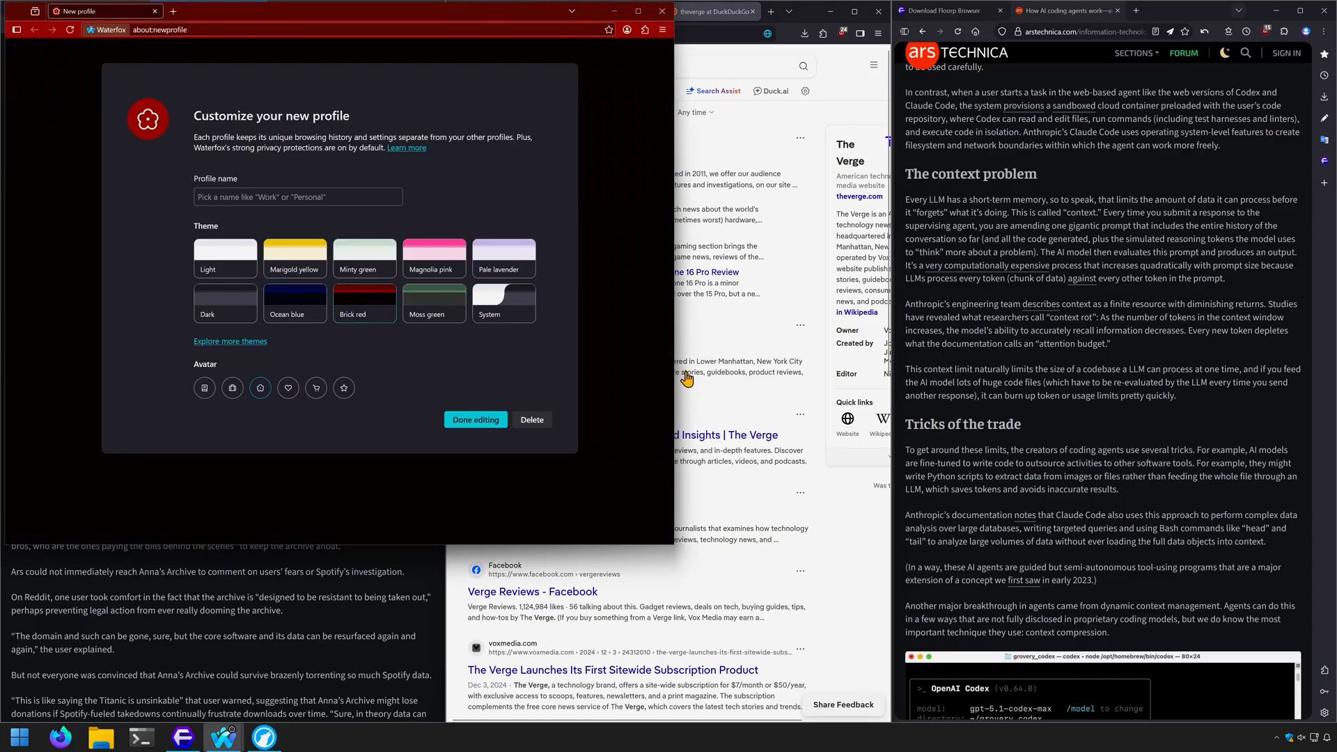
click(1304, 31)
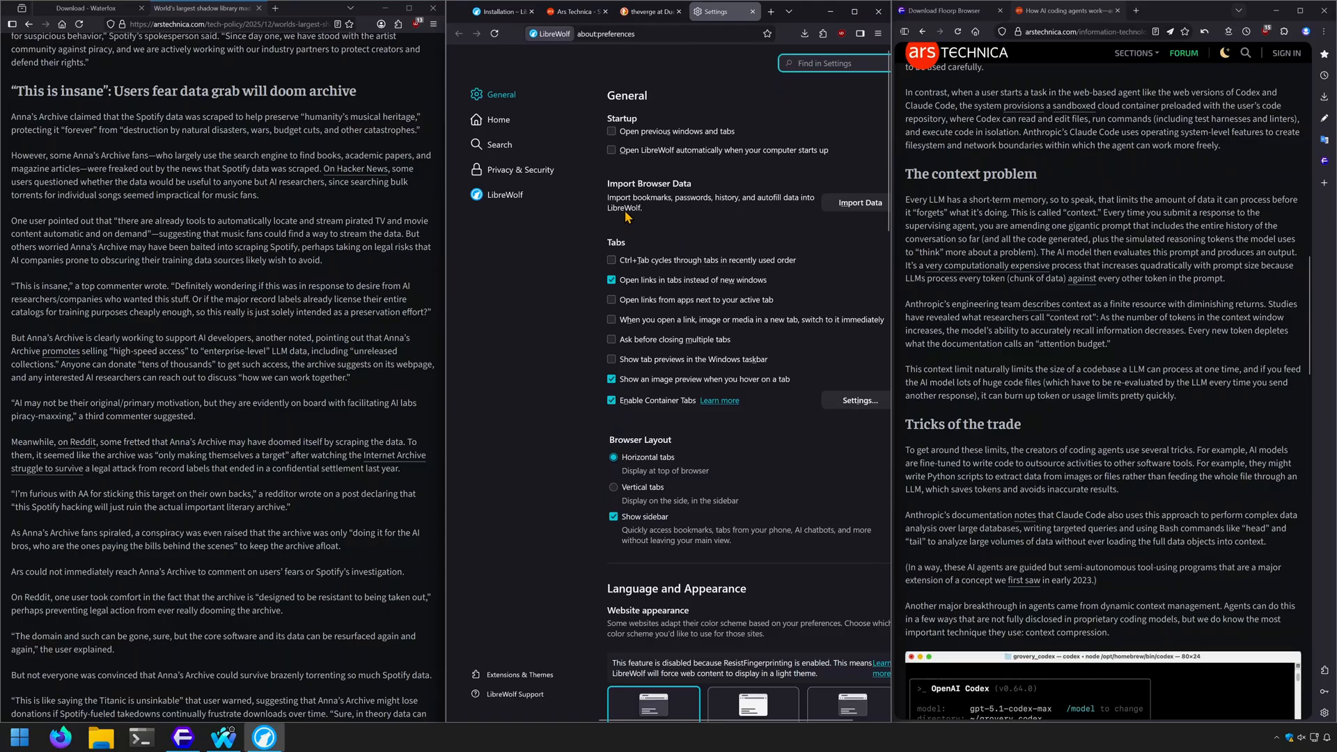
click(504, 194)
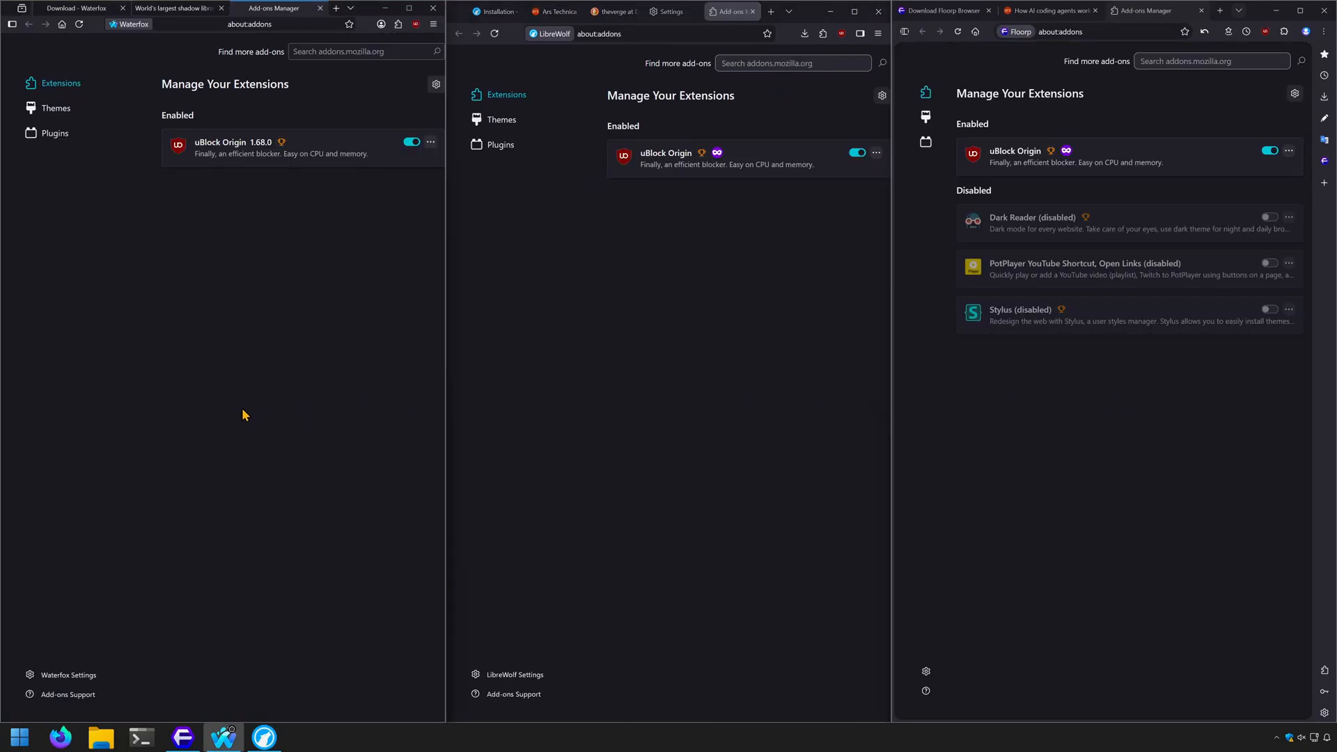
mouse_move(1106, 523)
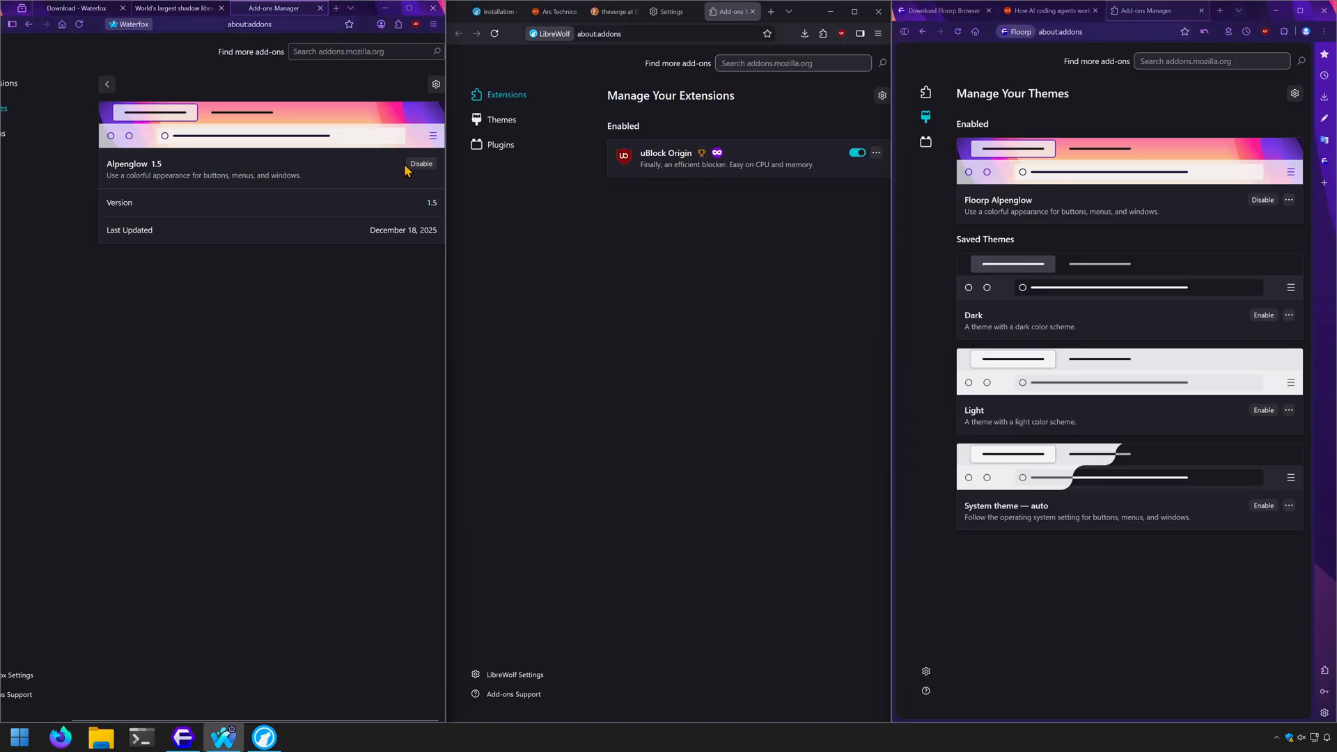
mouse_move(323, 362)
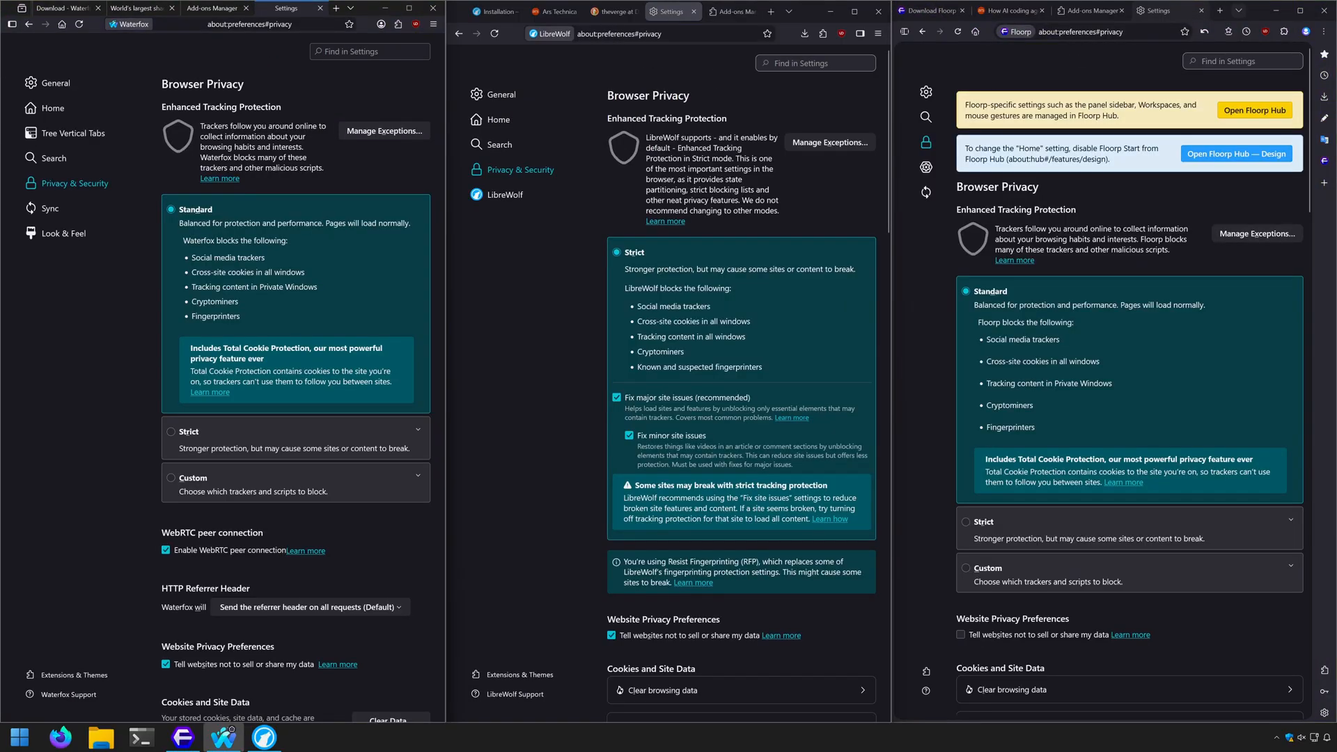
Step: Scroll down LibreWolf's Privacy & Security settings, past Strict tracking protection
scroll(down, 3)
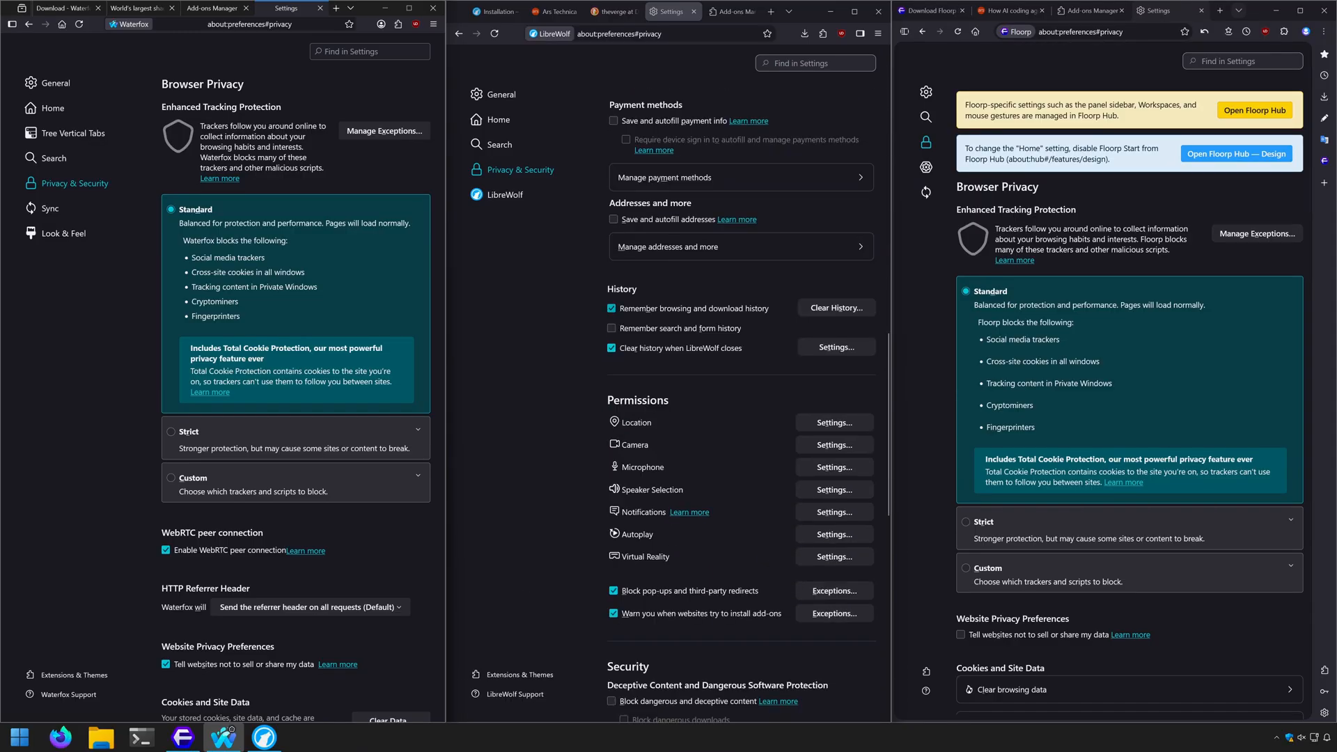
scroll(down, 3)
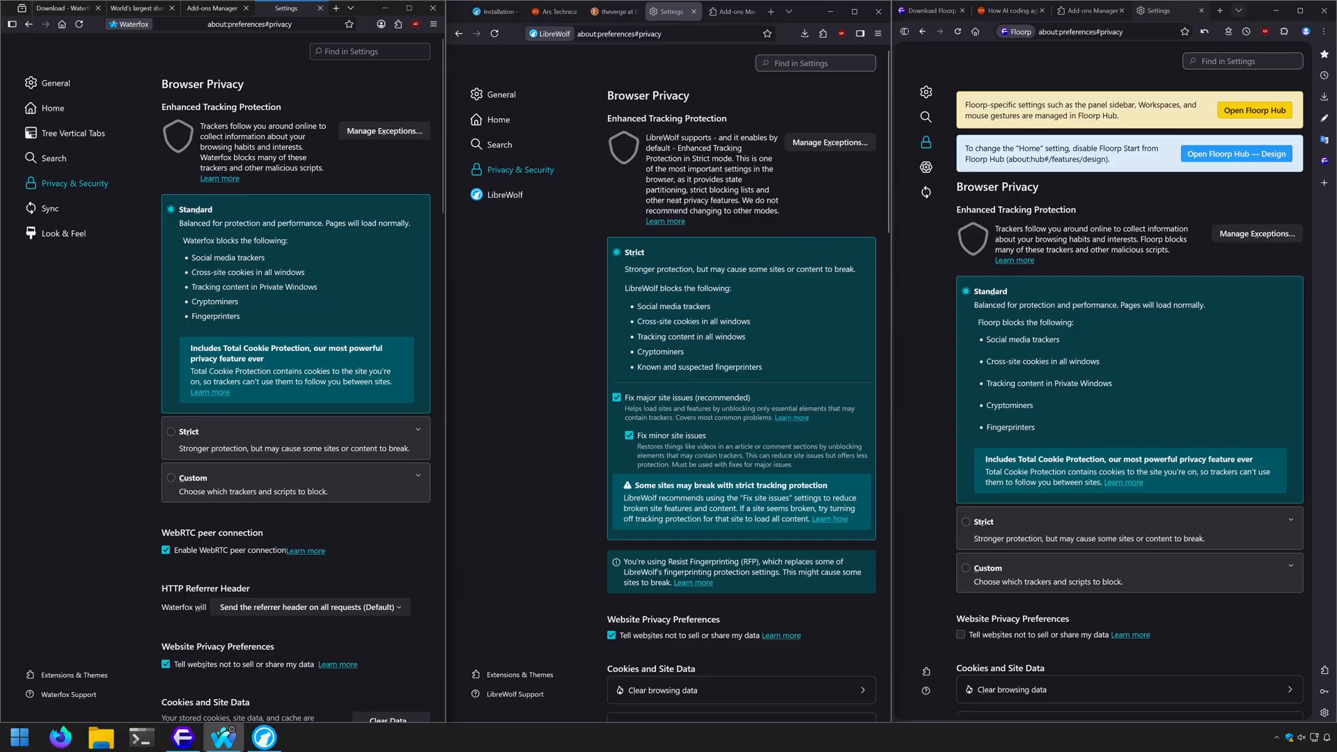
scroll(down, 3)
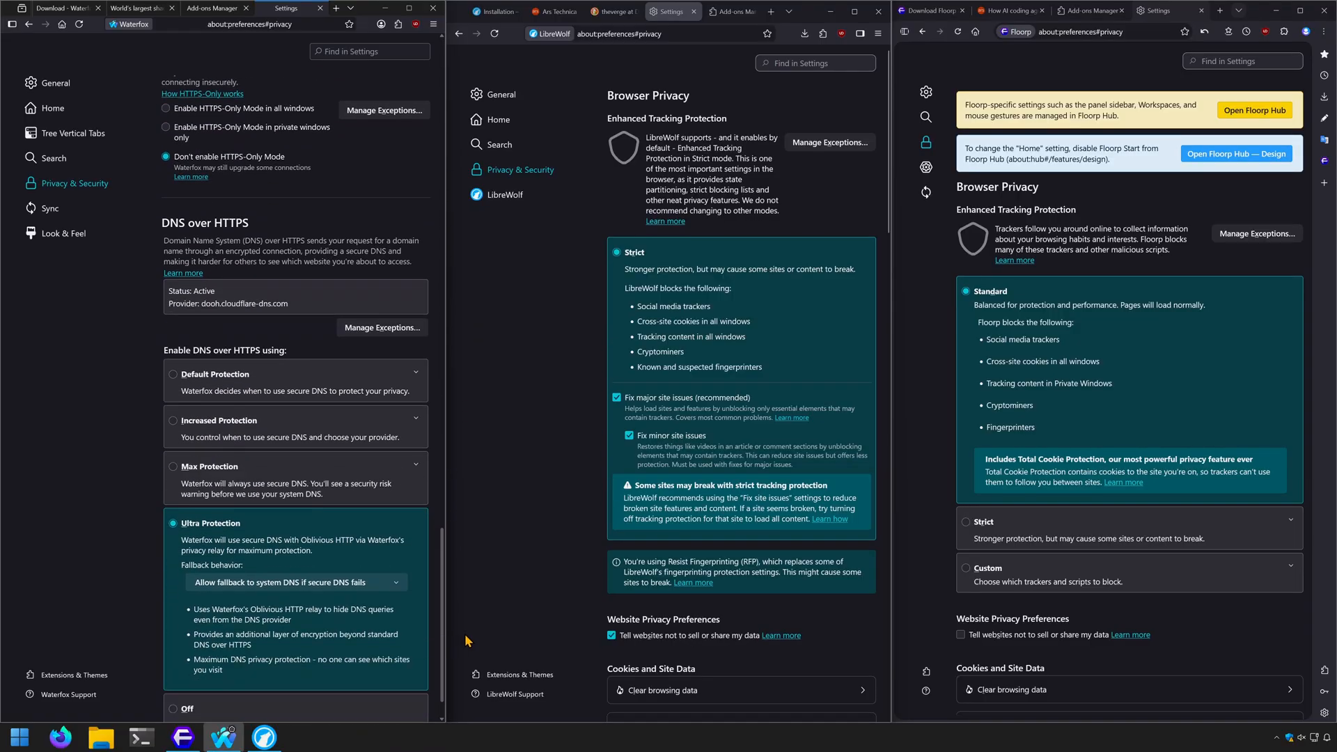
scroll(down, 3)
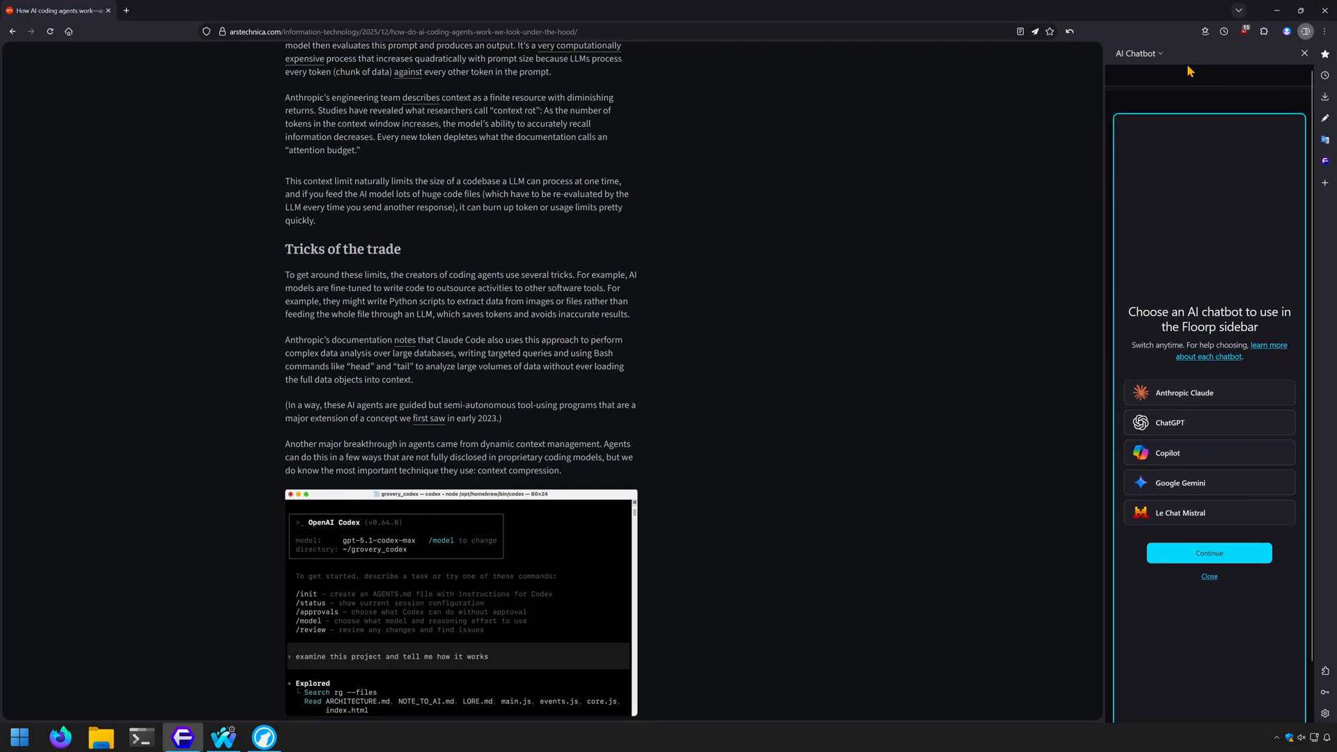
mouse_move(1201, 293)
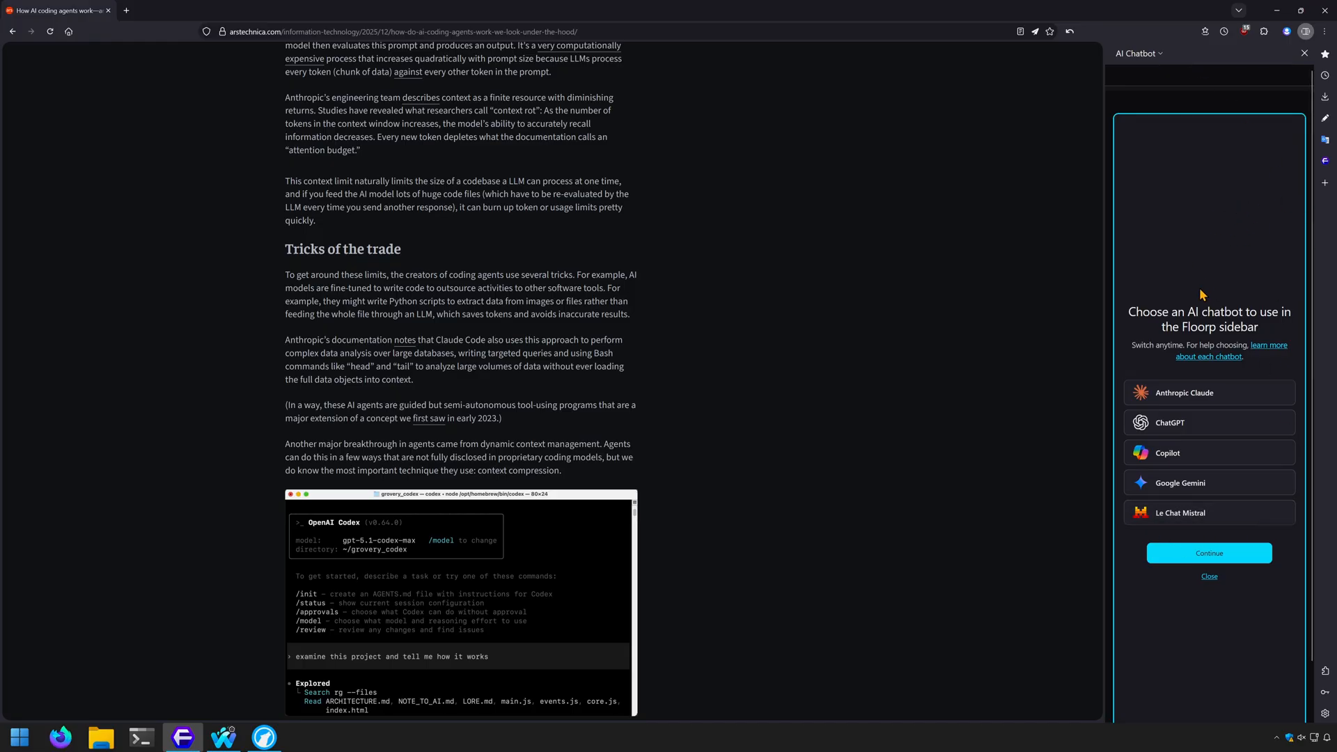
mouse_move(1098, 518)
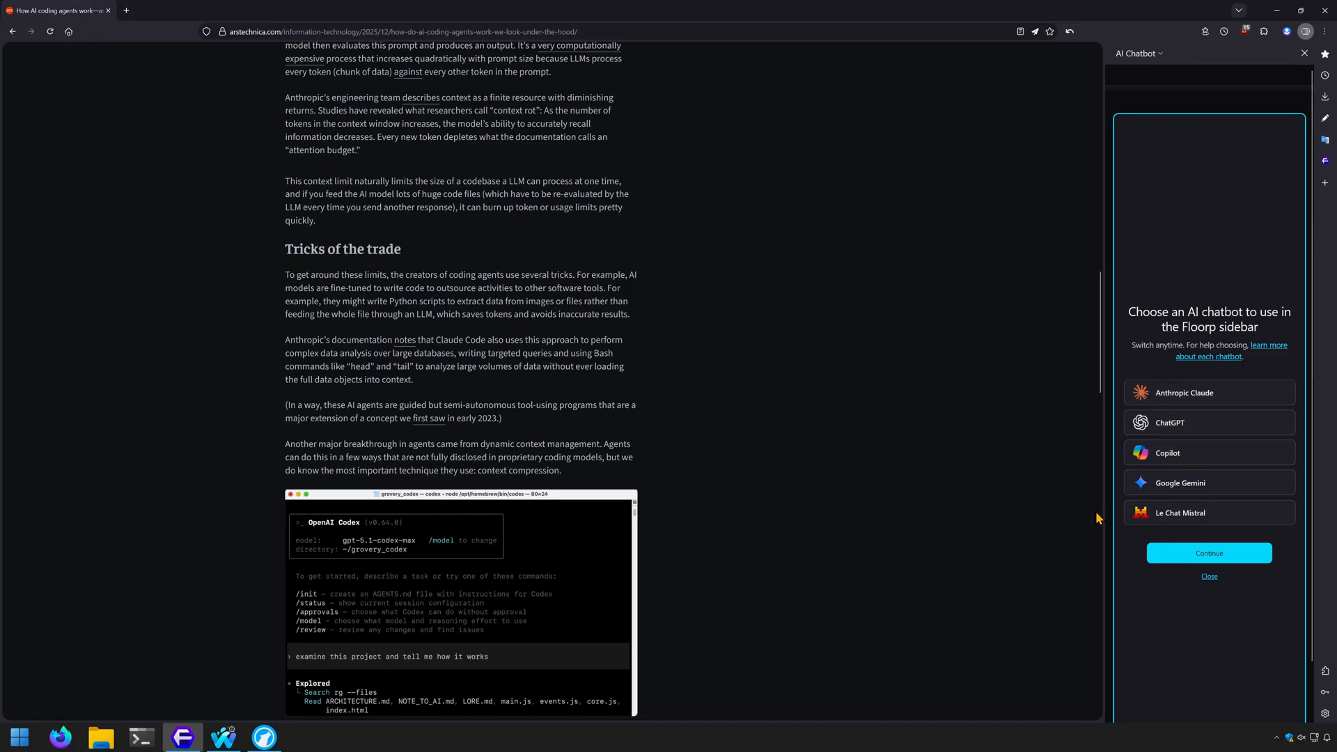
mouse_move(1297, 7)
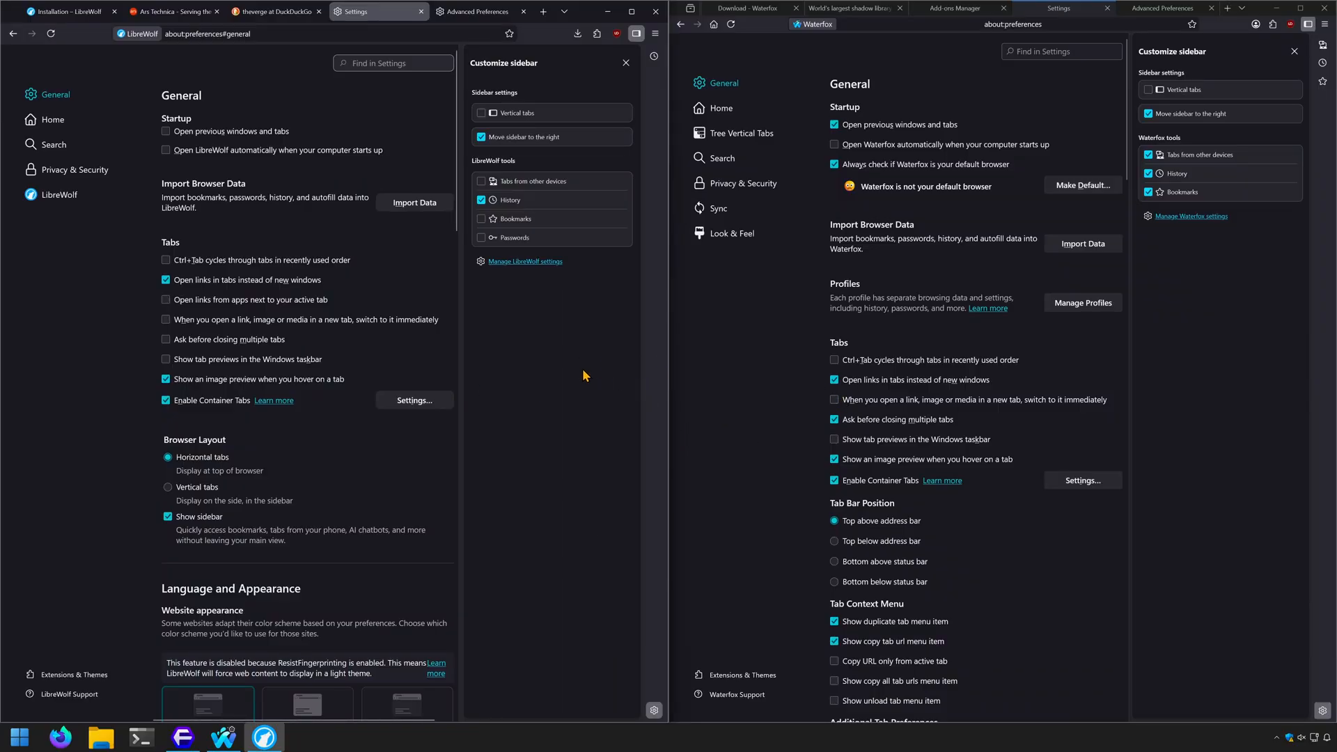
mouse_move(763, 403)
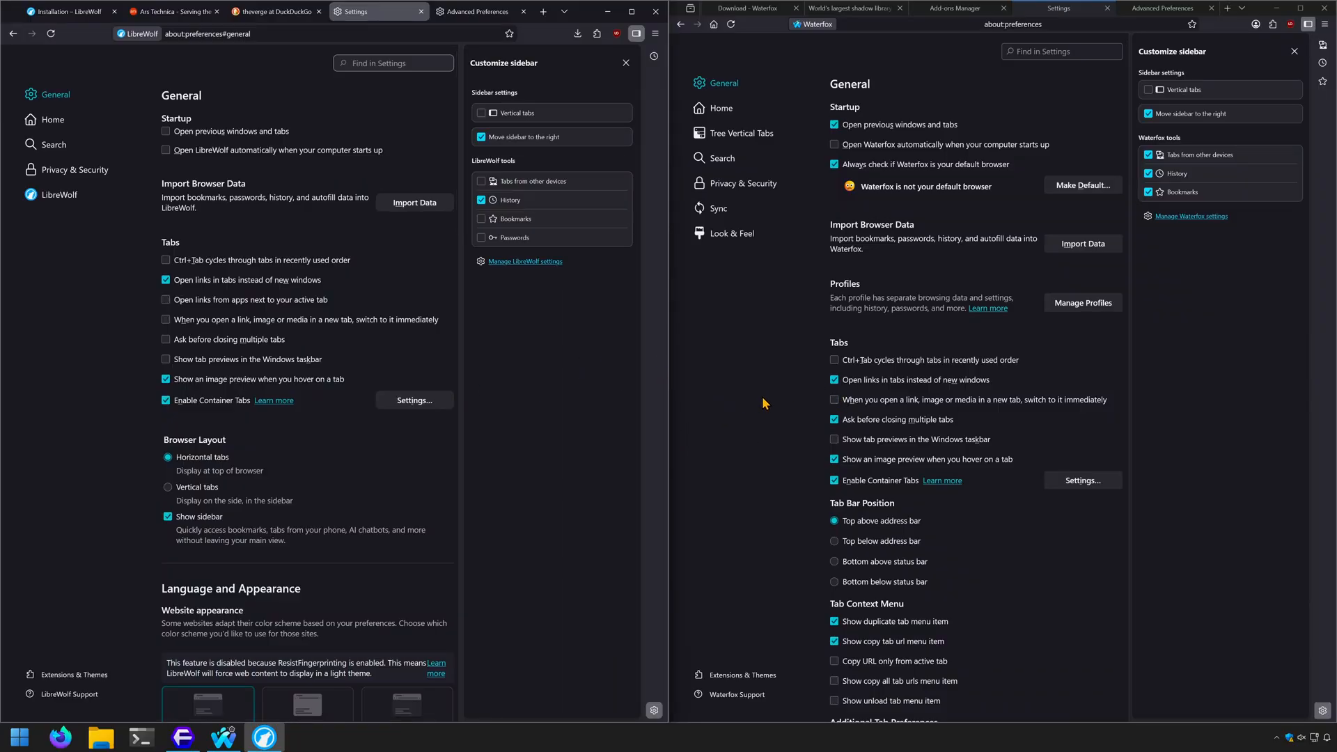
Step: Show LibreWolf's General settings alongside the Customize sidebar panel
click(476, 11)
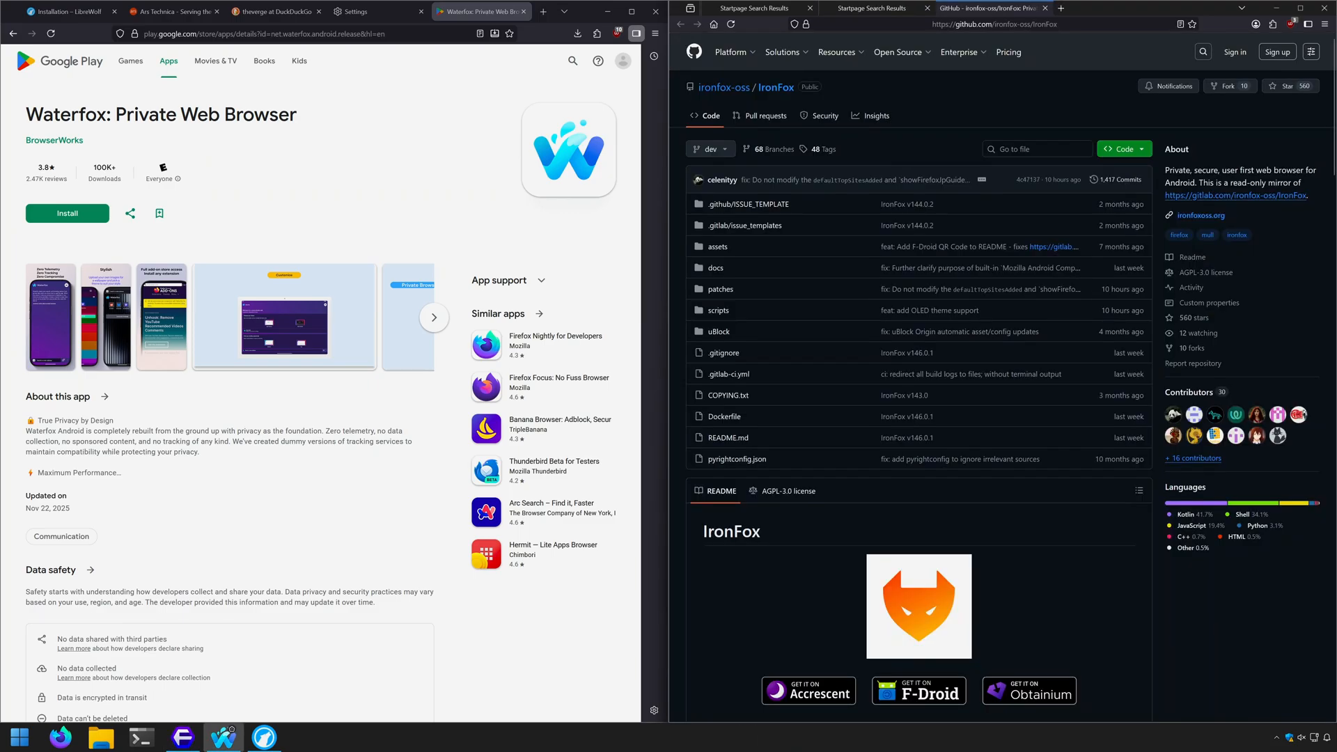
Step: Scroll the IronFox GitHub repository beside the Waterfox Google Play listing
scroll(down, 3)
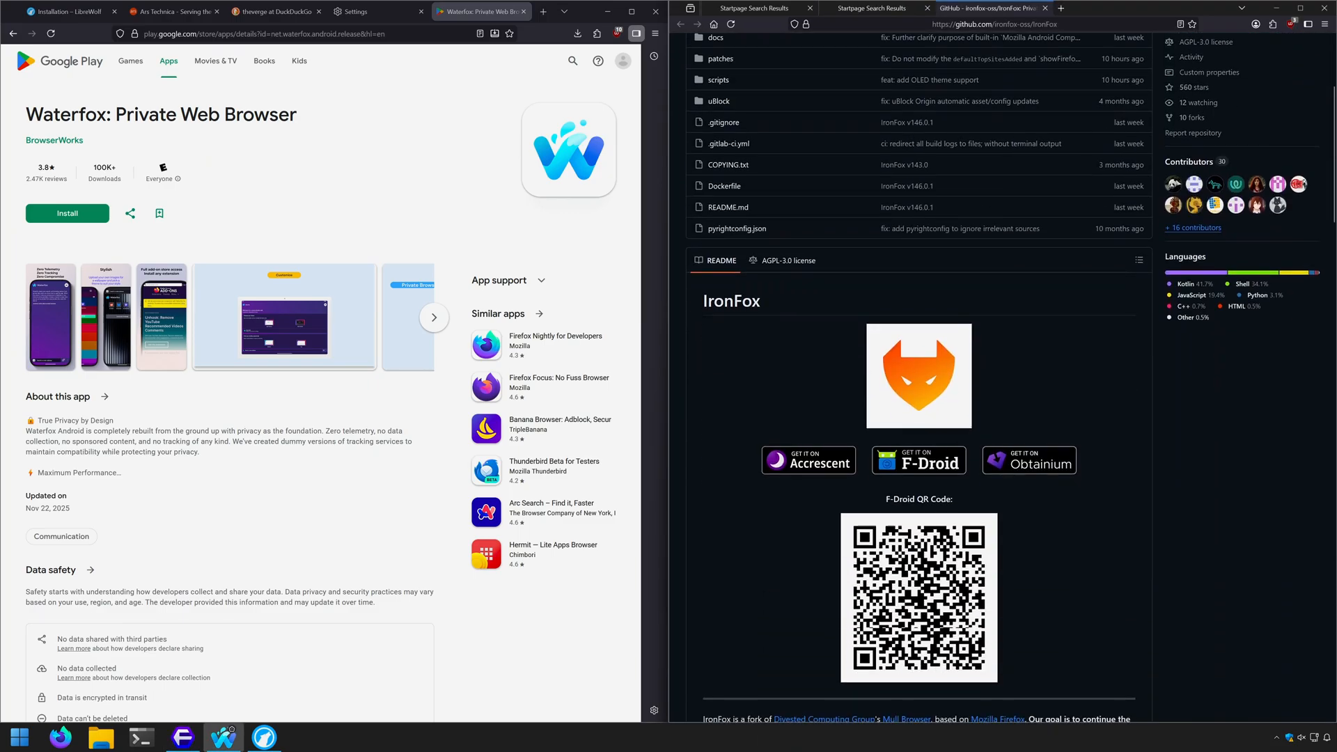
scroll(down, 3)
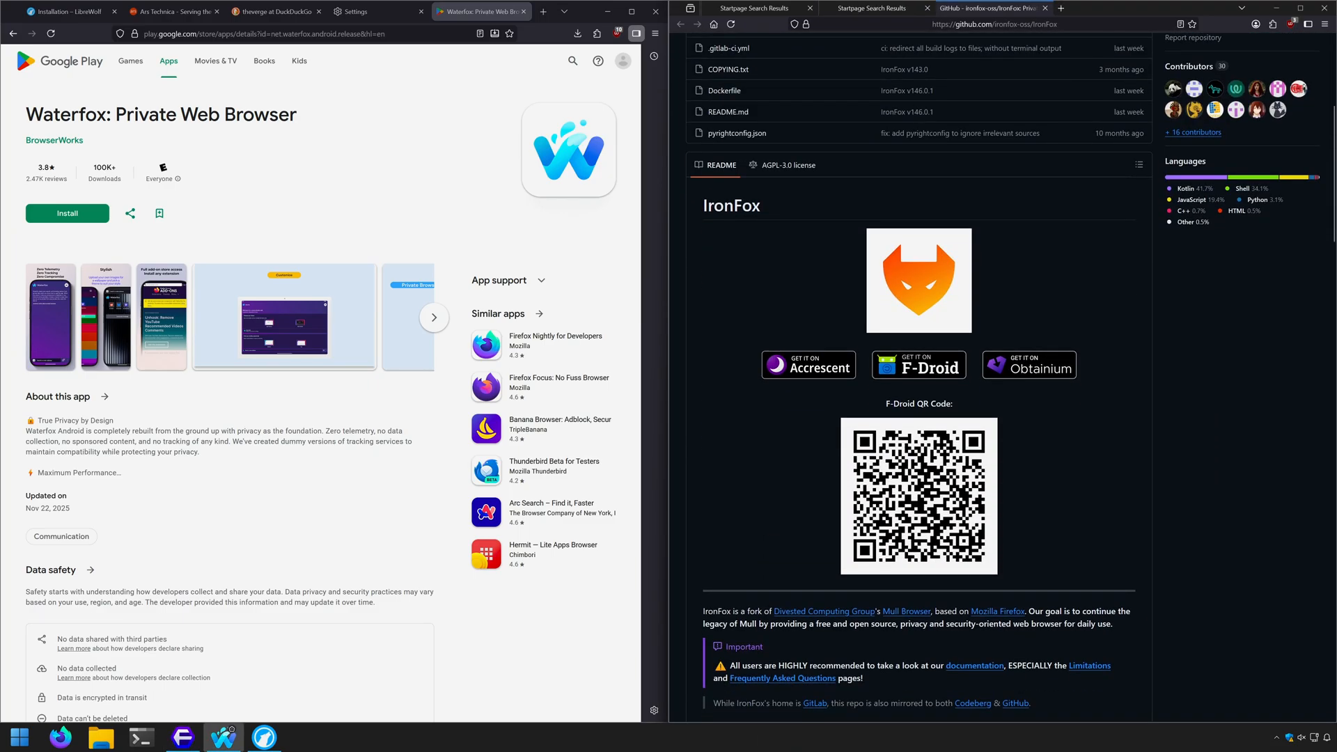
scroll(down, 3)
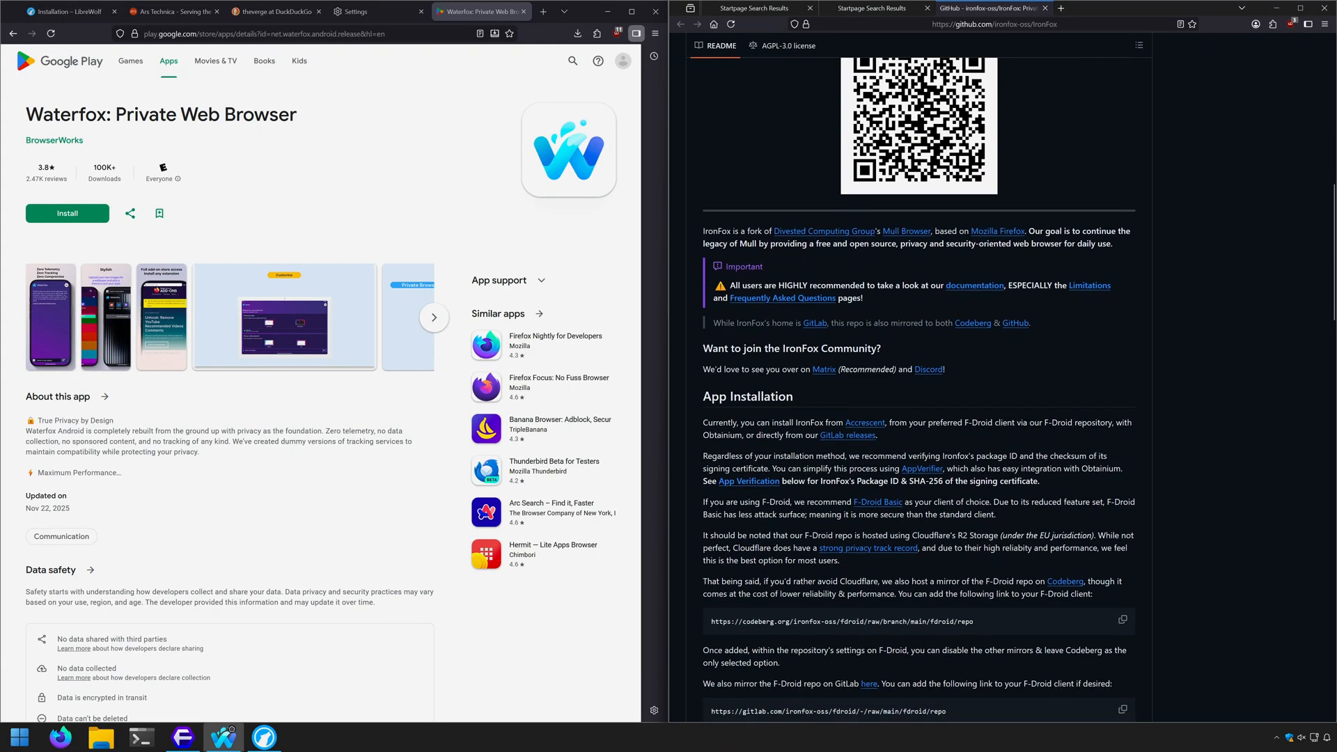
scroll(up, 3)
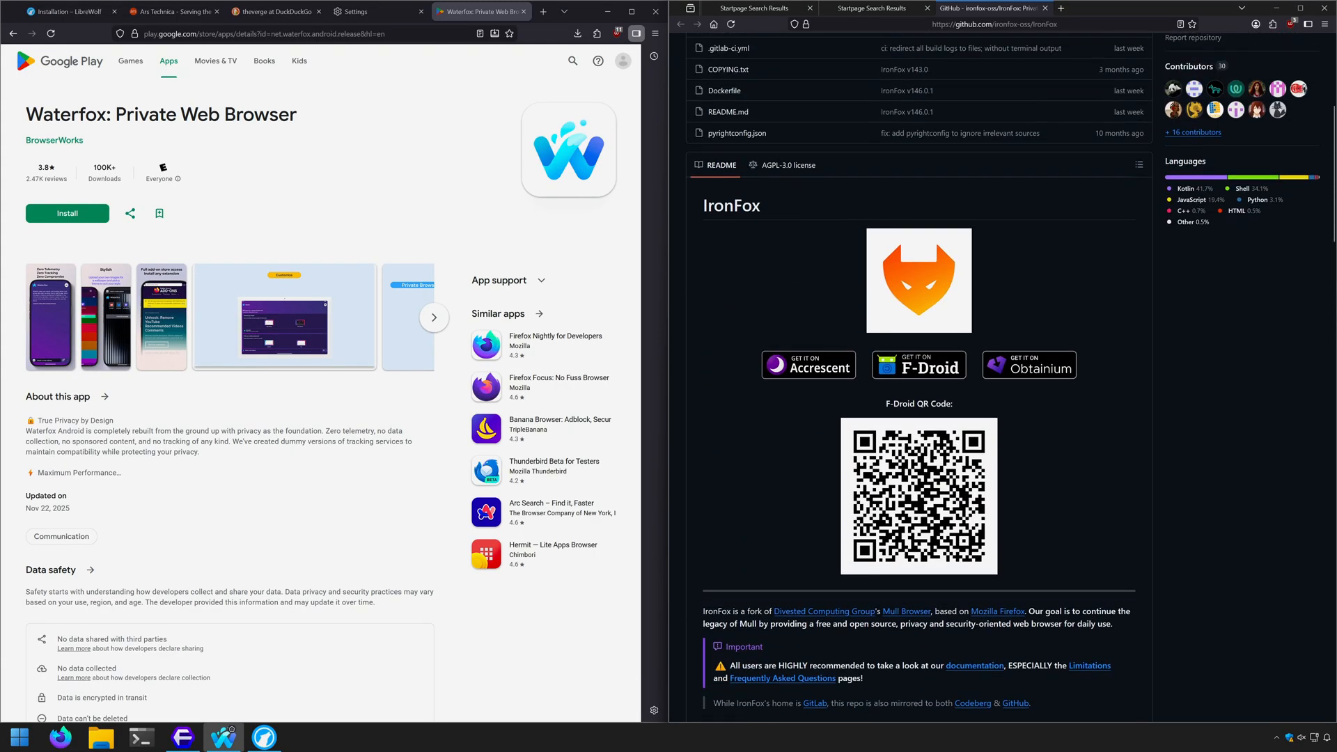
scroll(up, 3)
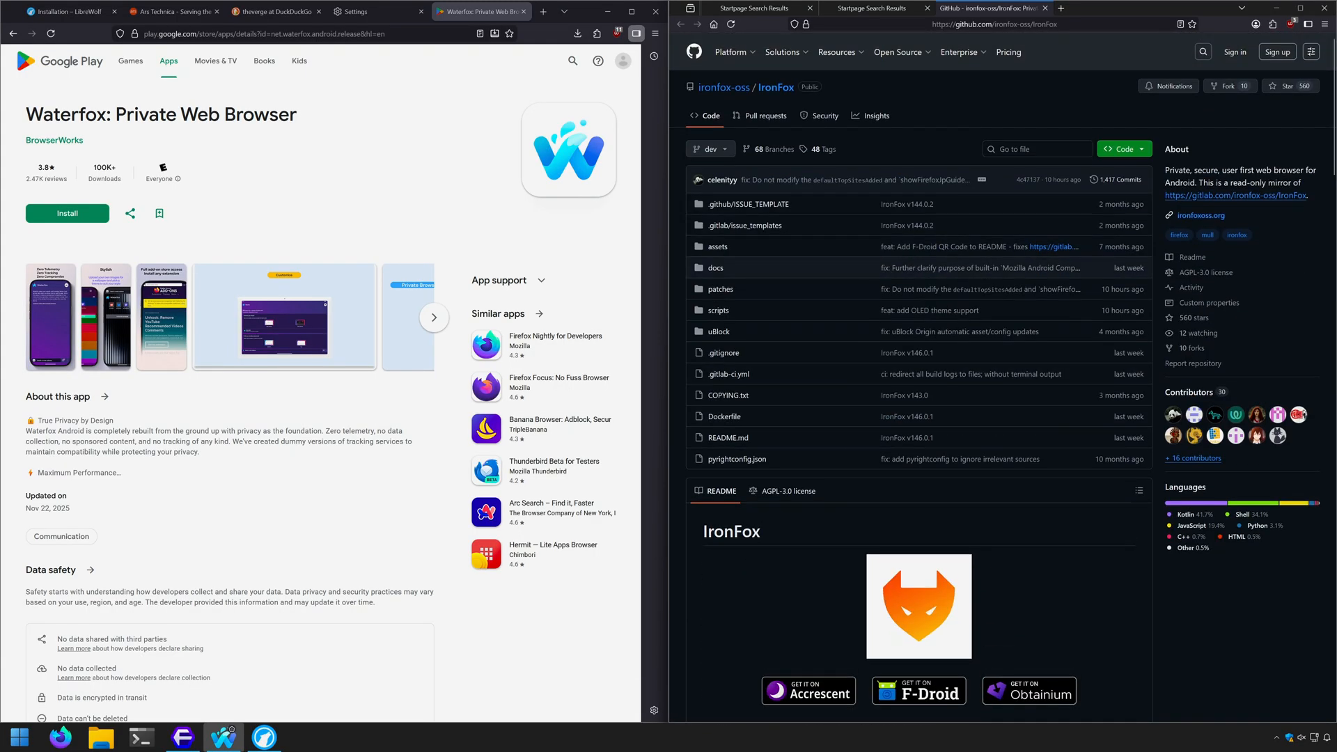
scroll(down, 3)
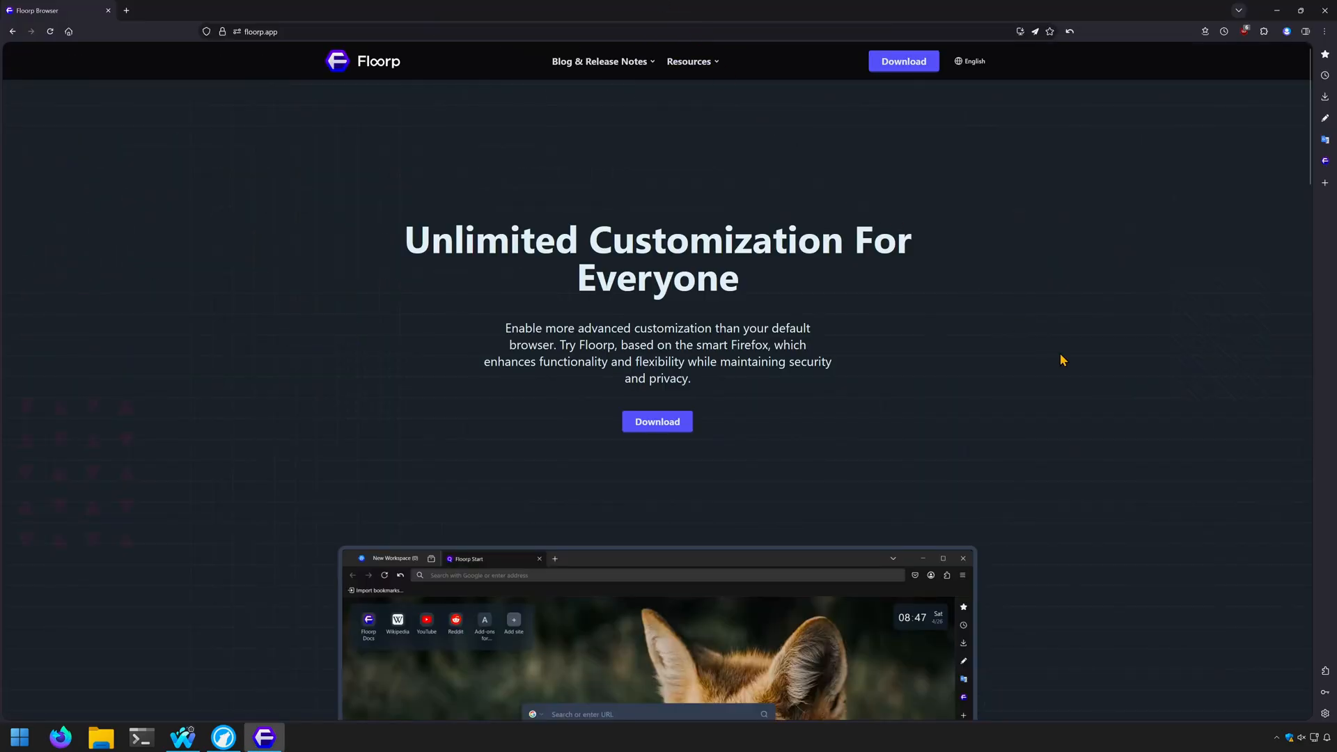
Step: Scroll floorp.app's feature highlights past the sustainable web section to About Us
scroll(down, 3)
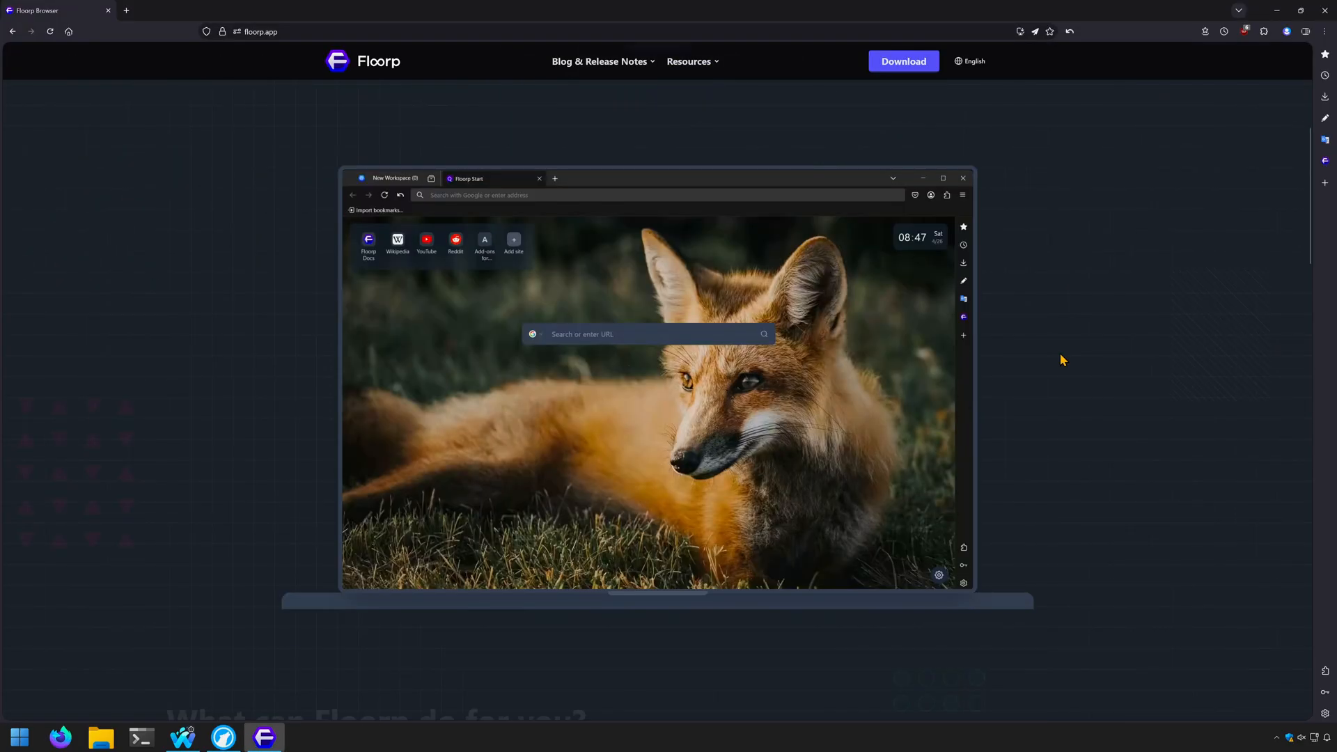
scroll(down, 3)
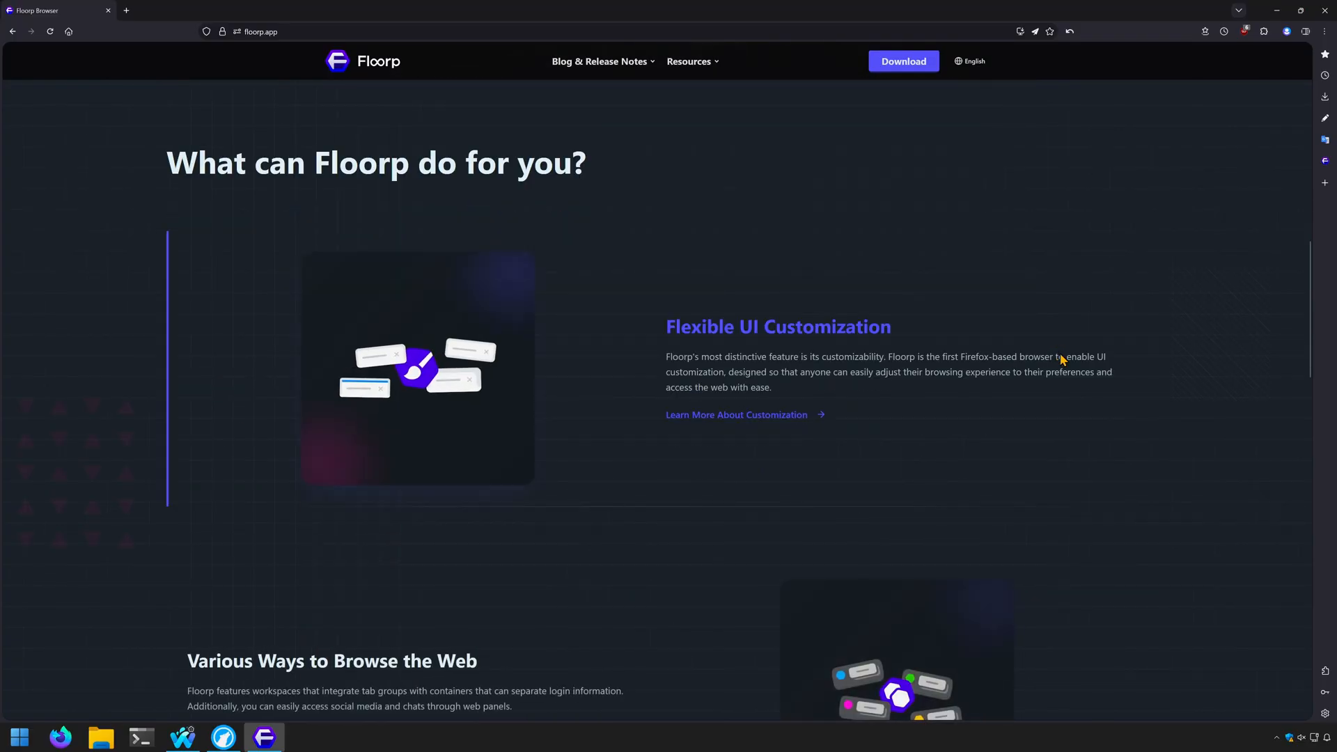
scroll(down, 3)
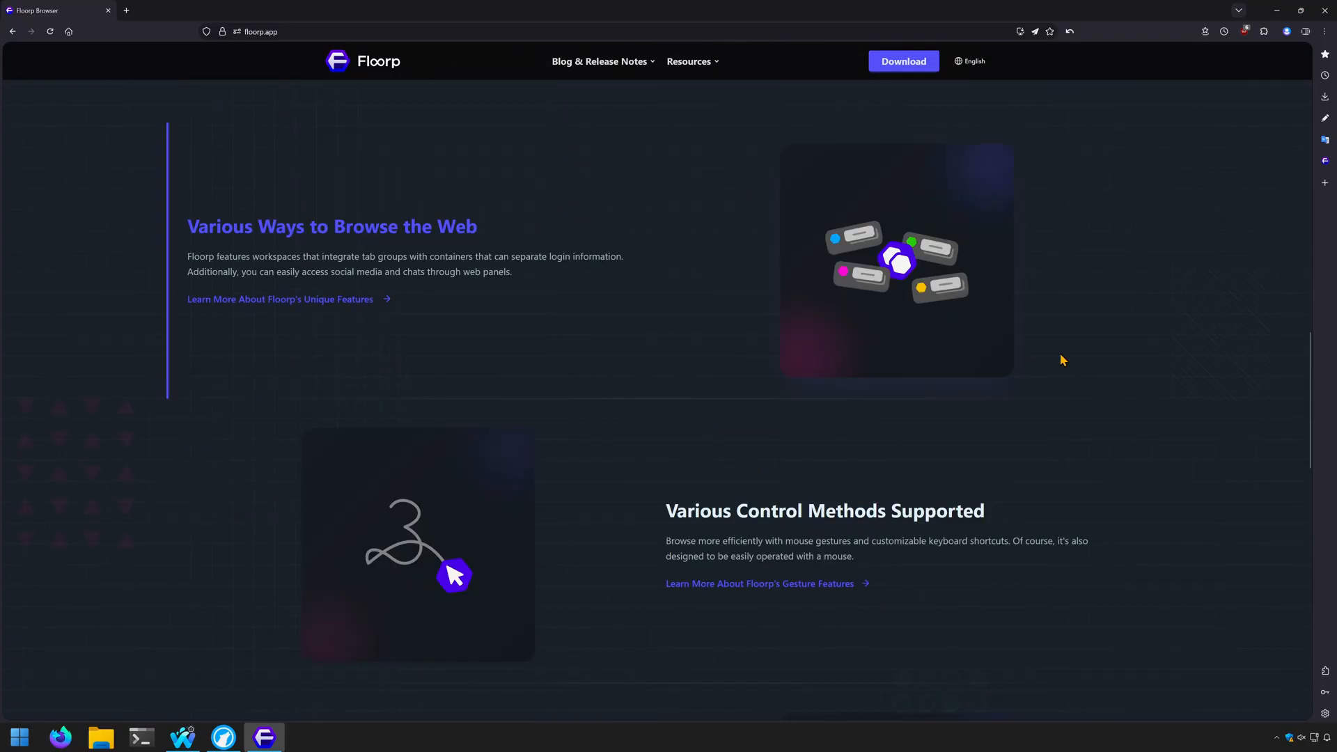
scroll(down, 3)
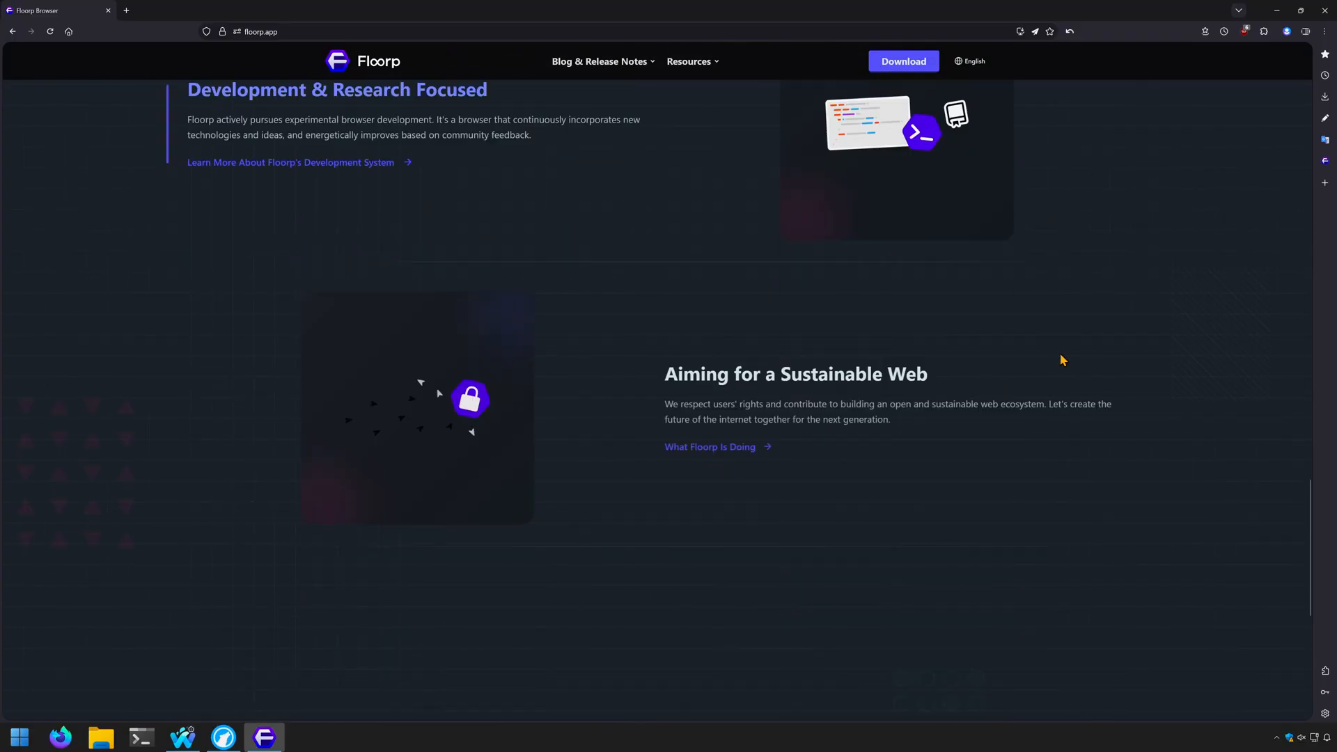
scroll(down, 3)
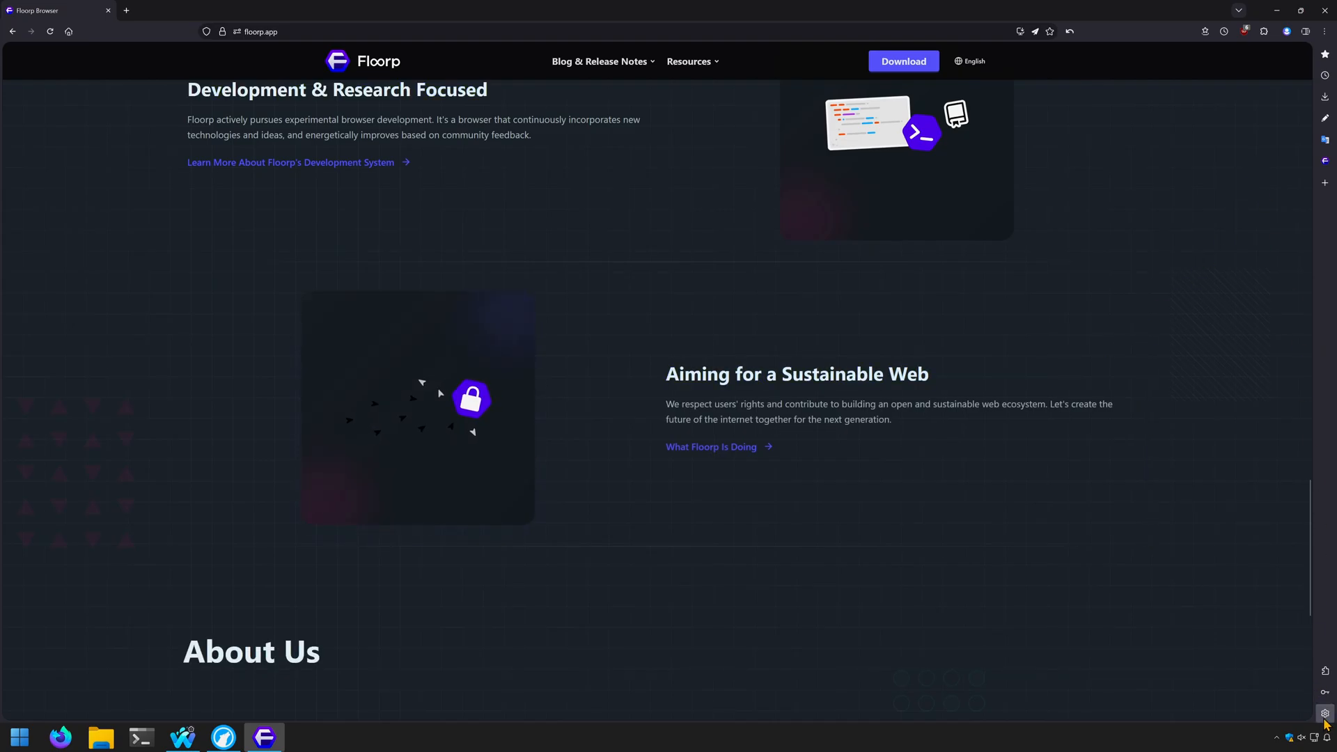
Step: Browse Floorp Hub's Mouse Gestures settings, then show the librewolf.net homepage in LibreWolf
click(1324, 715)
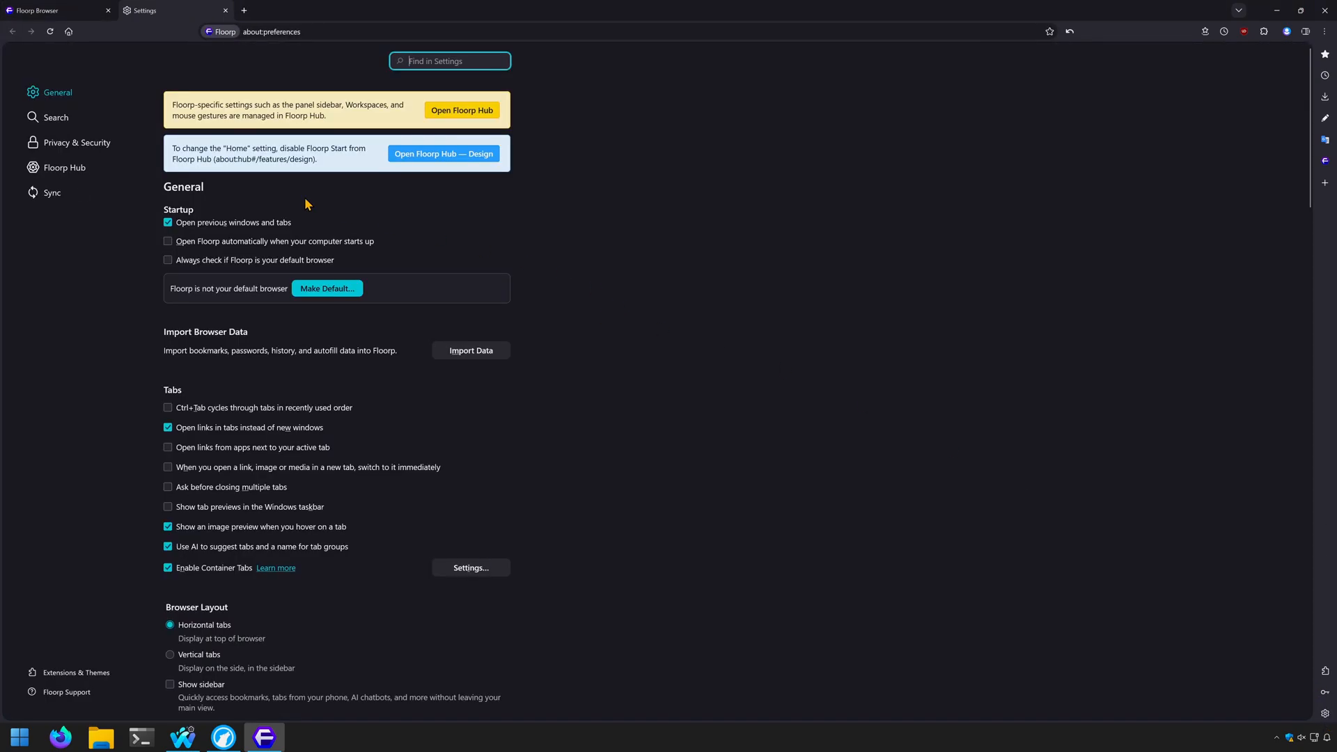
click(460, 110)
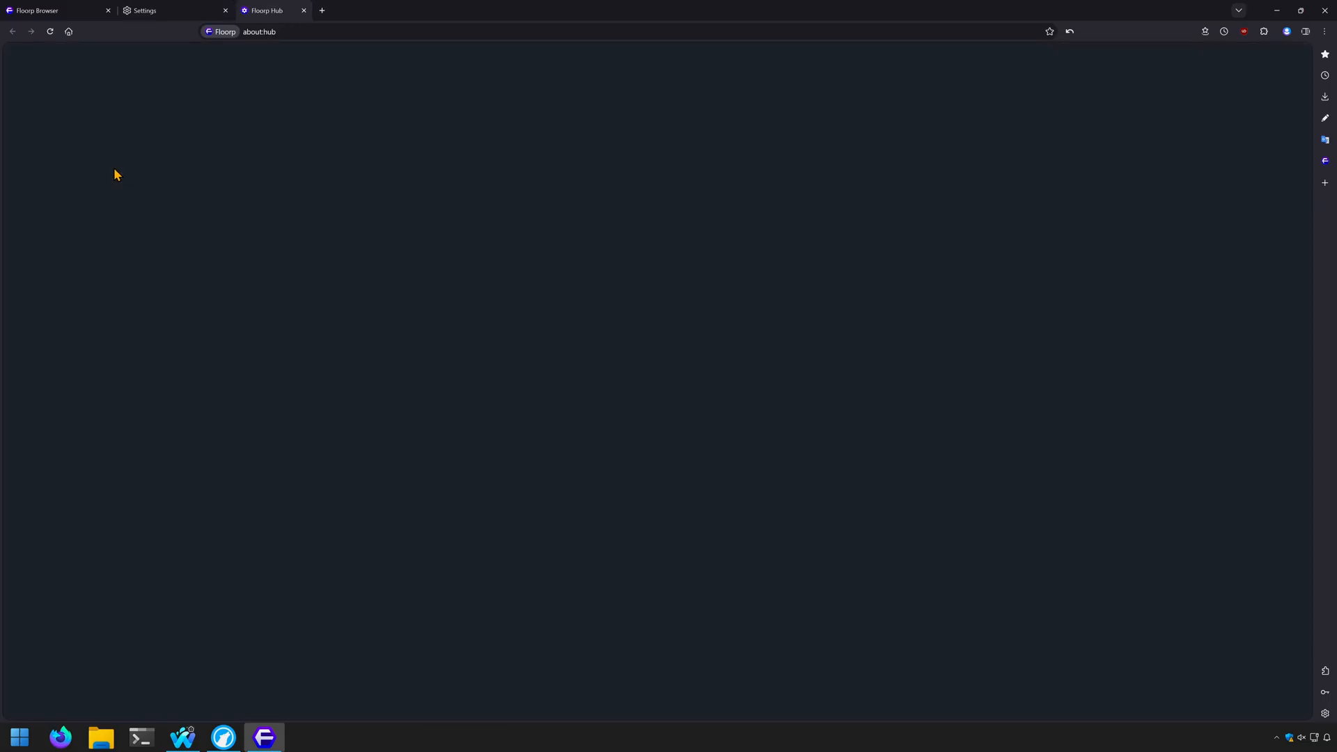
click(68, 262)
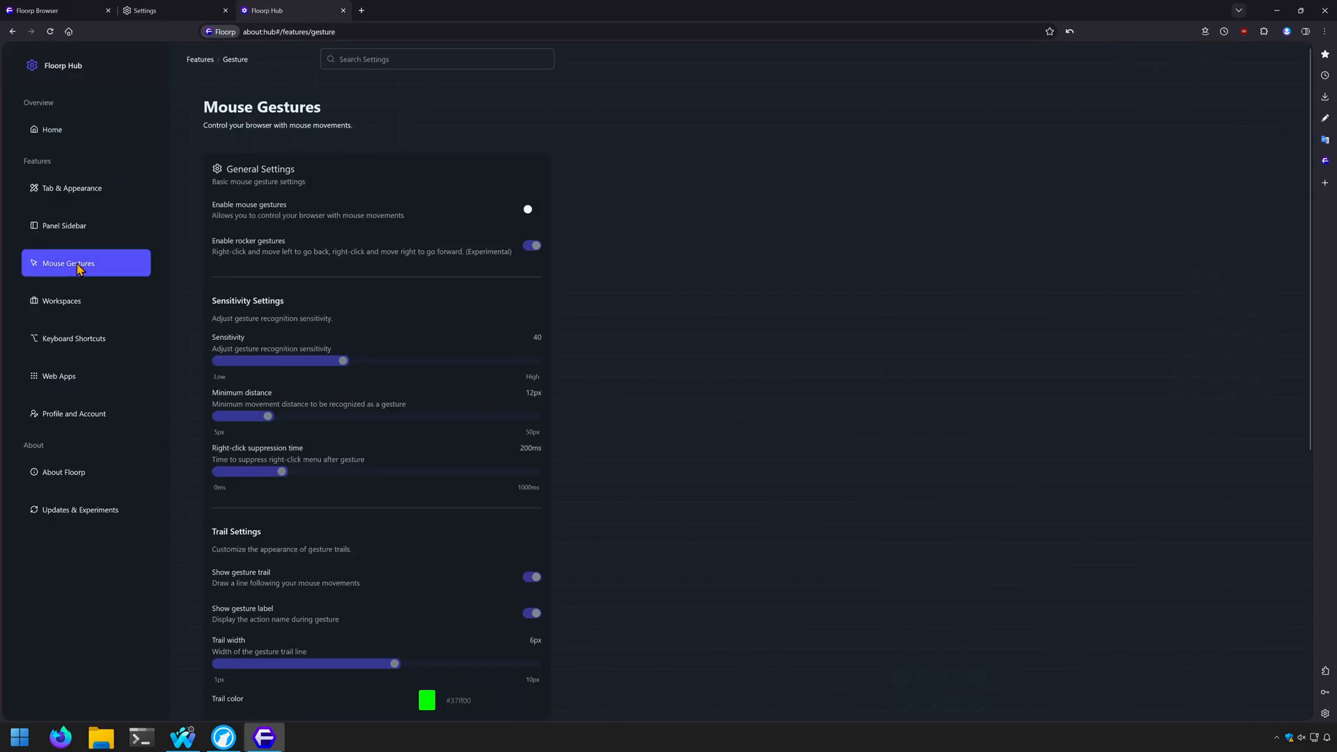
scroll(down, 3)
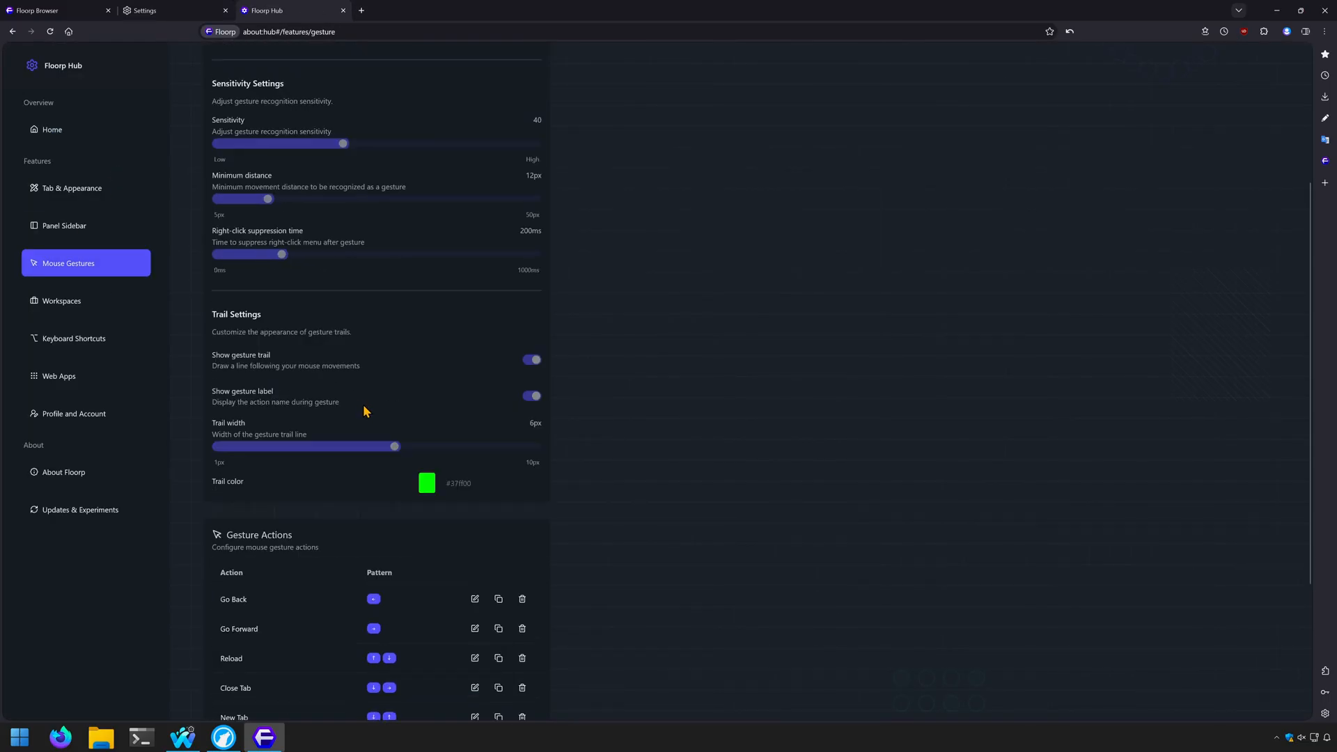
scroll(down, 3)
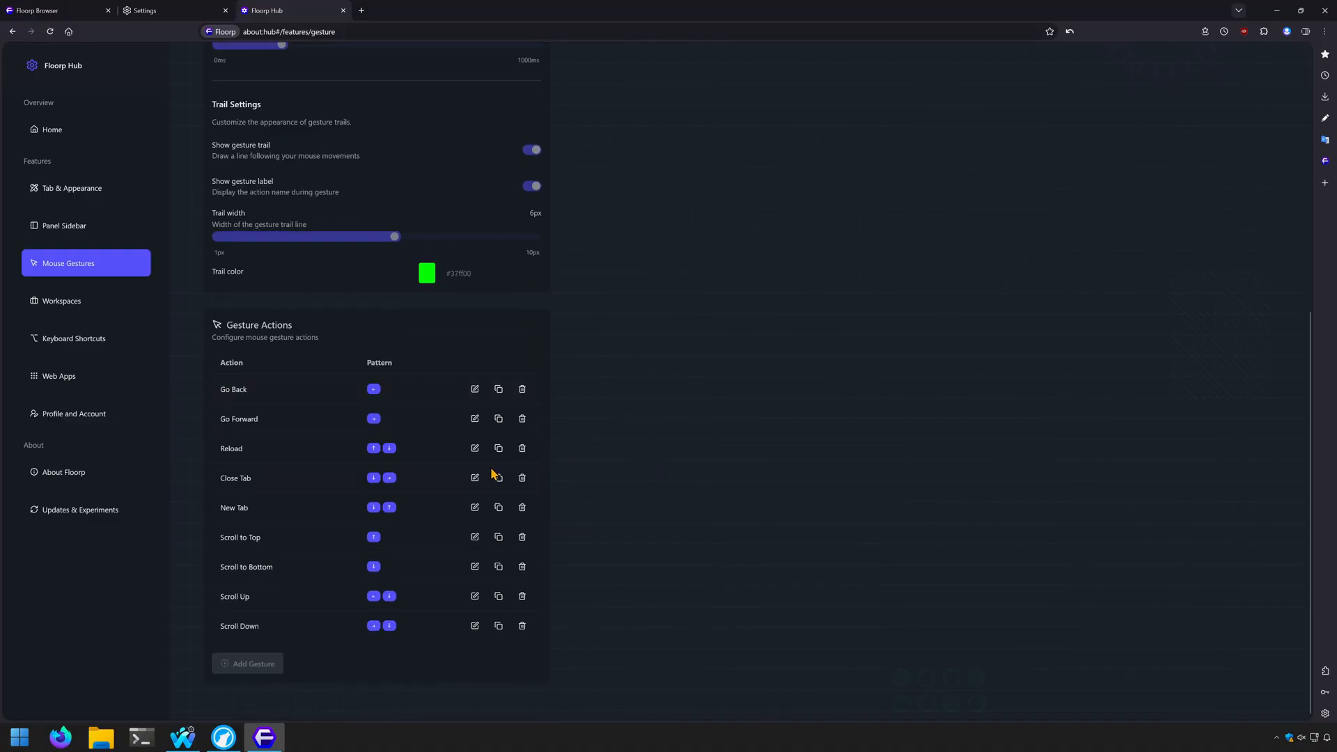
click(61, 300)
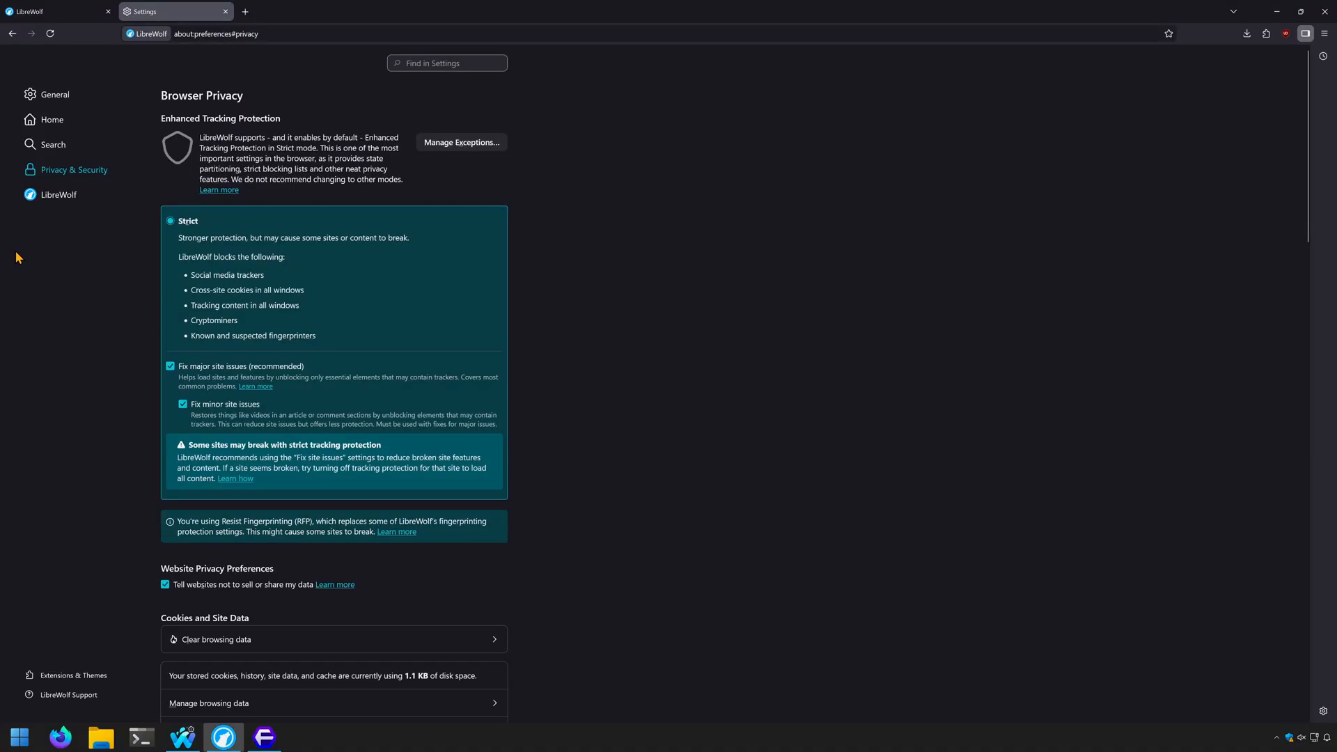
click(56, 11)
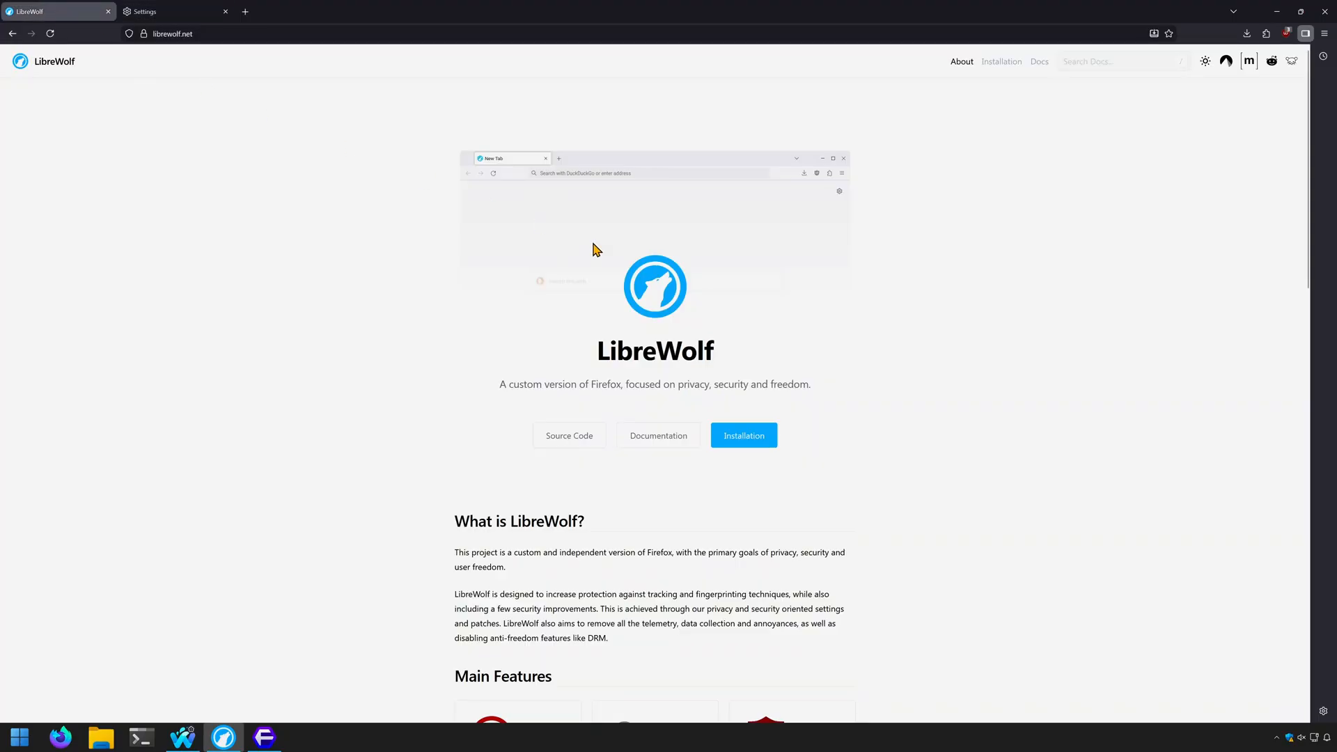